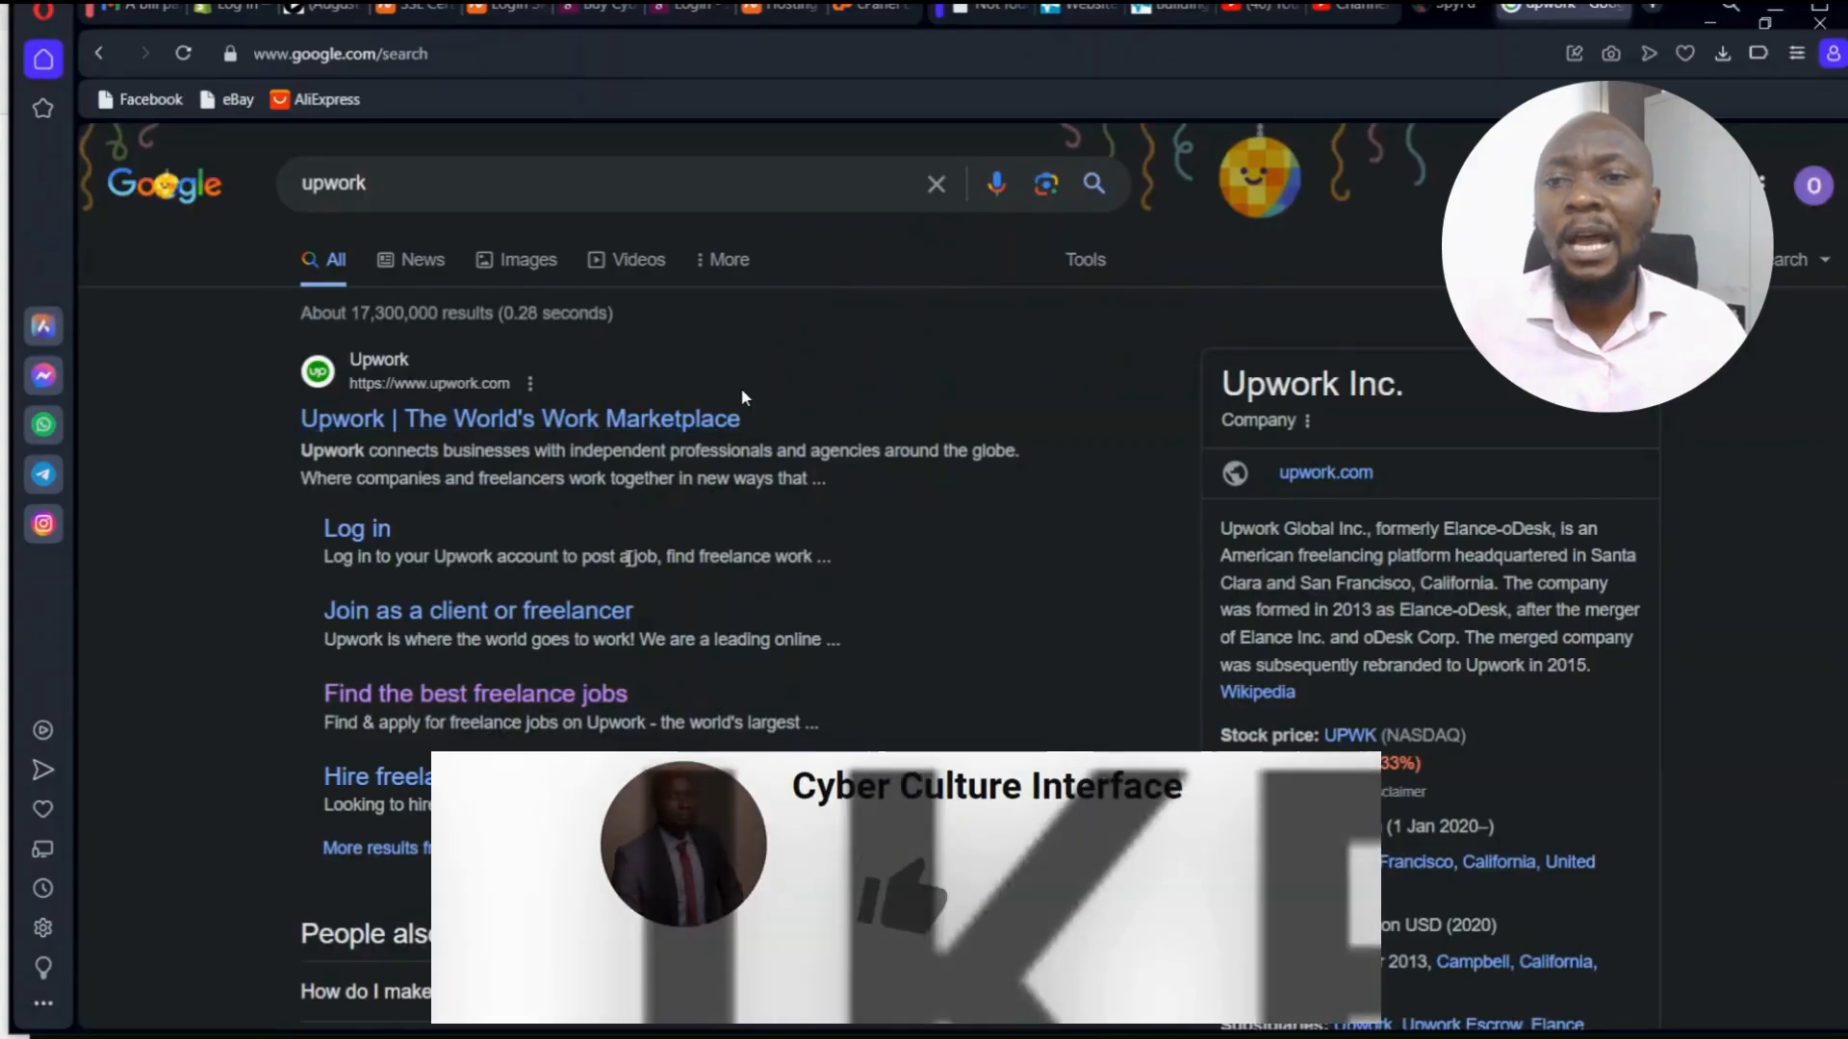
From the Google results for 'upwork', go to Upwork's 'Find the best freelance jobs' page.
scroll(down, 3)
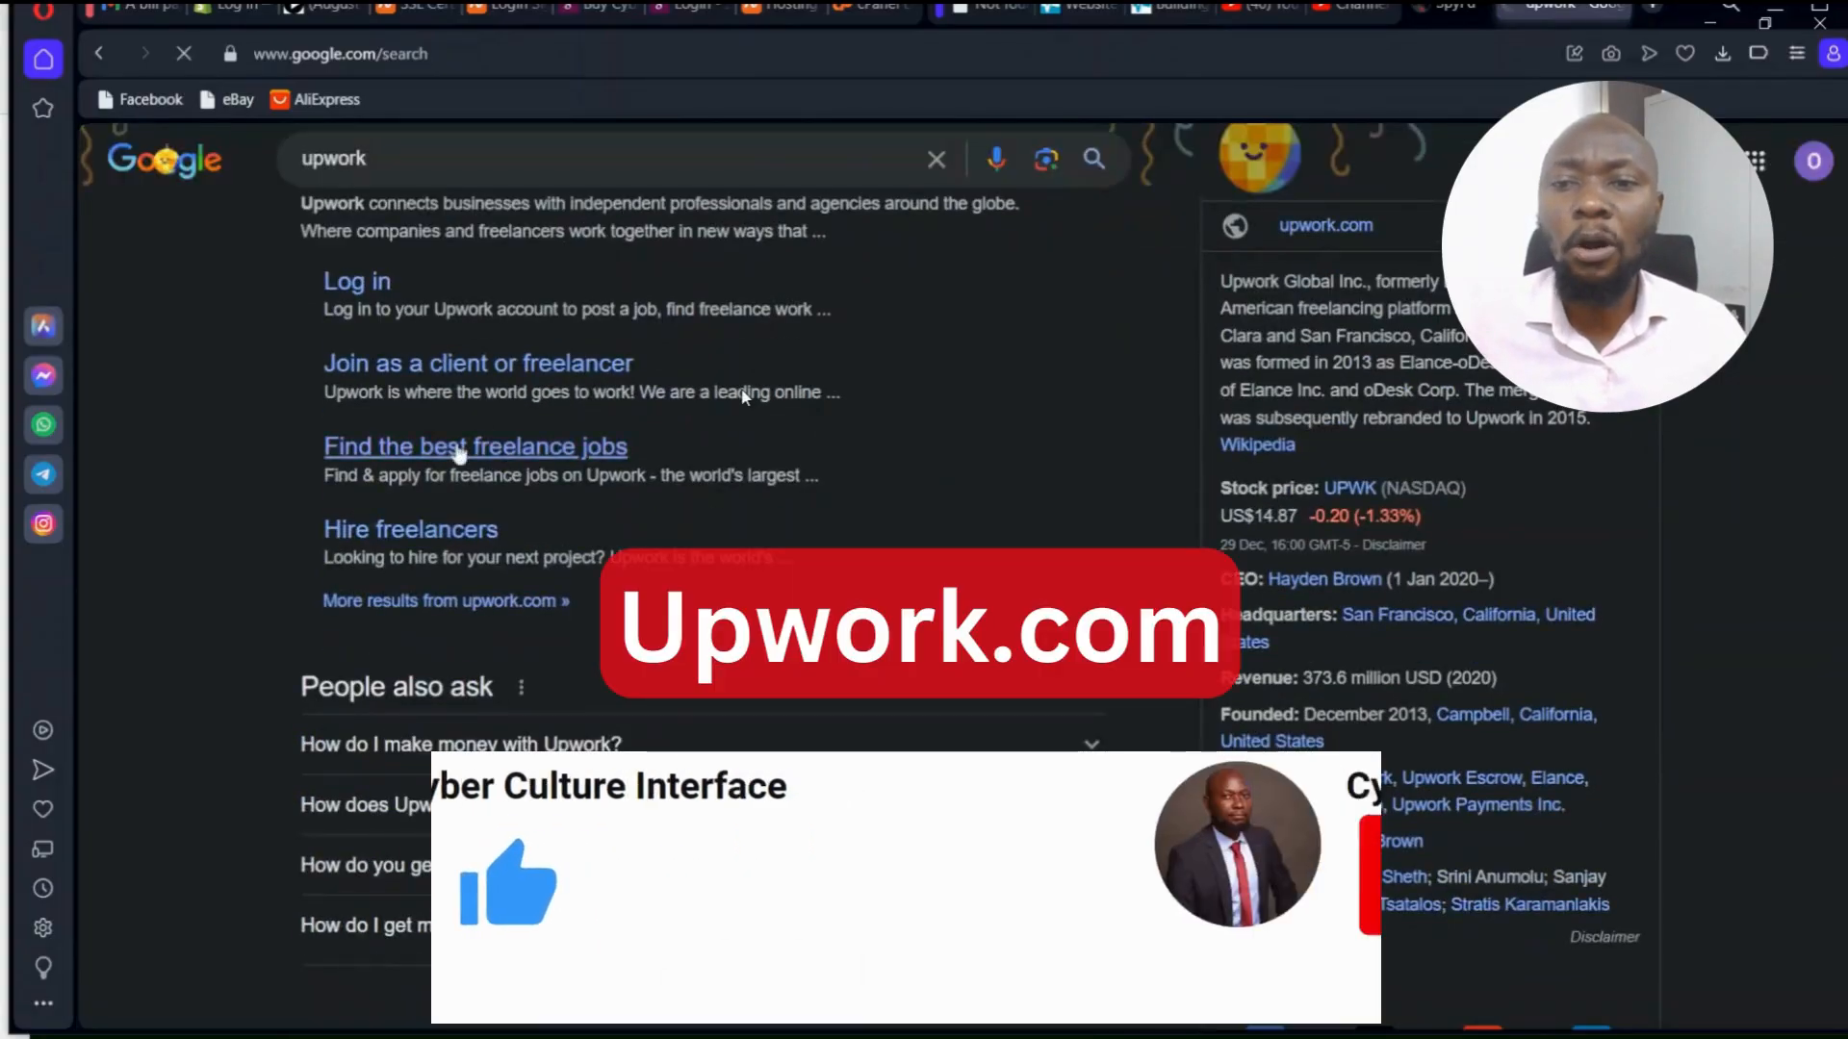
click(475, 445)
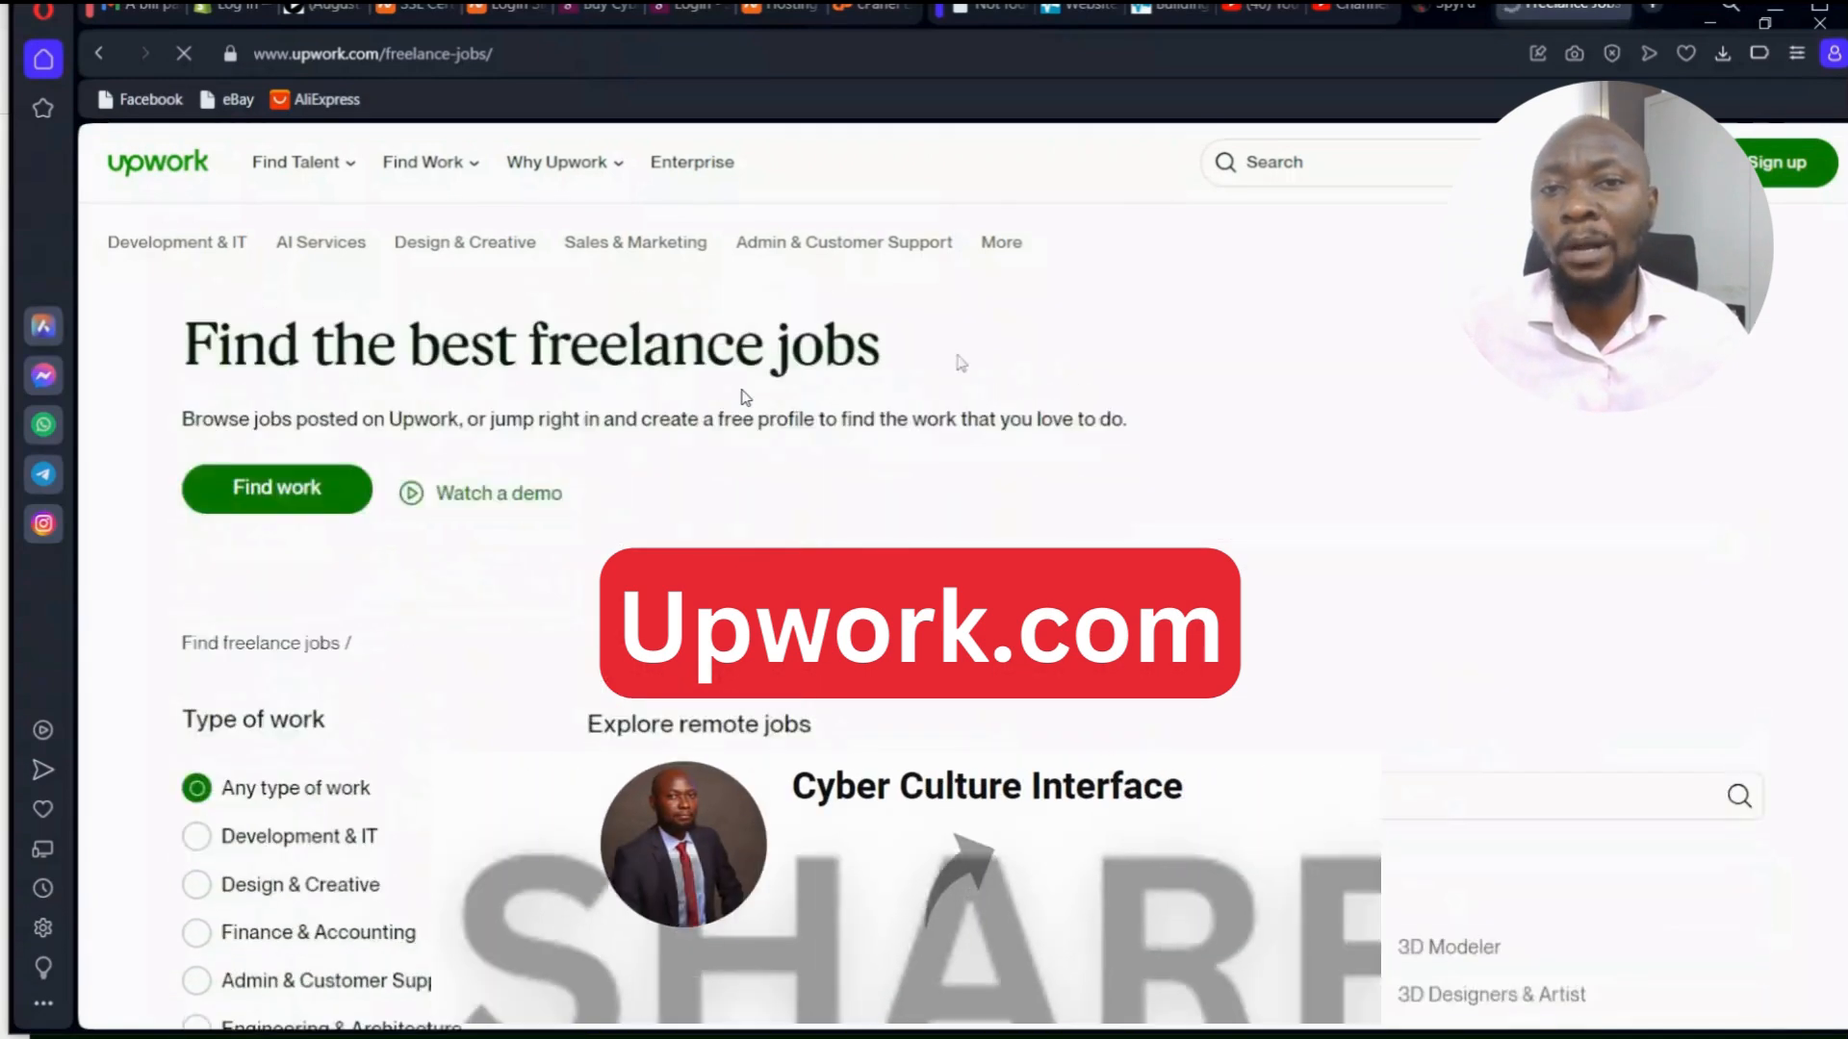
Browse the Development & IT job categories down through the H to M listings.
scroll(down, 3)
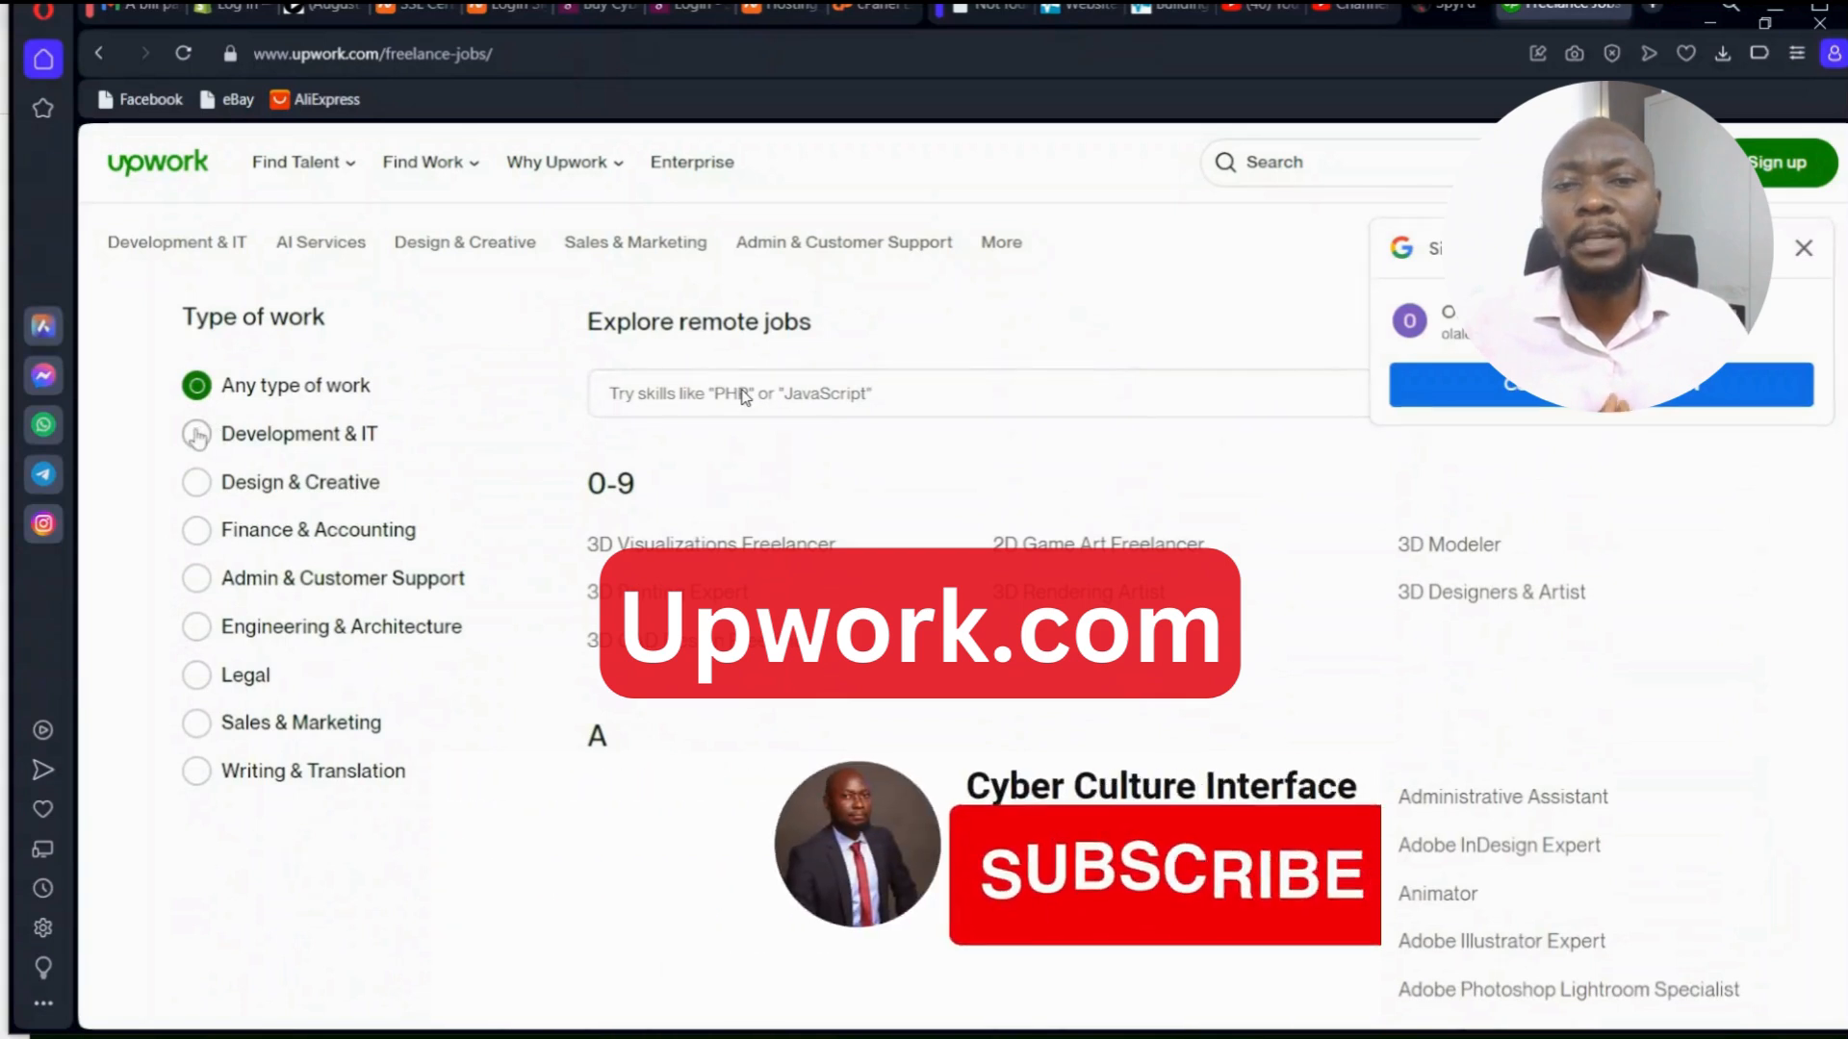
scroll(down, 3)
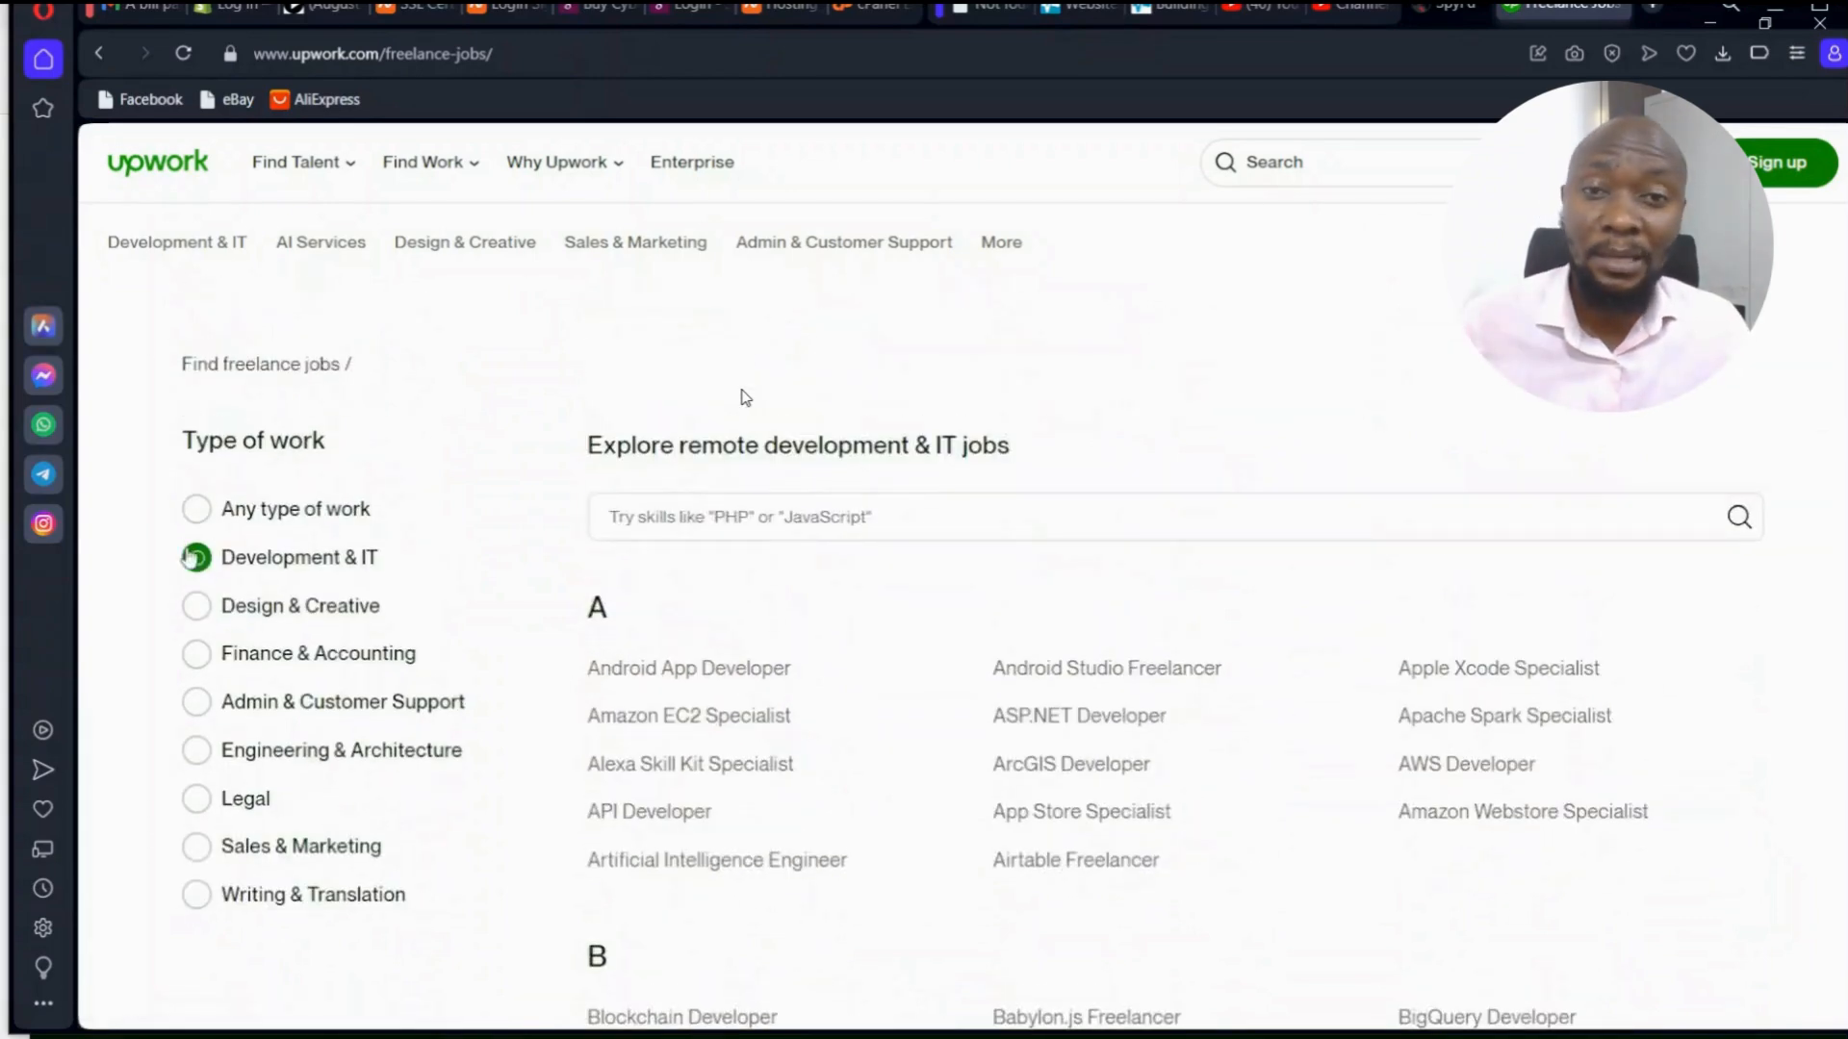
scroll(down, 3)
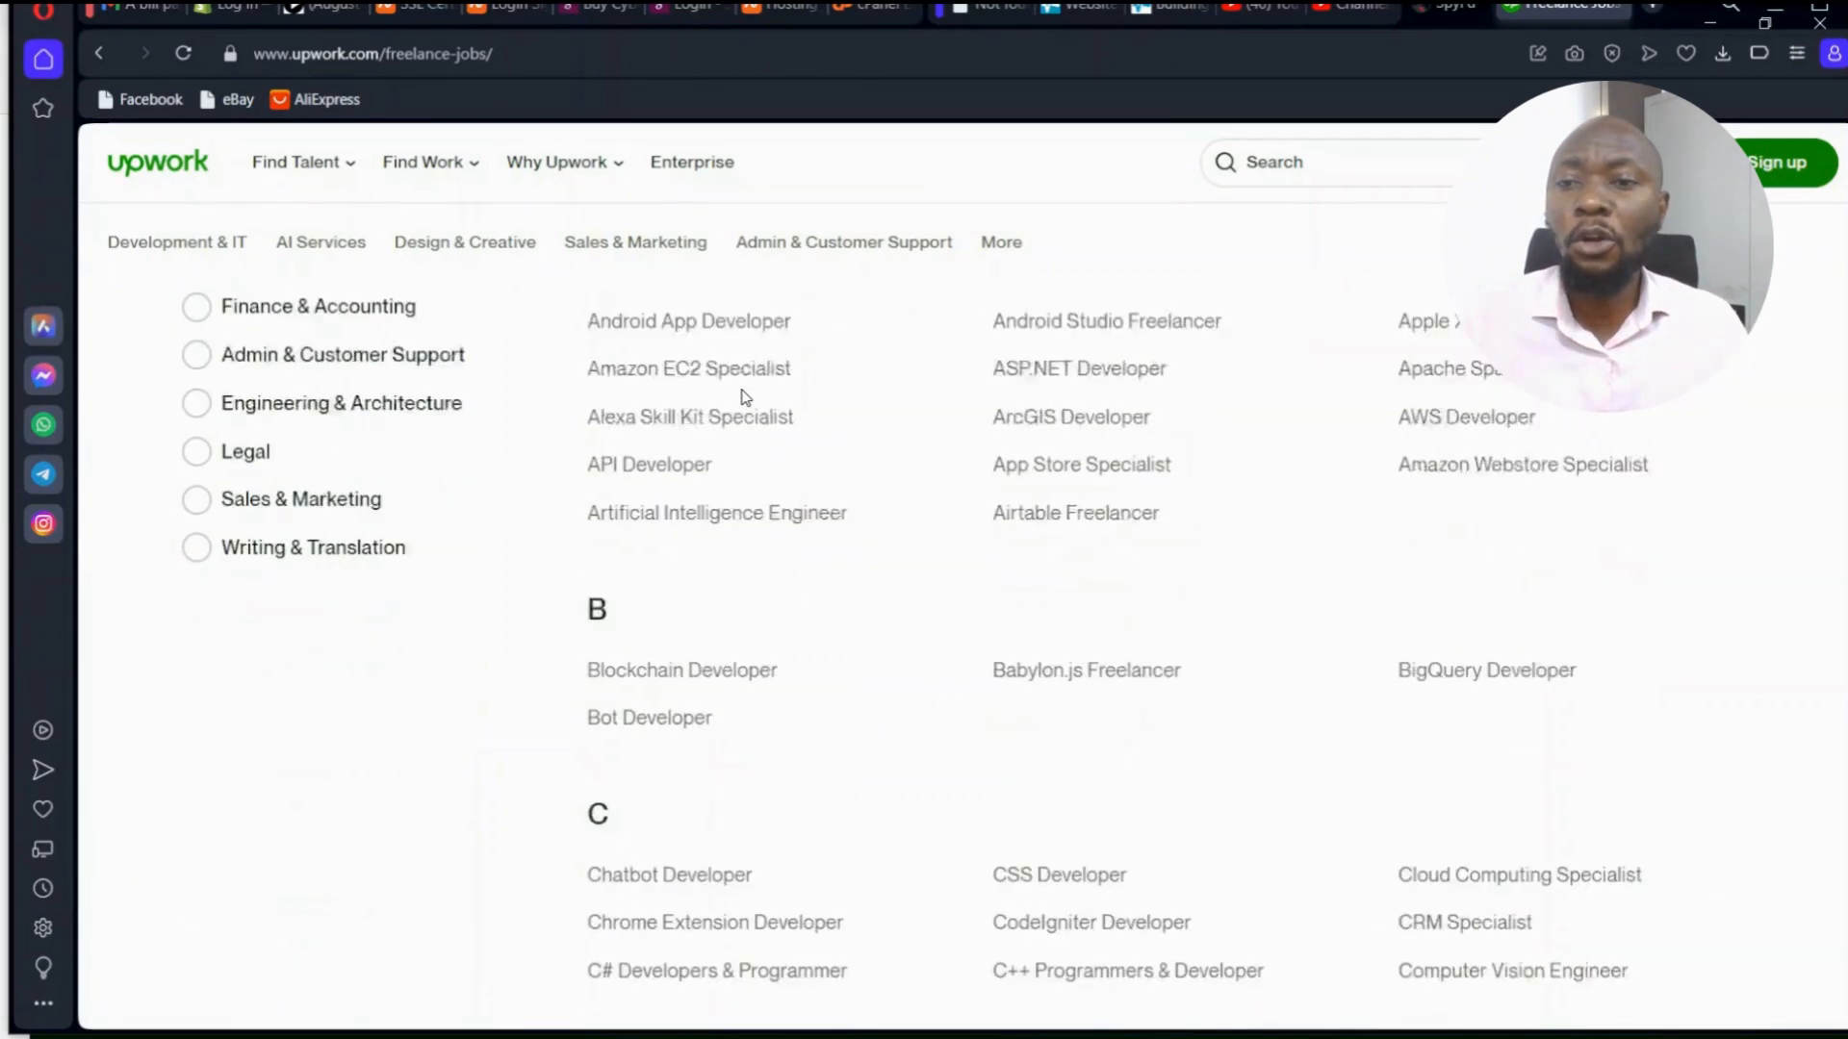
scroll(down, 3)
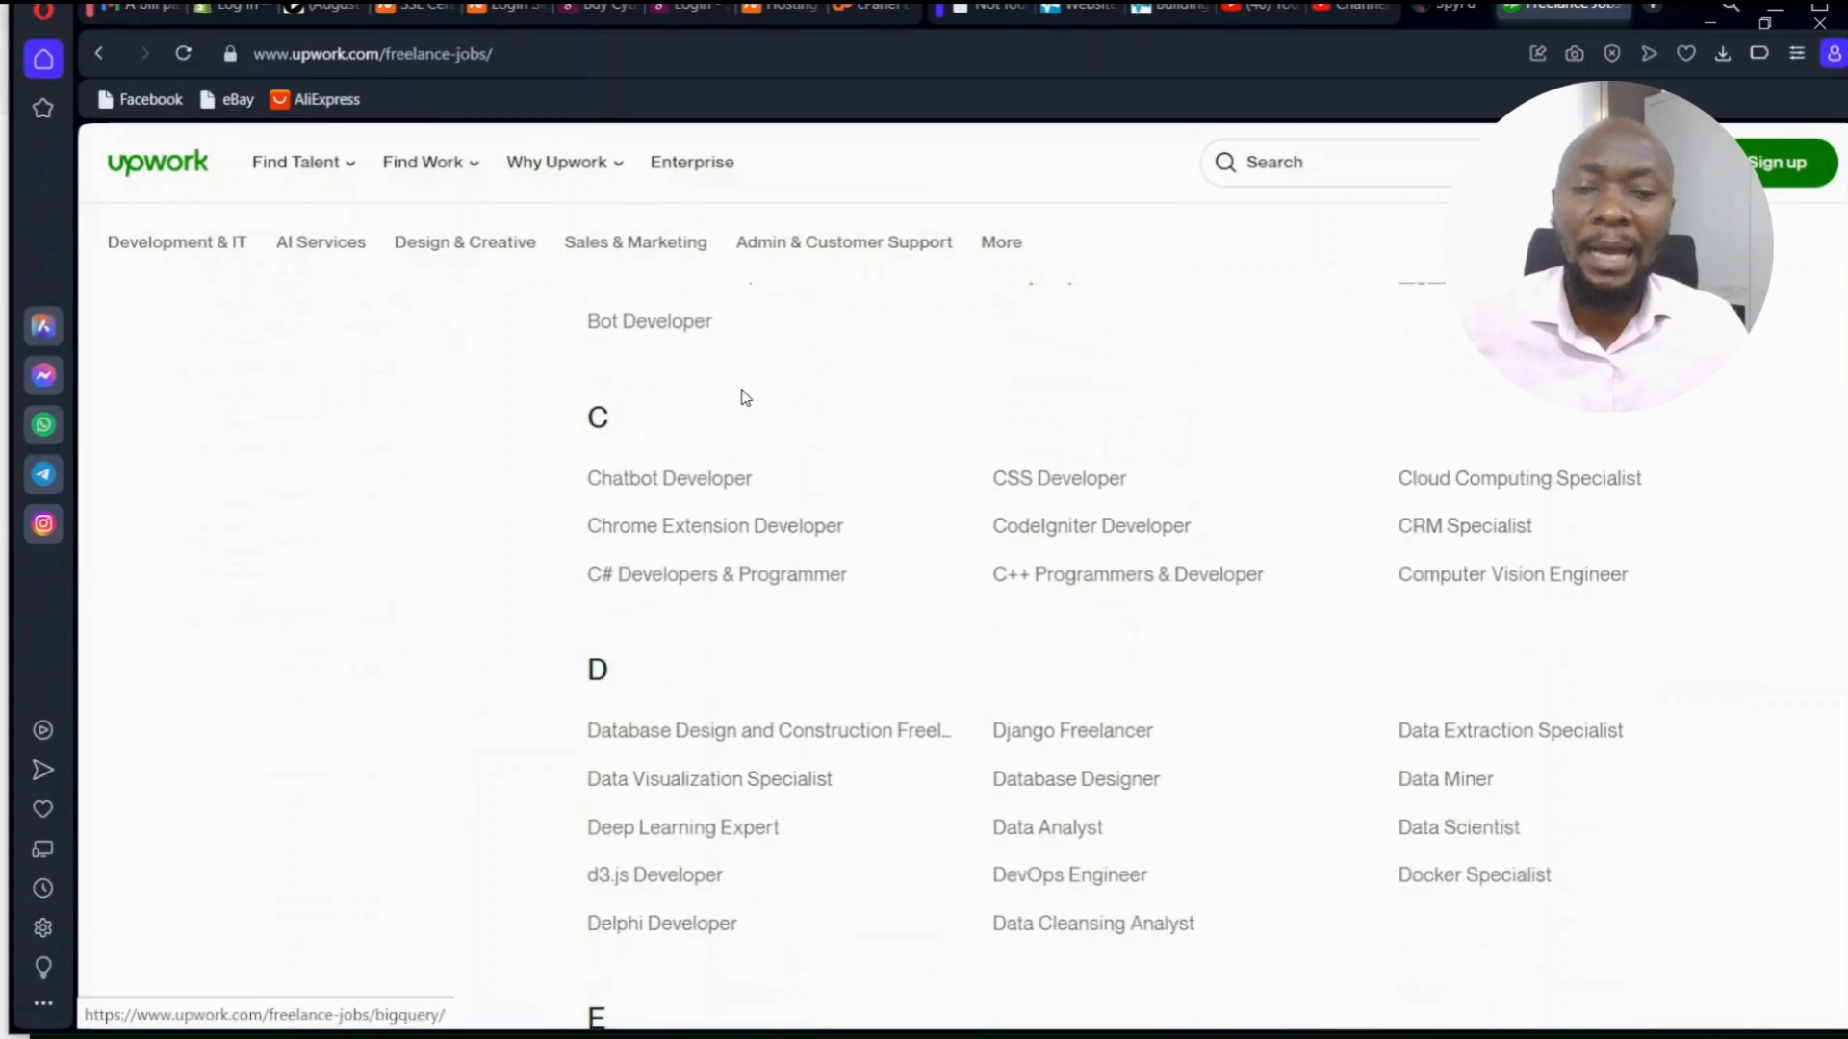
scroll(down, 3)
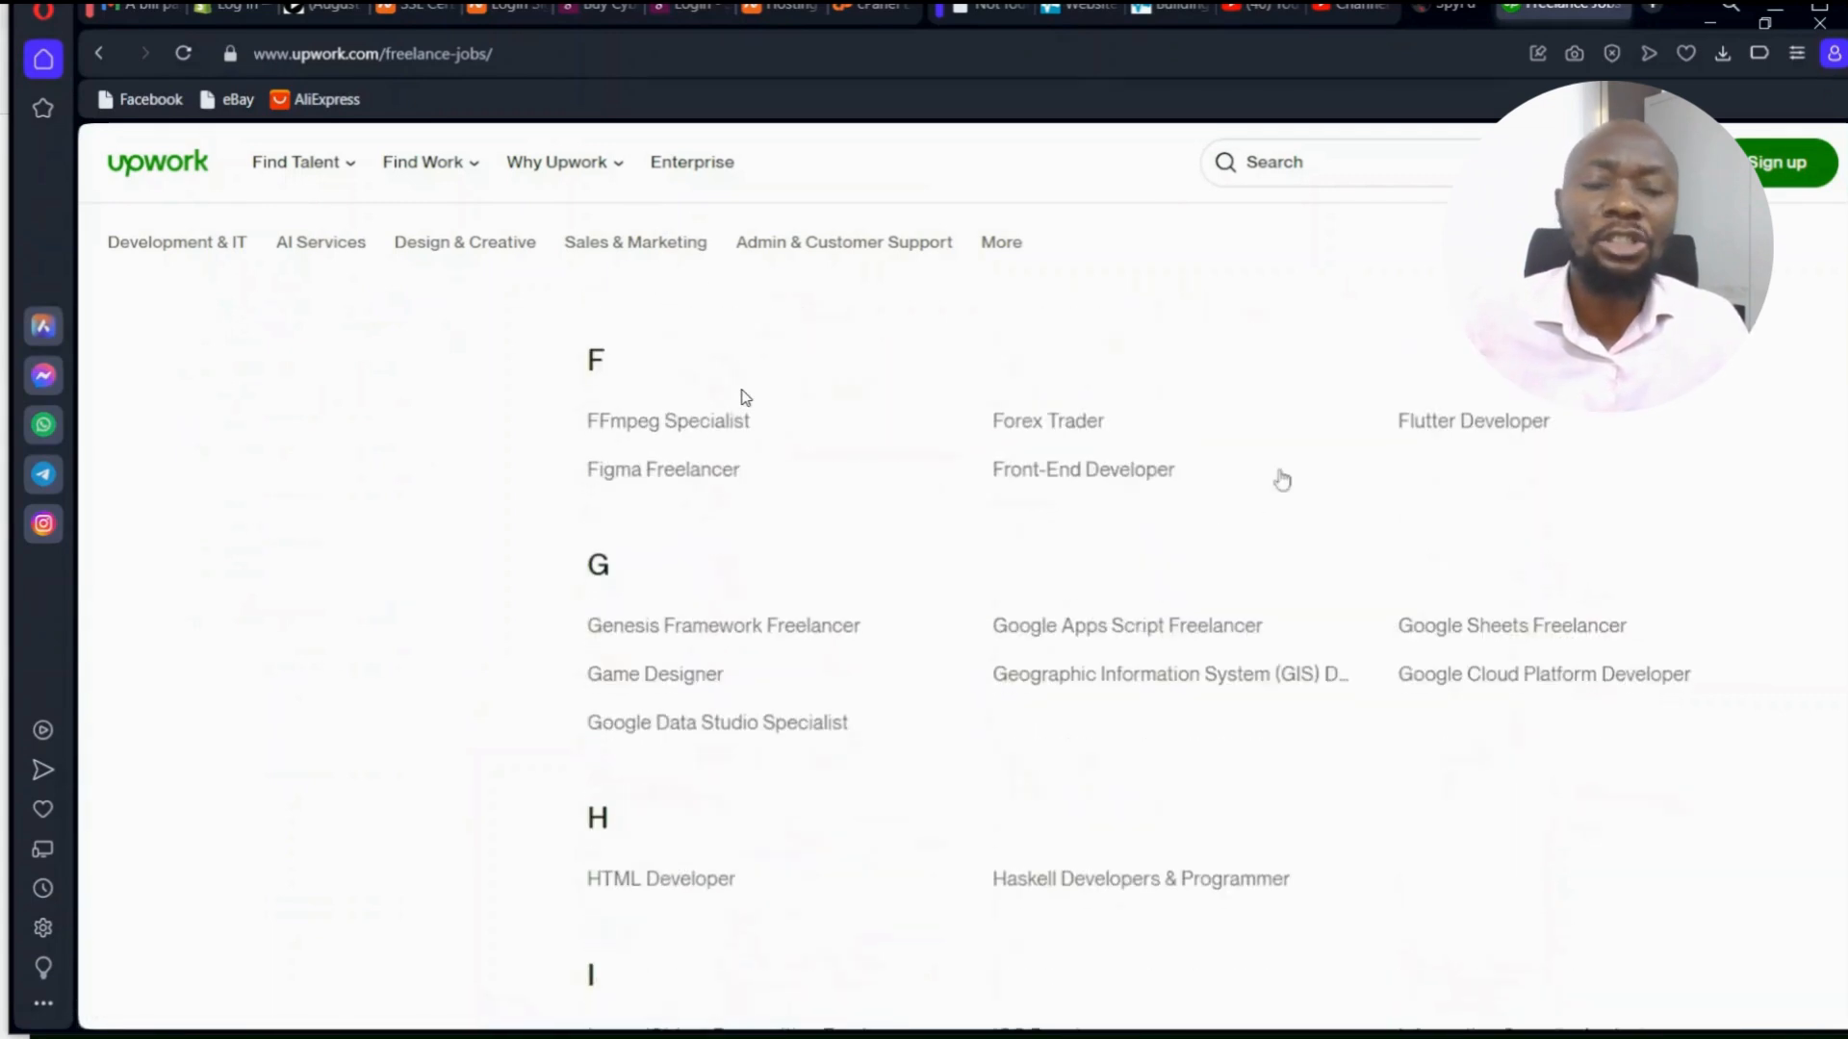
scroll(down, 3)
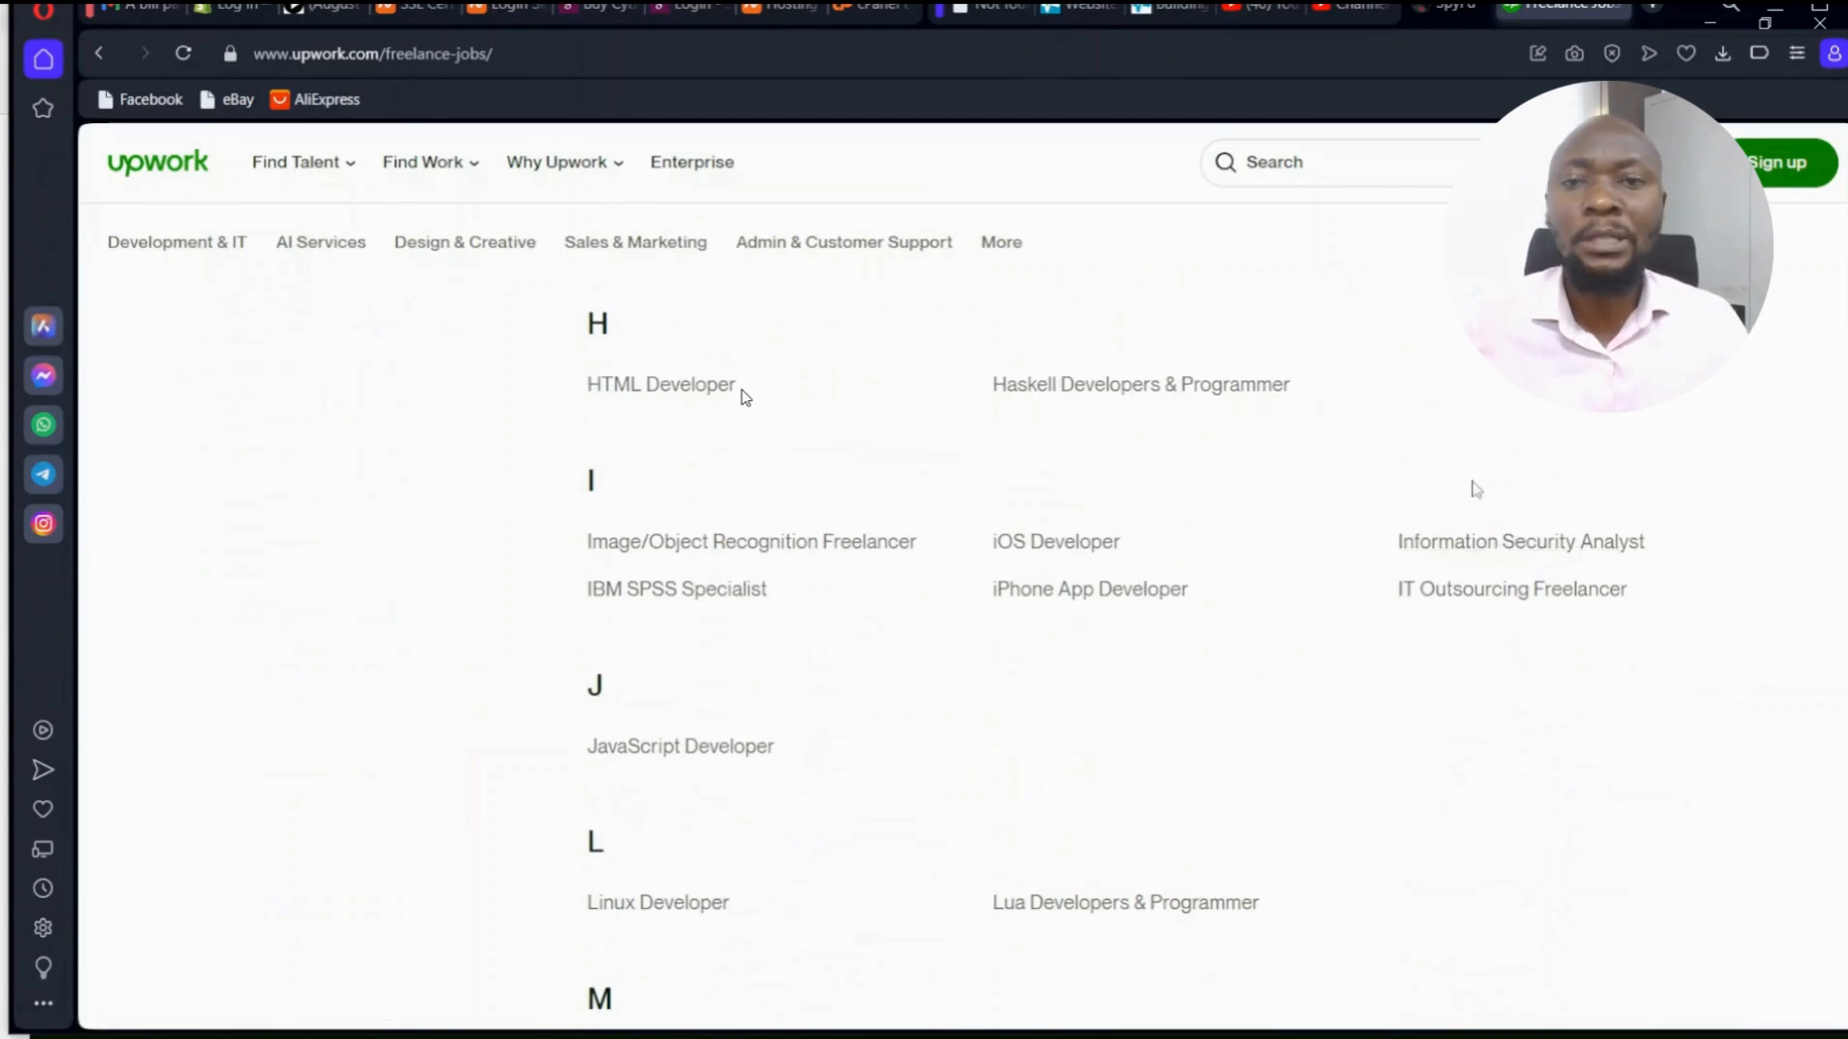
View the Information Security Analyst listings and browse postings like penetration testing and password recovery.
click(1521, 541)
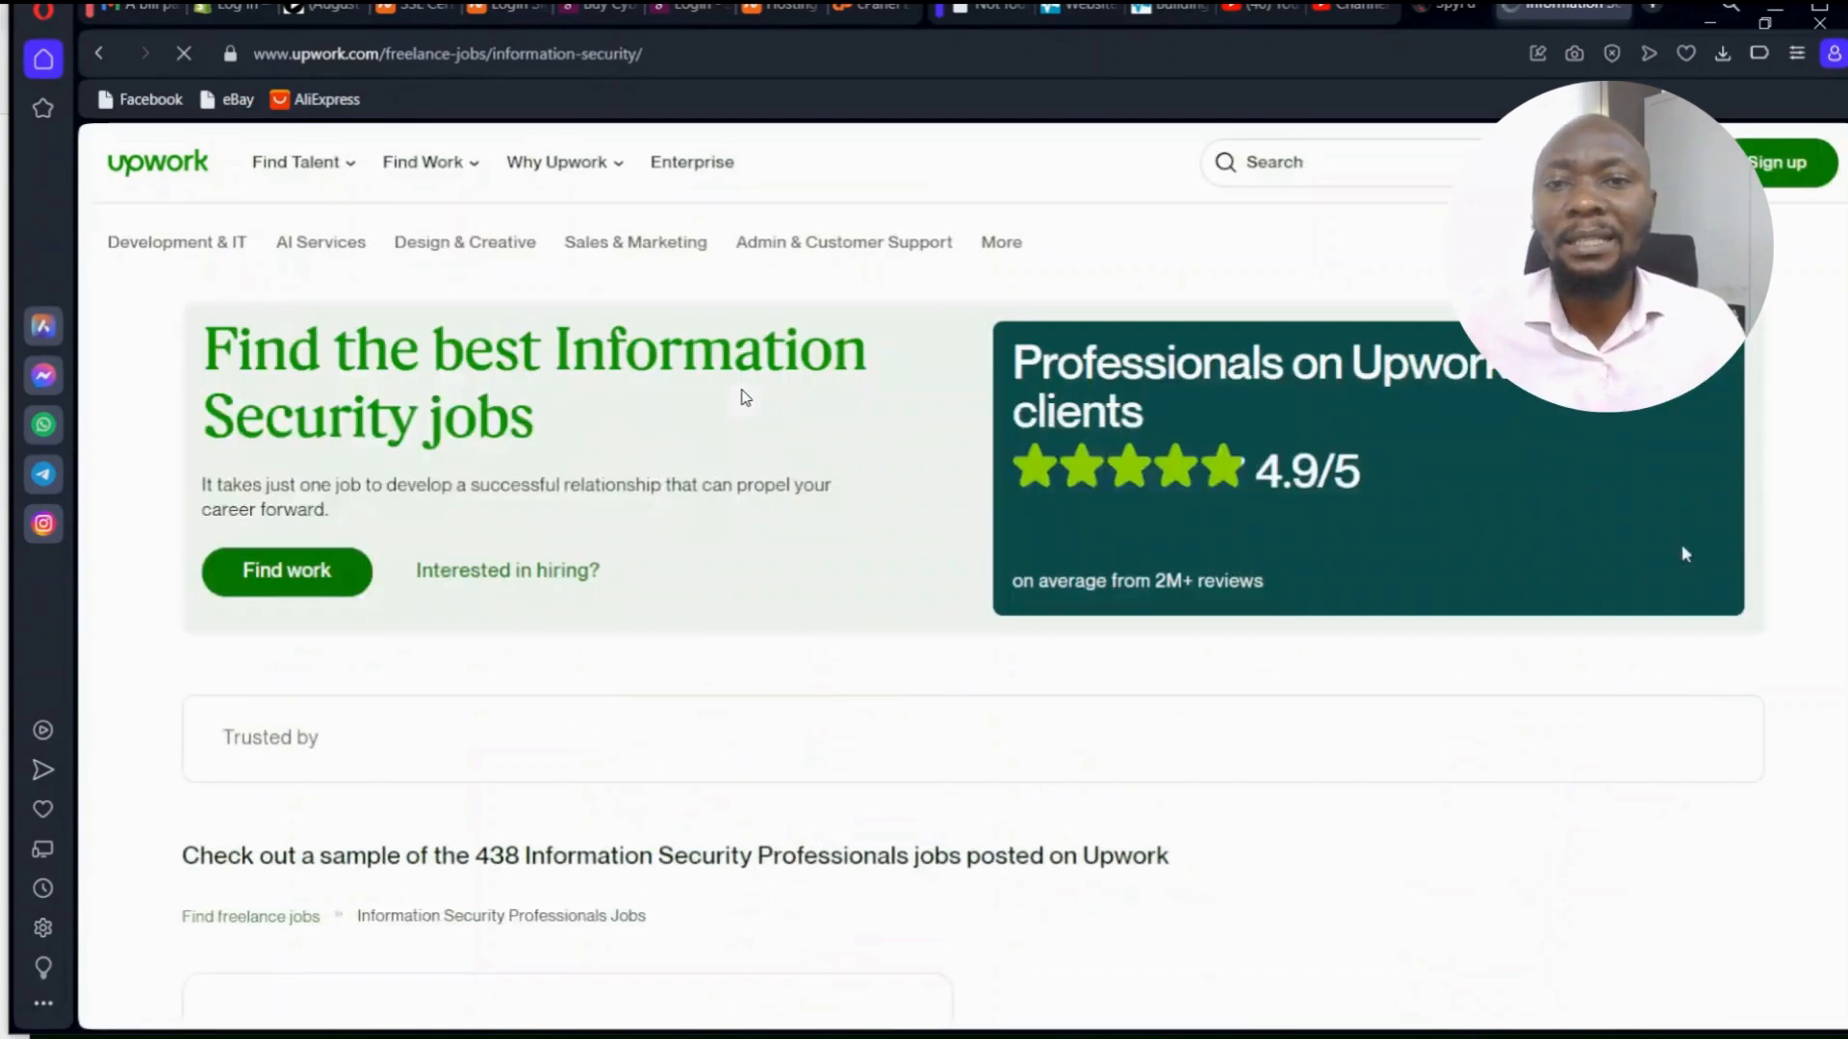
scroll(down, 3)
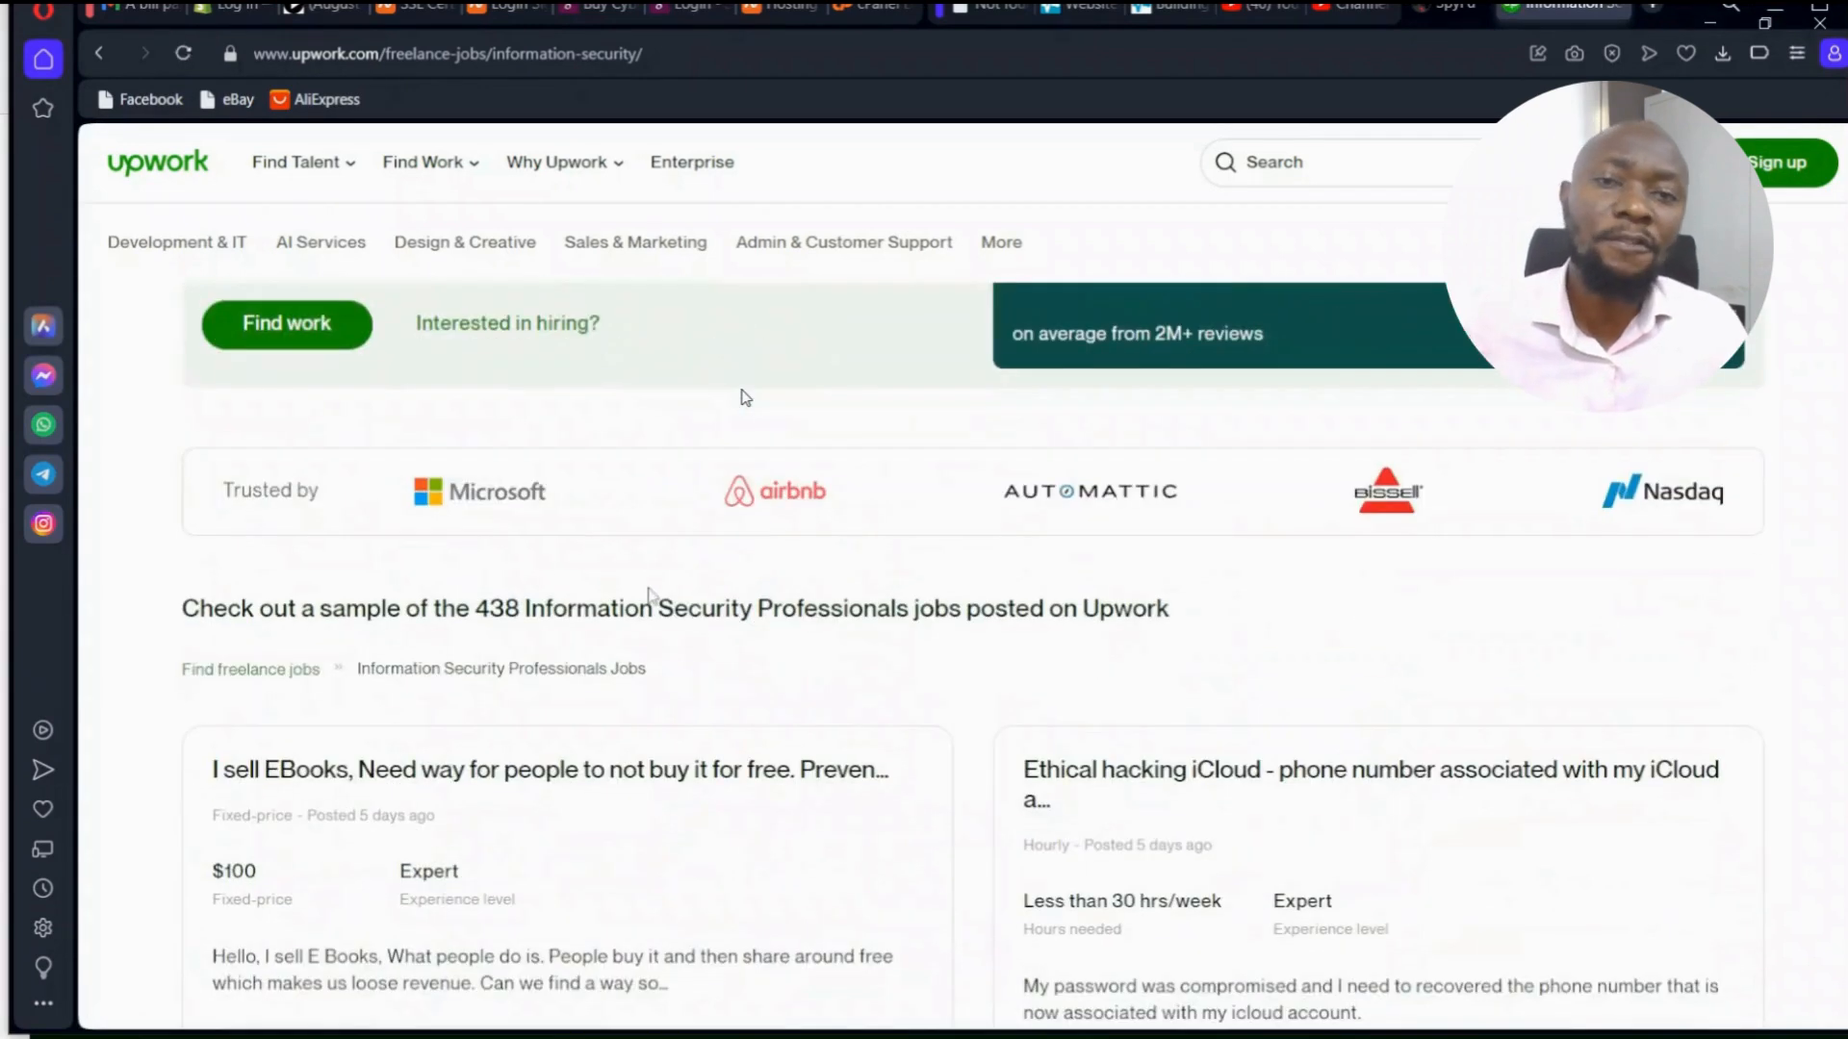
scroll(down, 3)
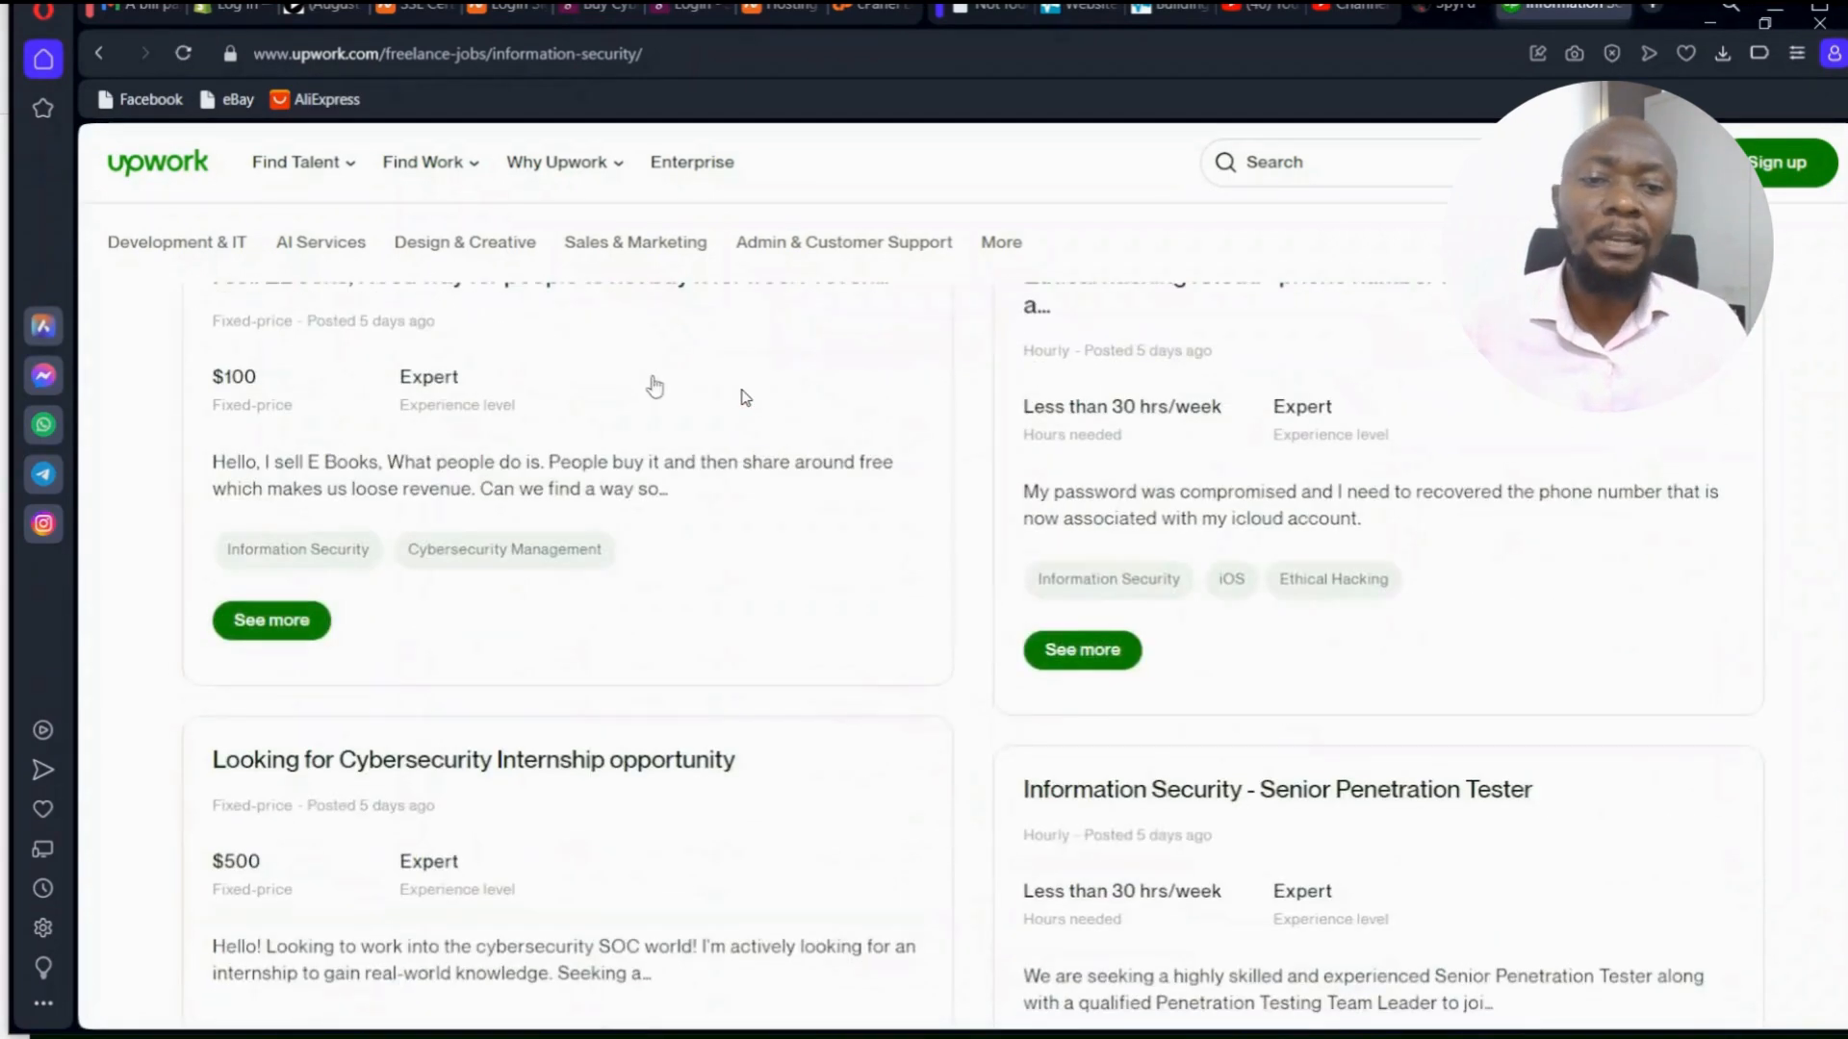
scroll(up, 3)
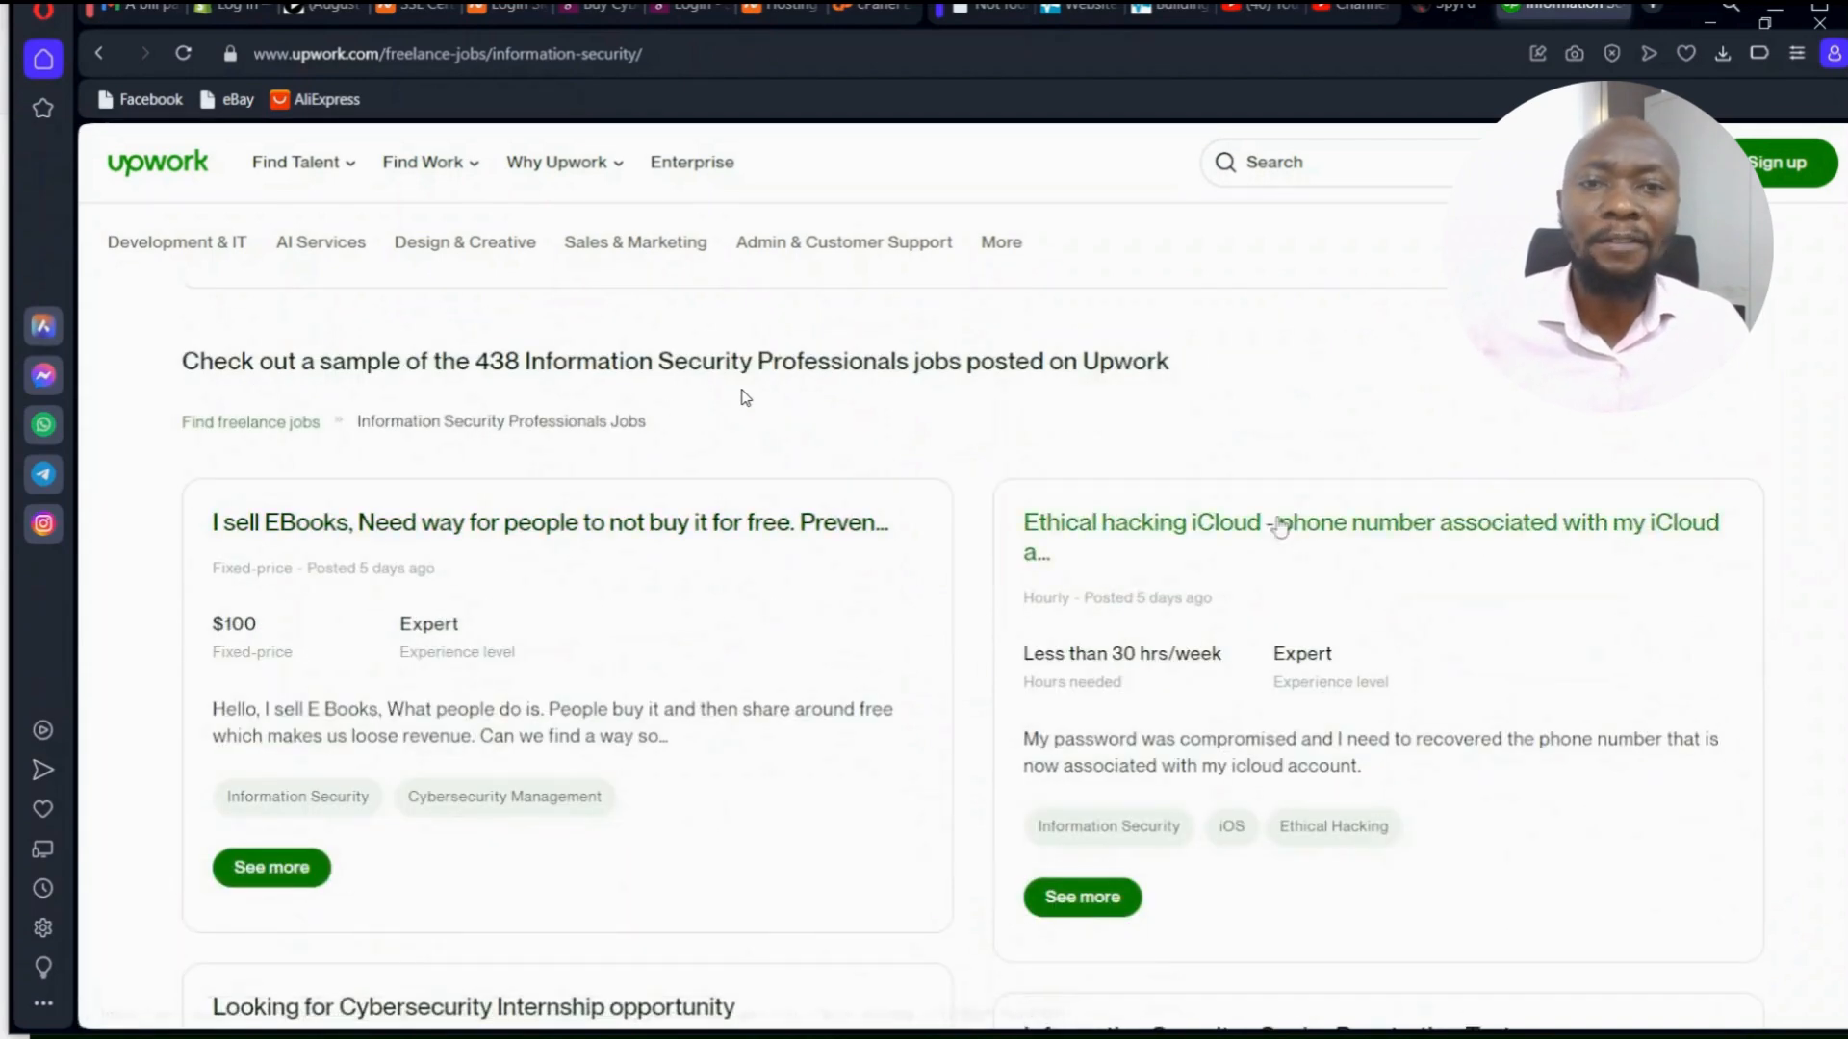
scroll(down, 3)
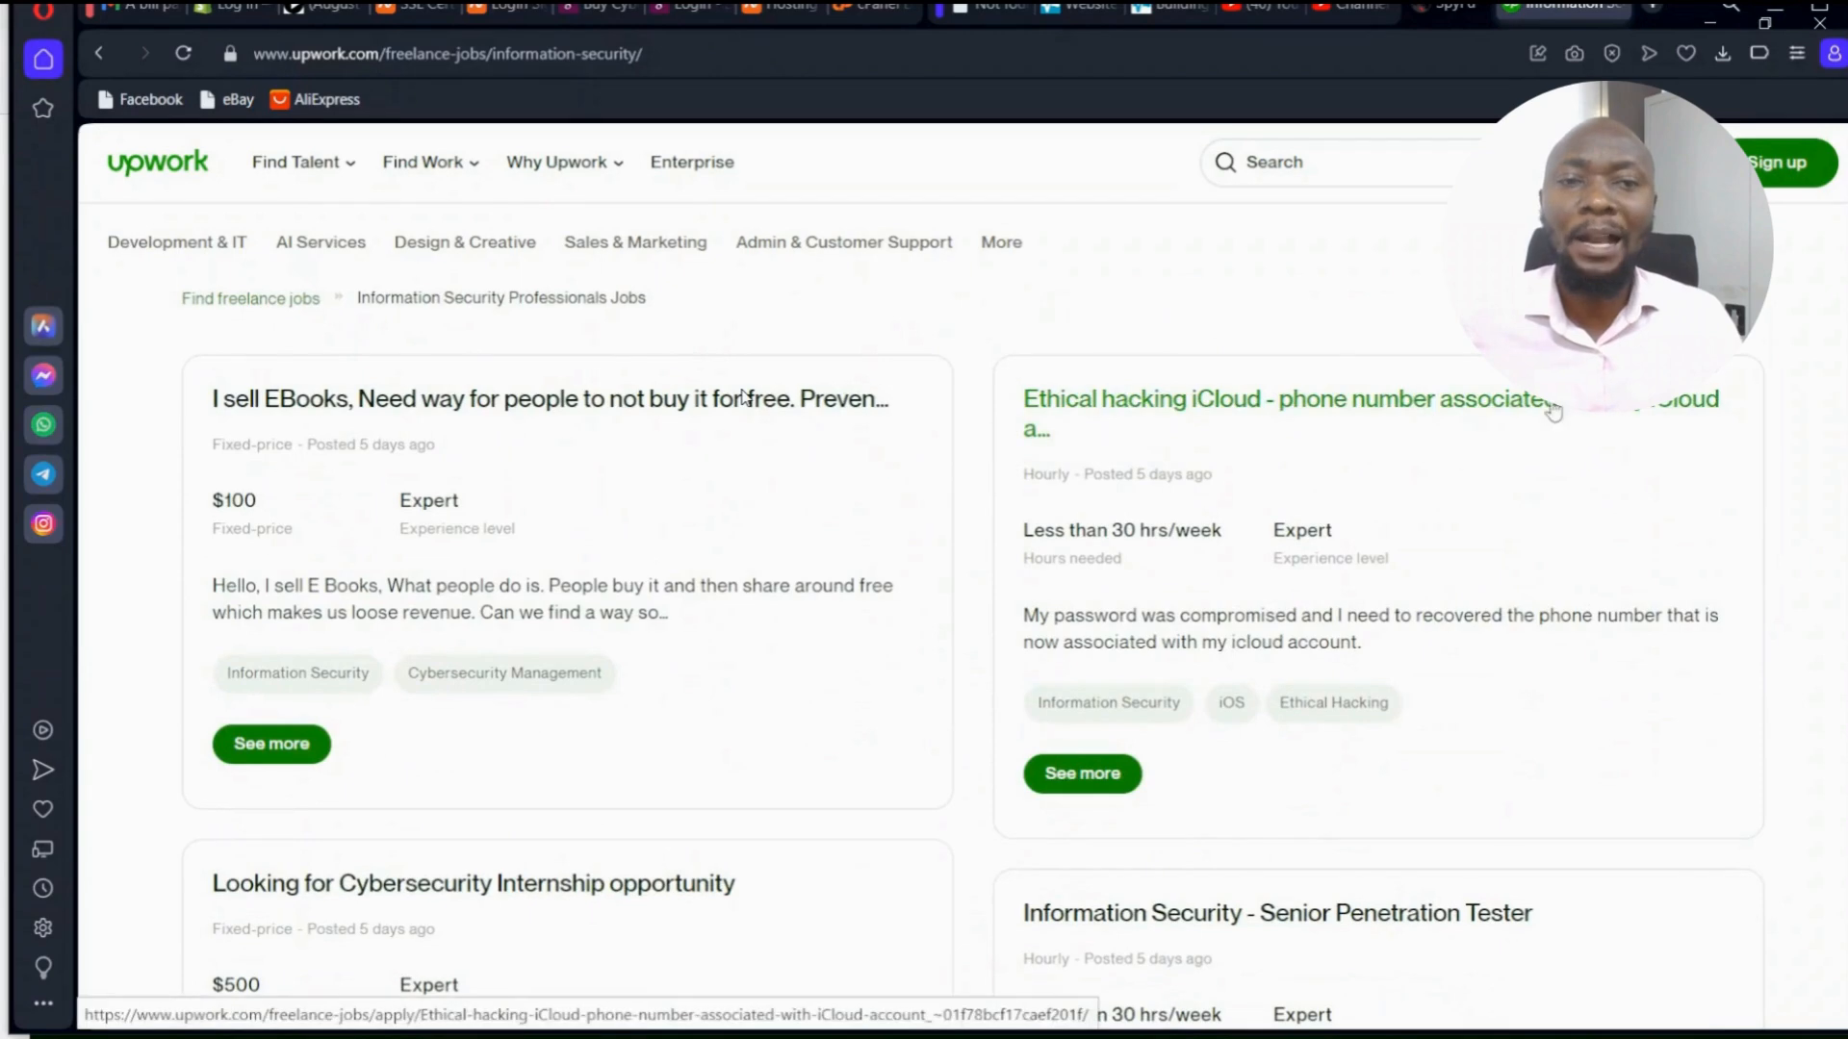
scroll(down, 3)
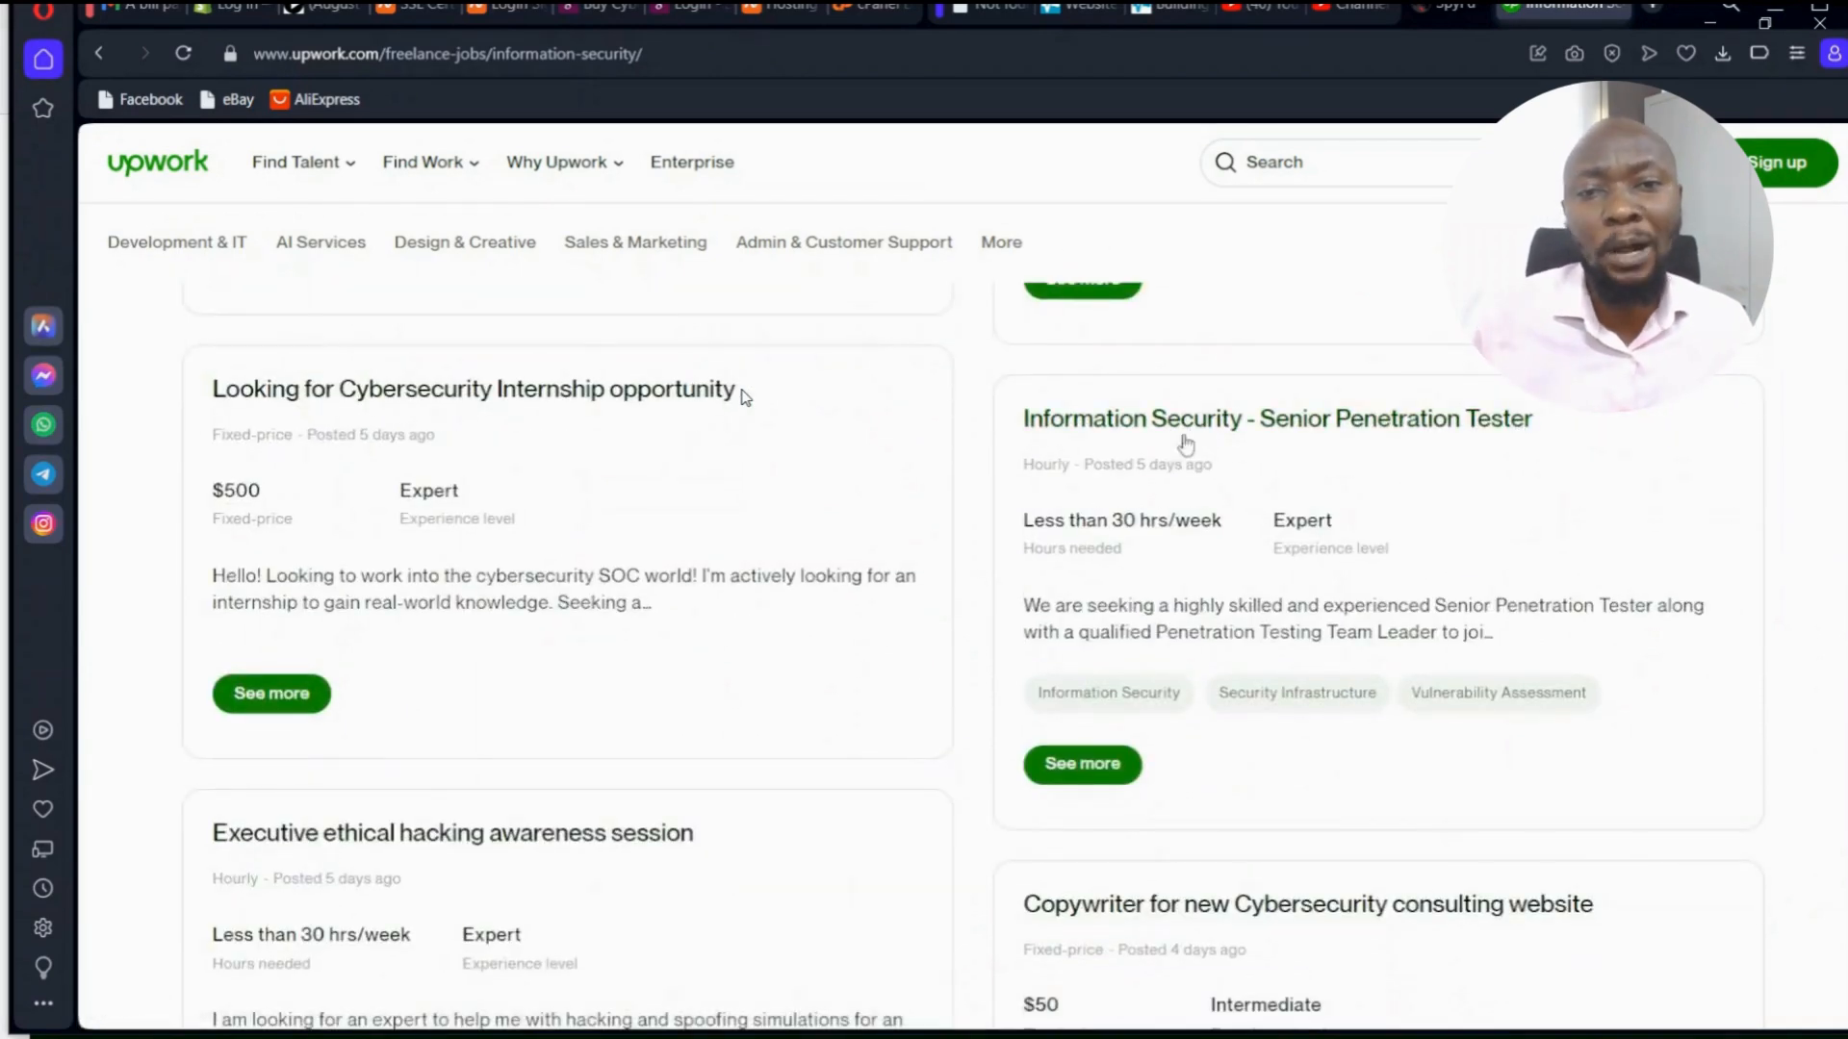
mouse_move(645, 408)
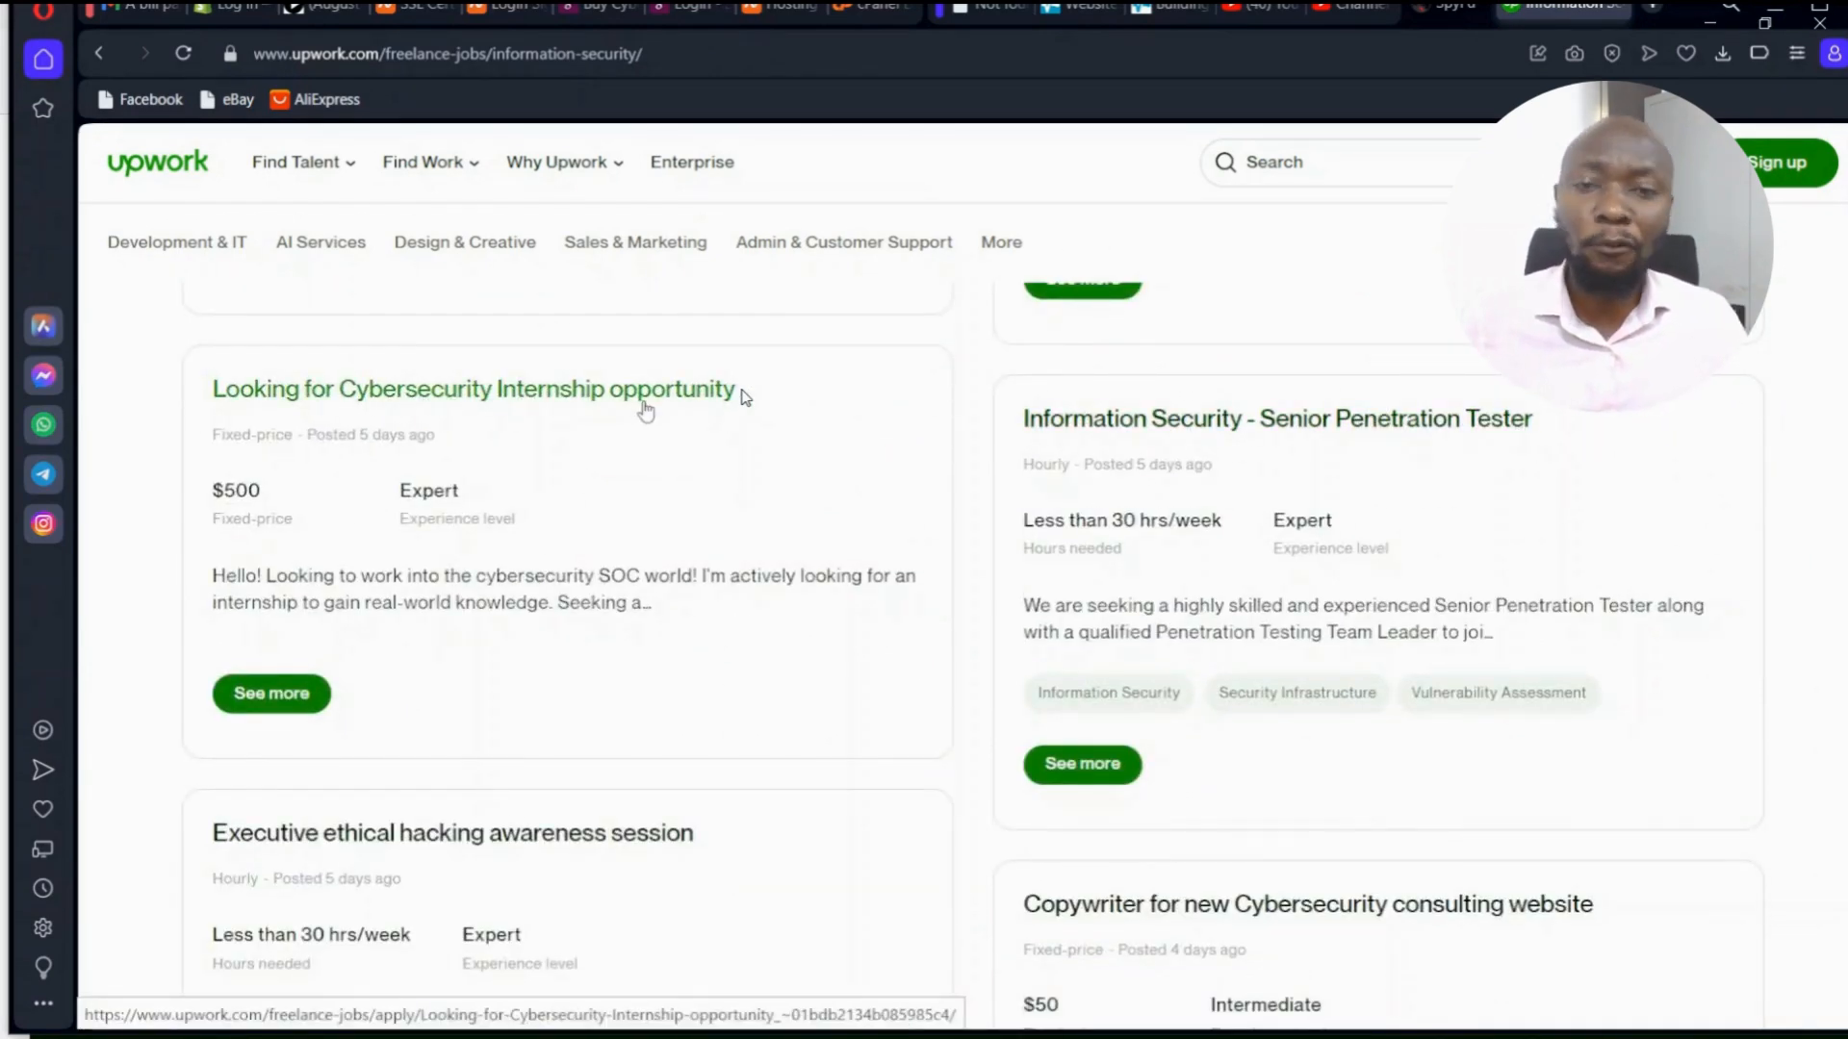
scroll(down, 3)
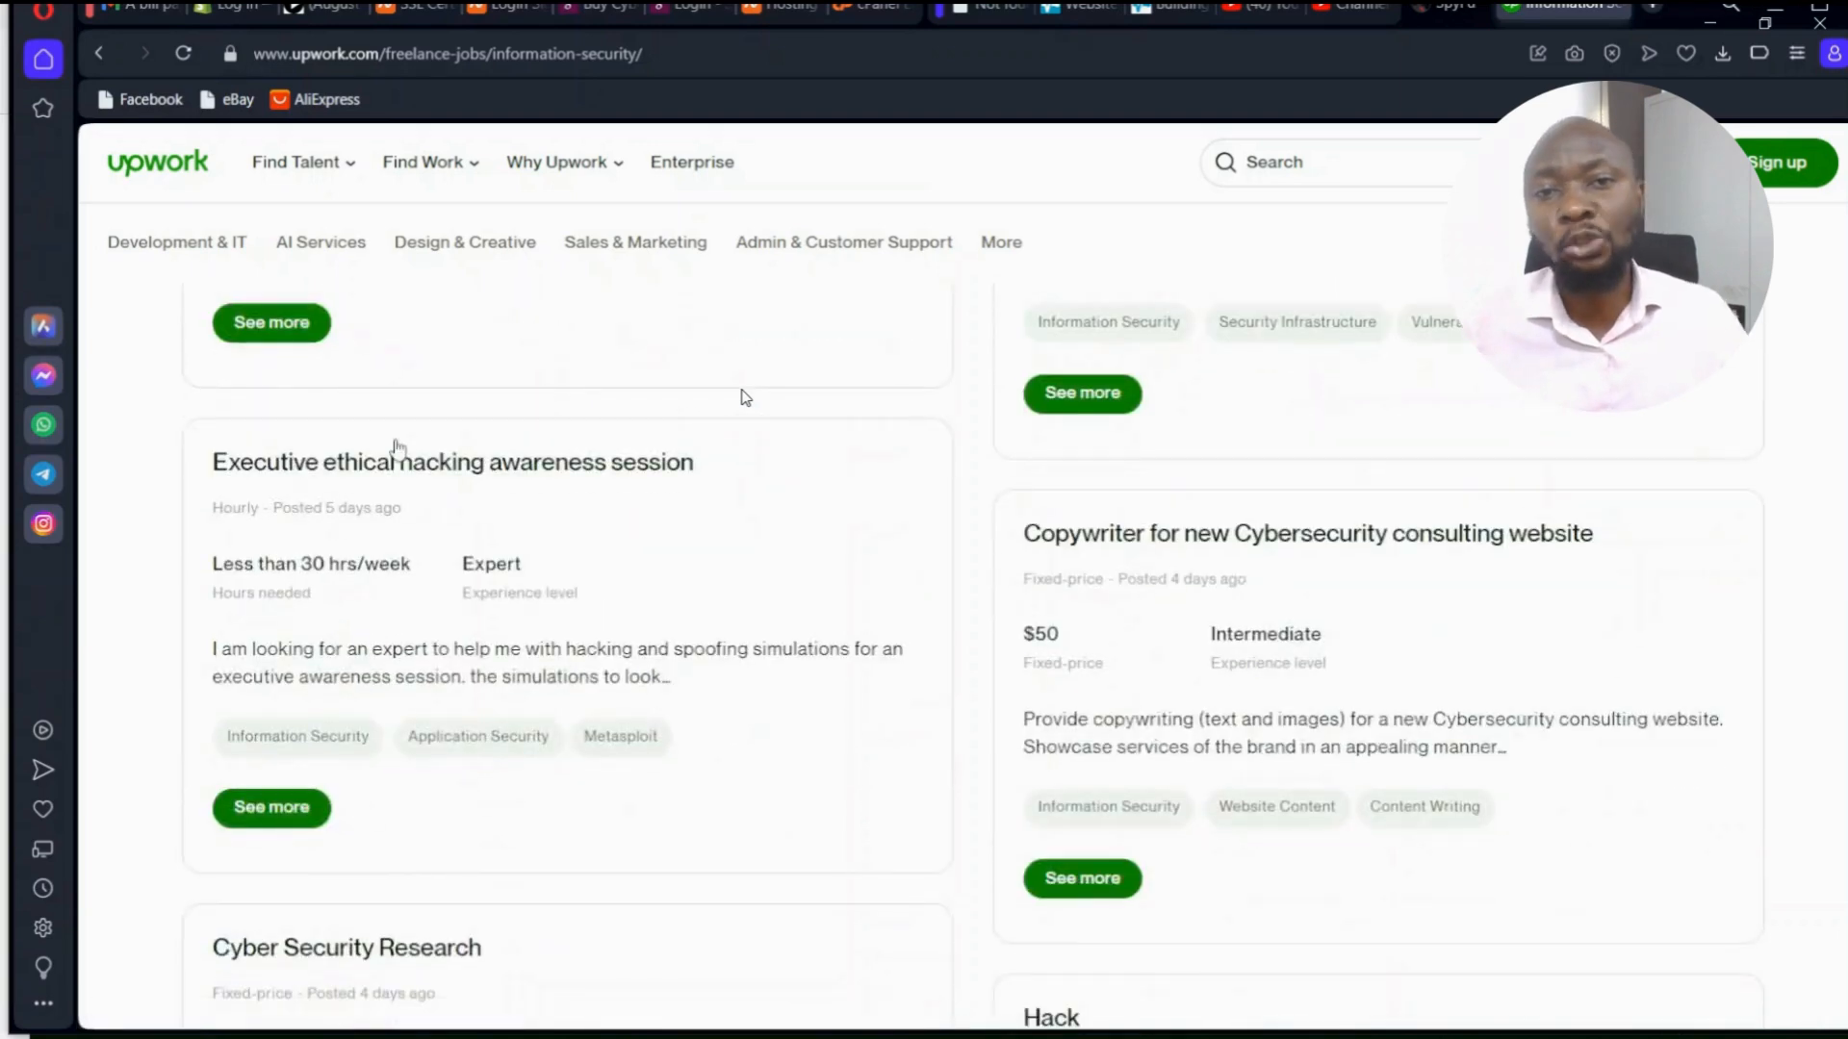
scroll(down, 3)
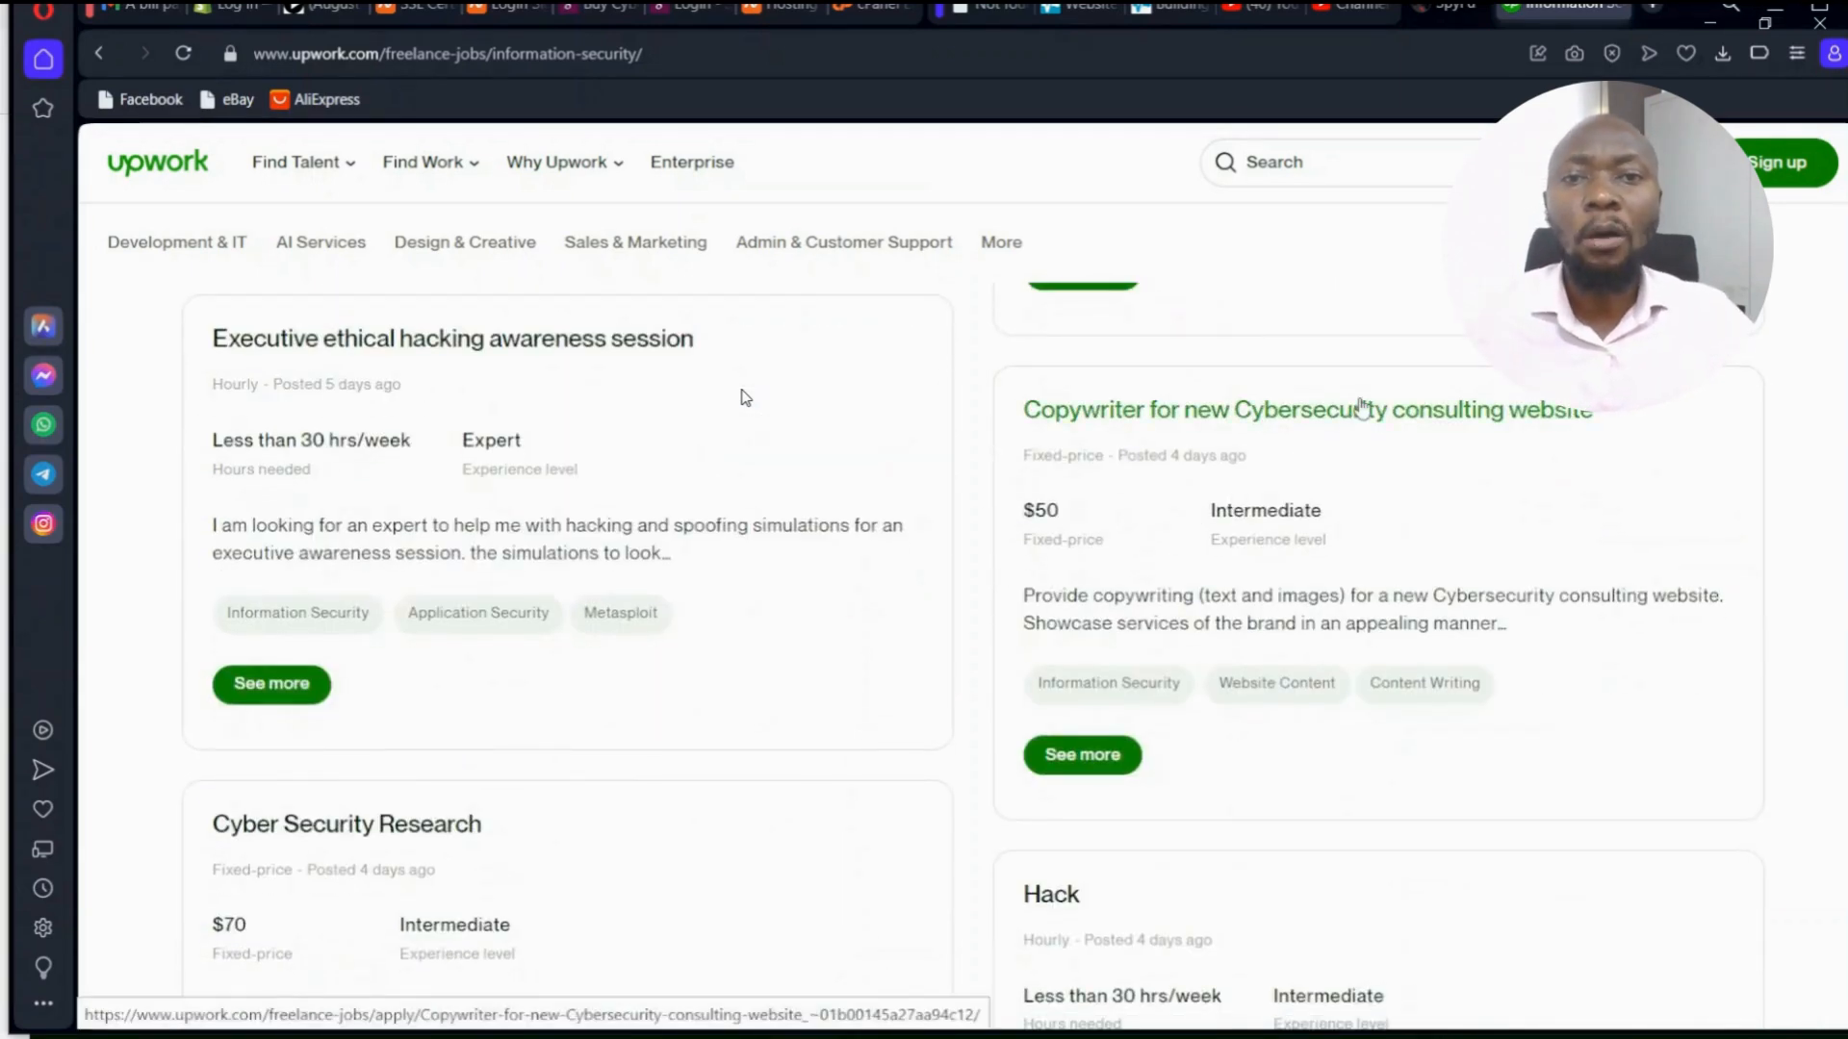
scroll(down, 3)
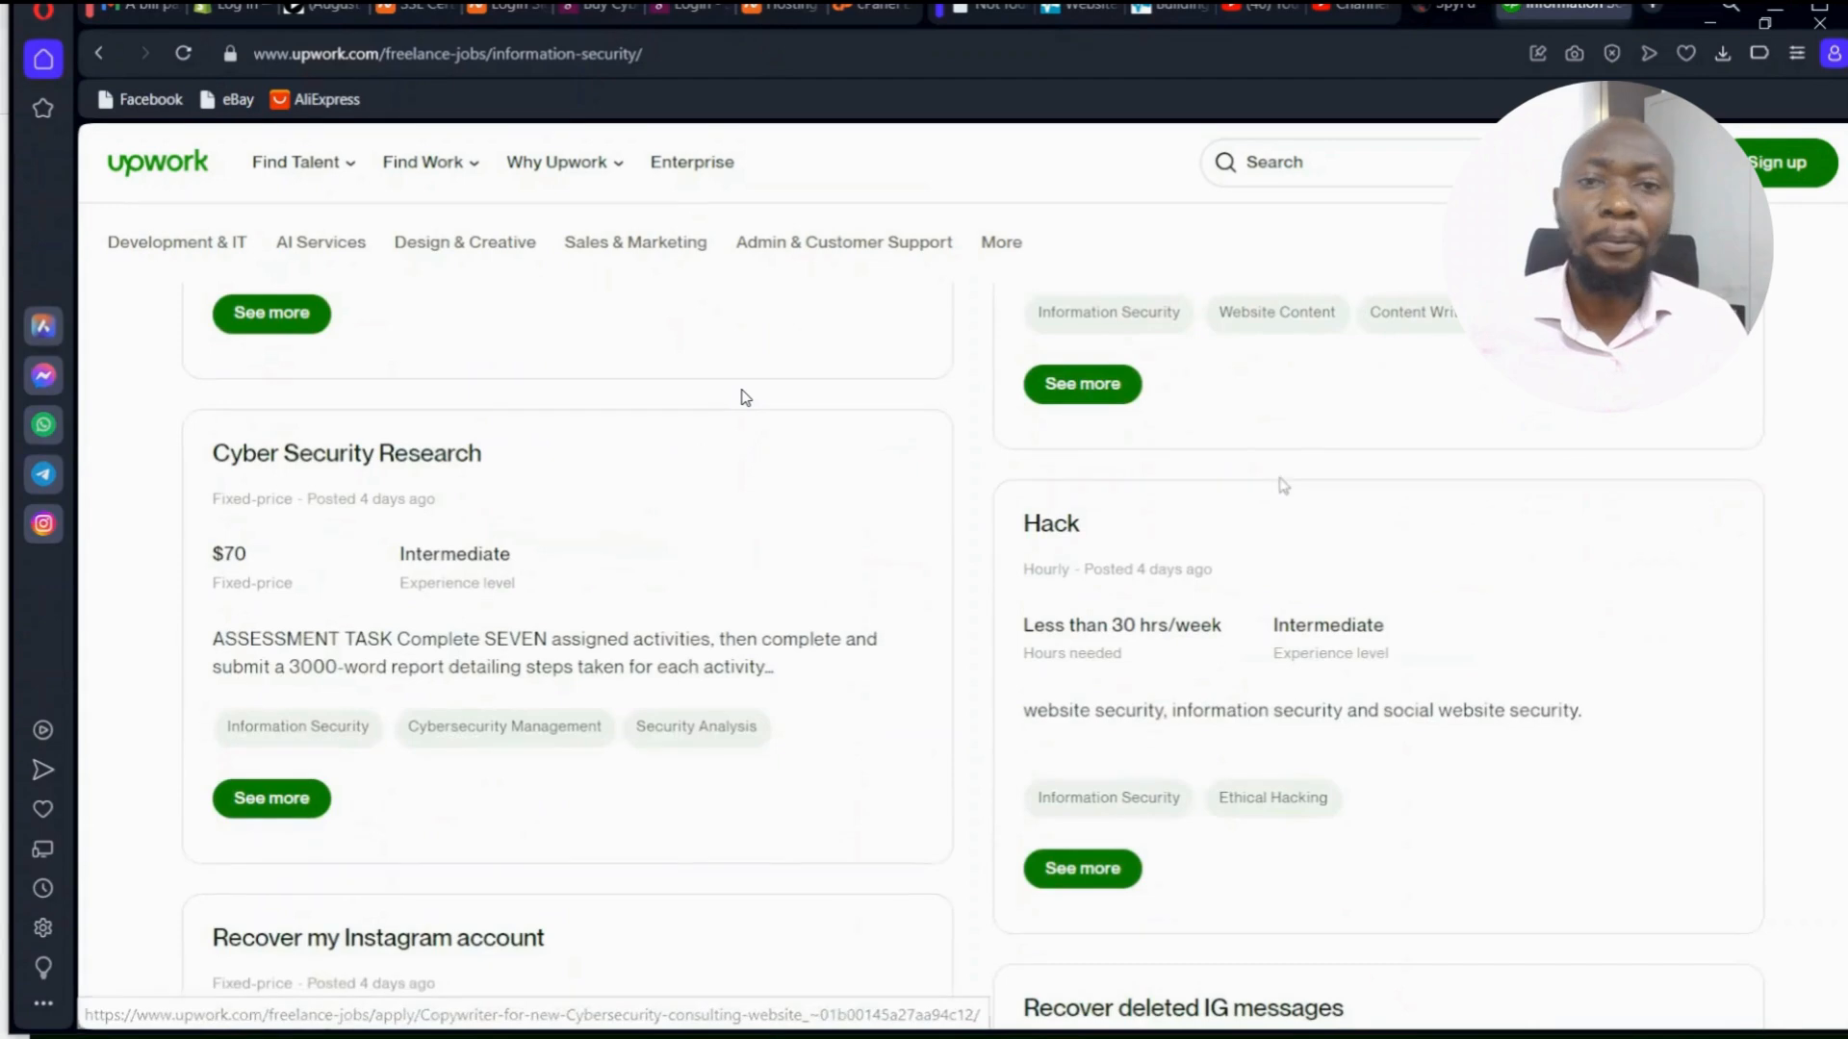
scroll(down, 3)
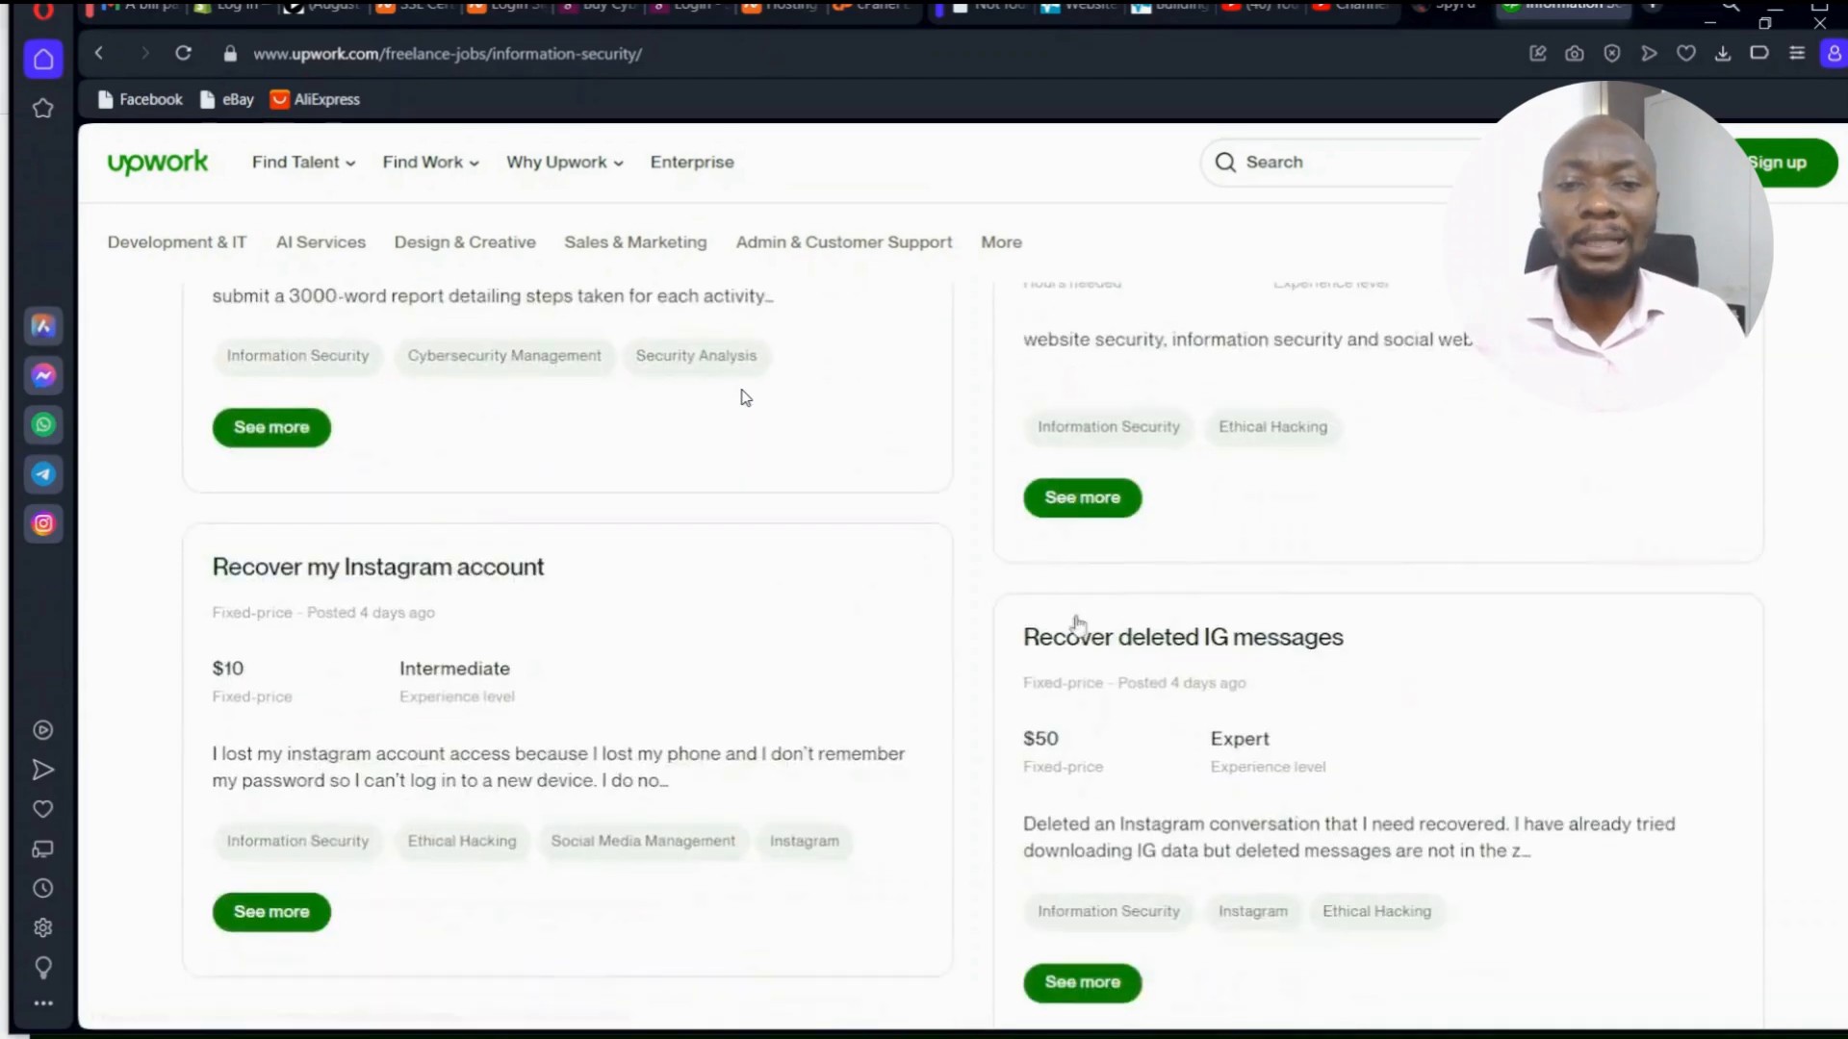
scroll(down, 3)
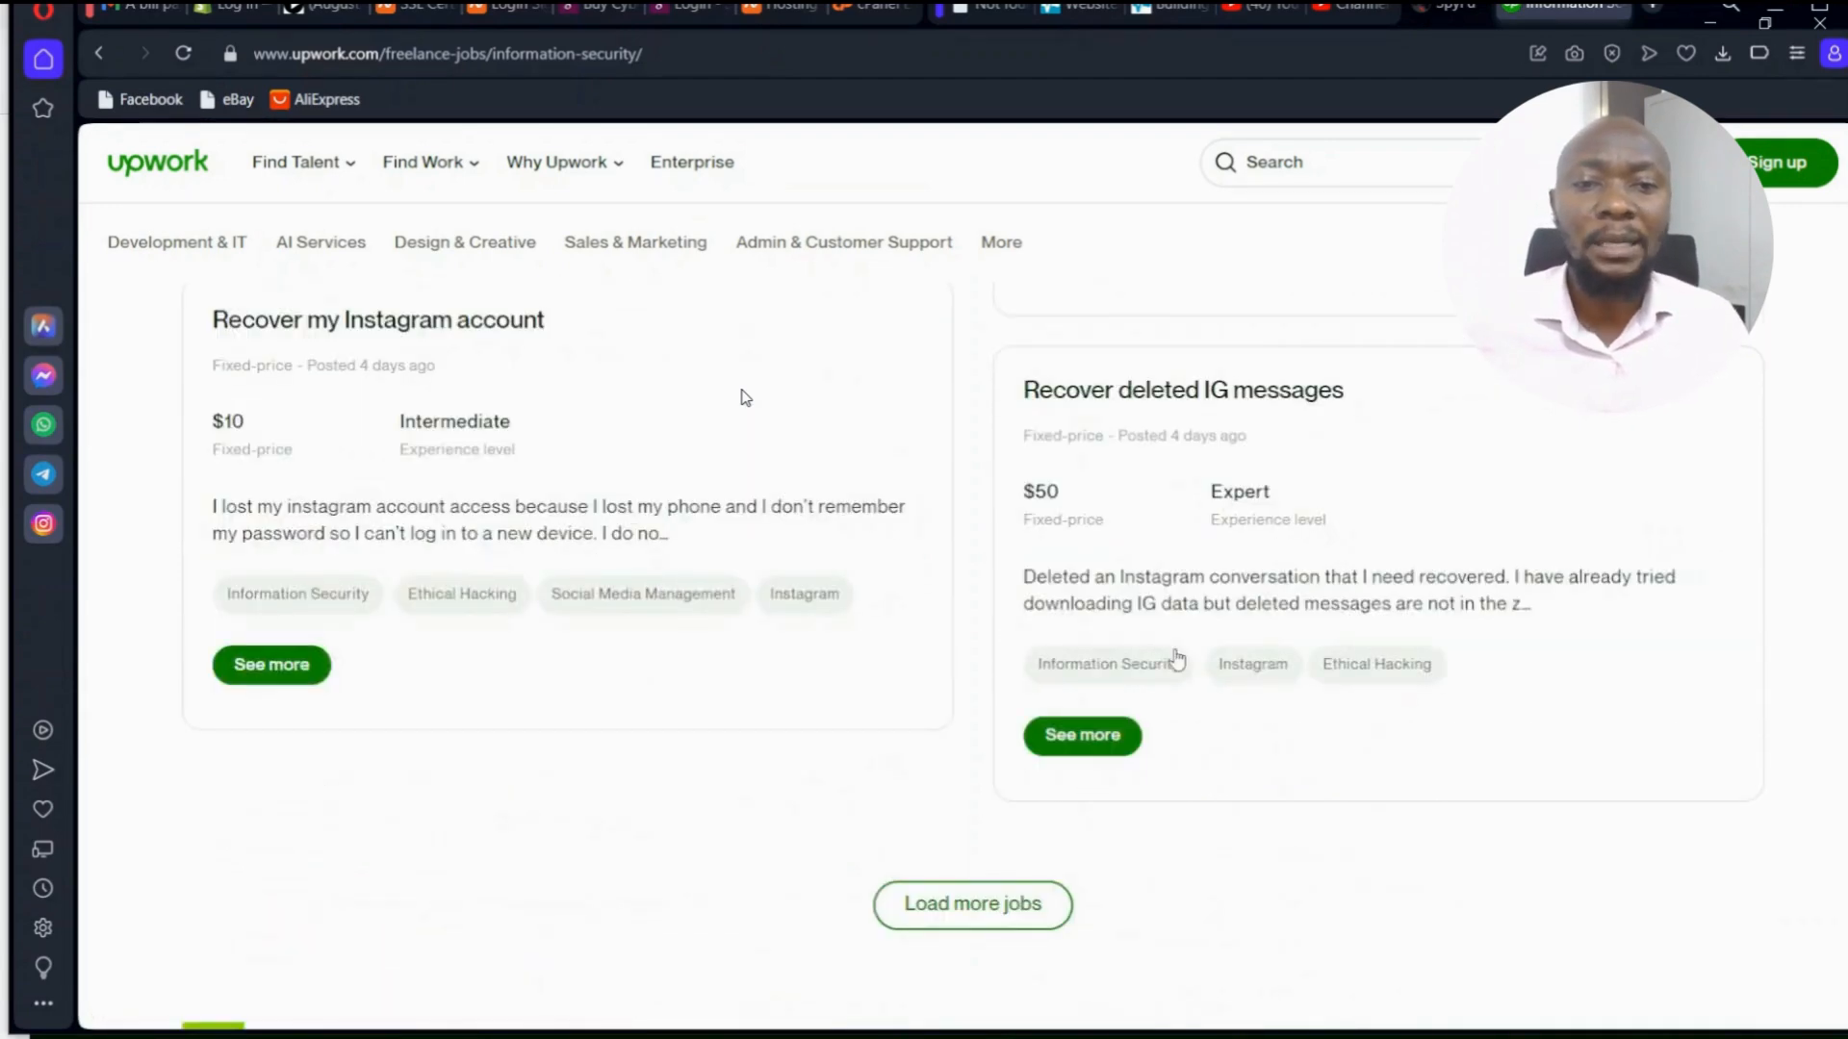
scroll(down, 3)
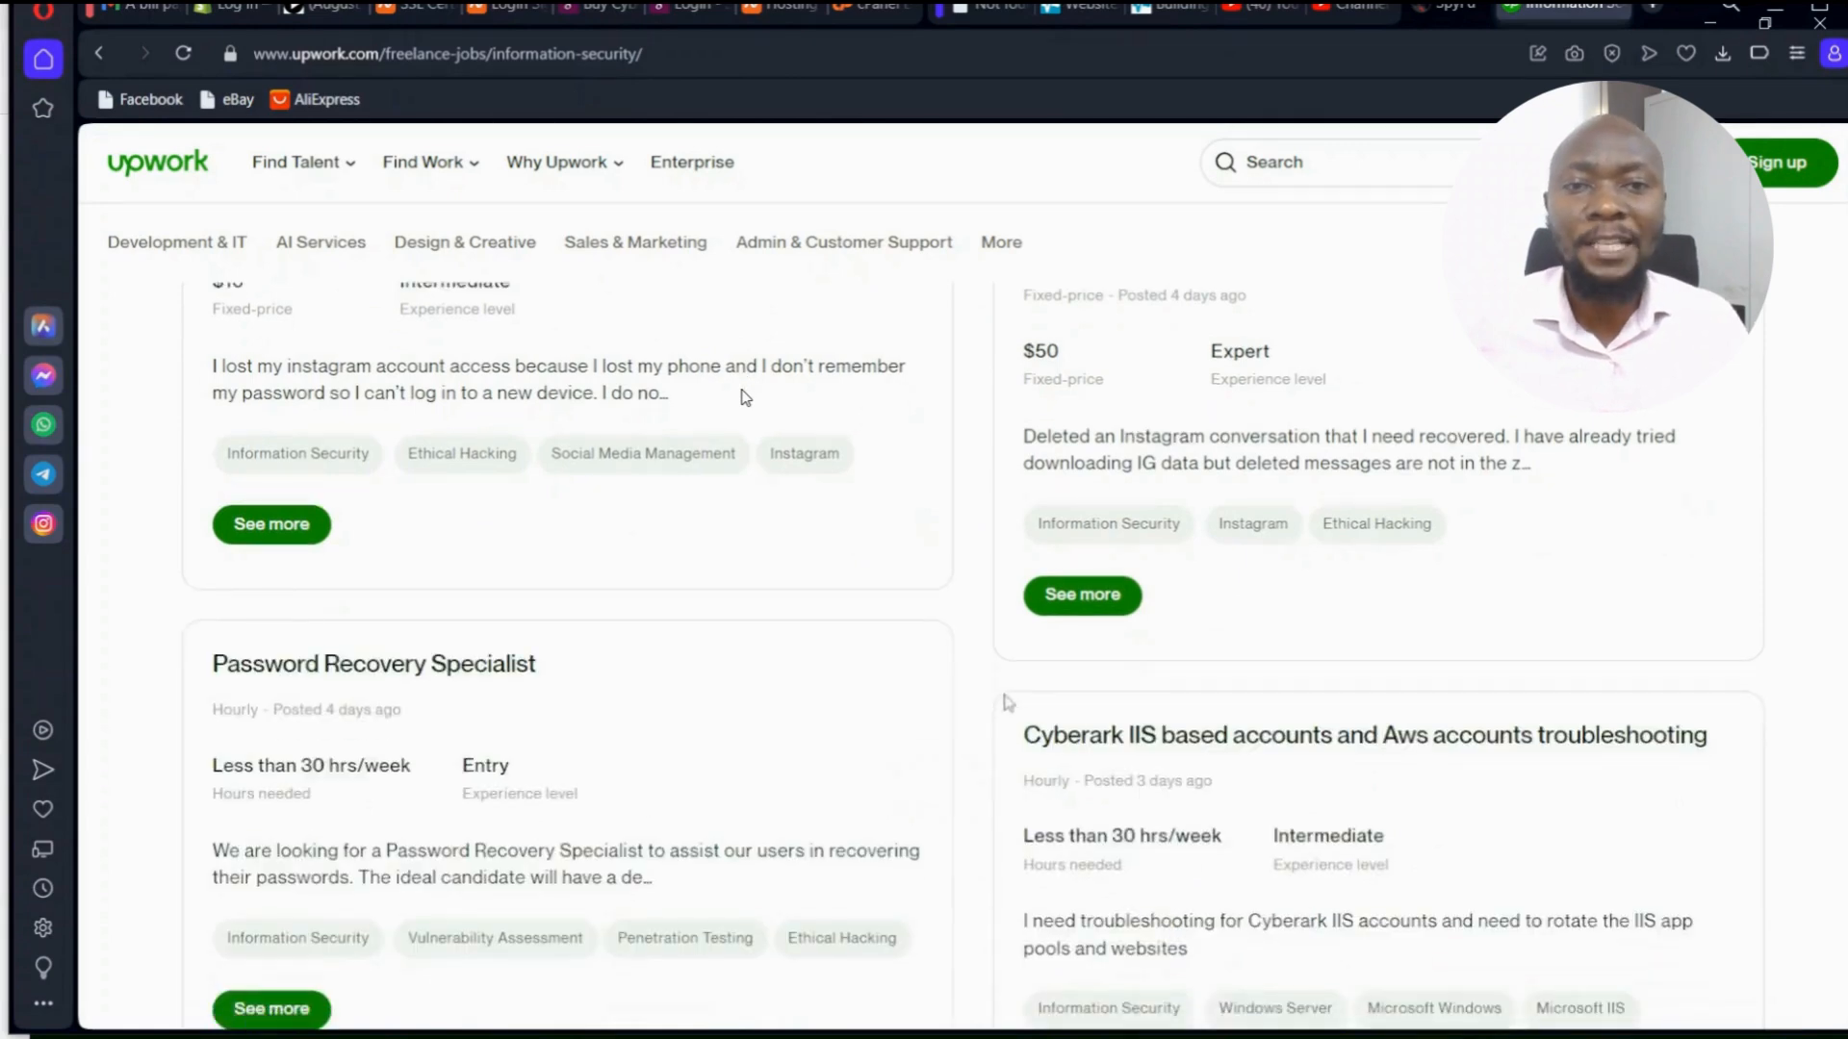
scroll(down, 3)
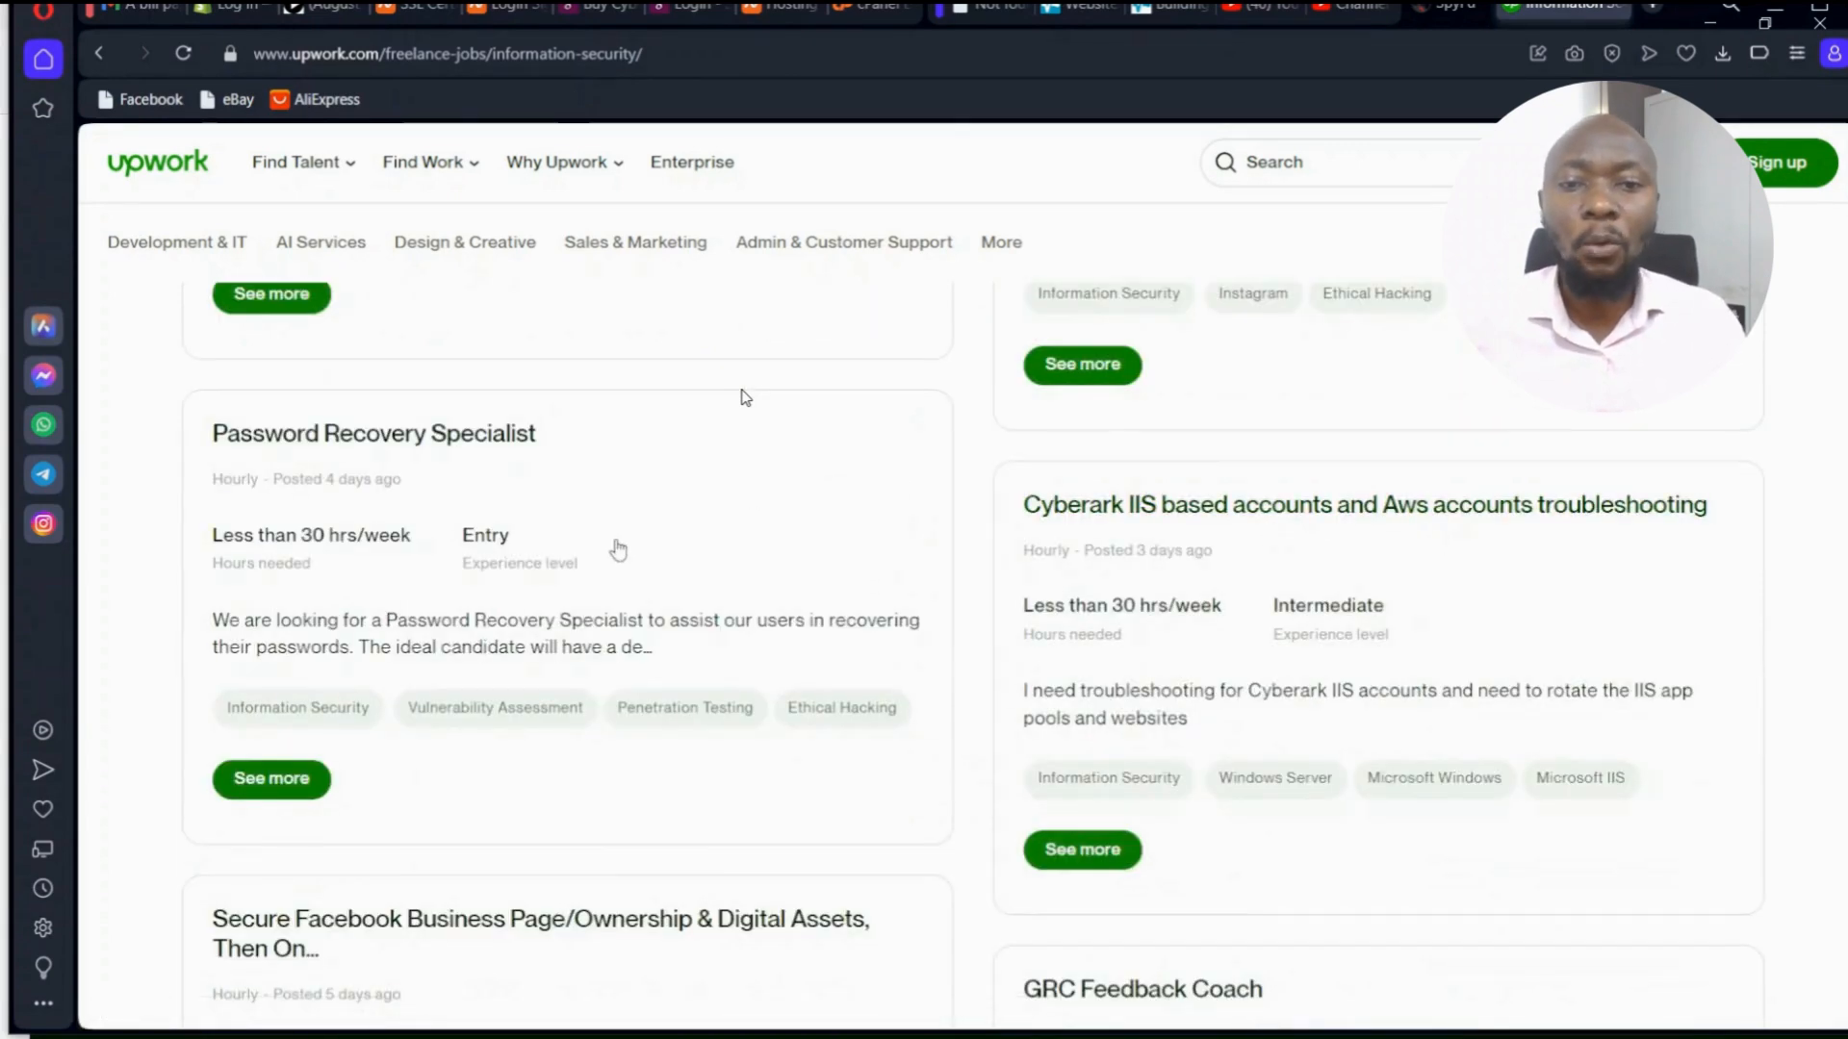
mouse_move(461, 666)
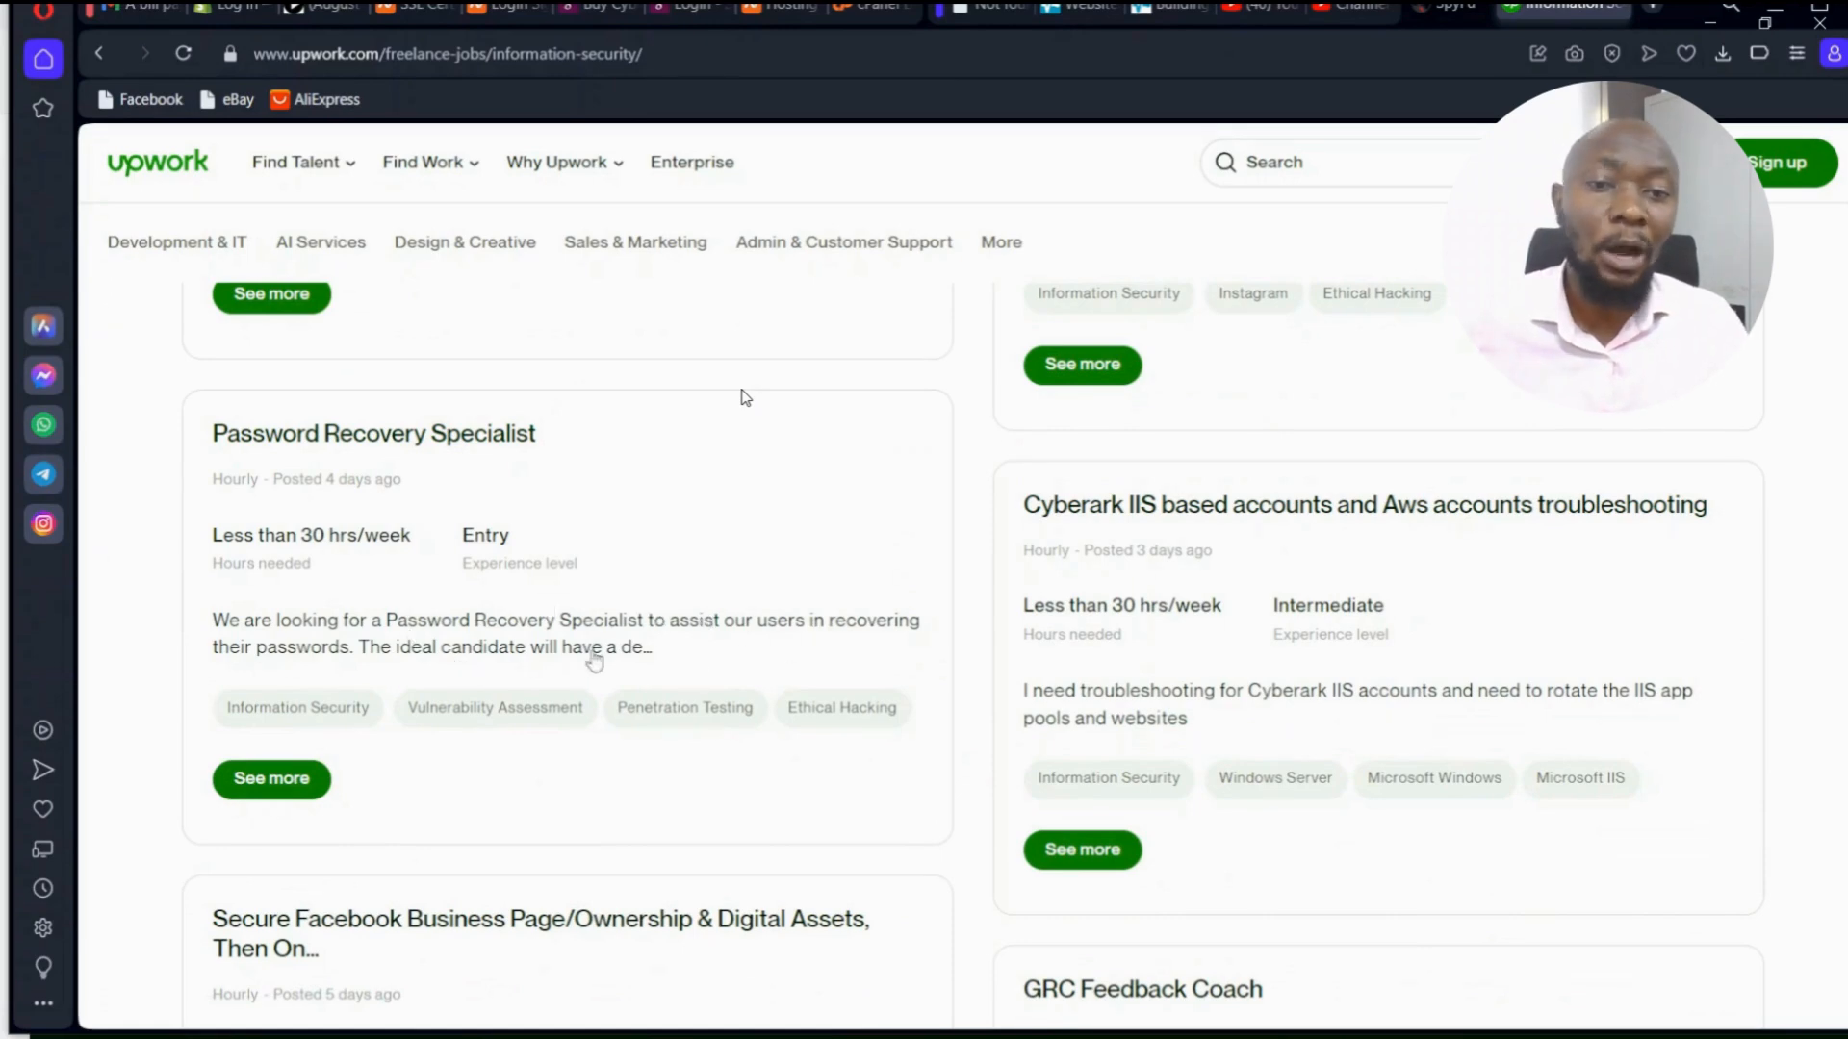
View the GRC Feedback Coach posting and start Upwork's sign-up to find work.
click(1139, 990)
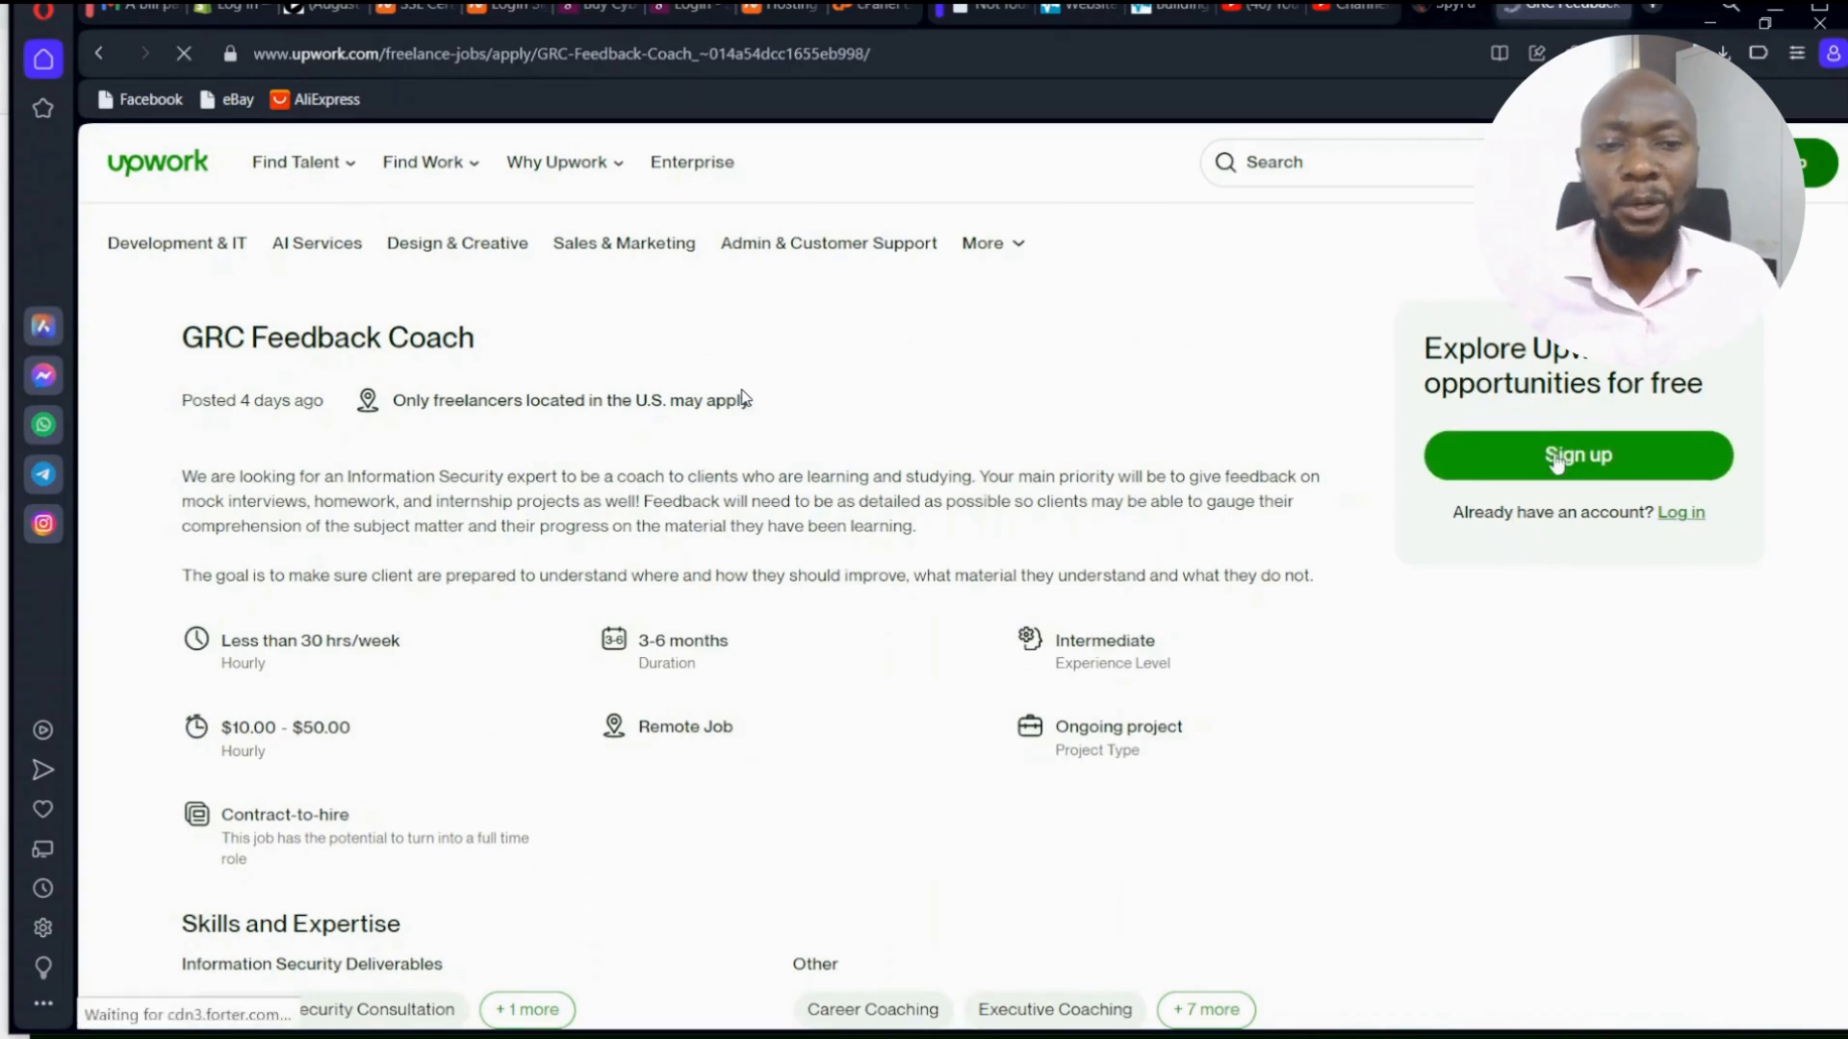
click(1576, 455)
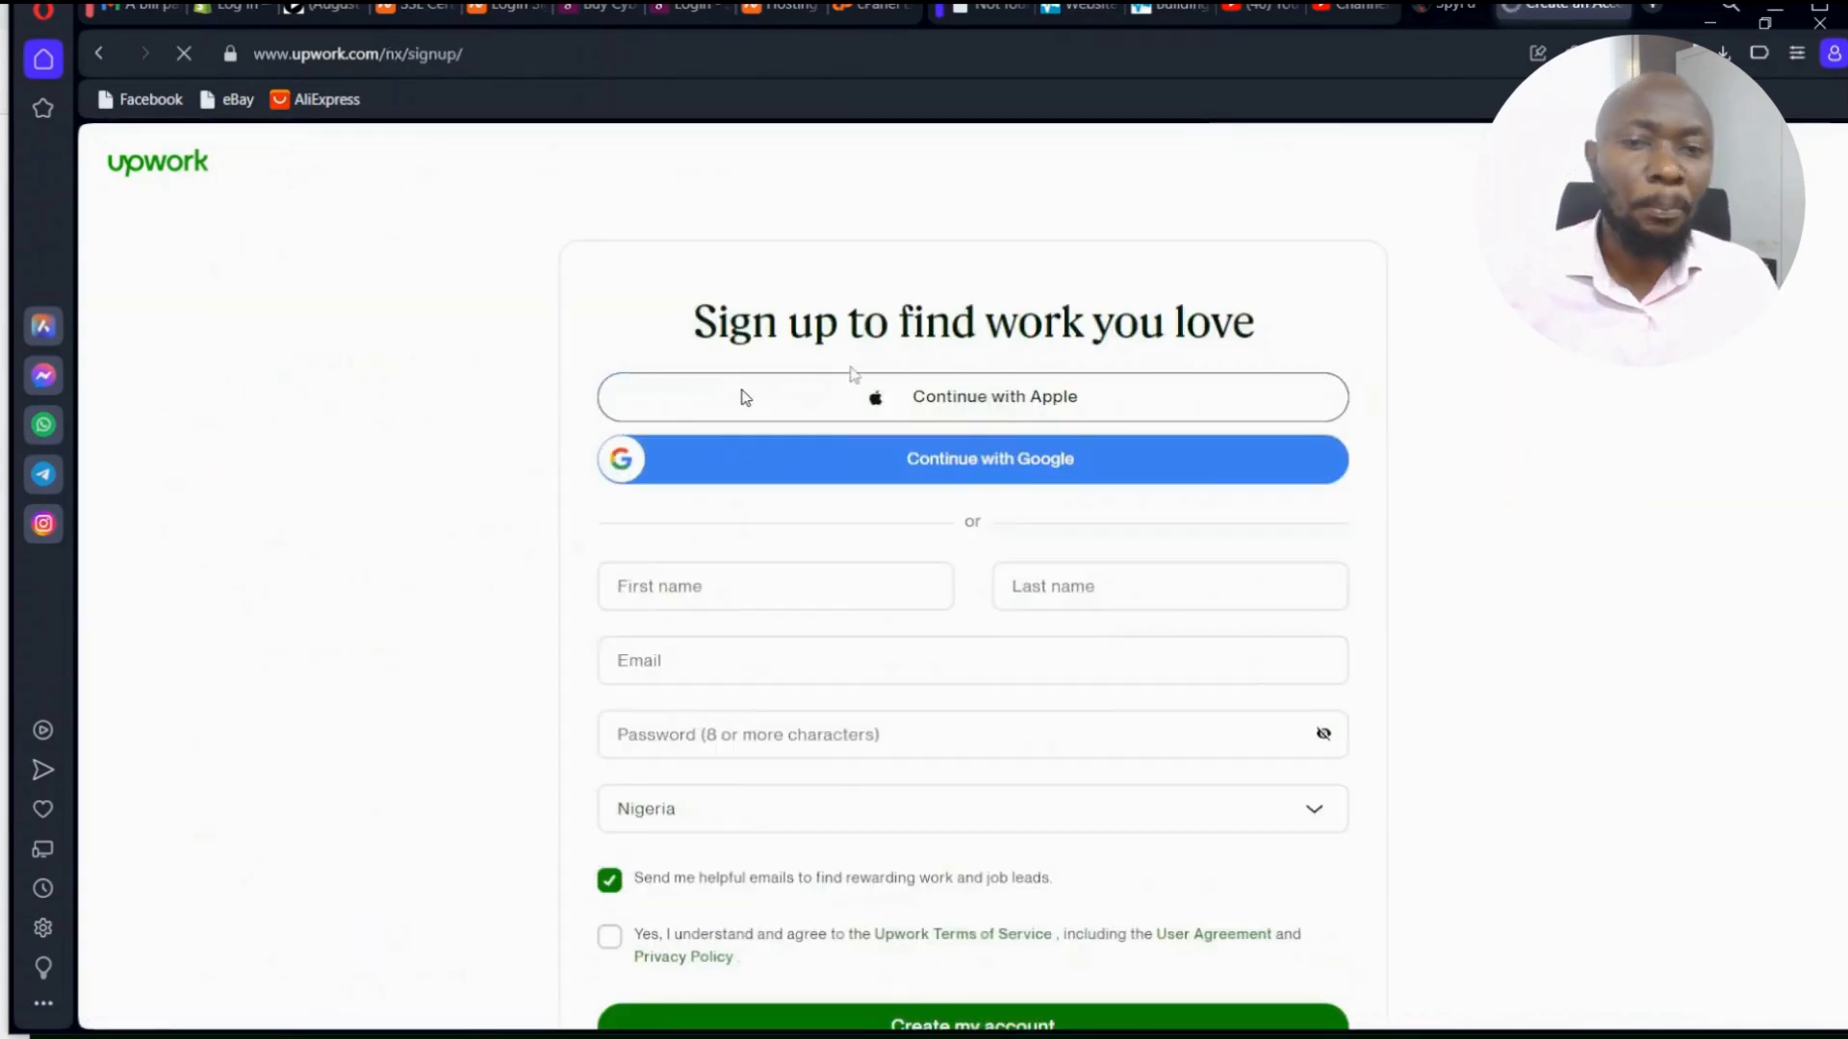
scroll(down, 3)
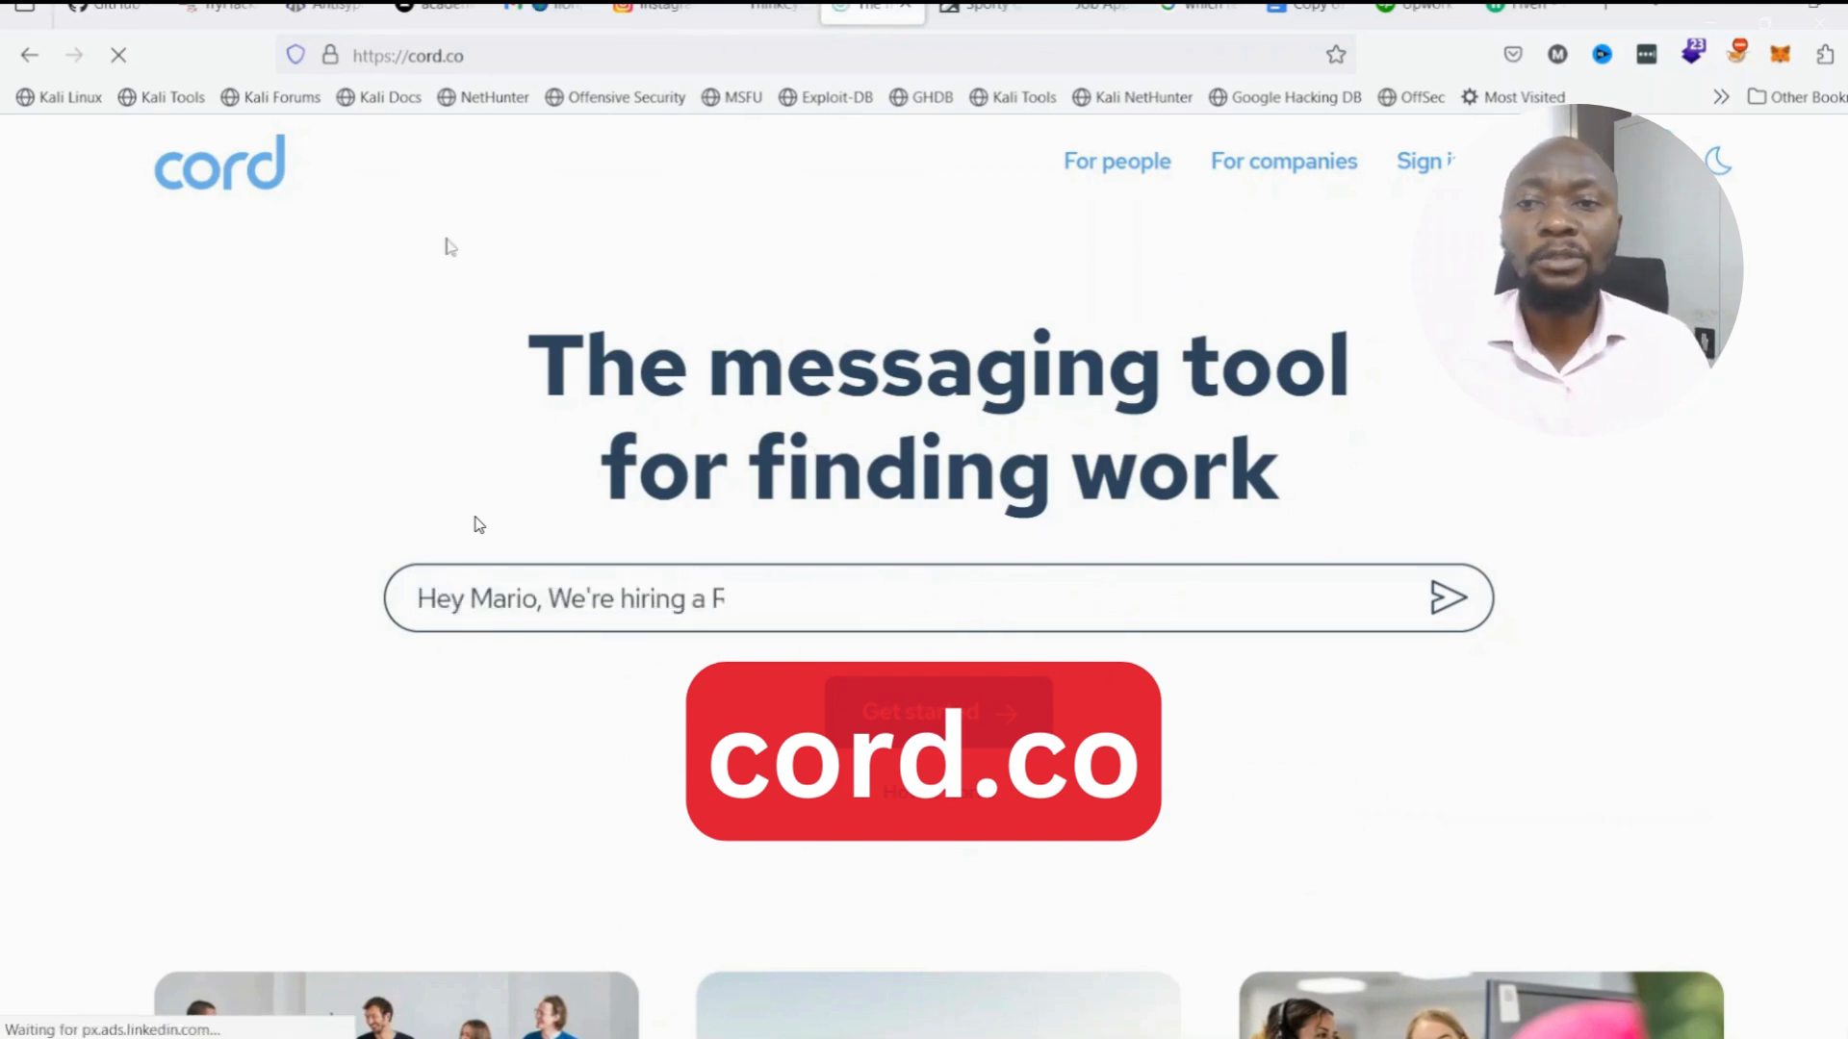
Review cord.co's 'For people' page about direct messaging with hiring teams.
text(React Developer and you look like a great)
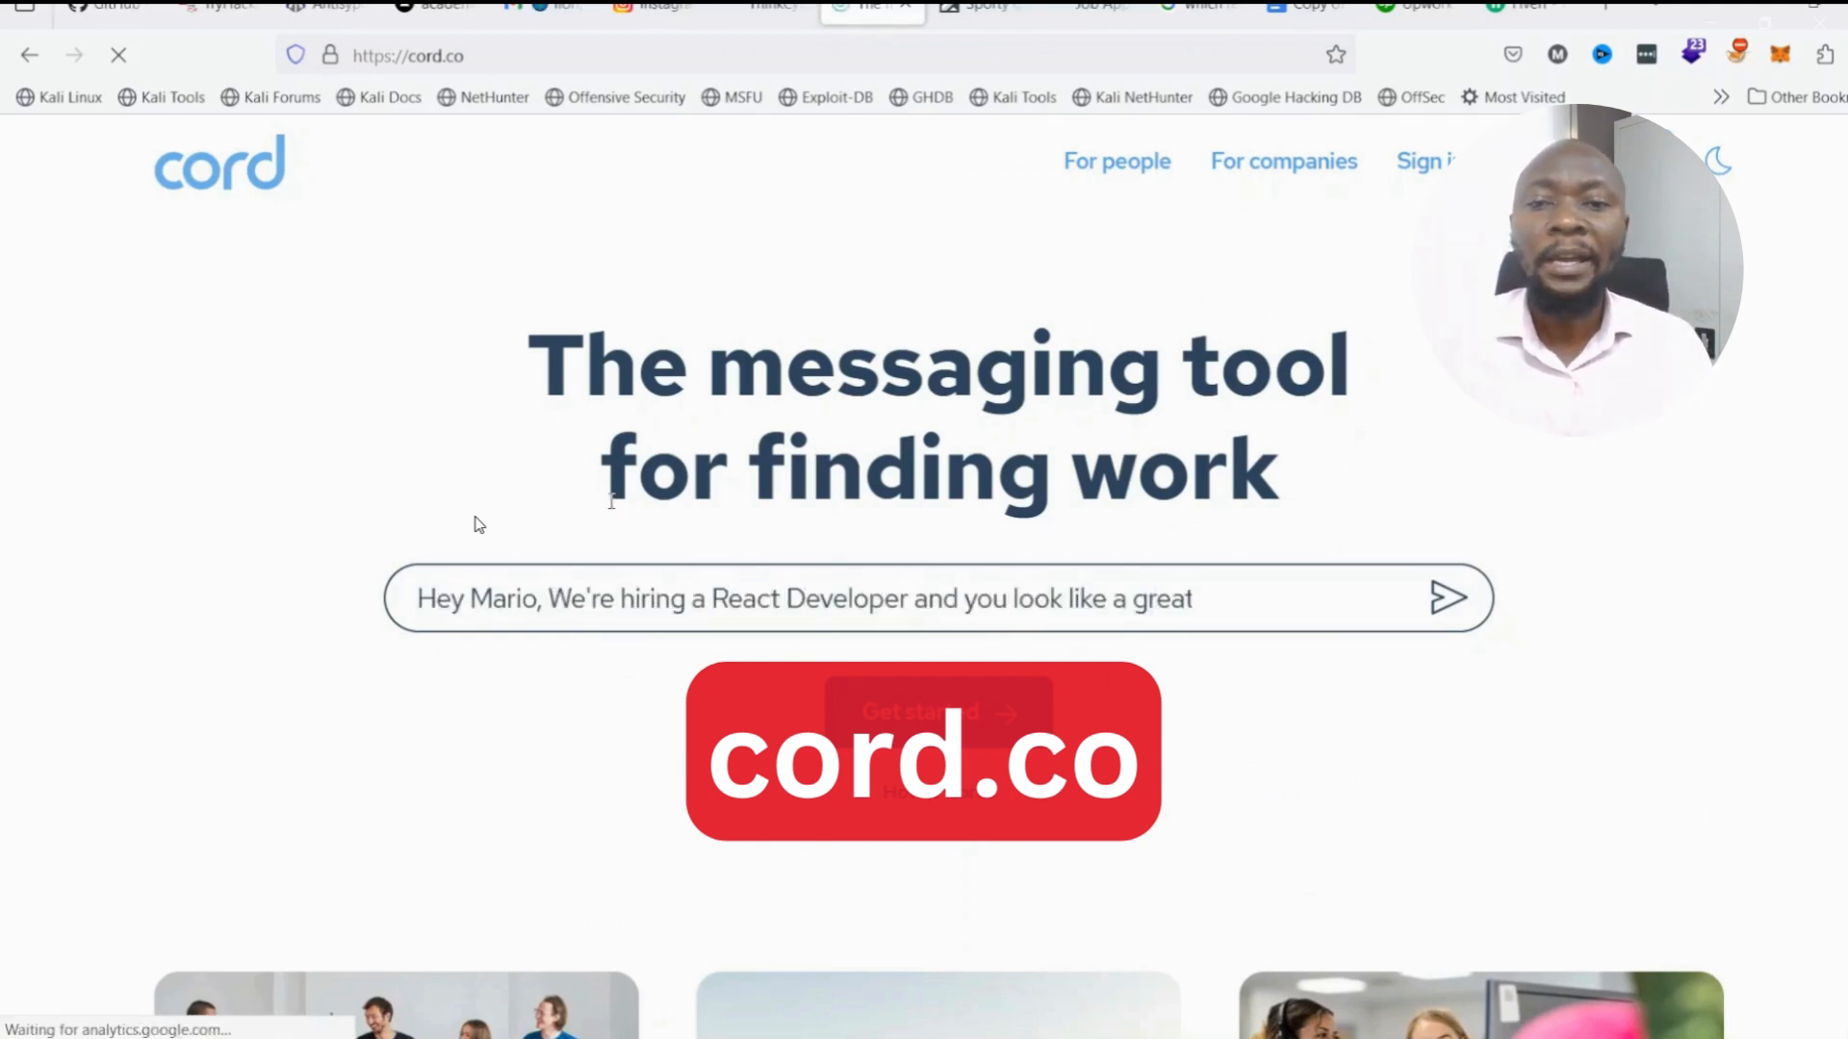
mouse_move(1116, 161)
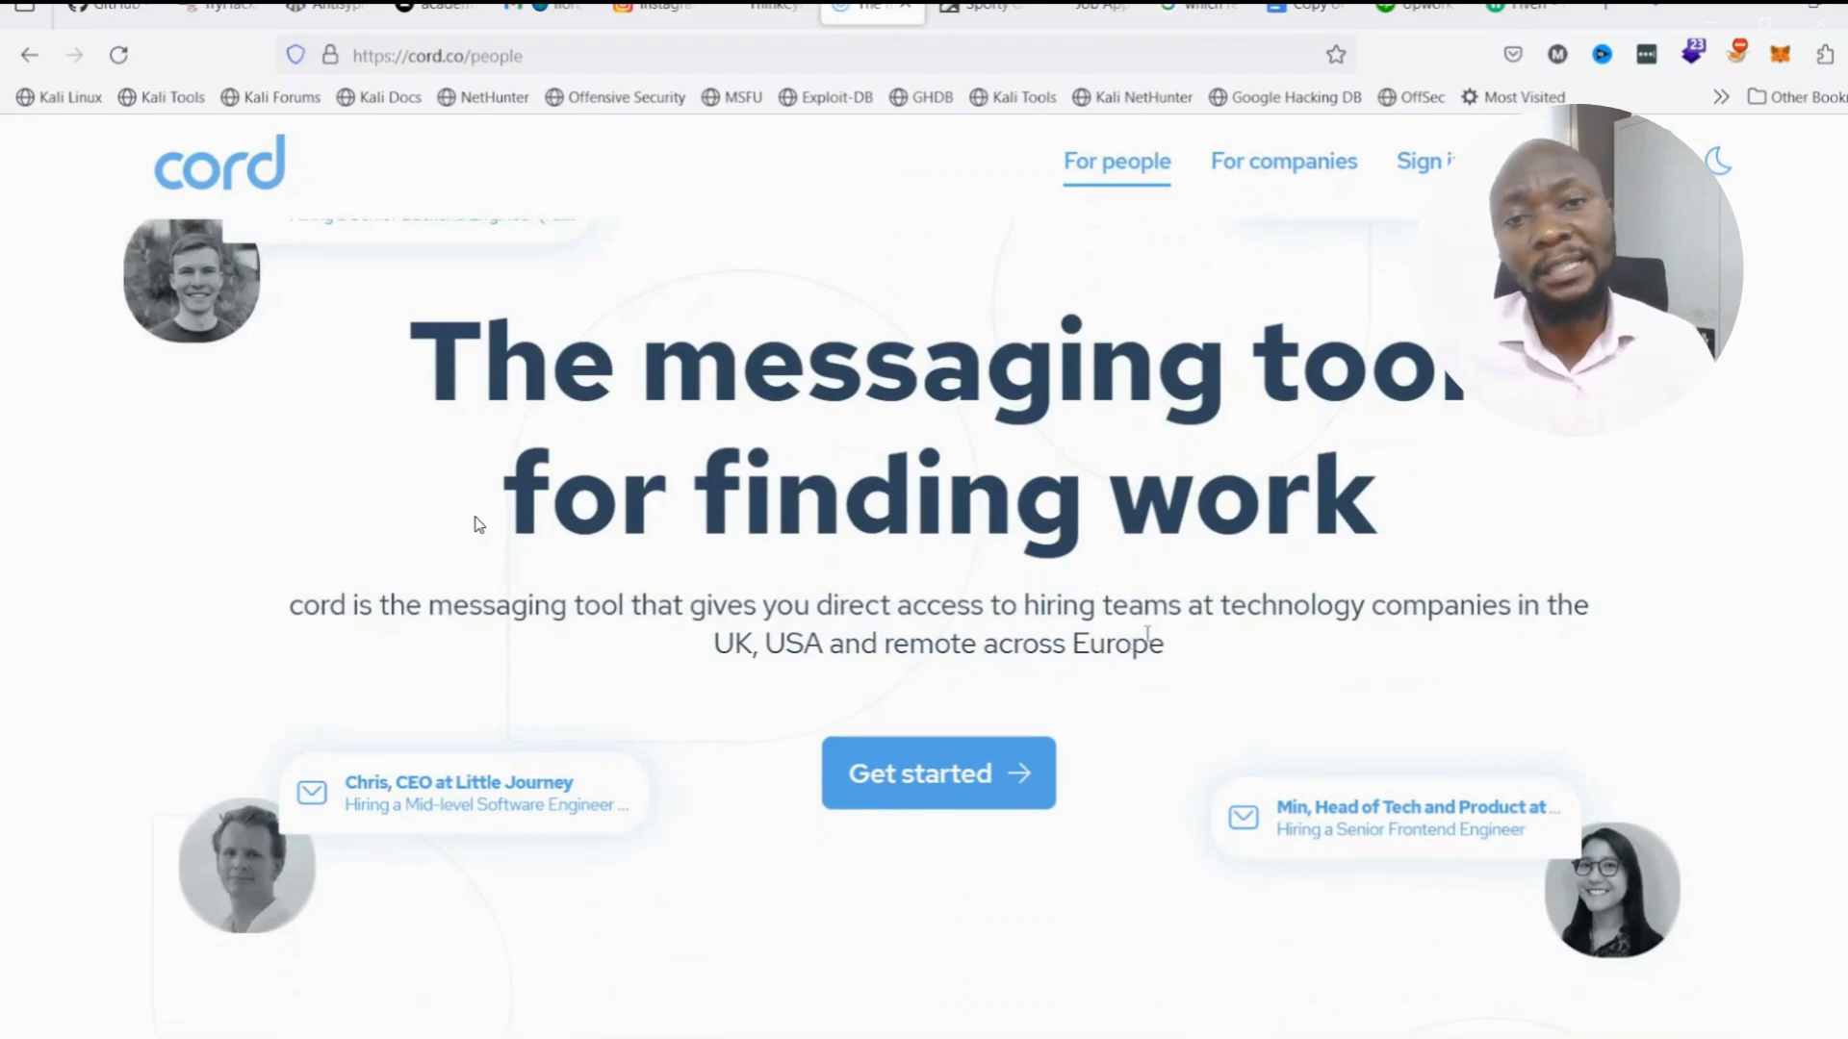
scroll(down, 3)
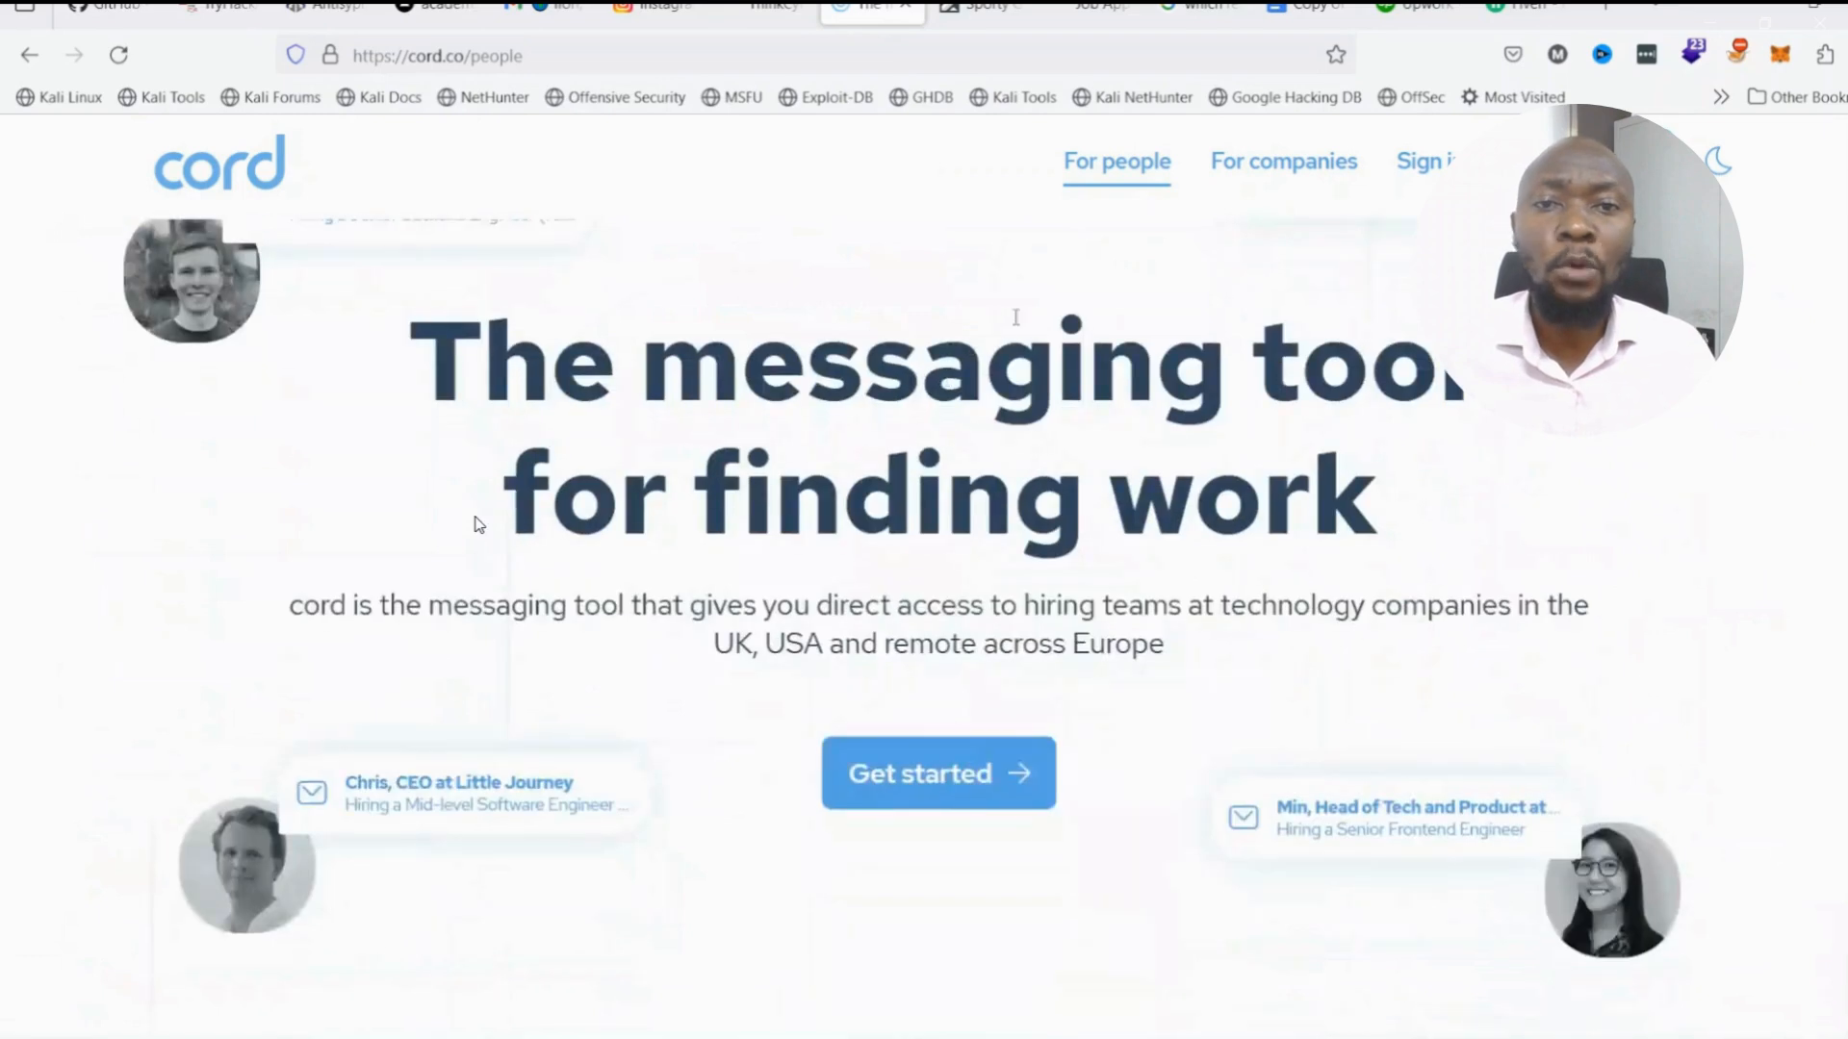
scroll(down, 3)
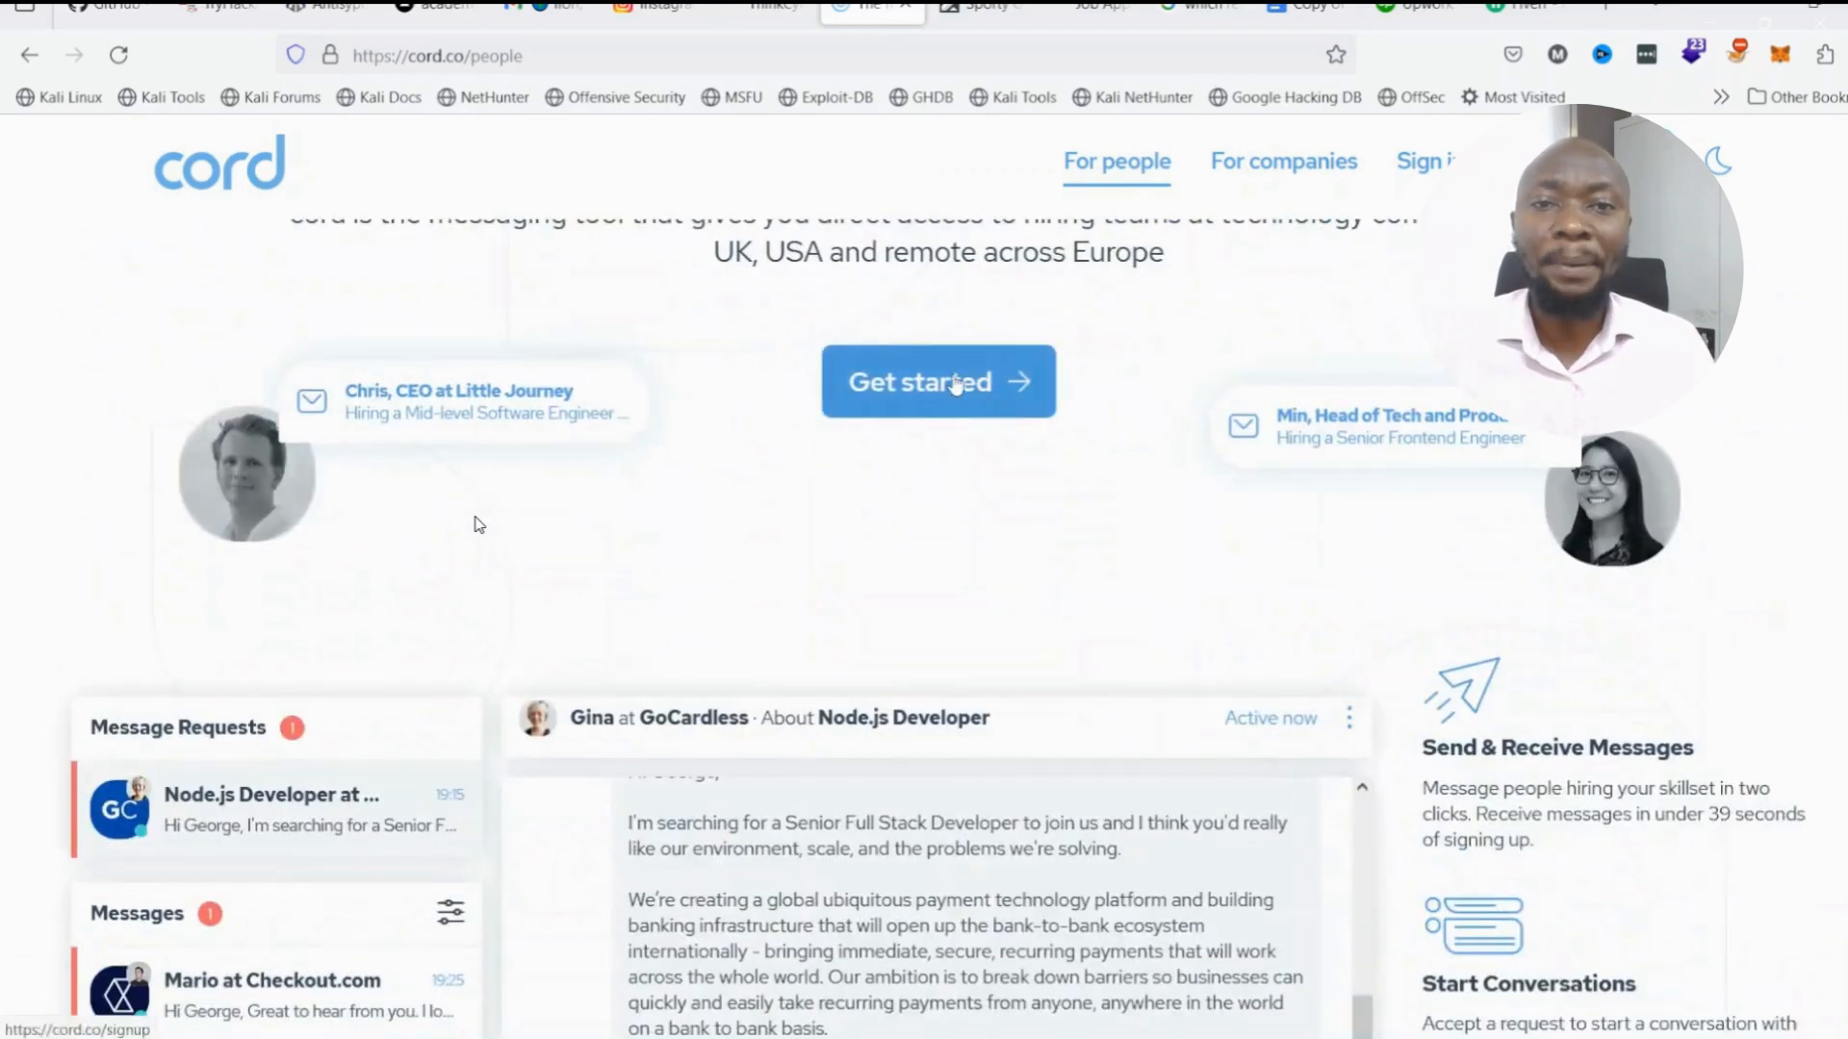
In cord's signup, choose to work remotely and continue.
click(938, 381)
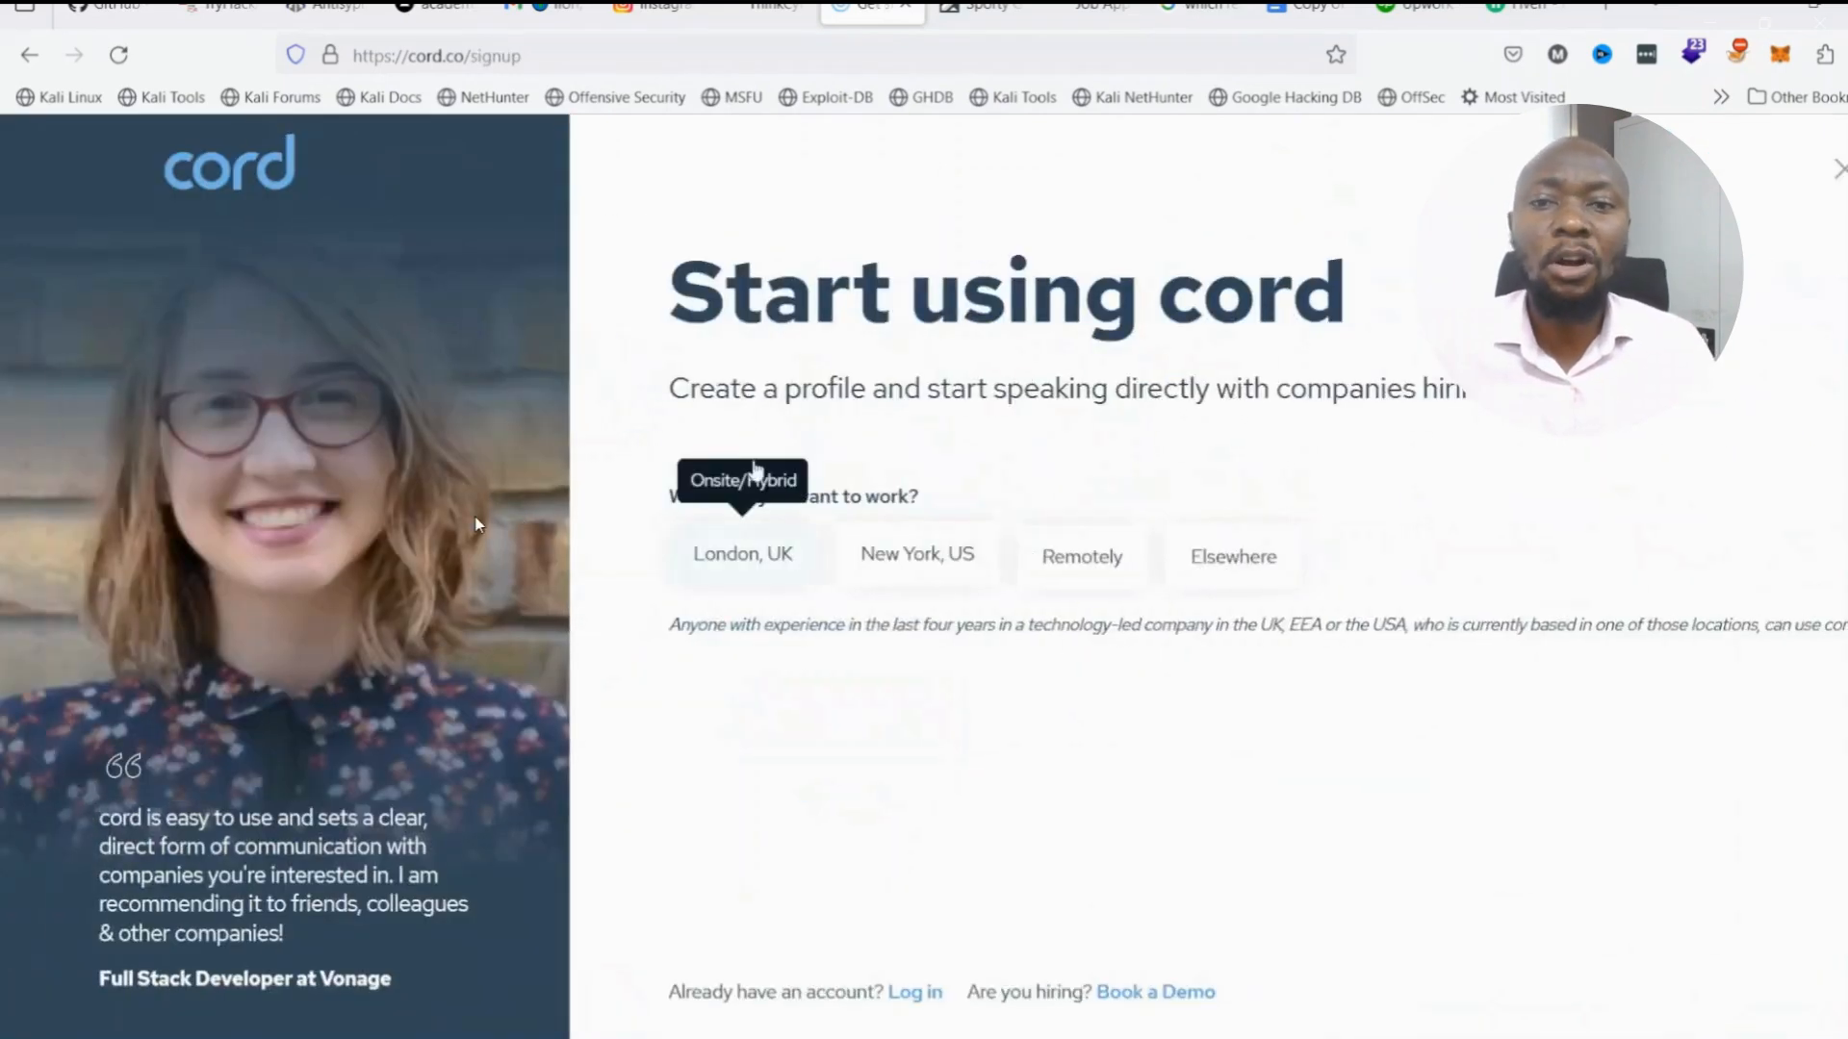
mouse_move(743, 554)
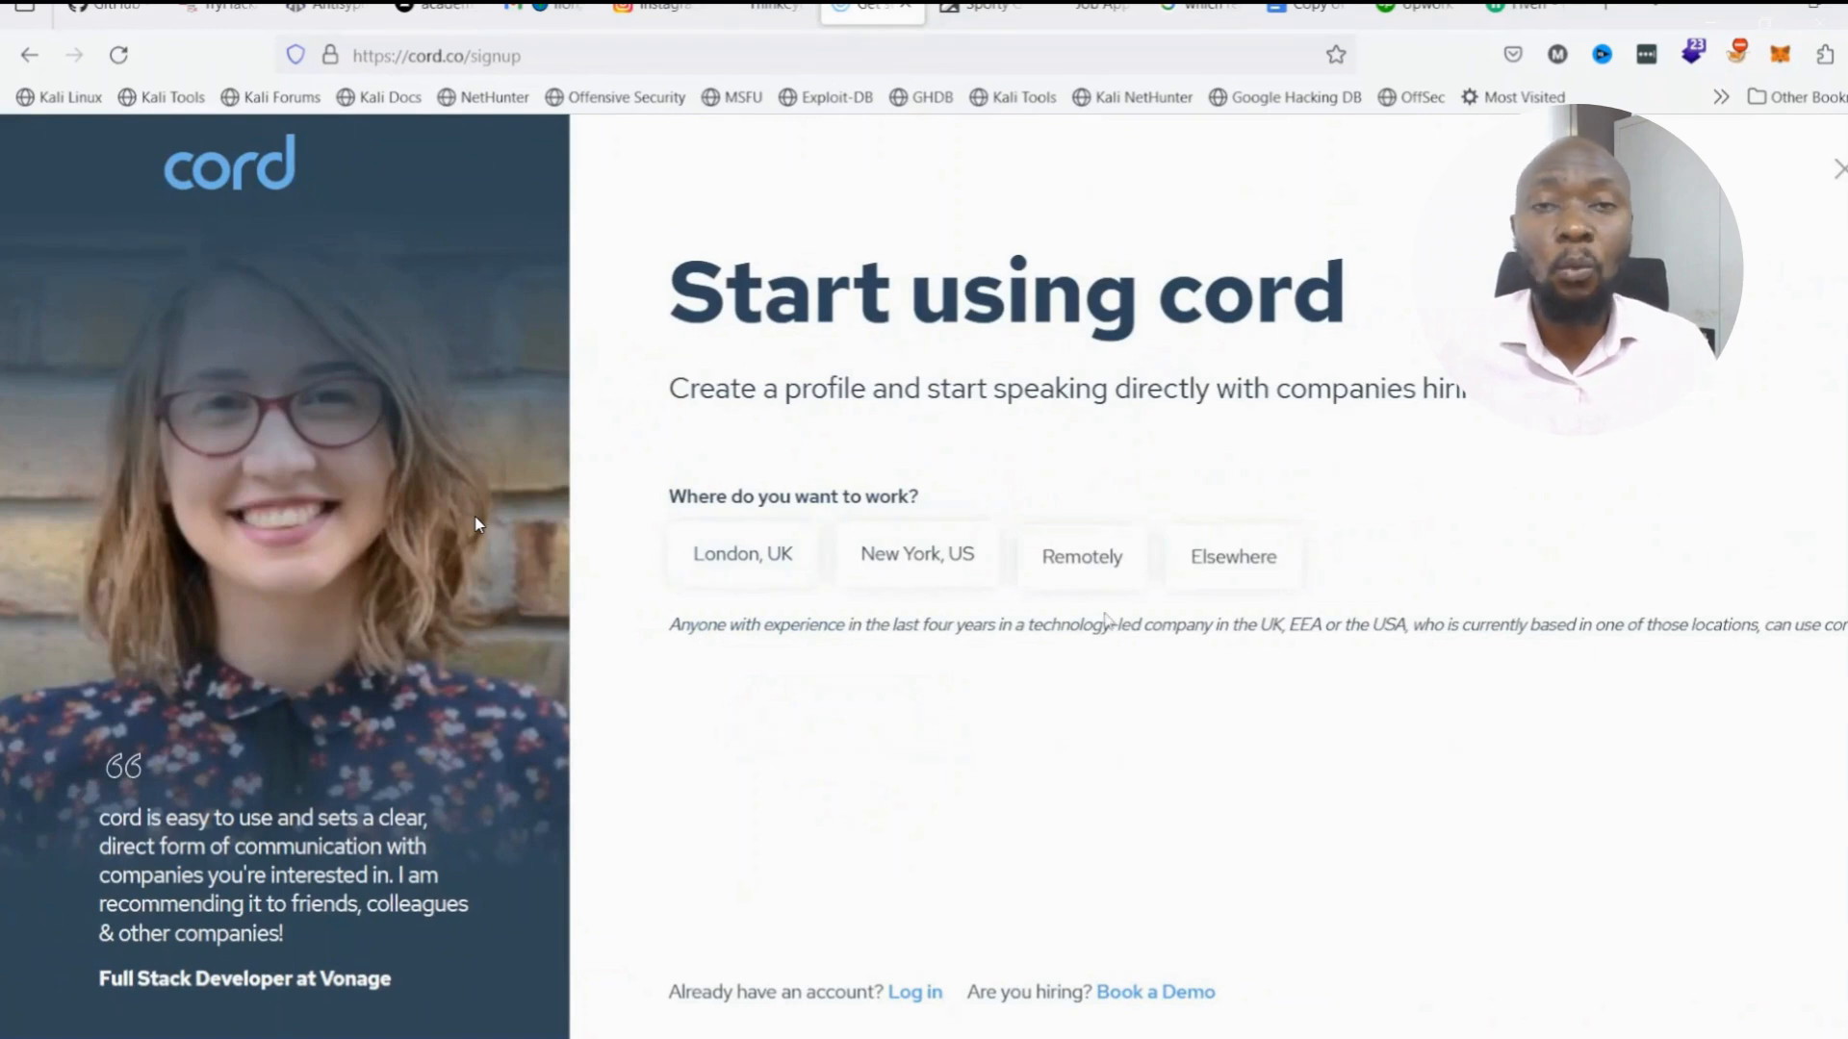
mouse_move(1059, 576)
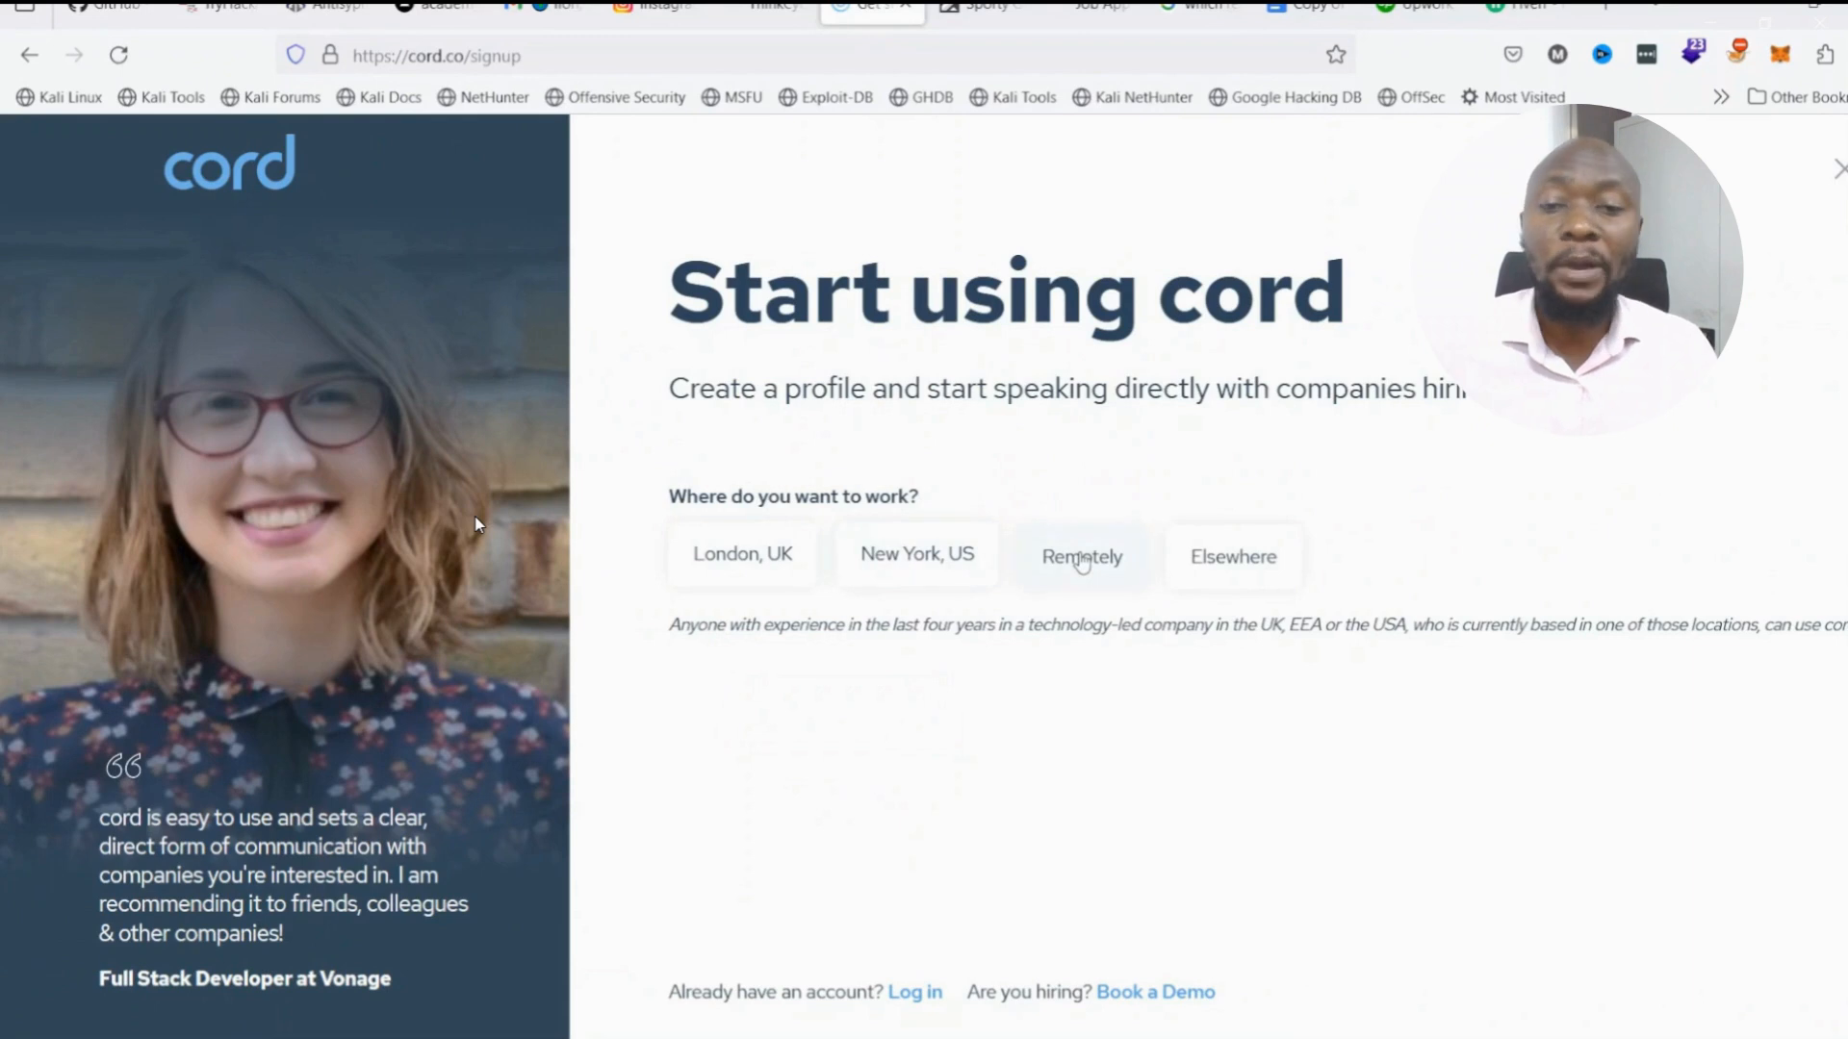
click(1079, 555)
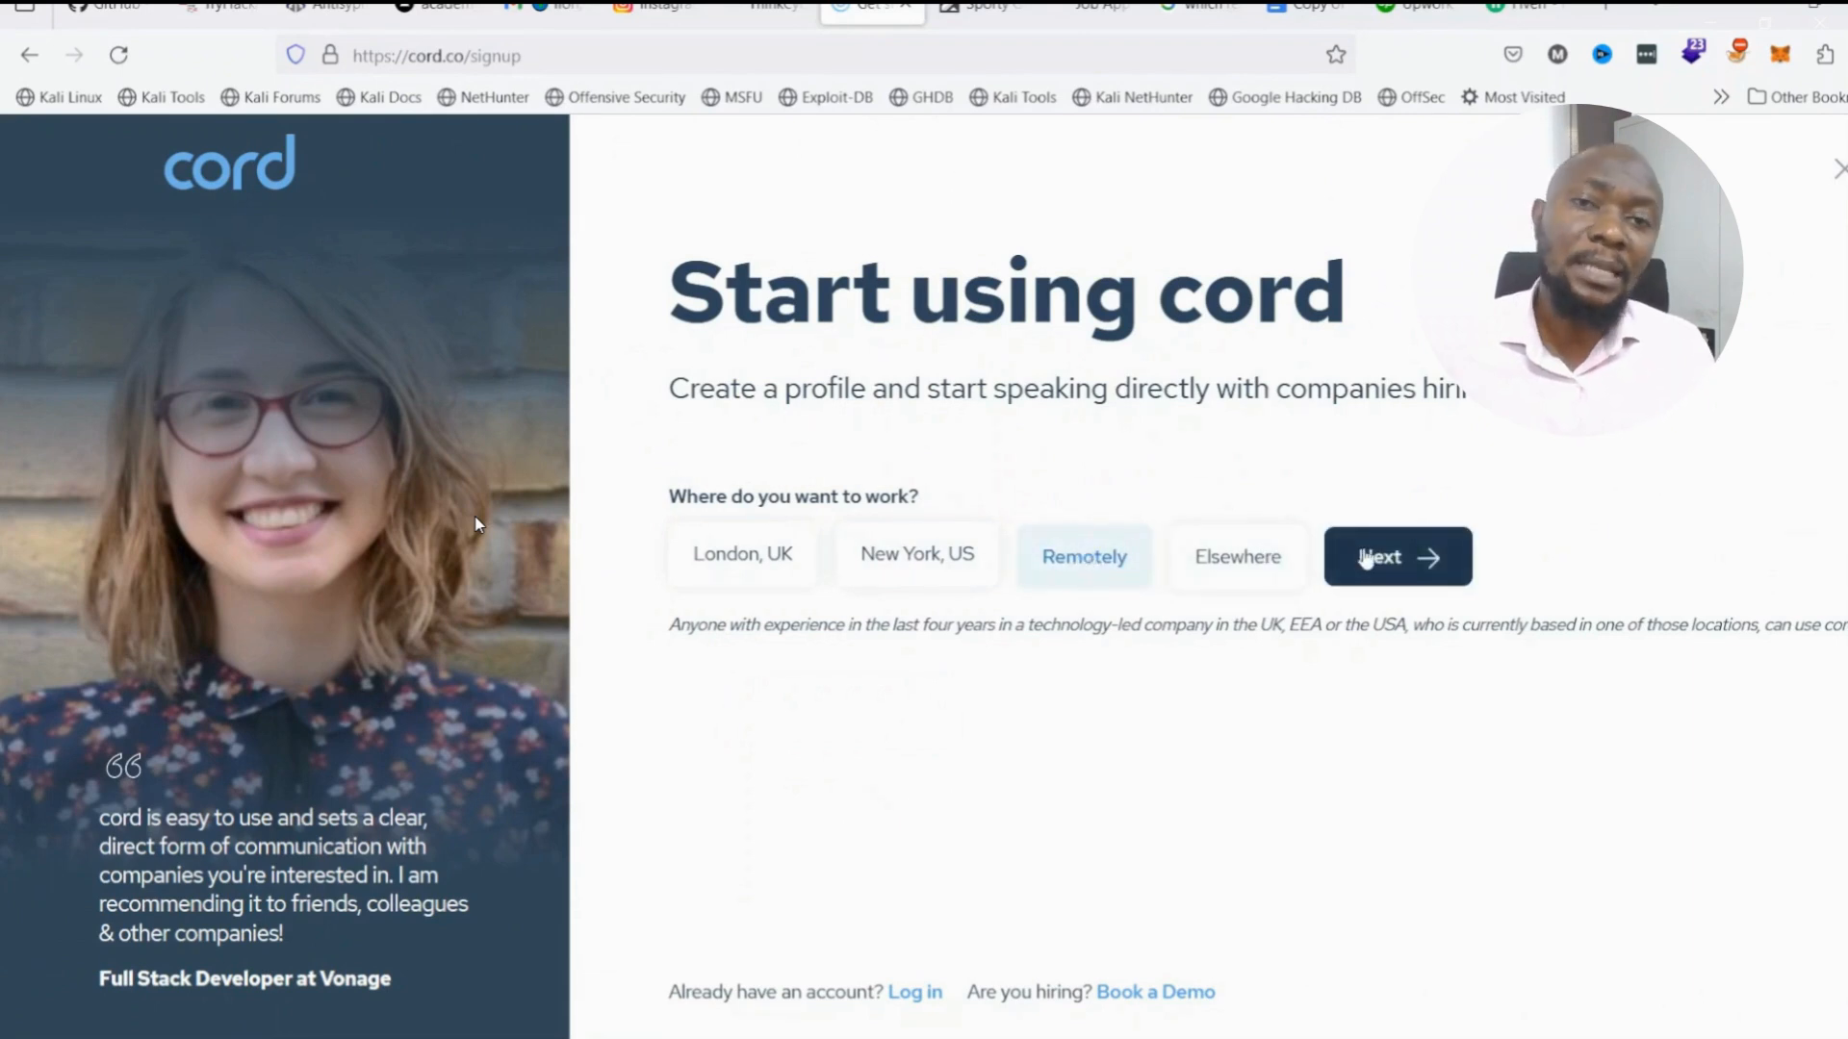
click(1398, 556)
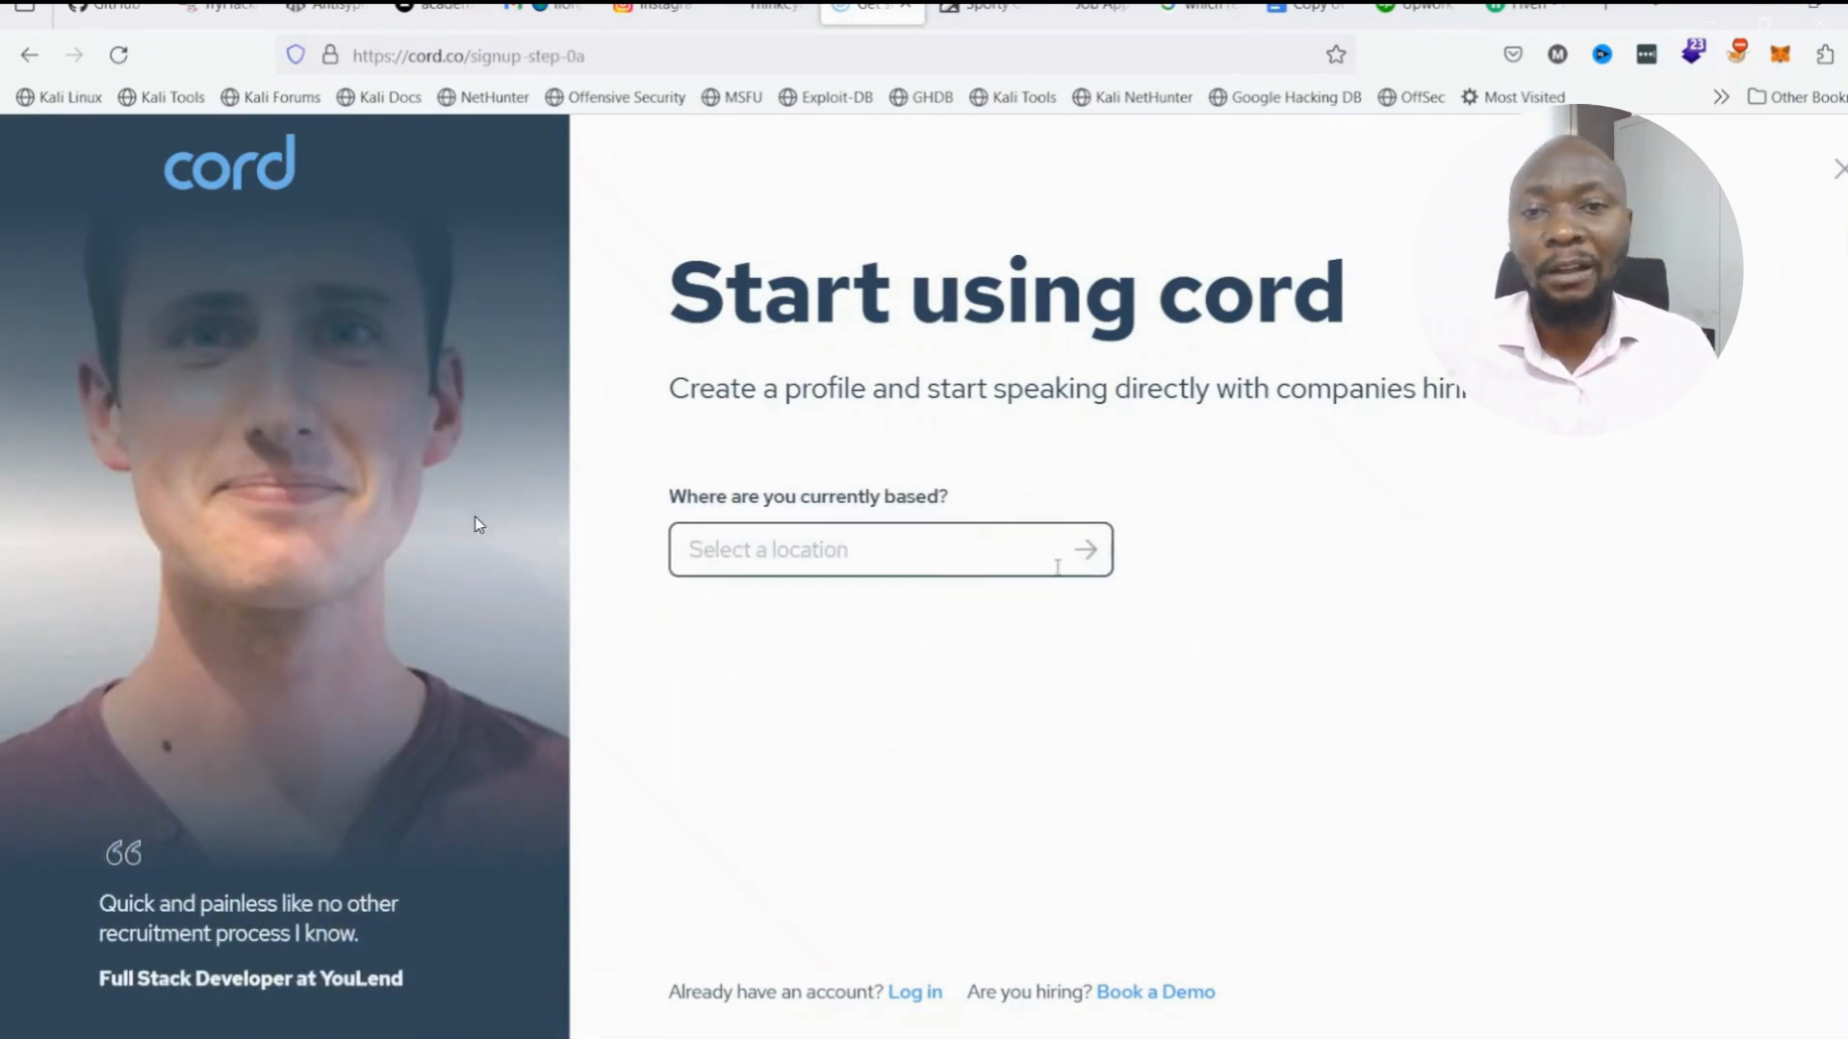
Set Lagos, Nigeria as current base and mark EU work eligibility without sponsorship.
text(Lagos)
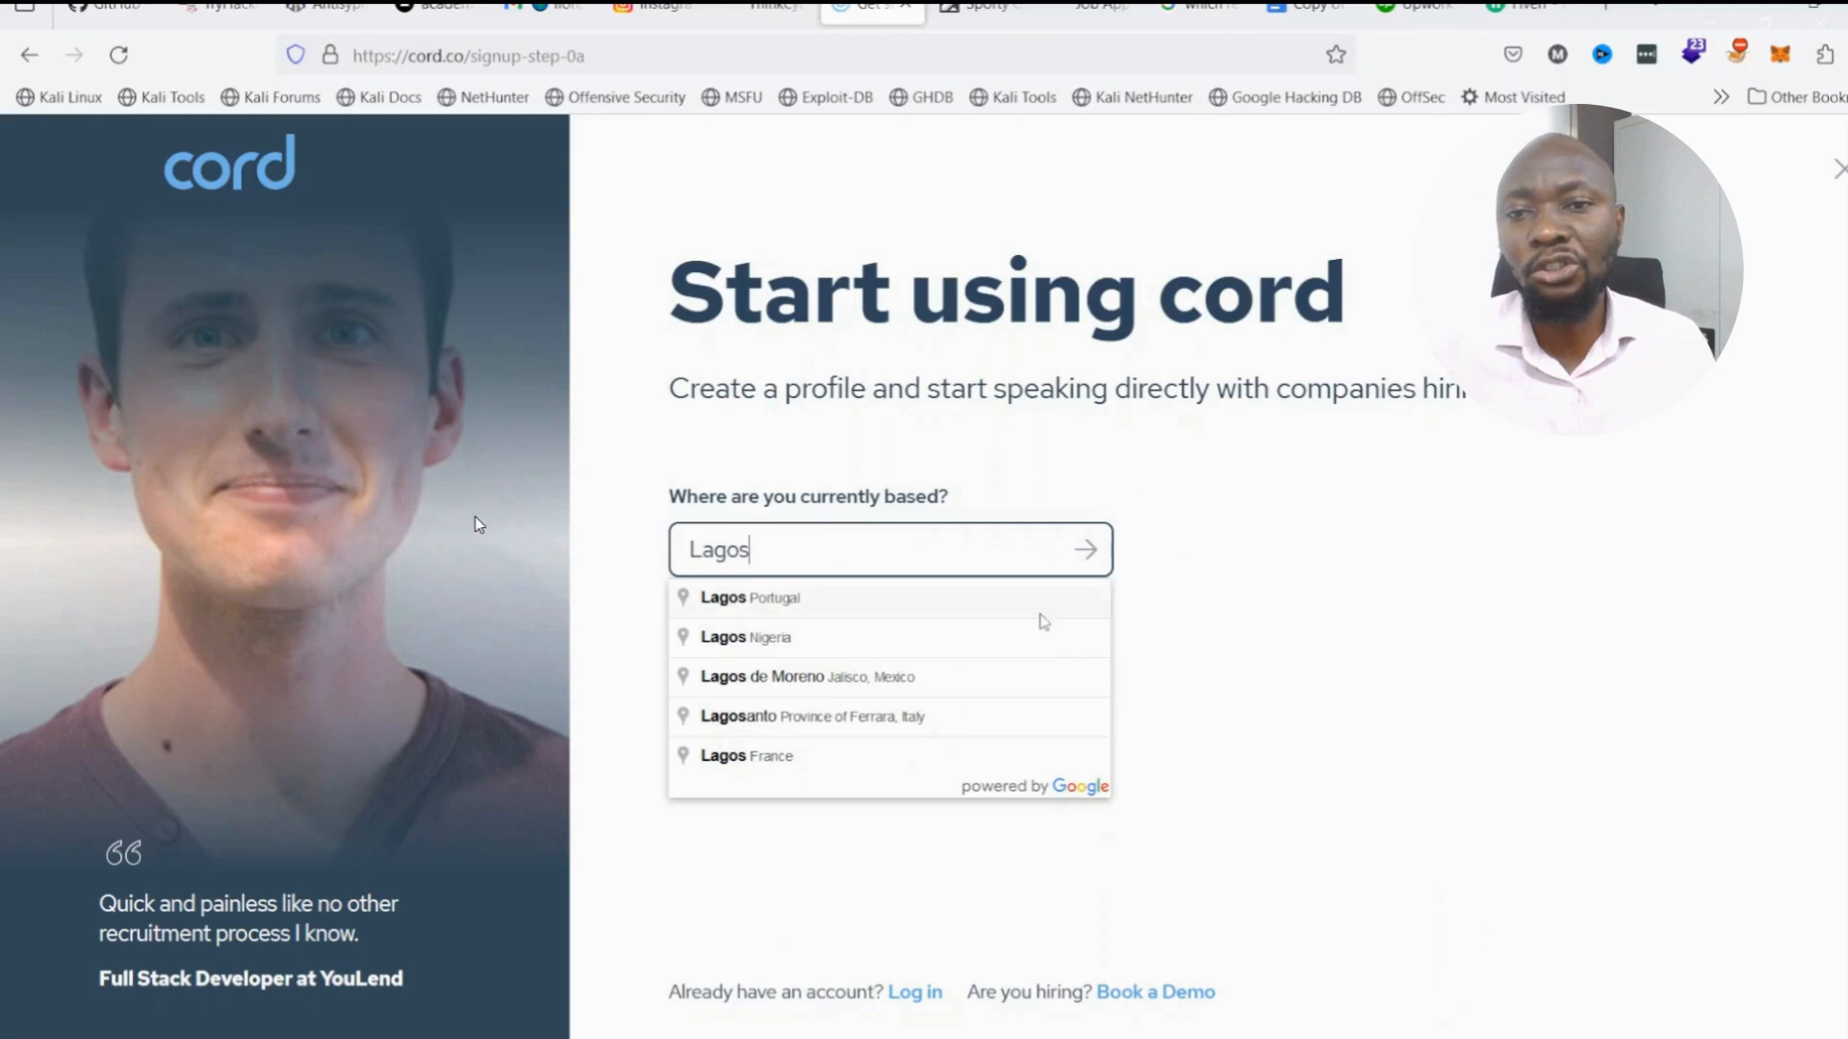
click(747, 637)
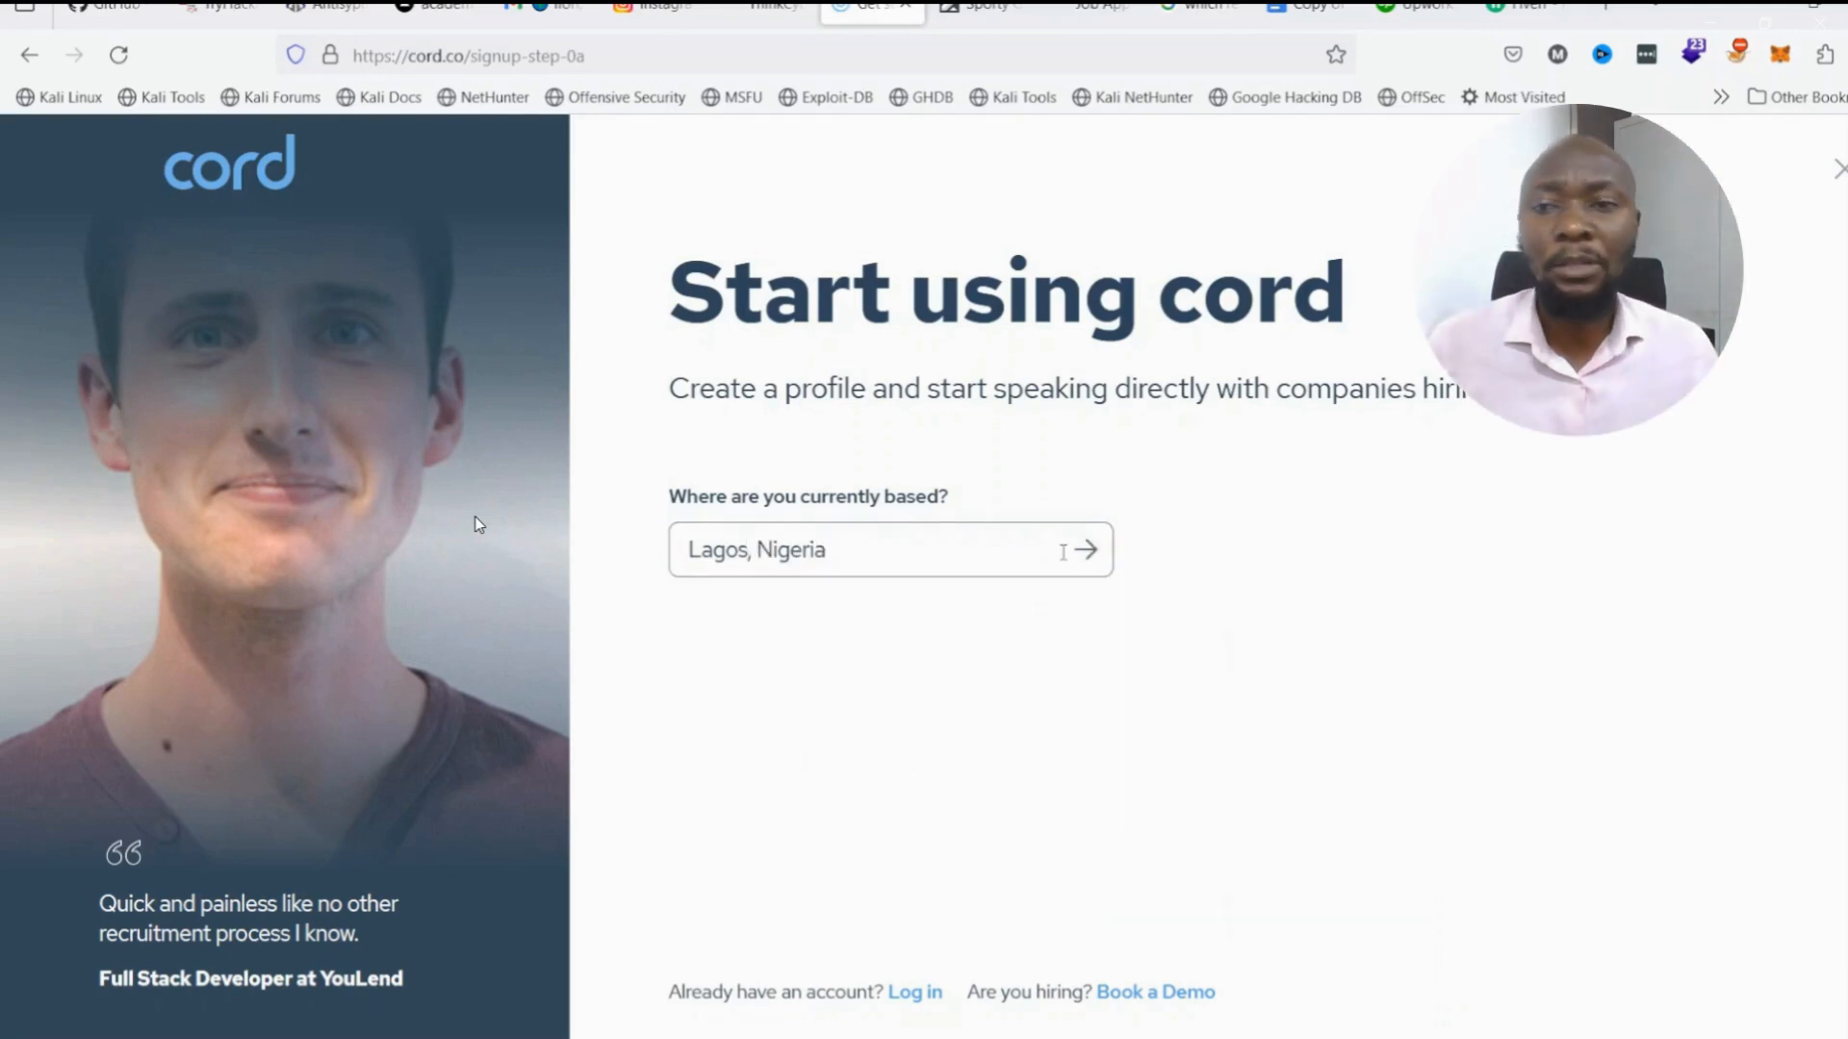
click(1079, 549)
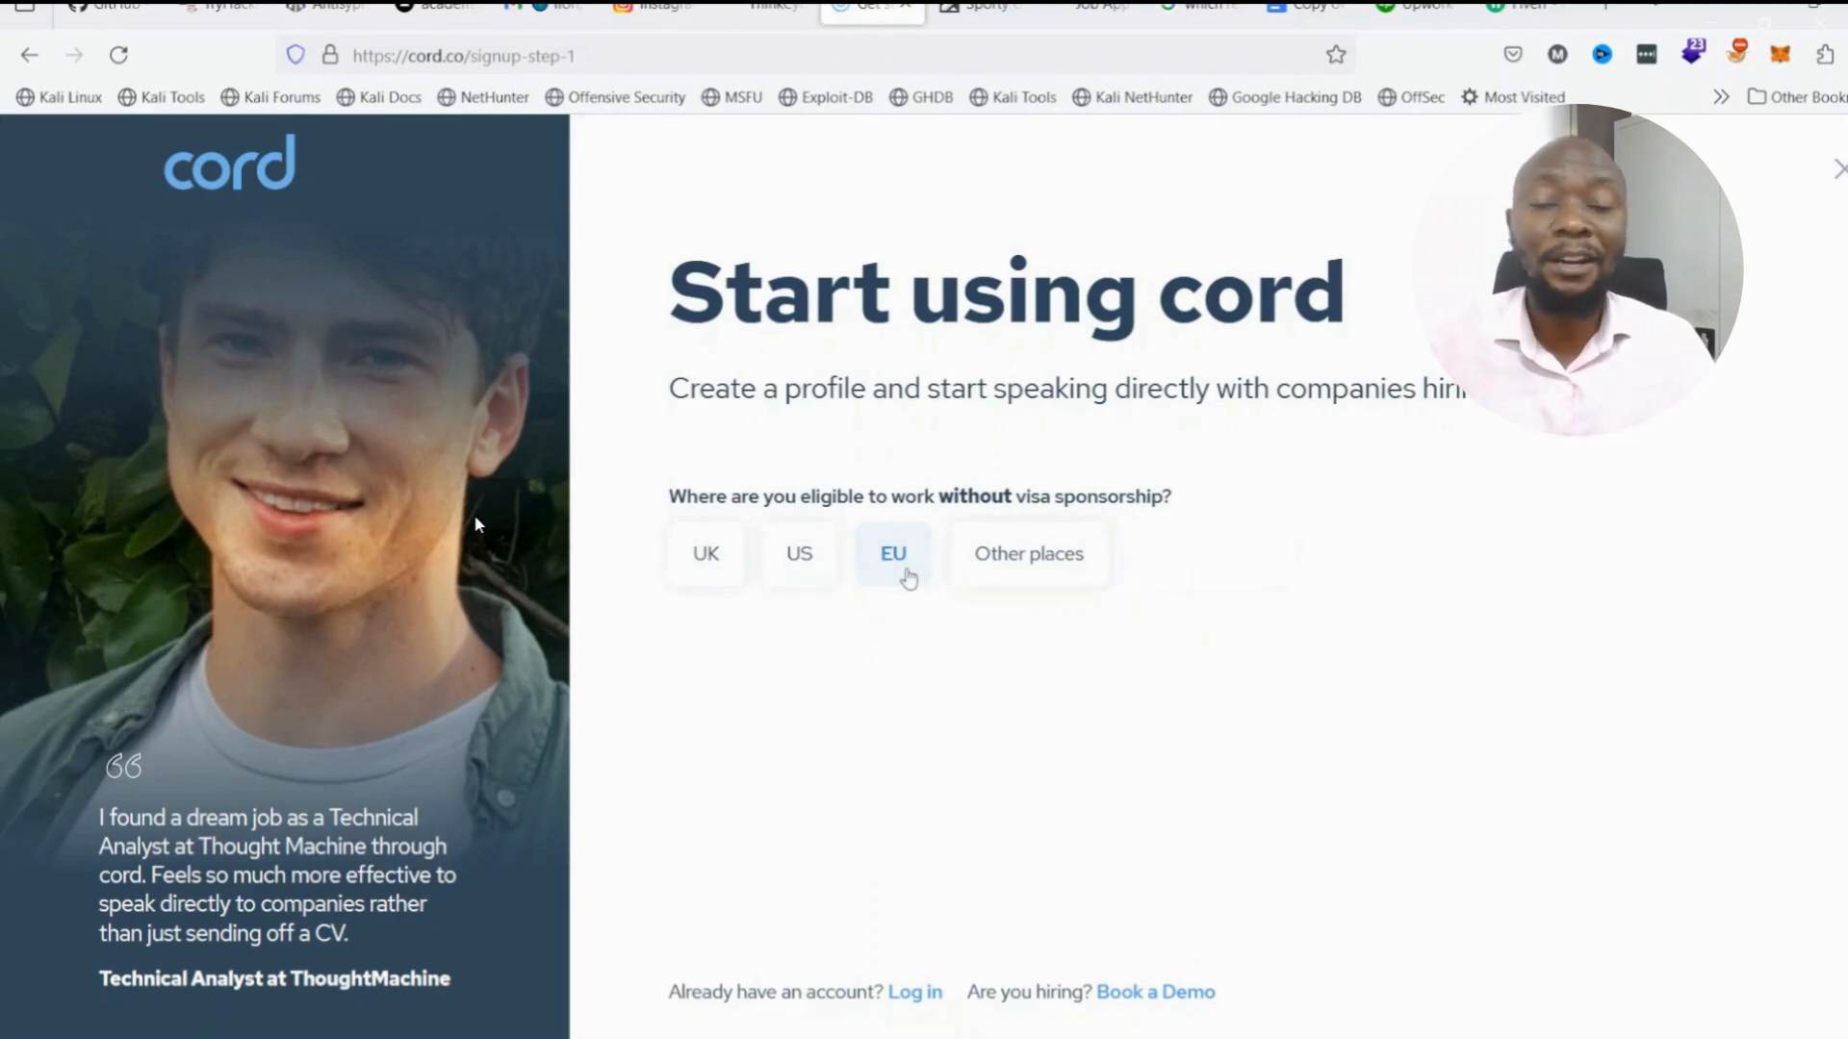
click(891, 554)
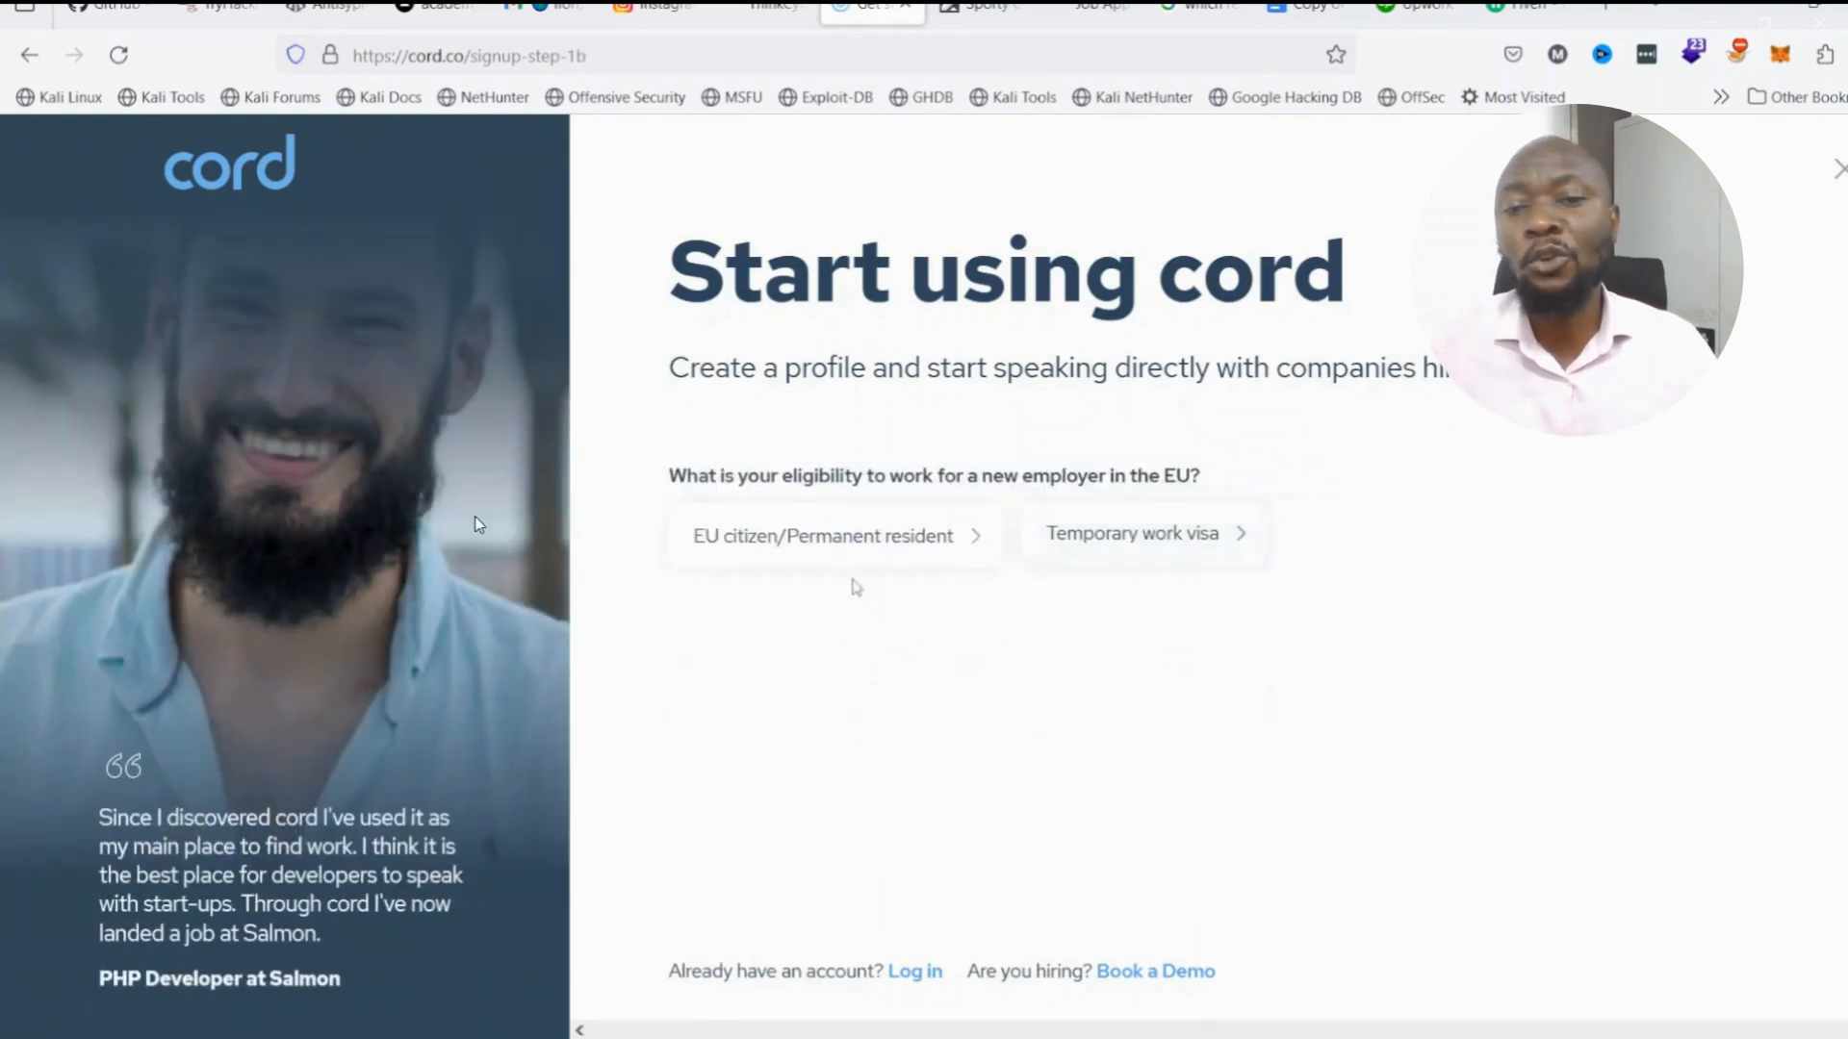
click(832, 535)
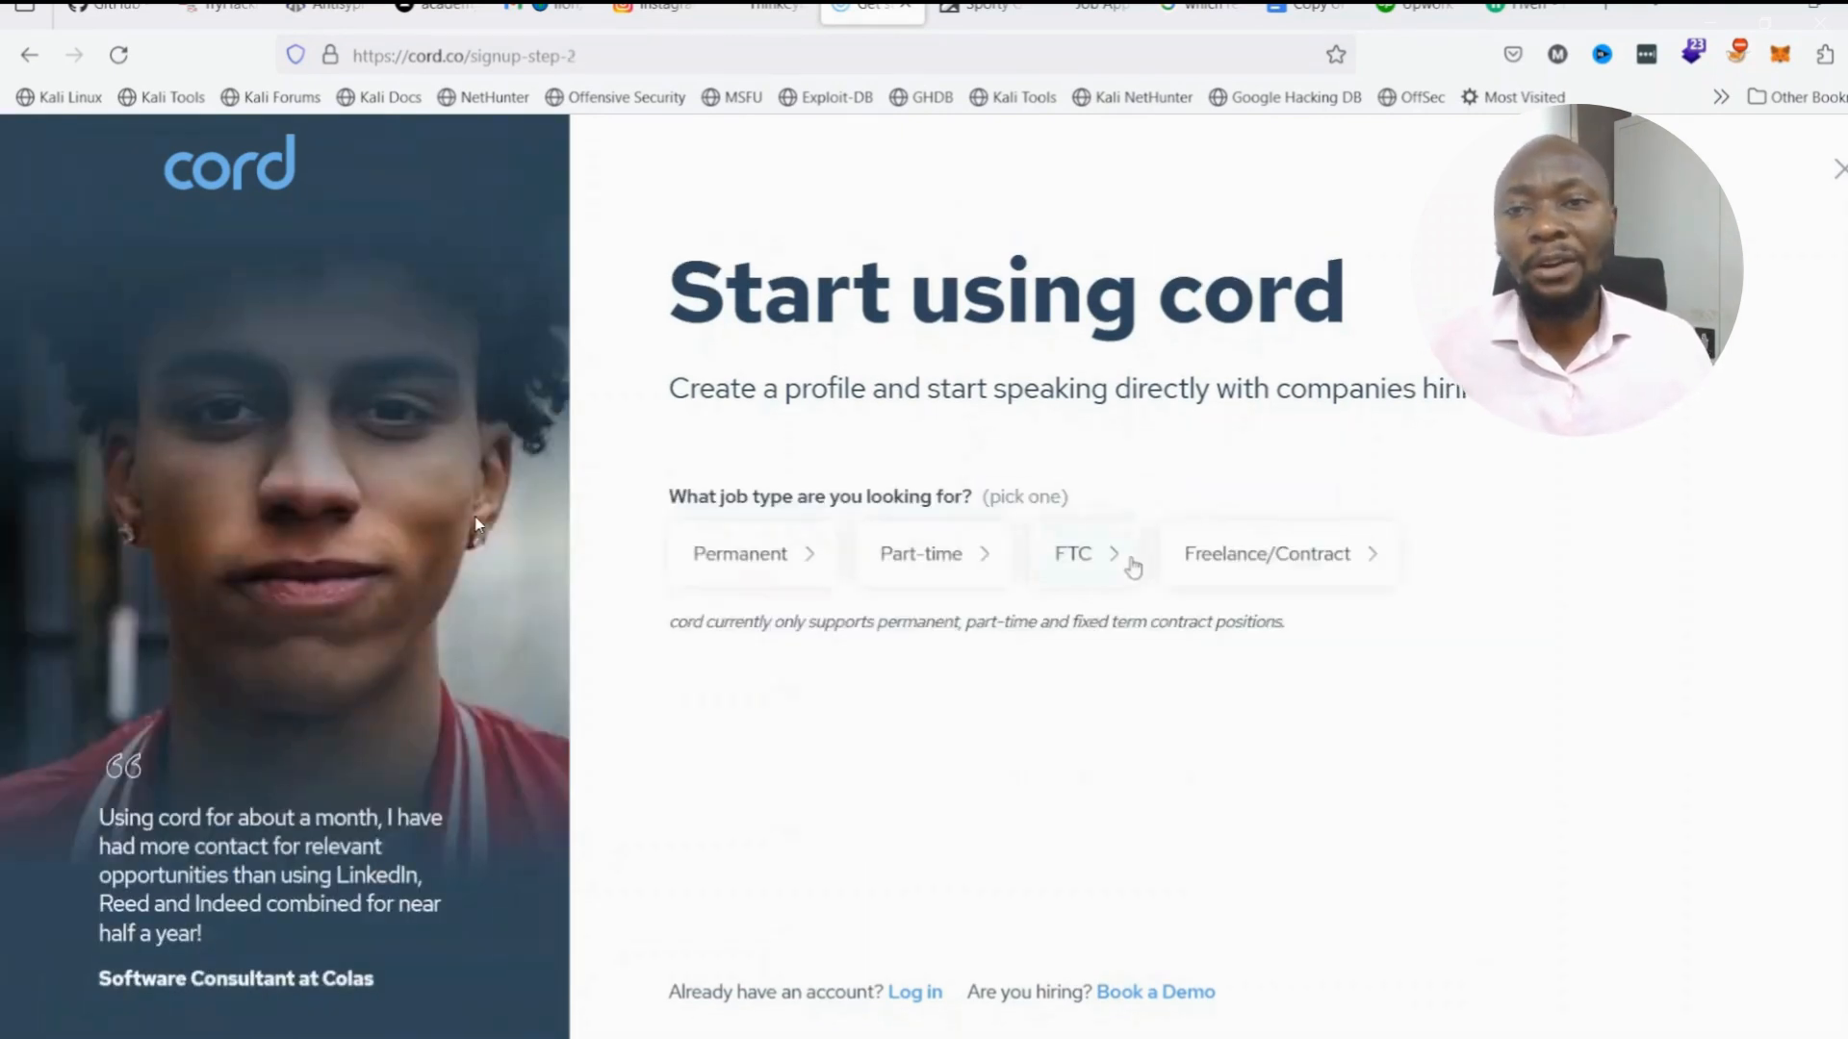
mouse_move(976, 543)
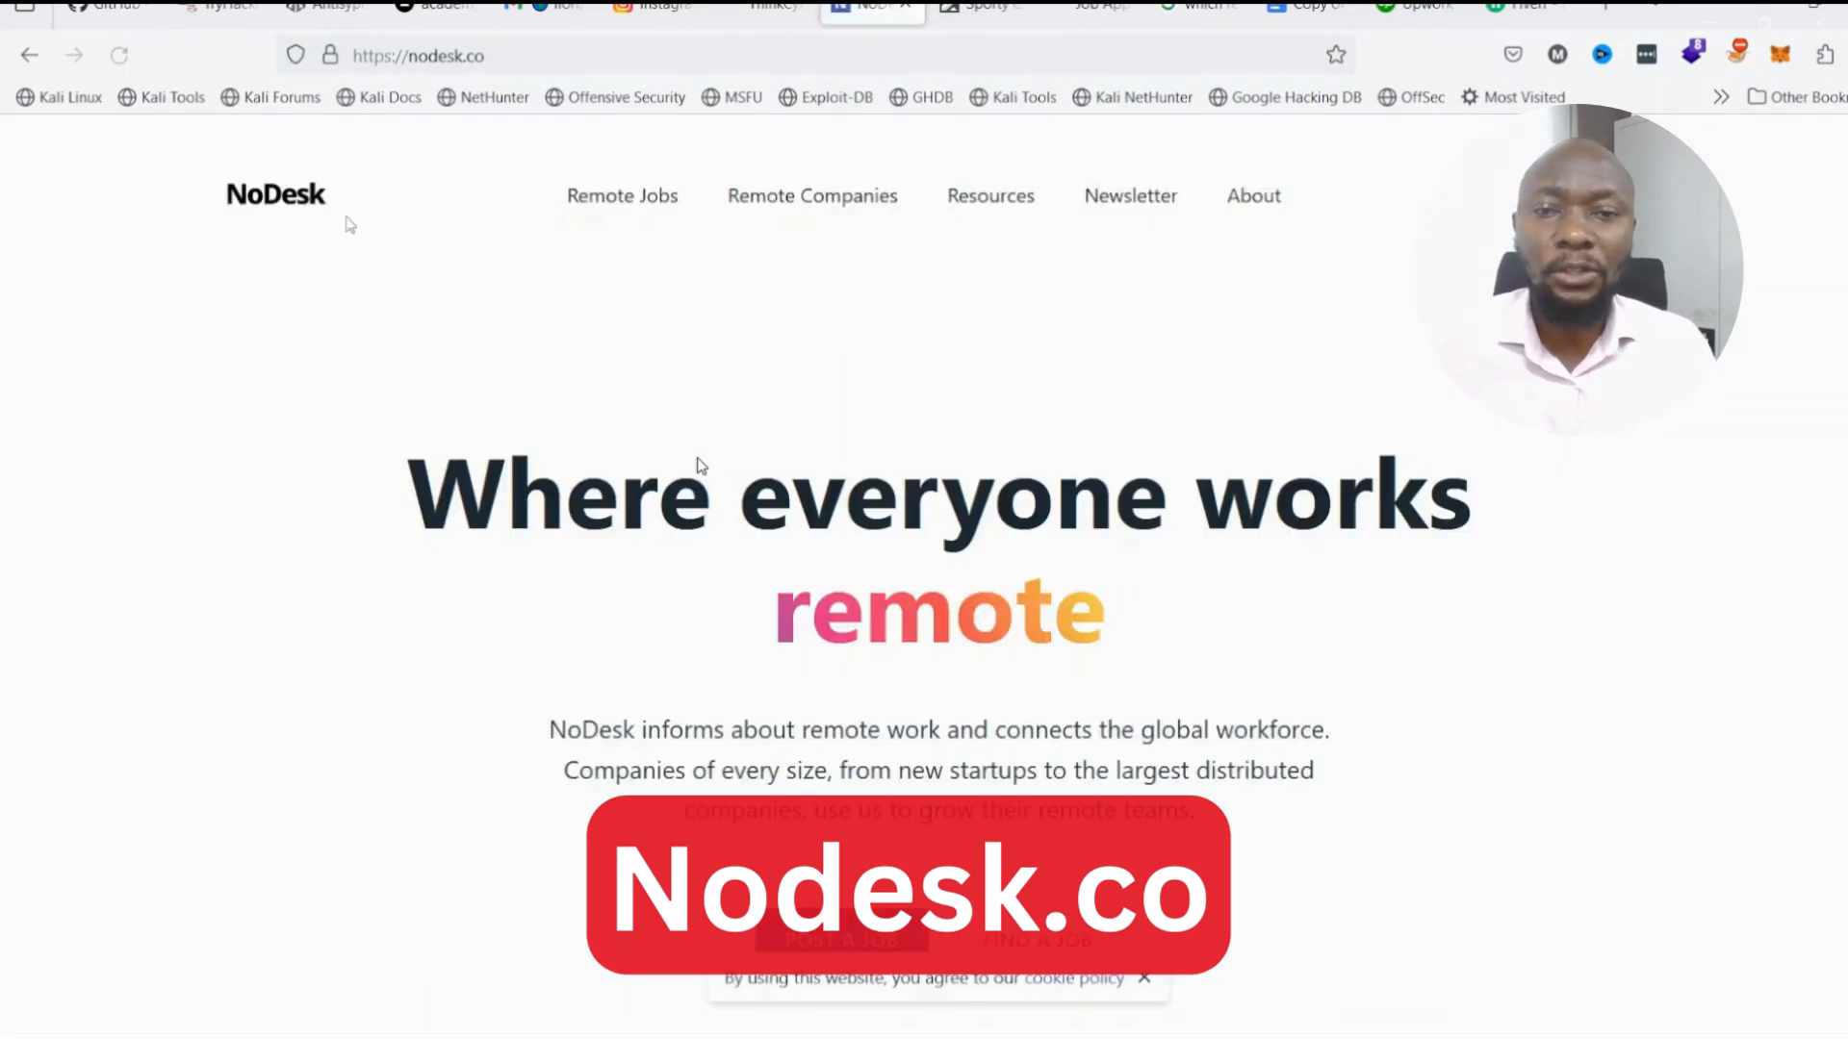
Look through the NoDesk home page down to its remote jobs board.
scroll(down, 3)
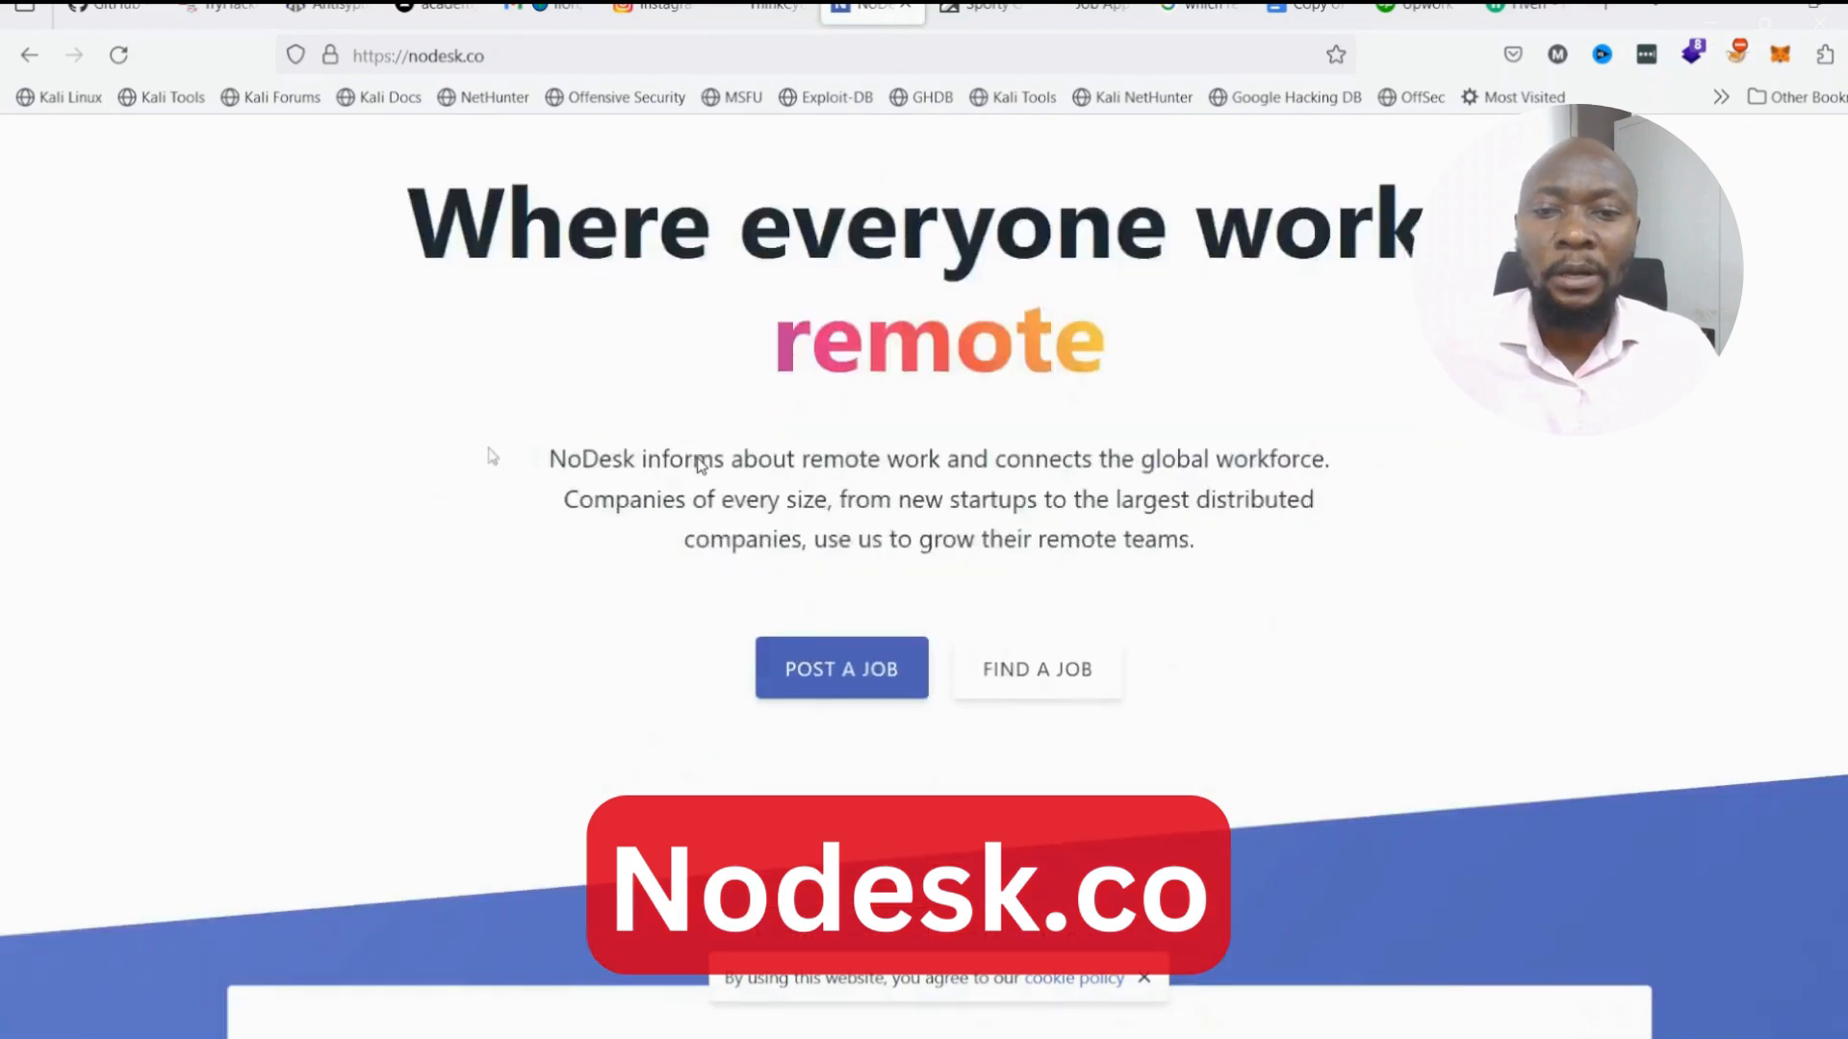
scroll(down, 3)
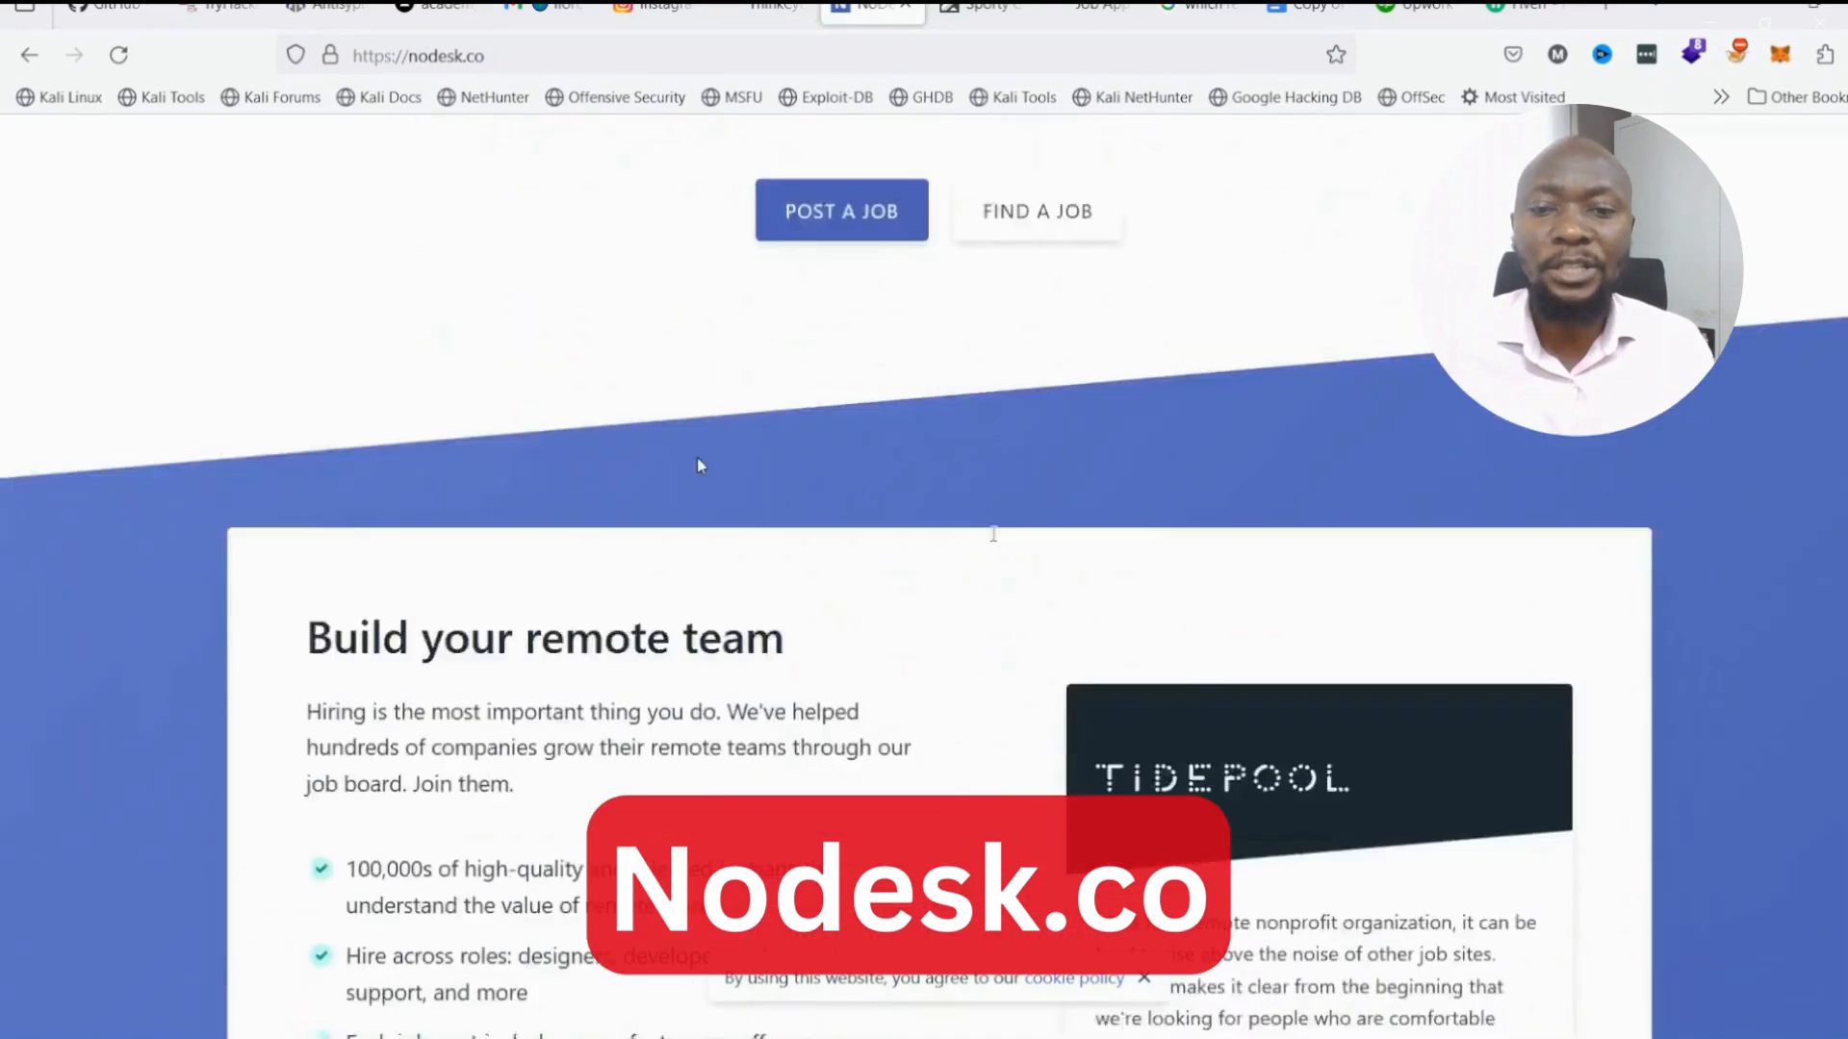
scroll(down, 3)
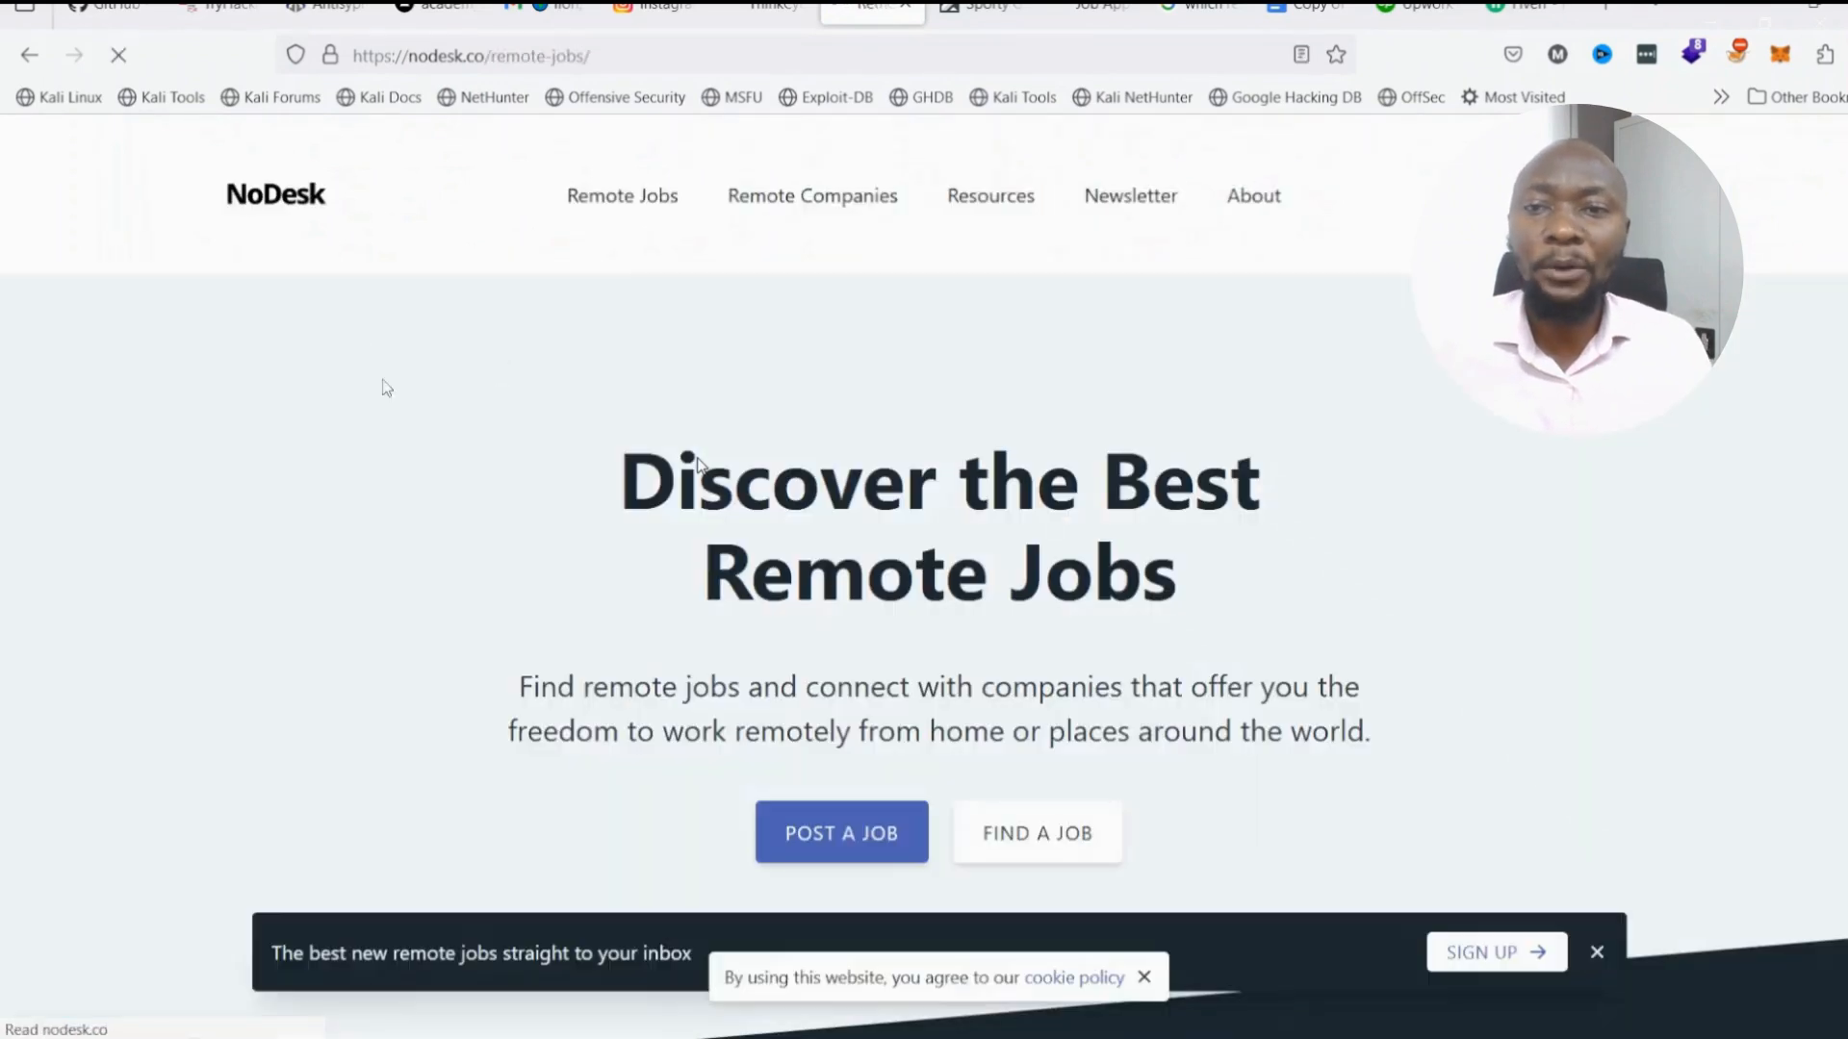
scroll(down, 3)
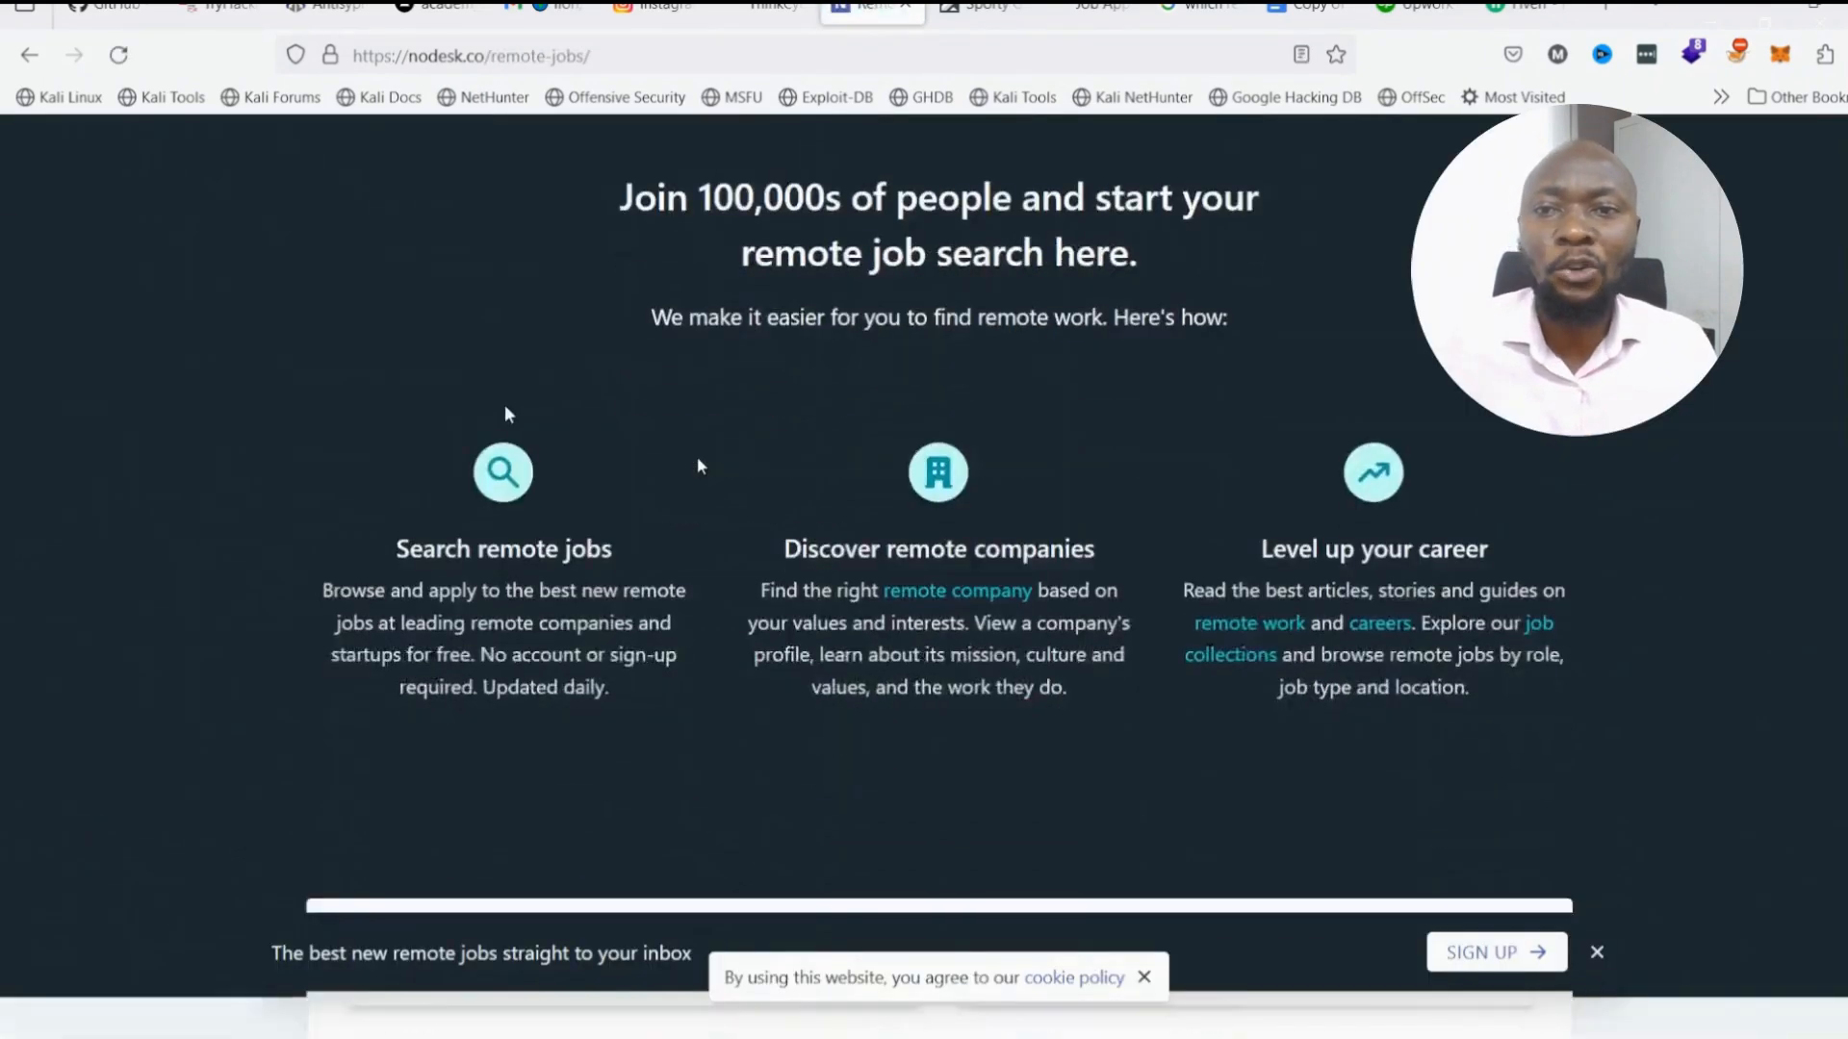
scroll(down, 3)
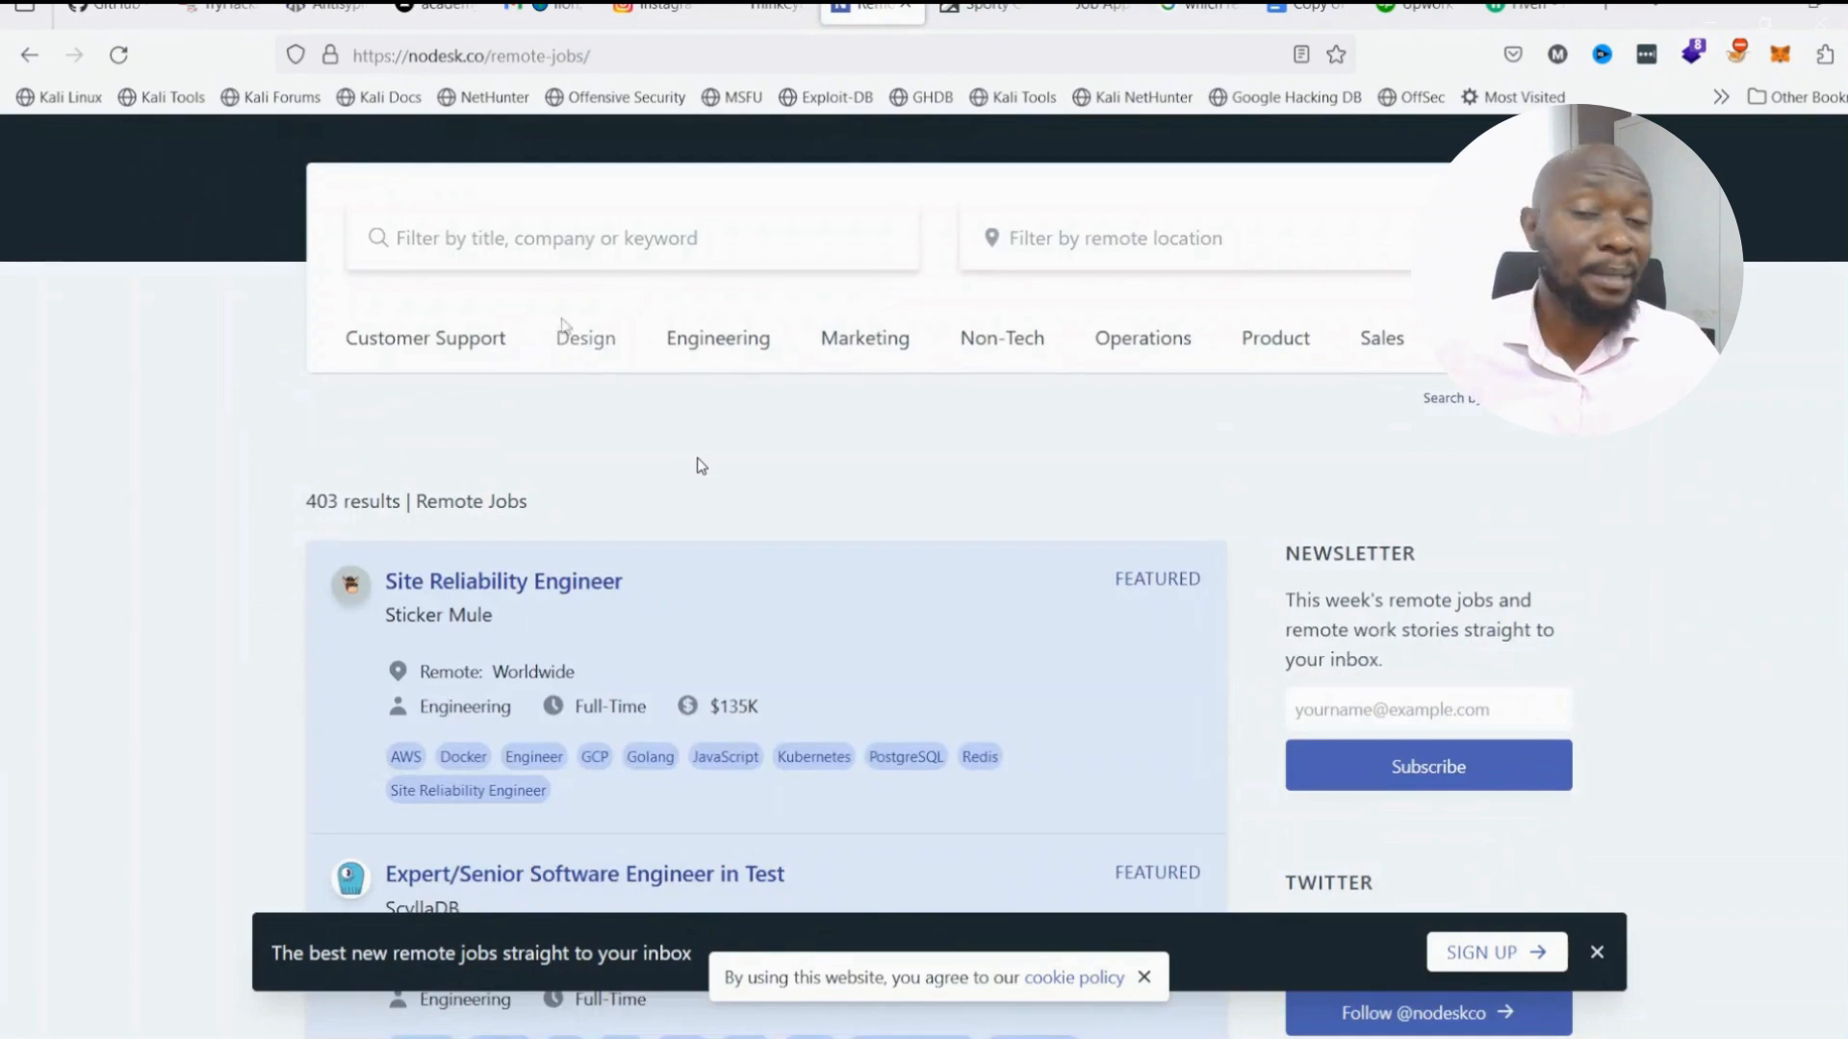
Filter NoDesk remote jobs by keyword 'security' and choose Cloudflare's Security Engineer role.
text(s)
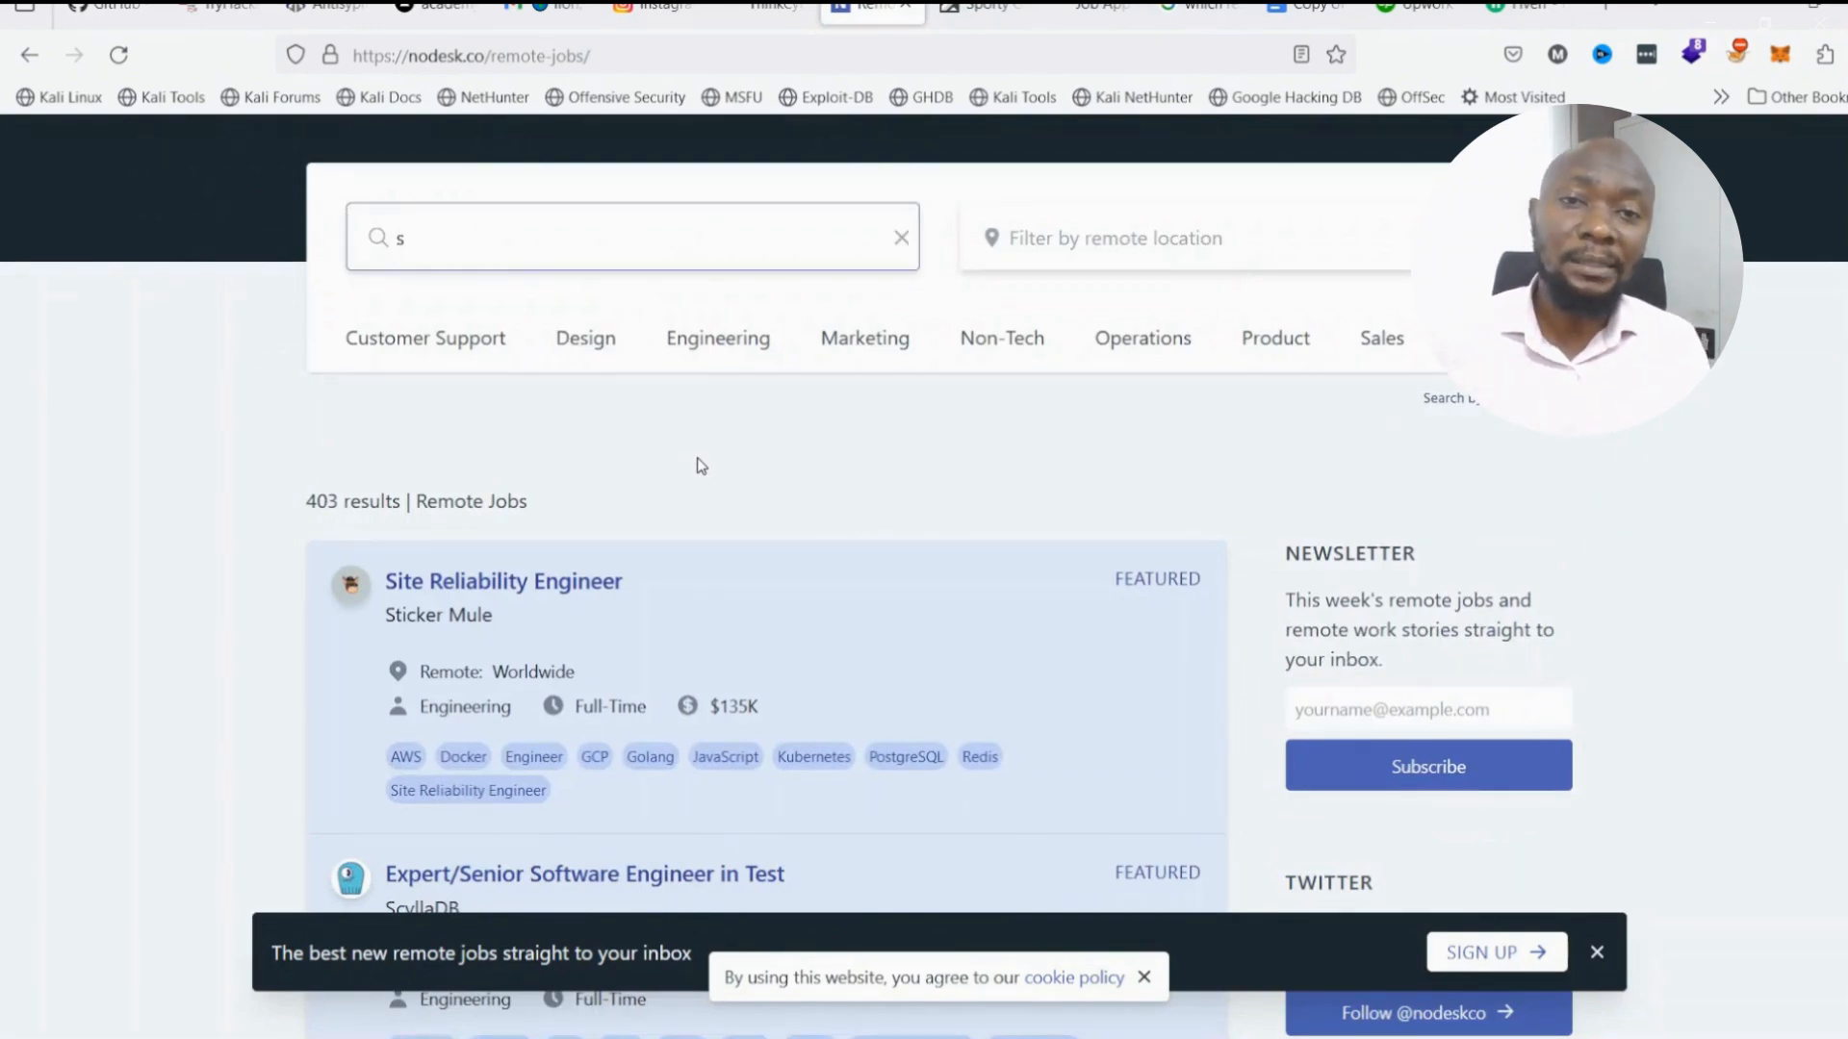
text(ecurity)
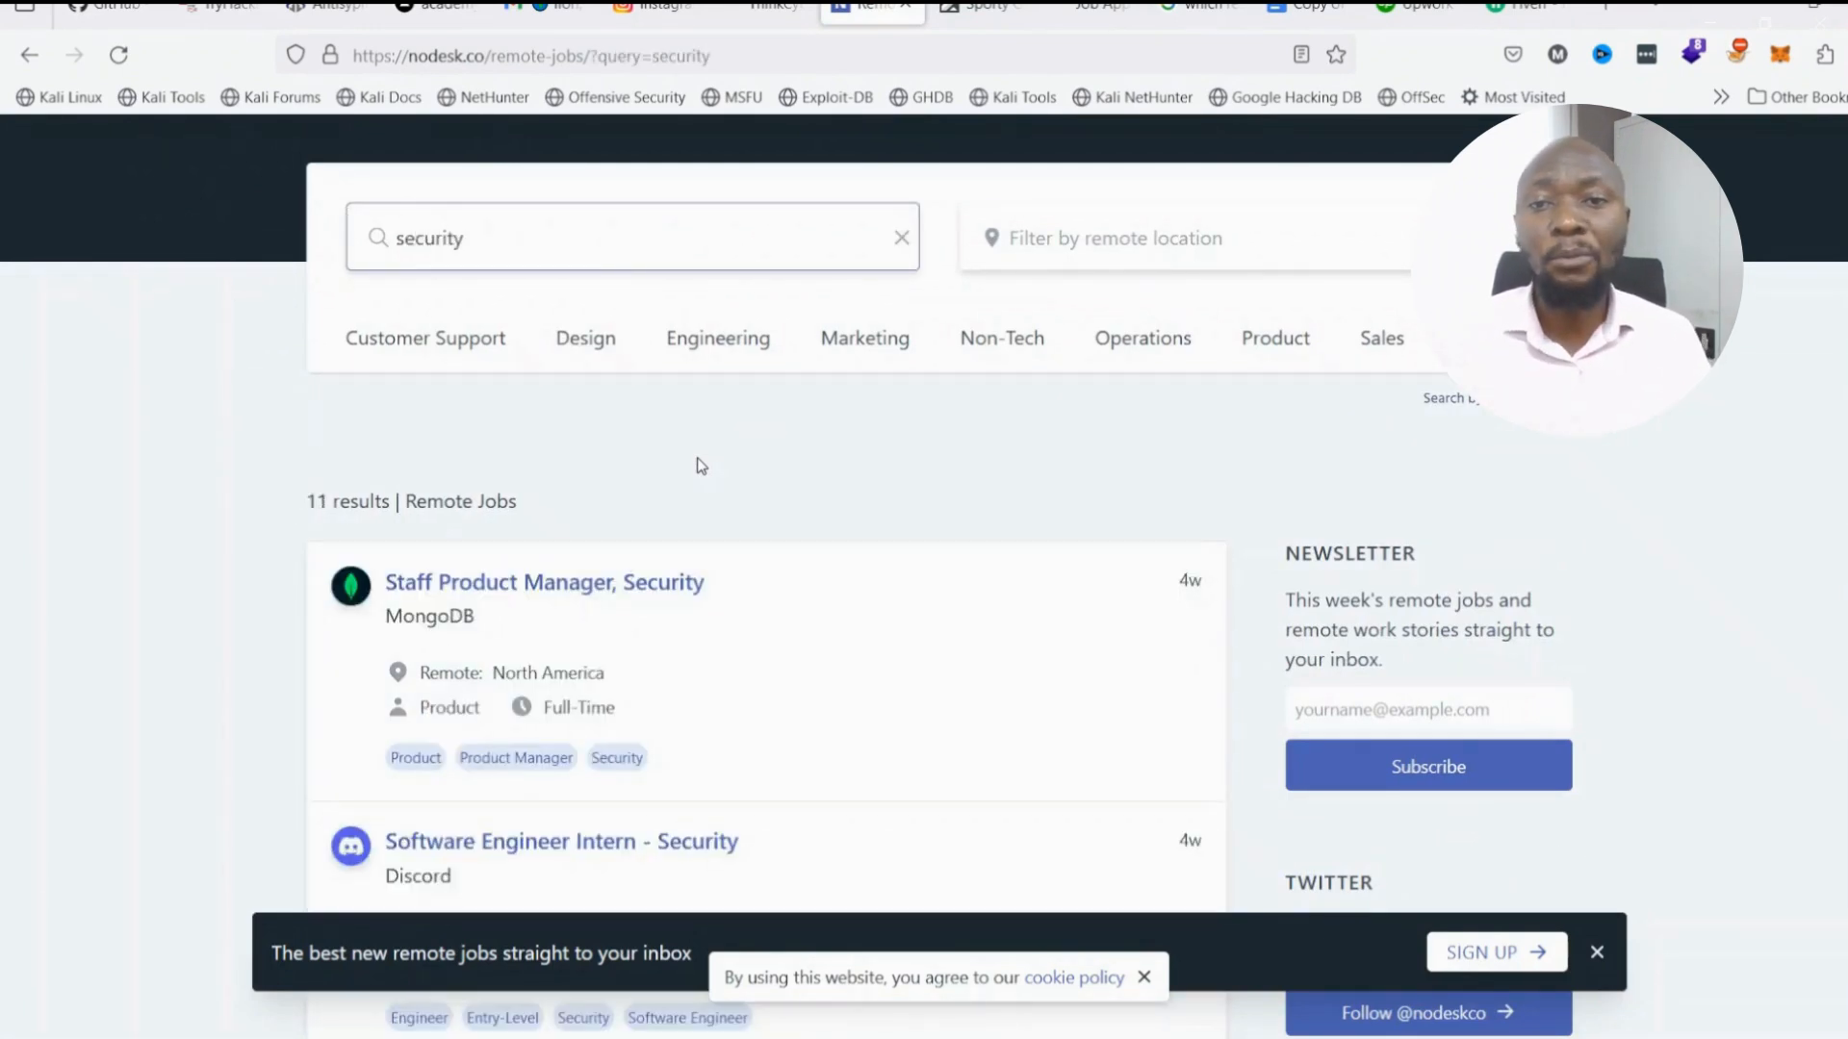
scroll(down, 3)
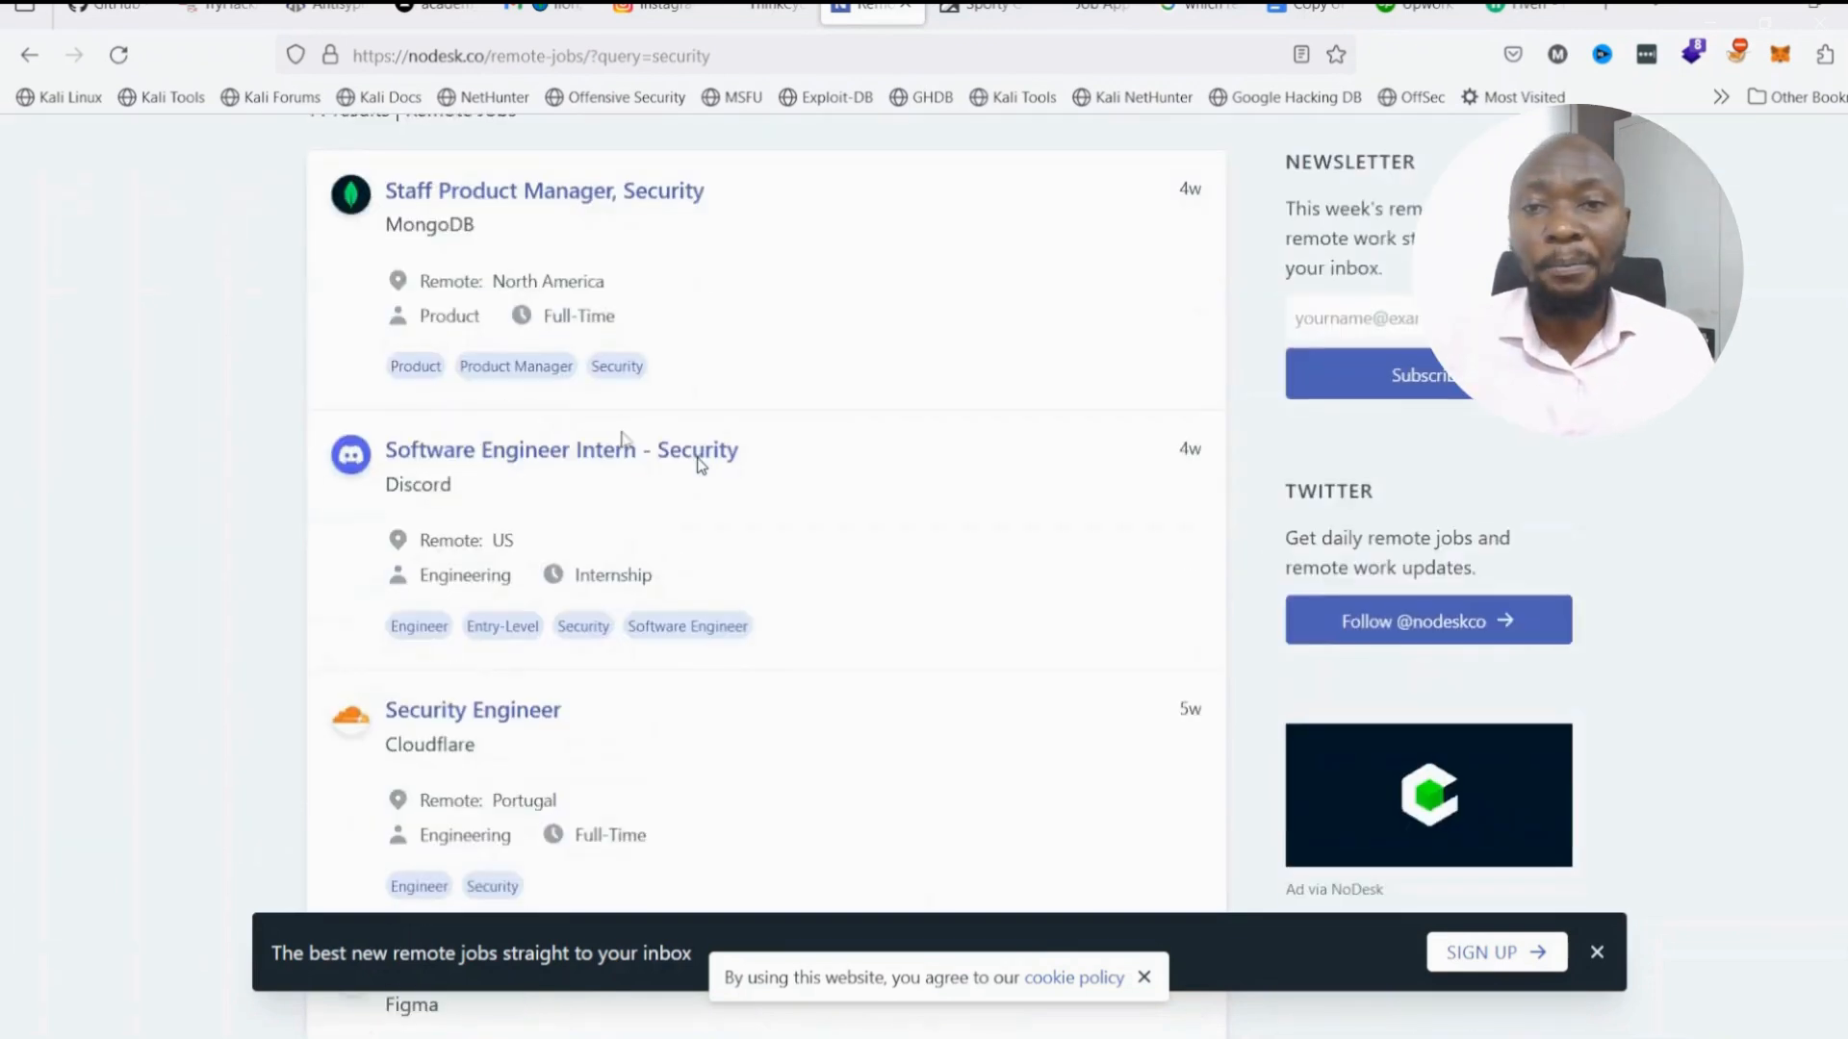
mouse_move(891, 343)
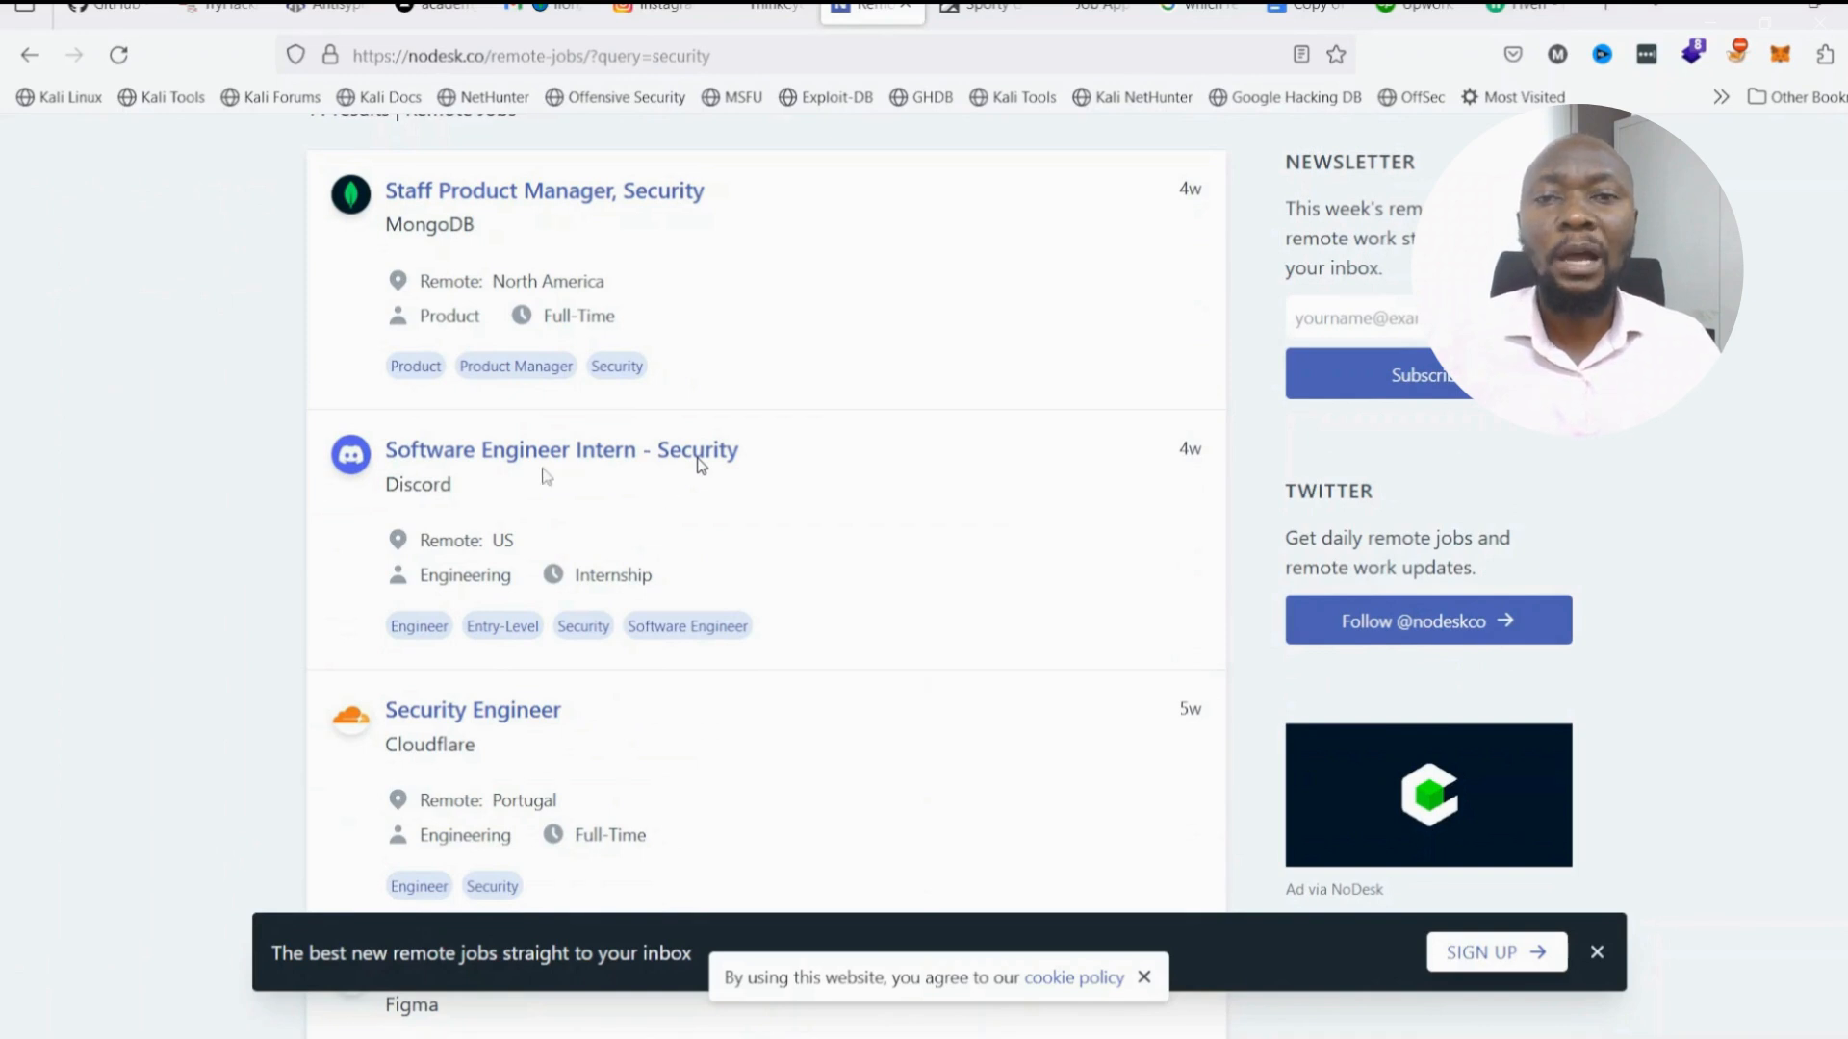
scroll(down, 3)
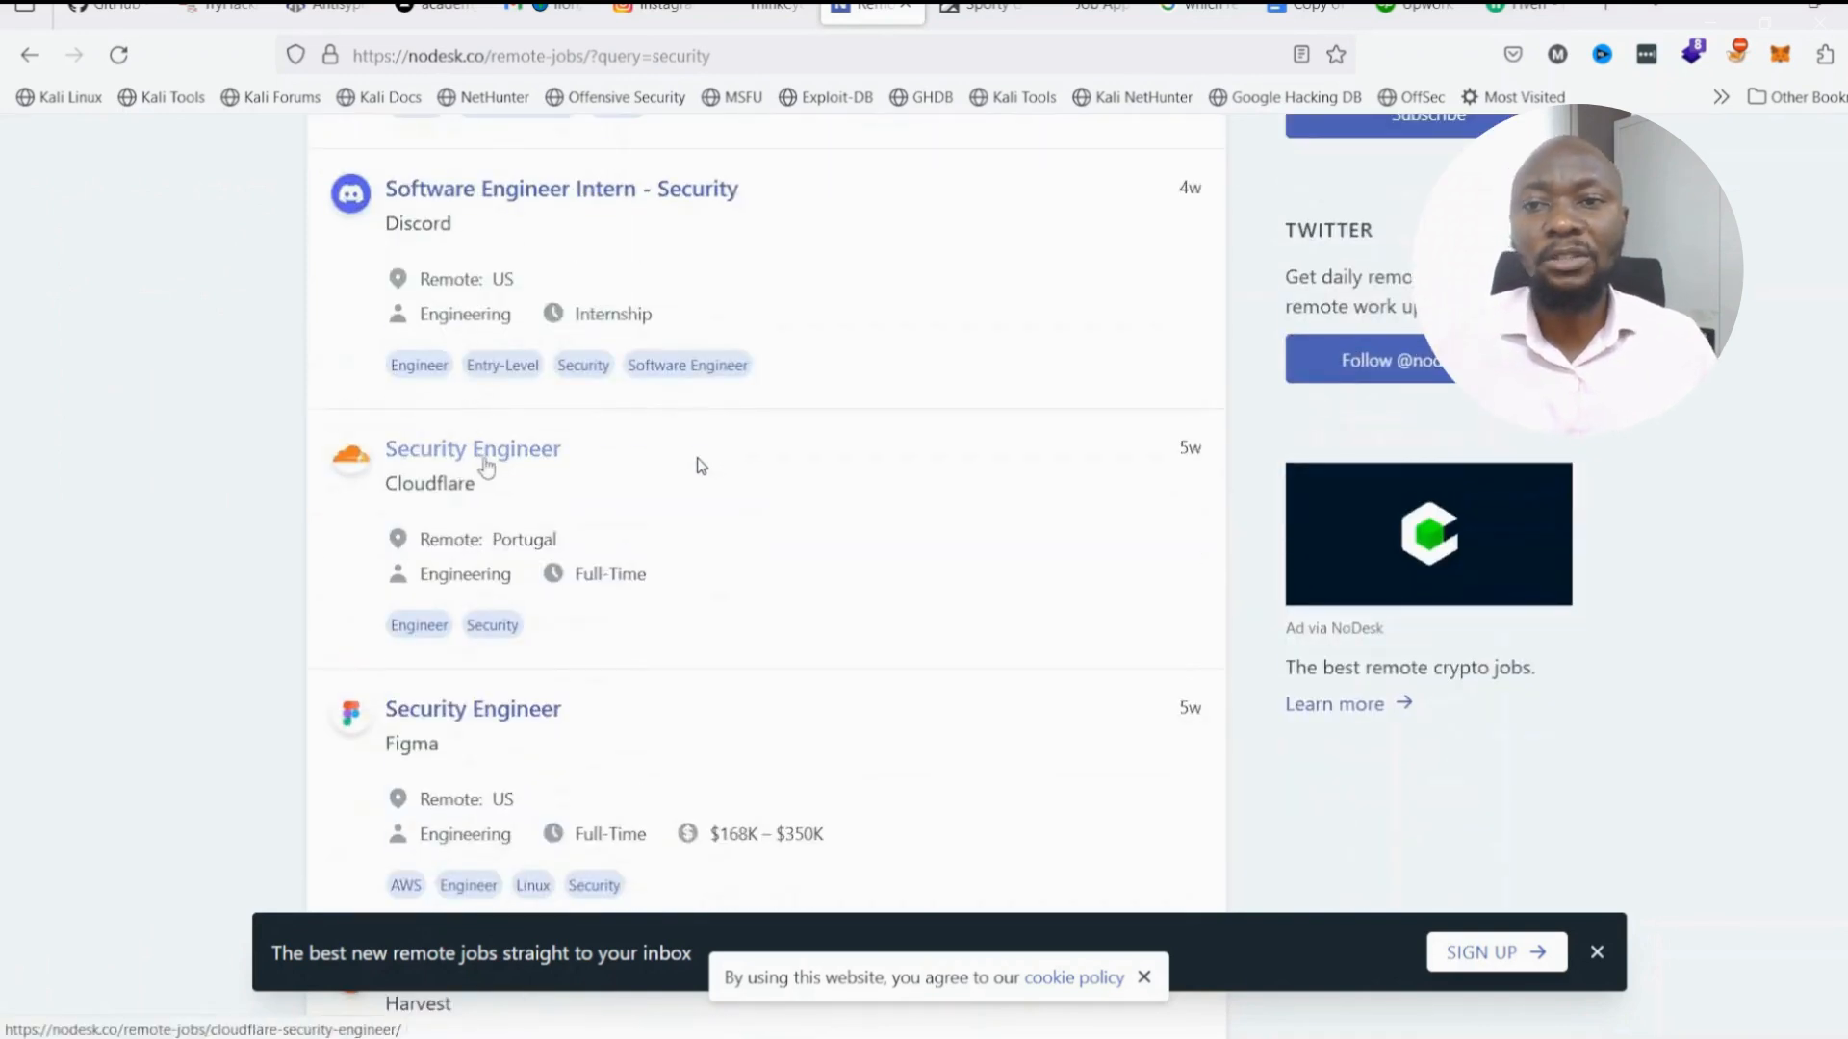
click(472, 449)
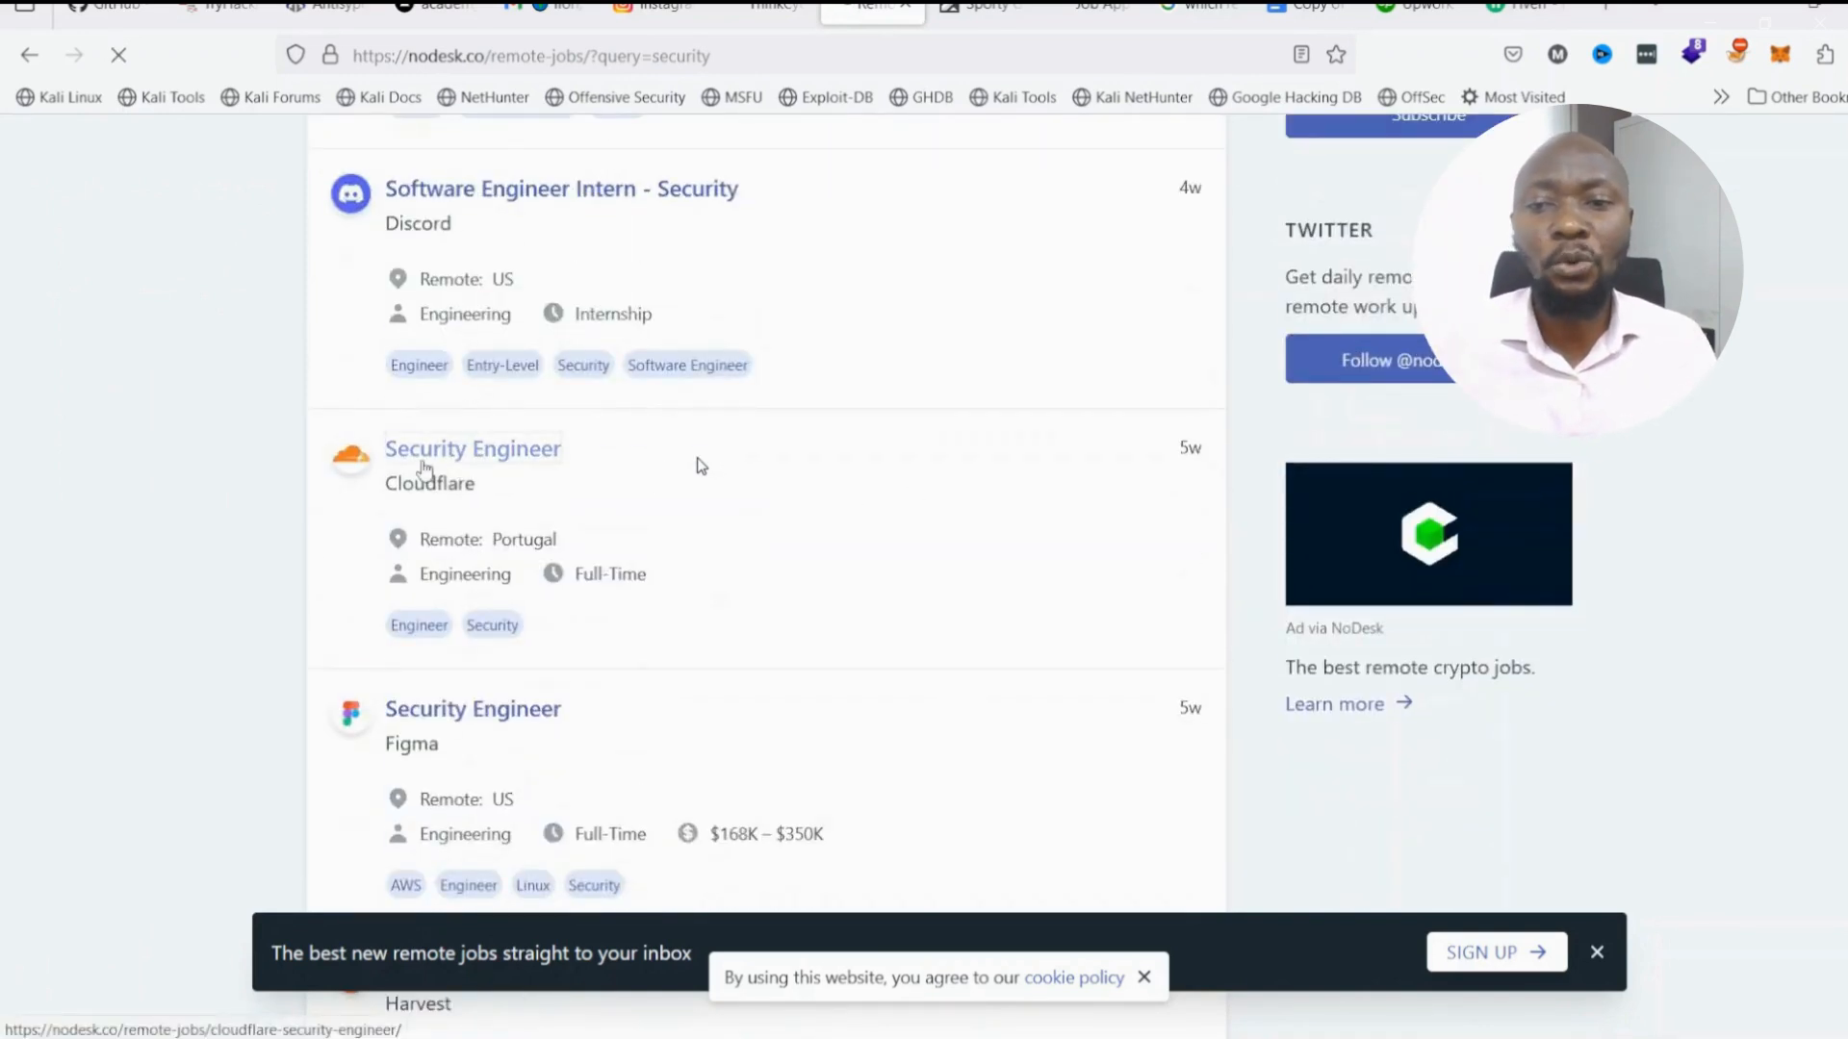
From the Cloudflare listing, view Figma's $168K–$350K Security Engineer role and start its application.
click(473, 448)
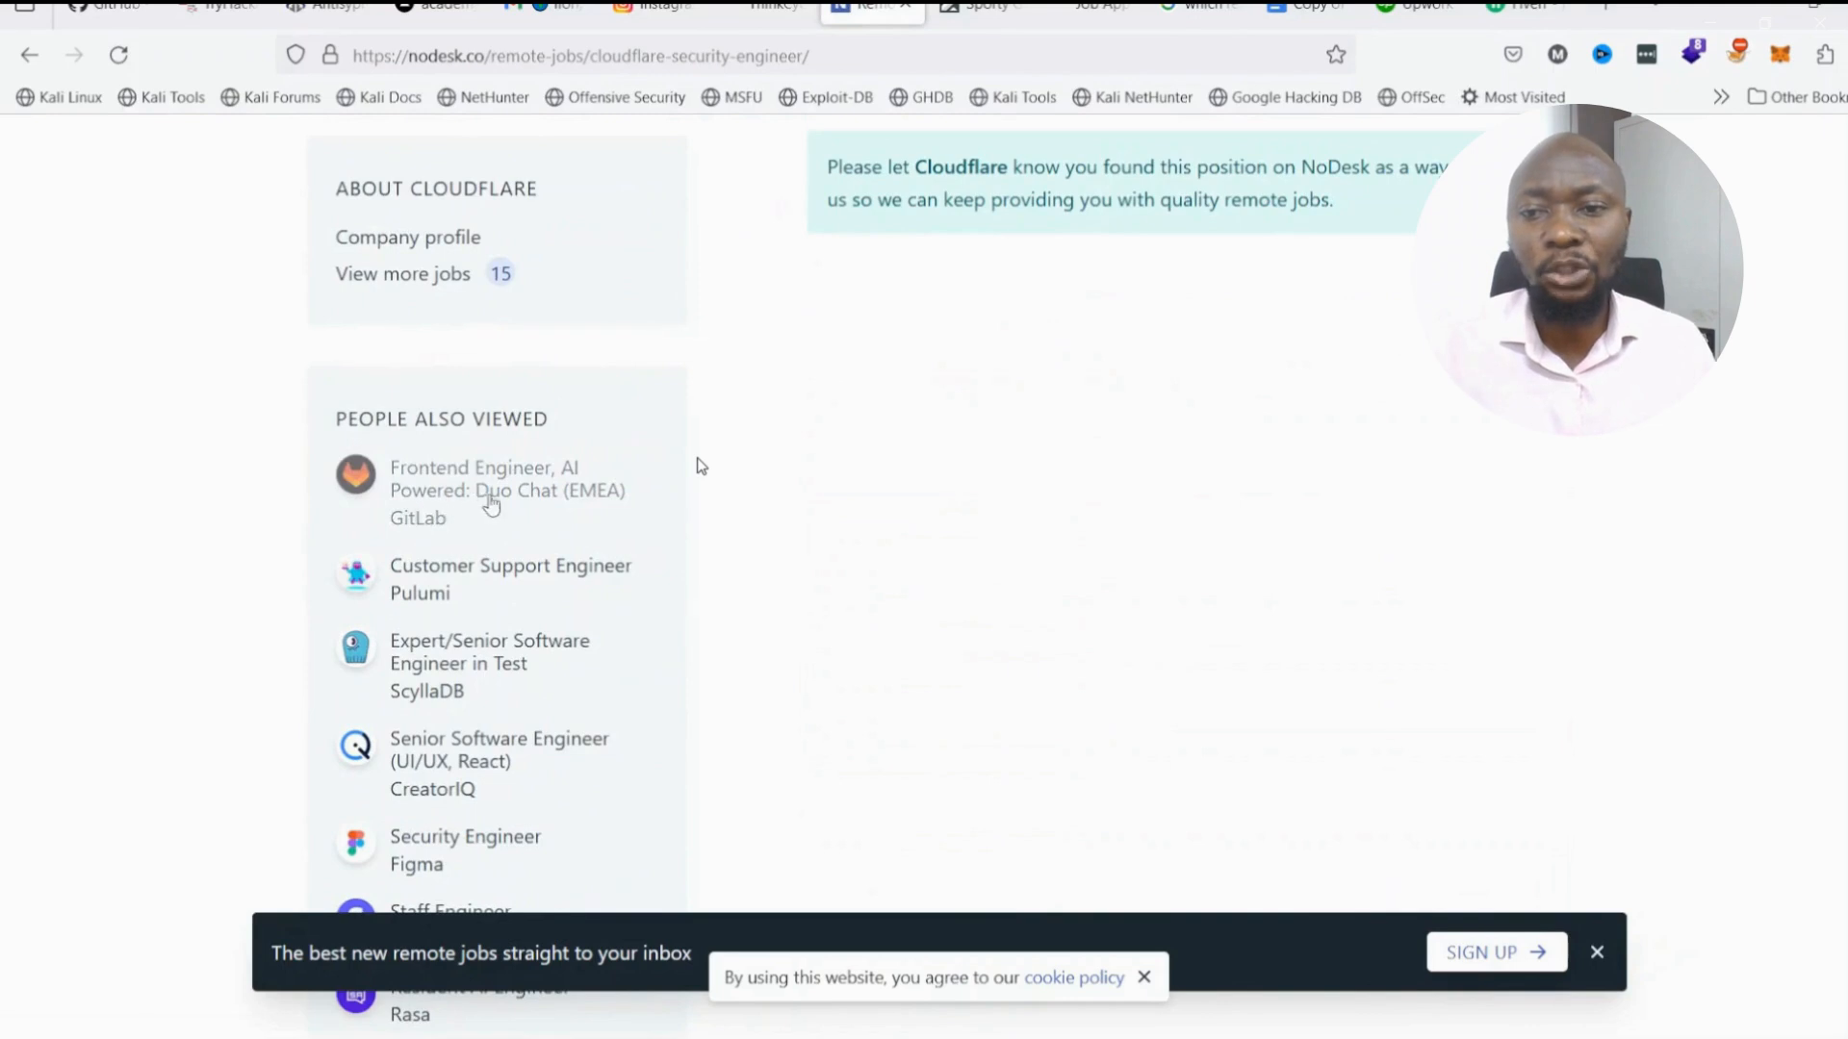
scroll(down, 3)
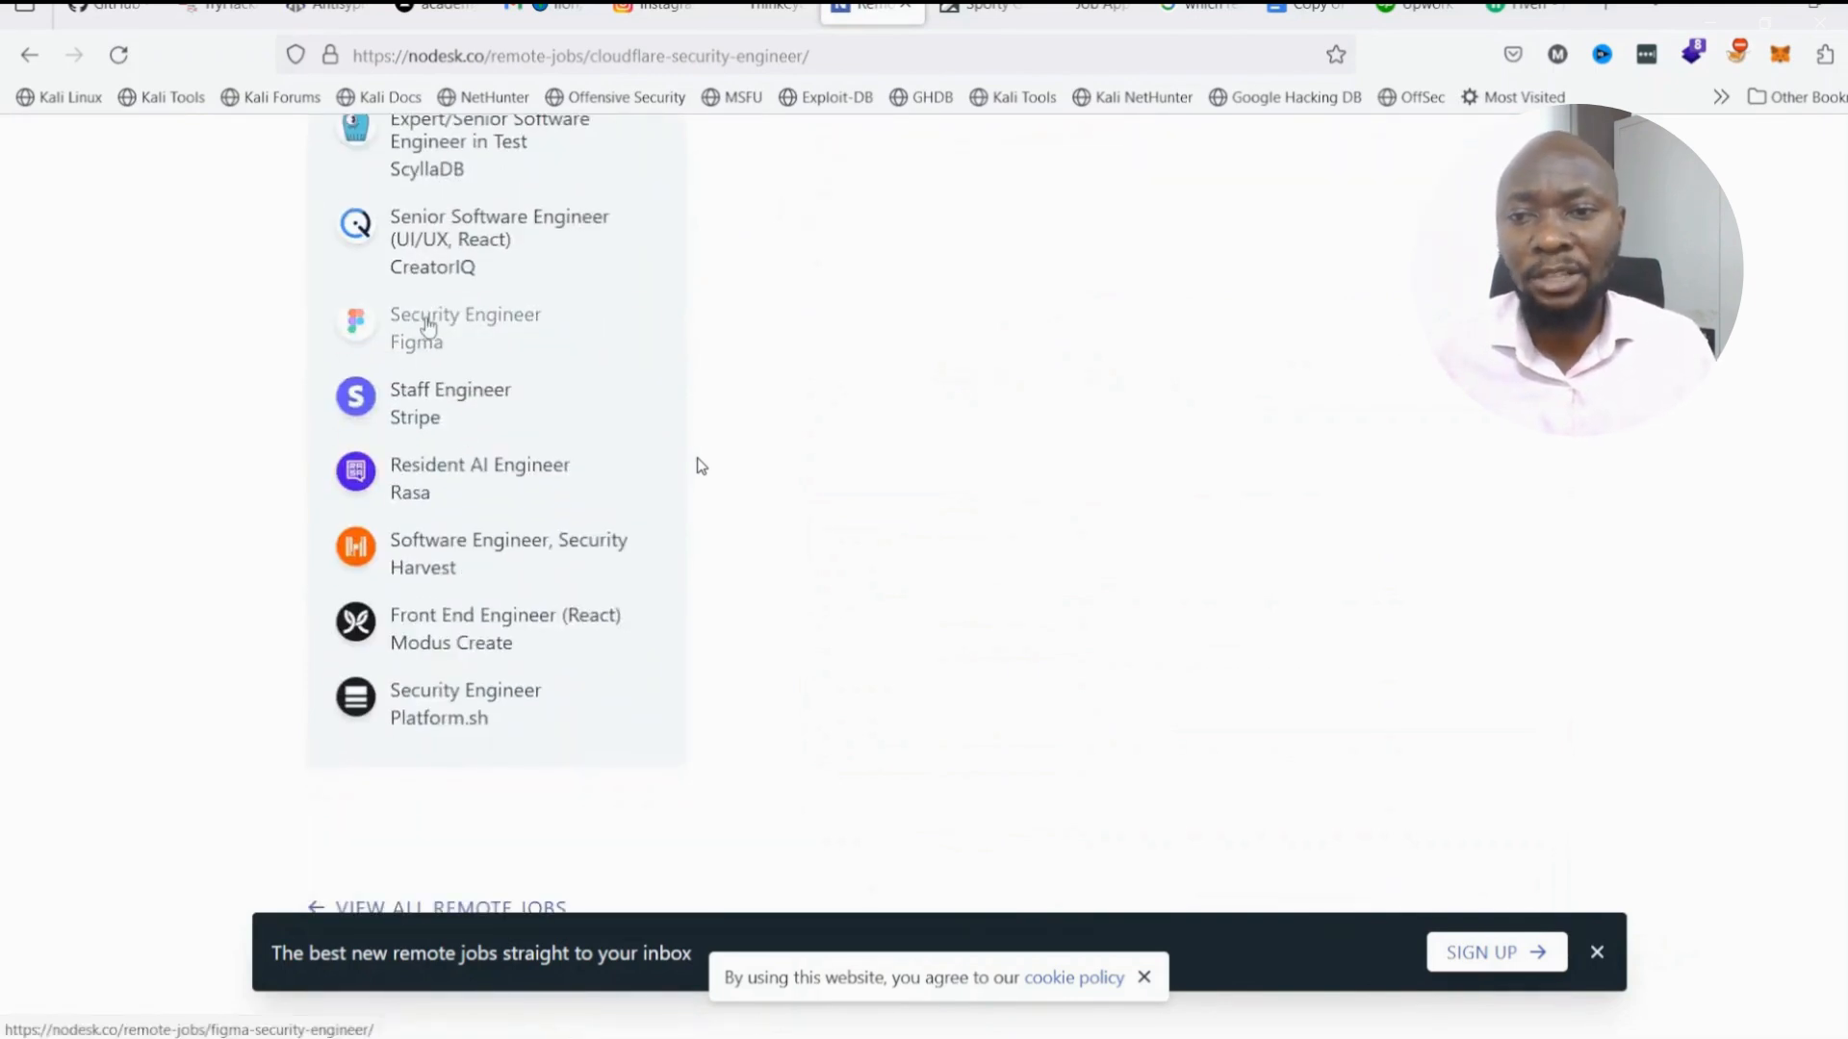
click(464, 327)
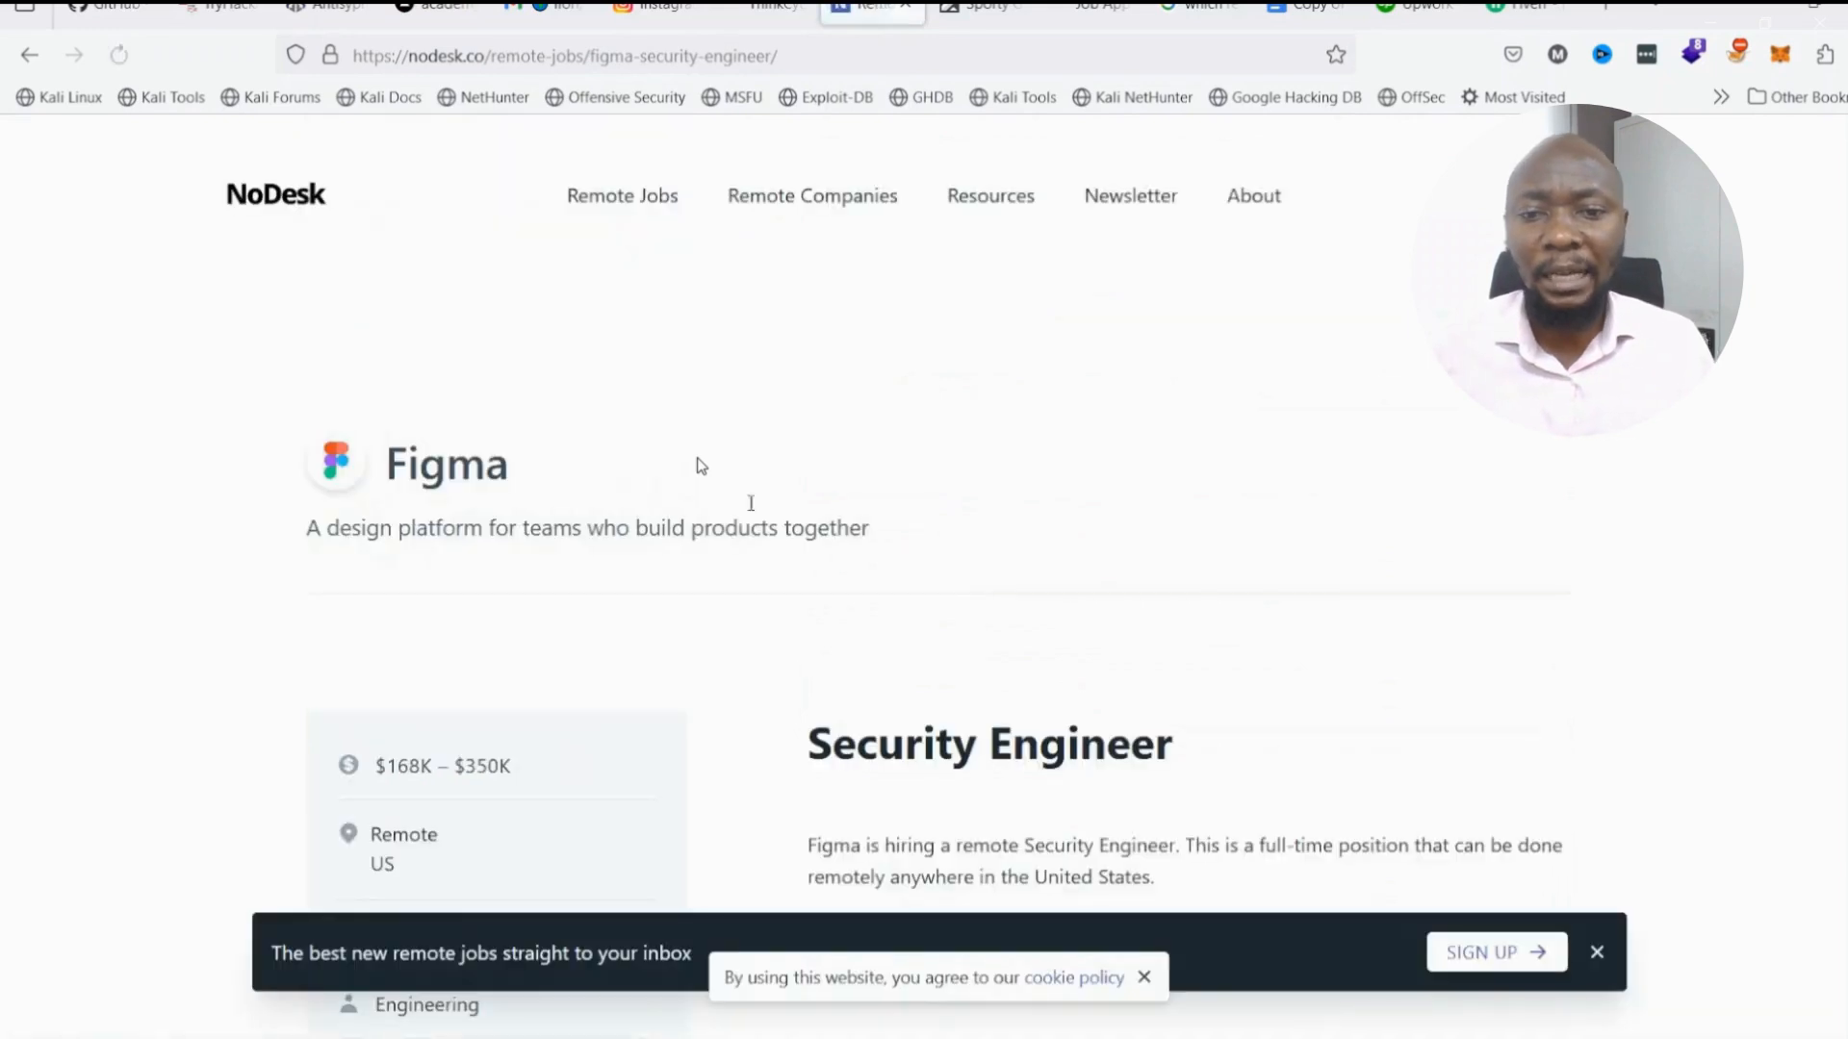
scroll(down, 3)
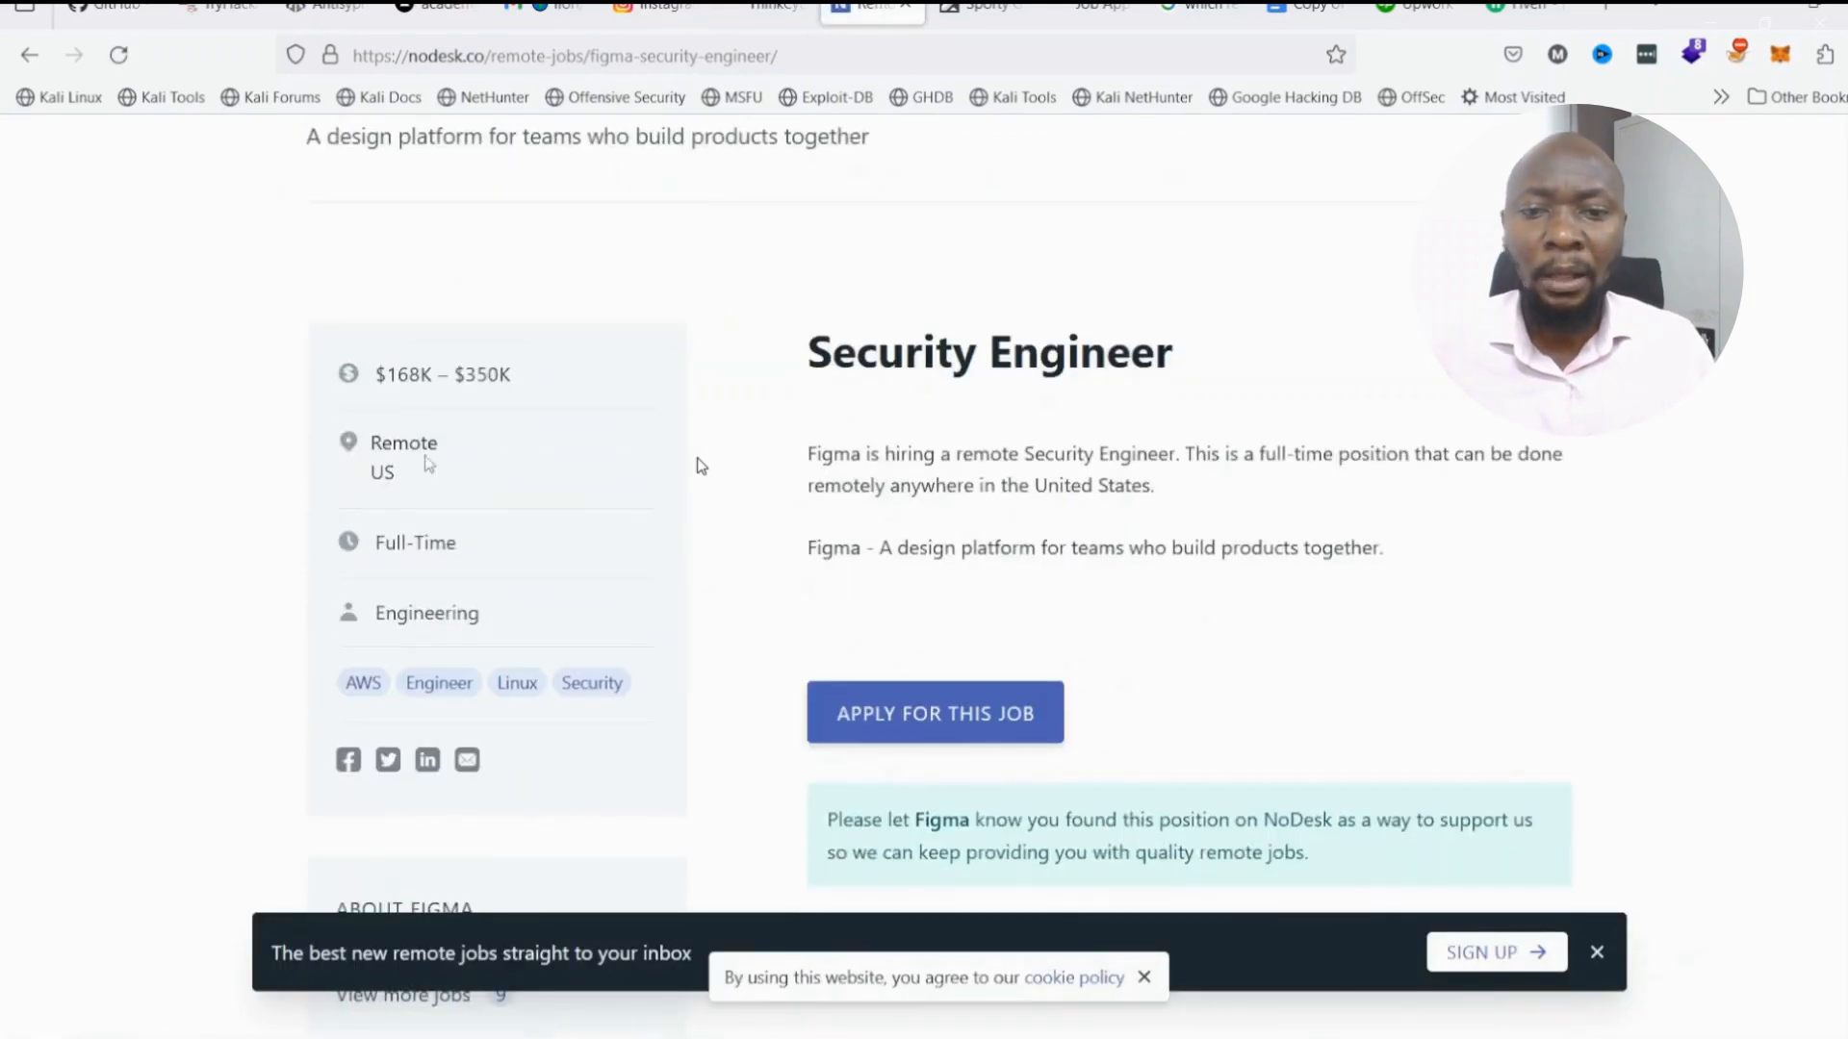
scroll(down, 3)
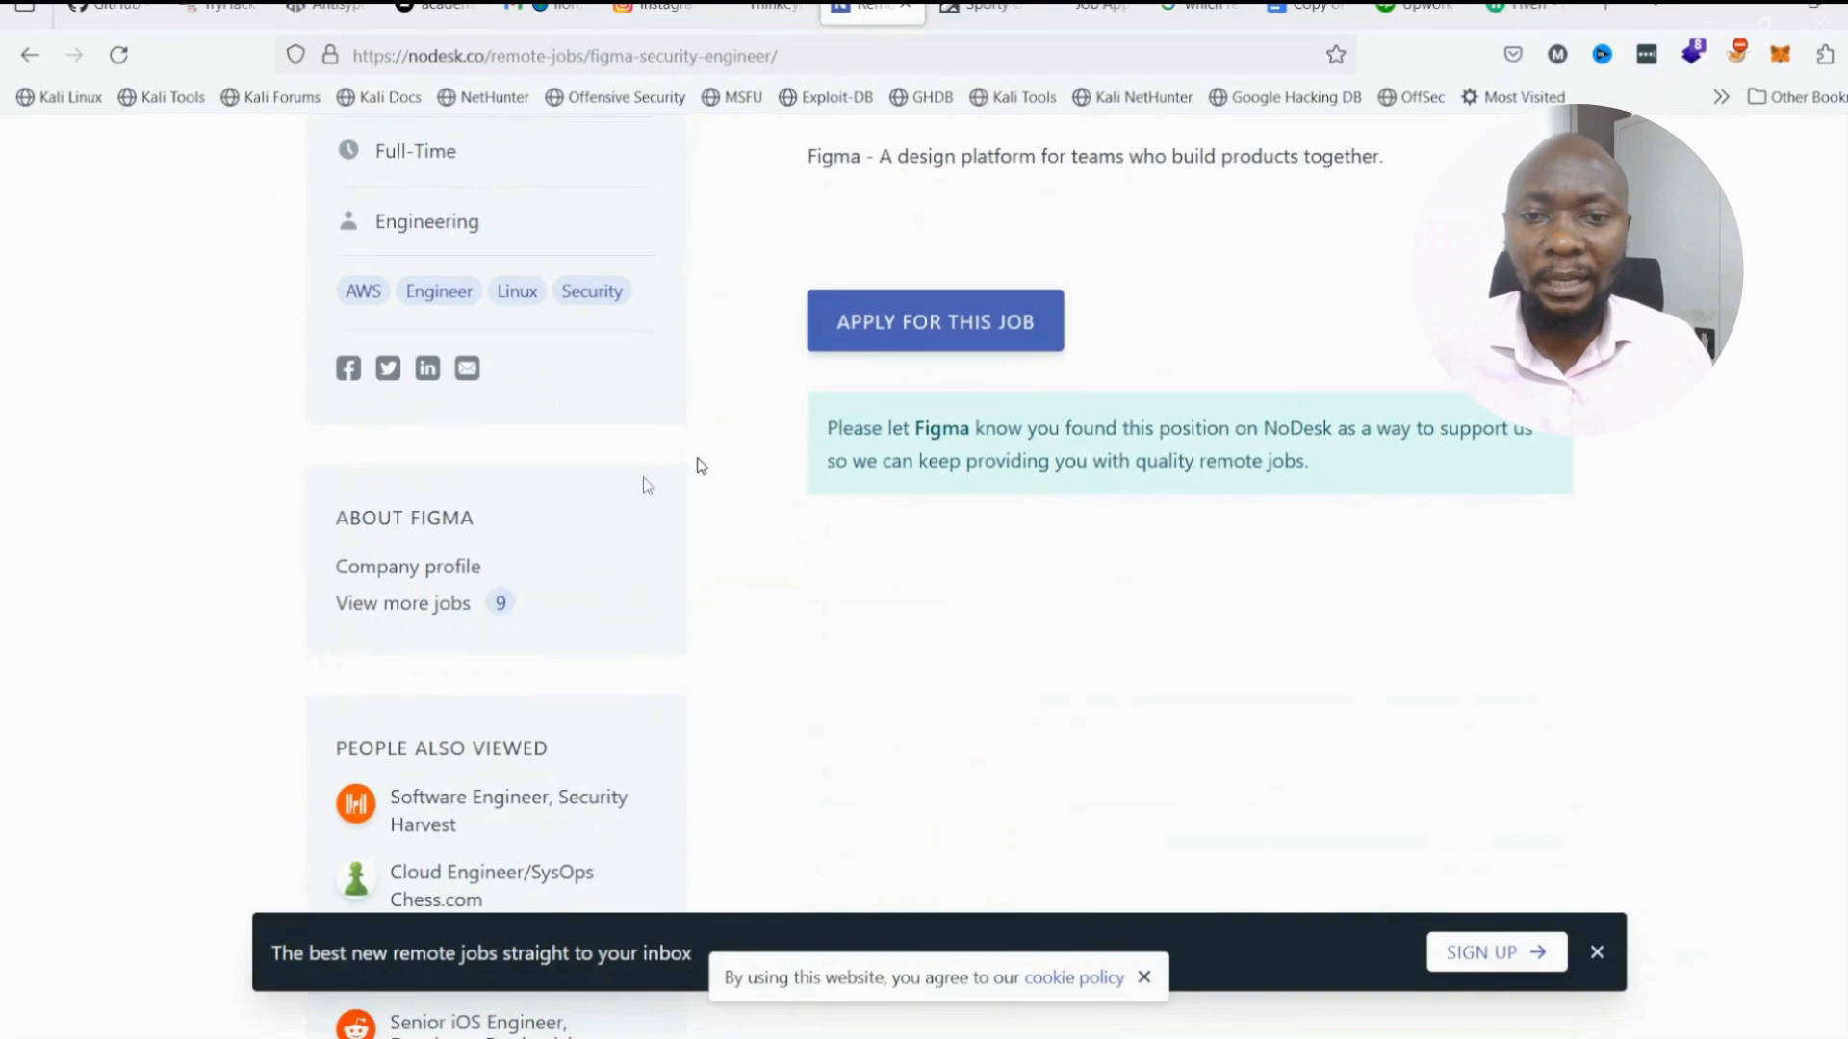
mouse_move(935, 321)
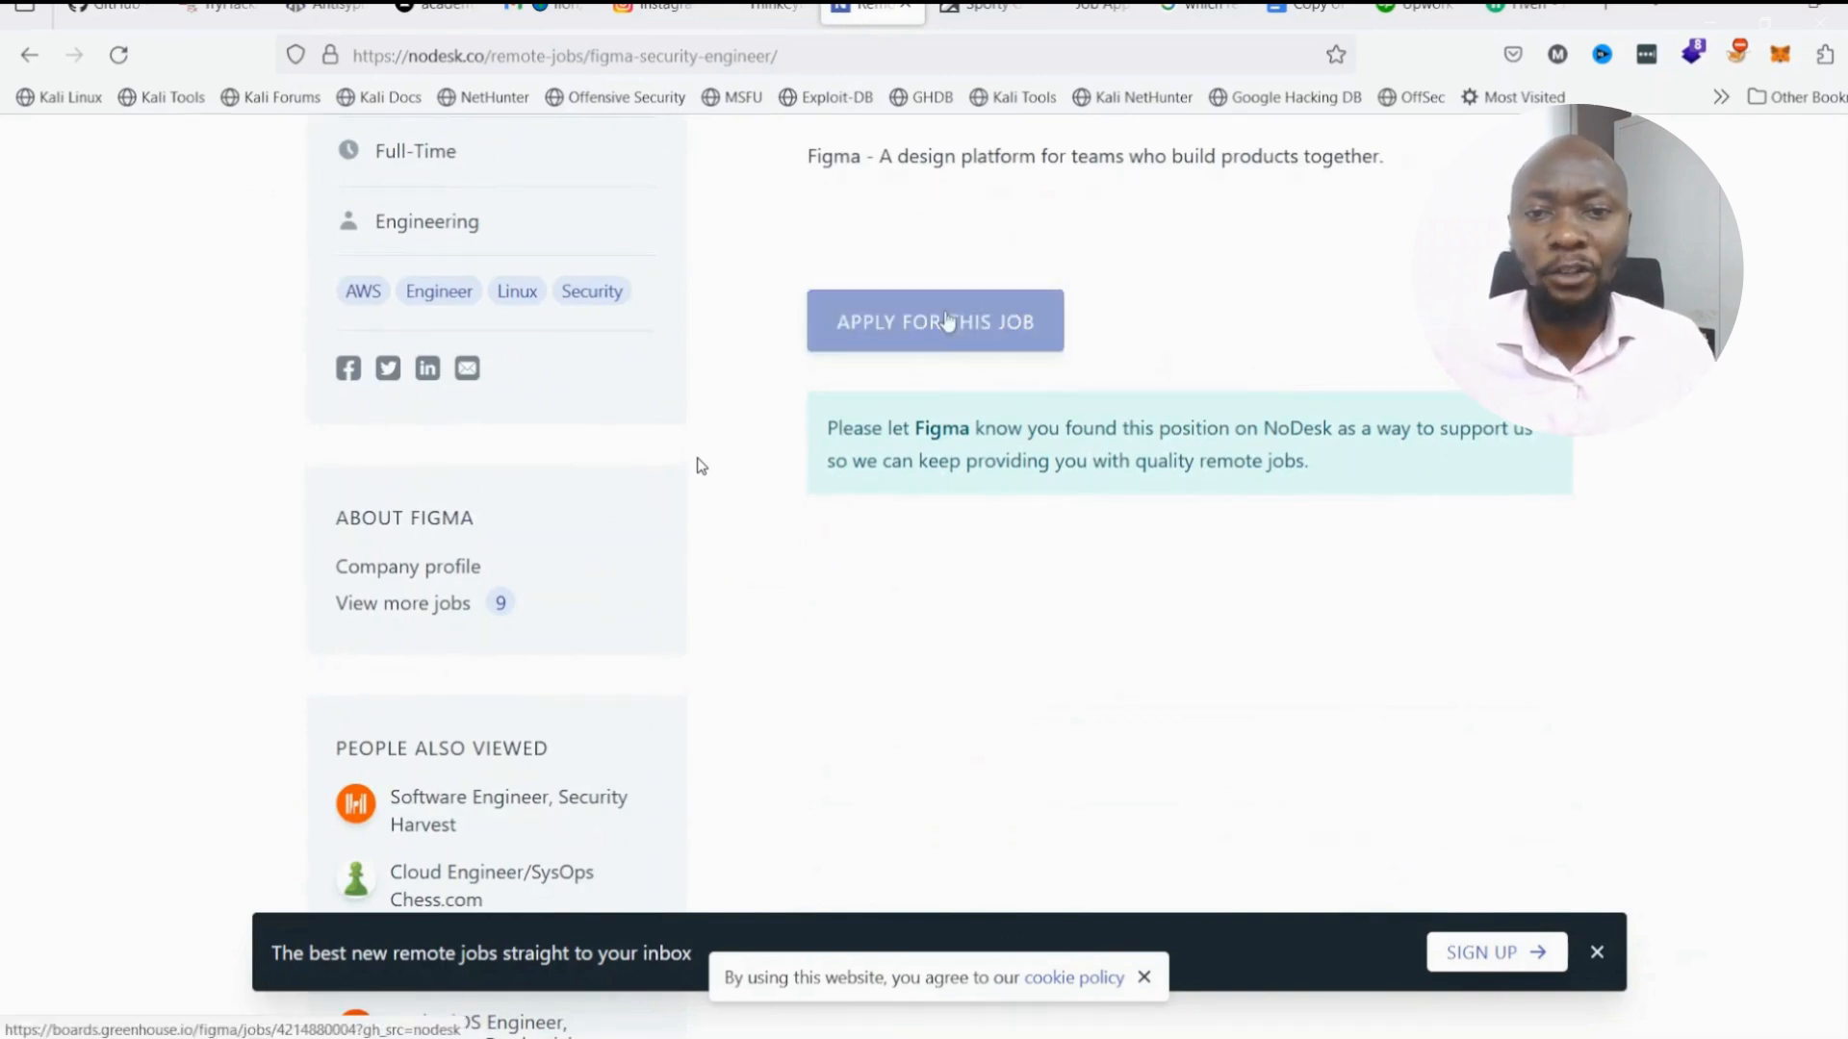
click(935, 321)
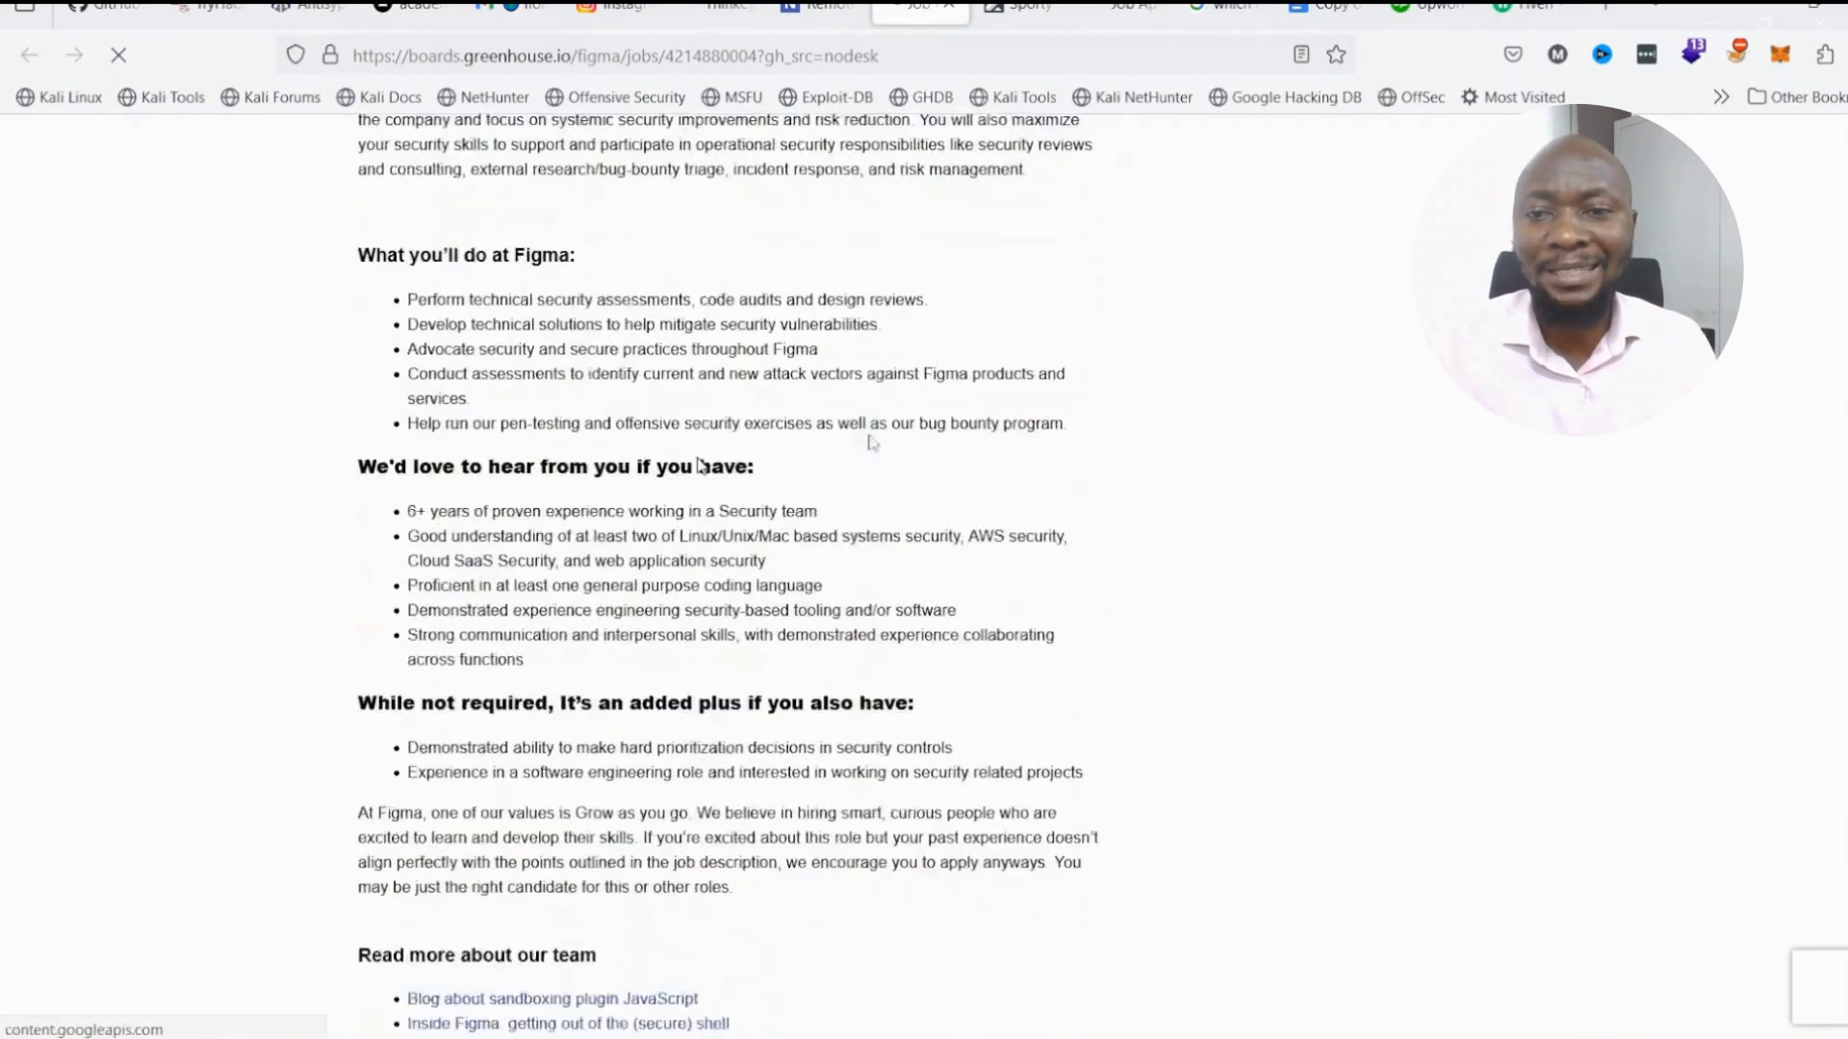
Read through Figma's Security Engineer requirements on the Greenhouse page.
scroll(down, 3)
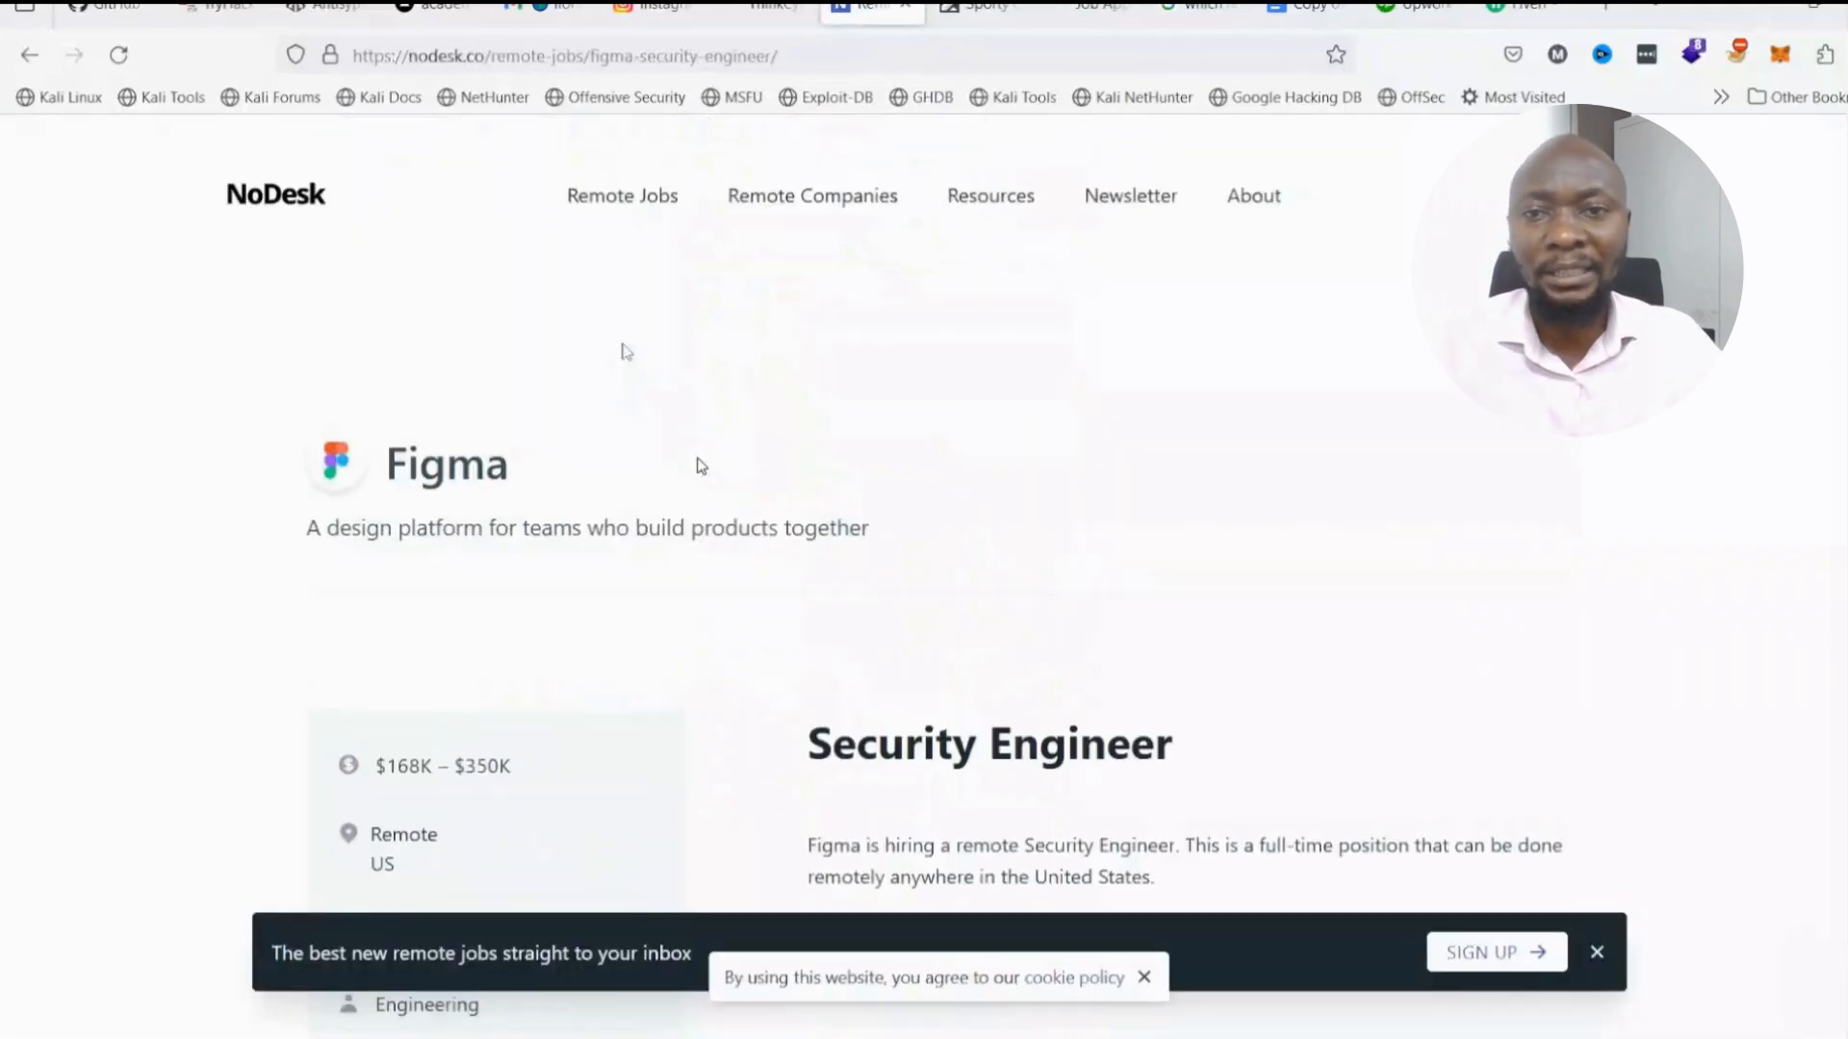
mouse_move(637, 200)
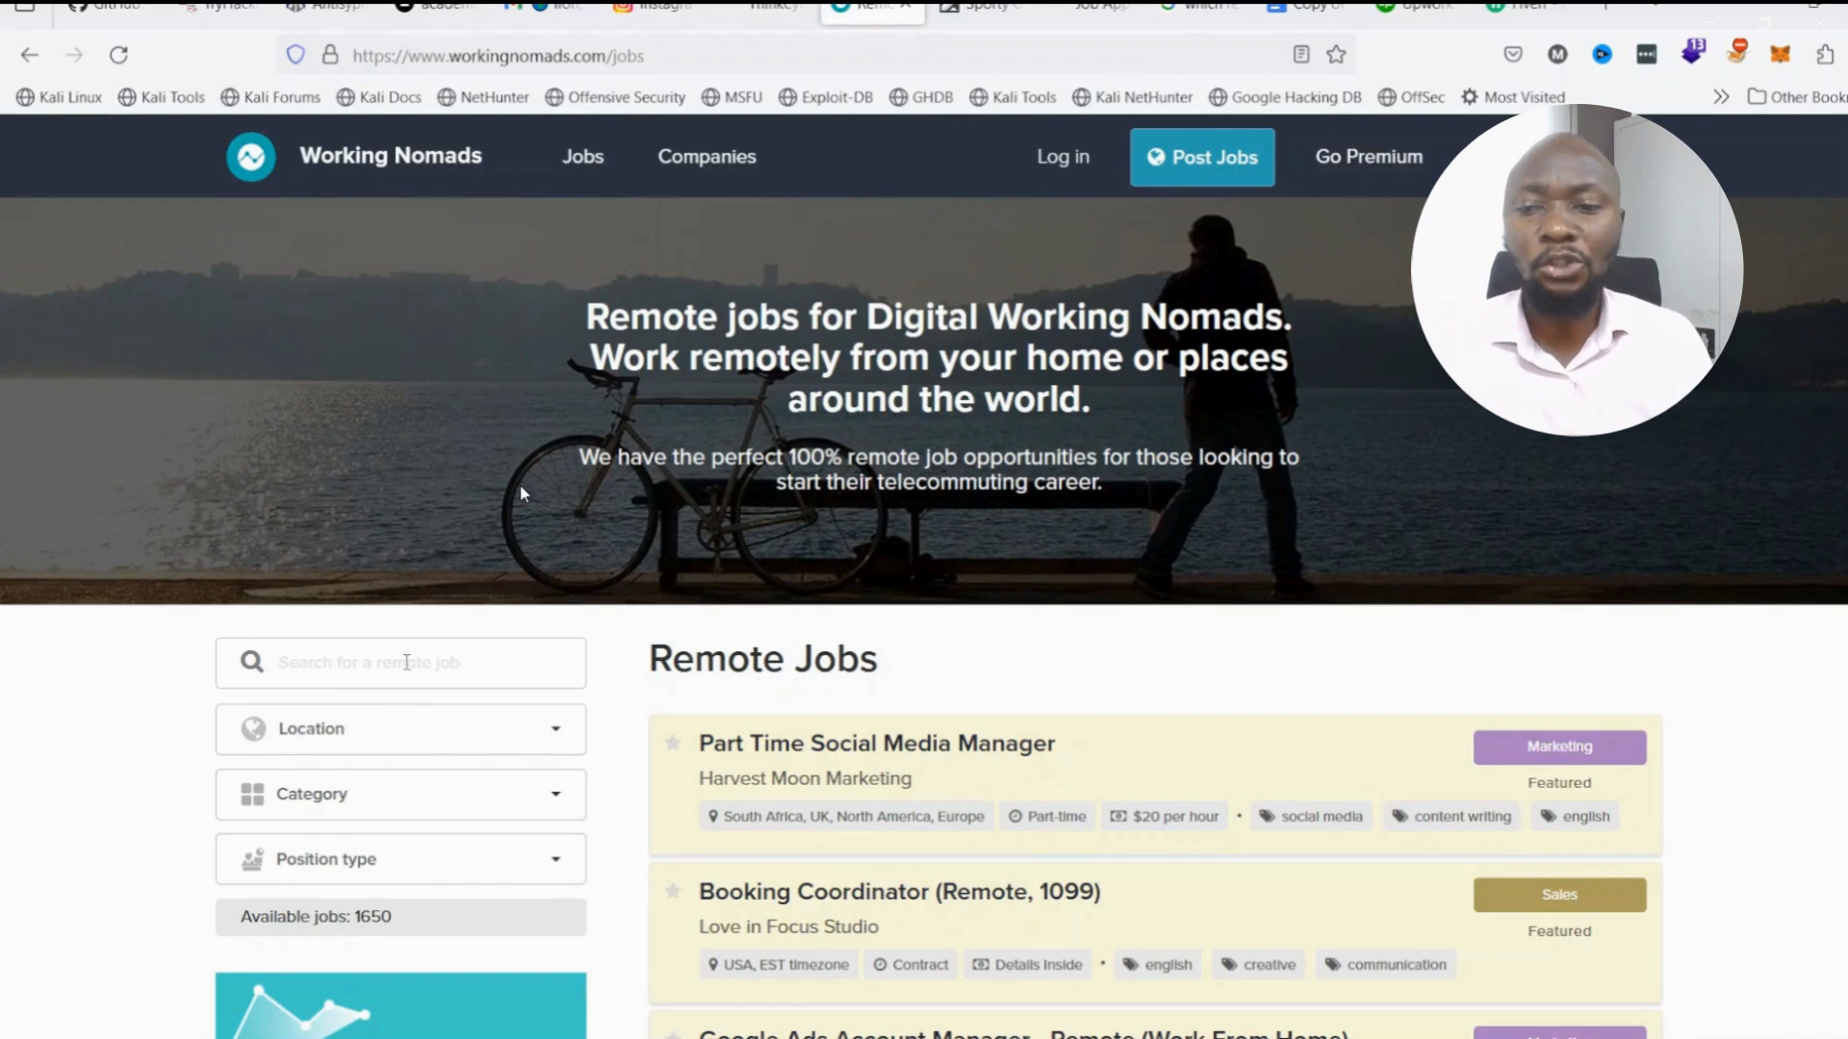
Filter Working Nomads remote jobs by the Infosec tag, showing 16 results.
click(401, 661)
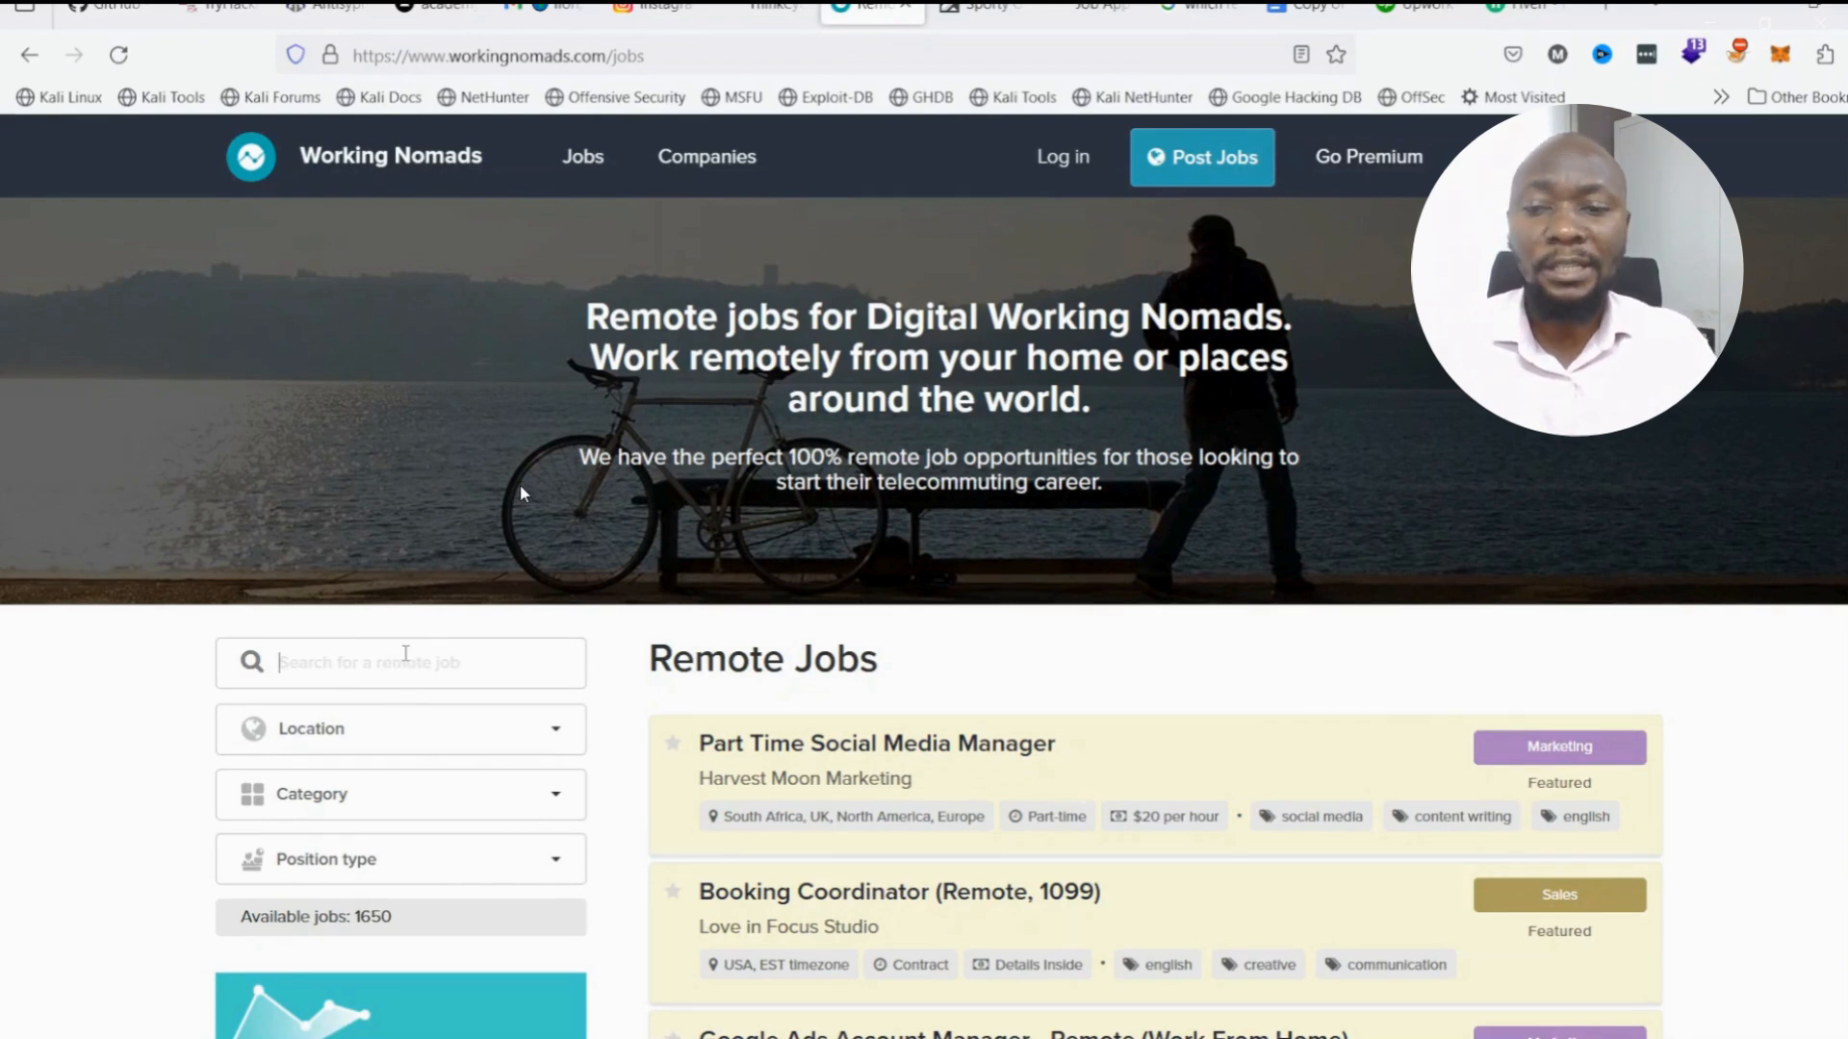
scroll(down, 3)
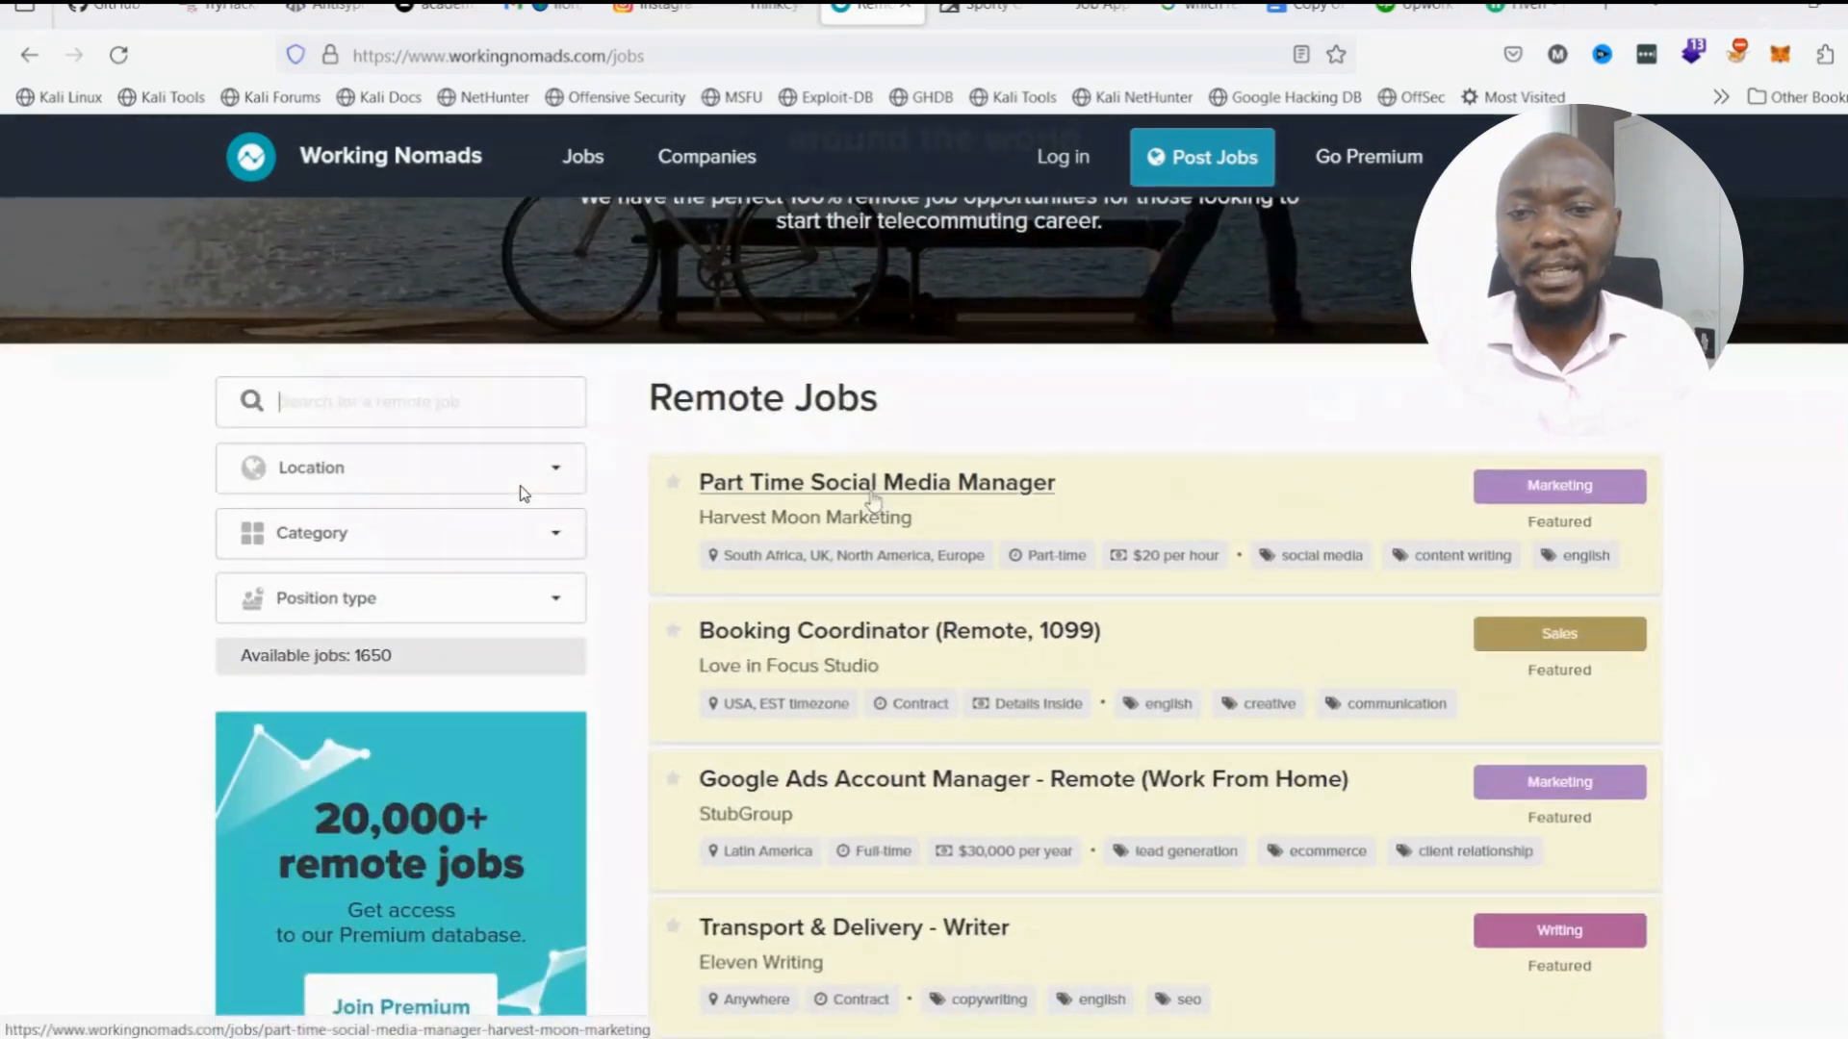
scroll(down, 3)
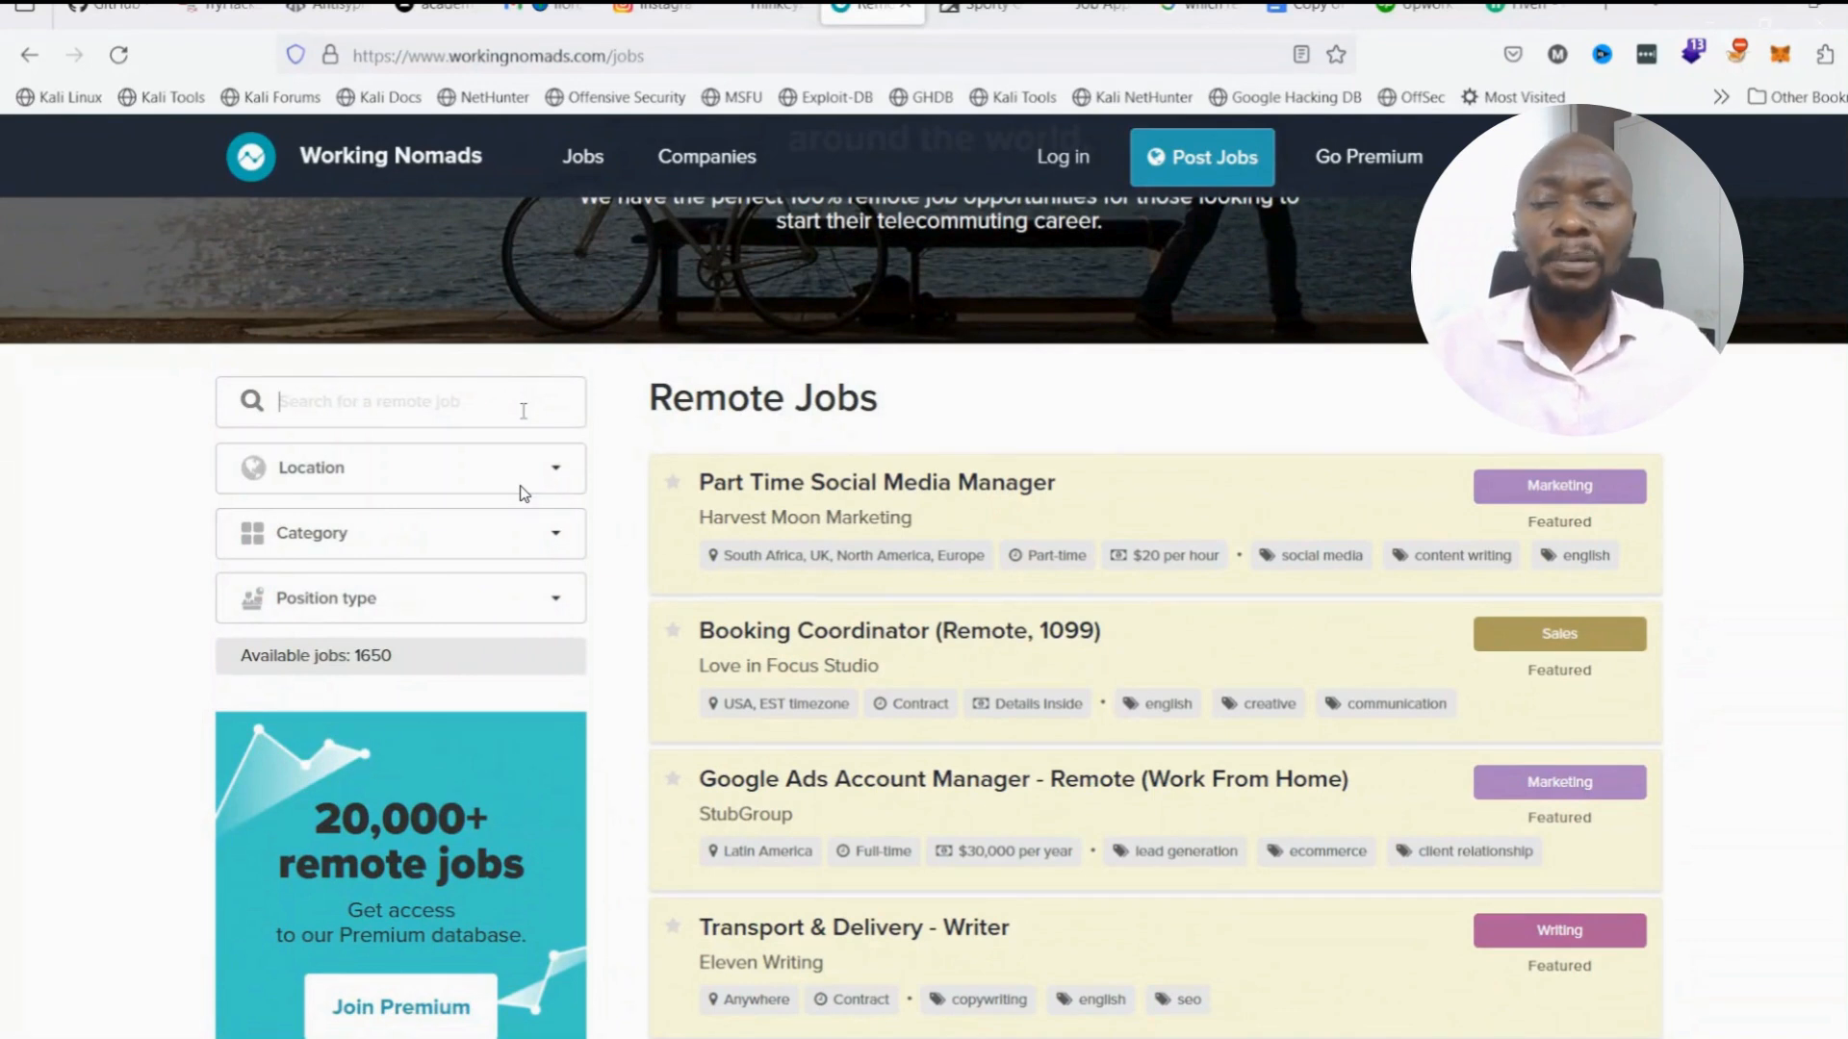
text(inf)
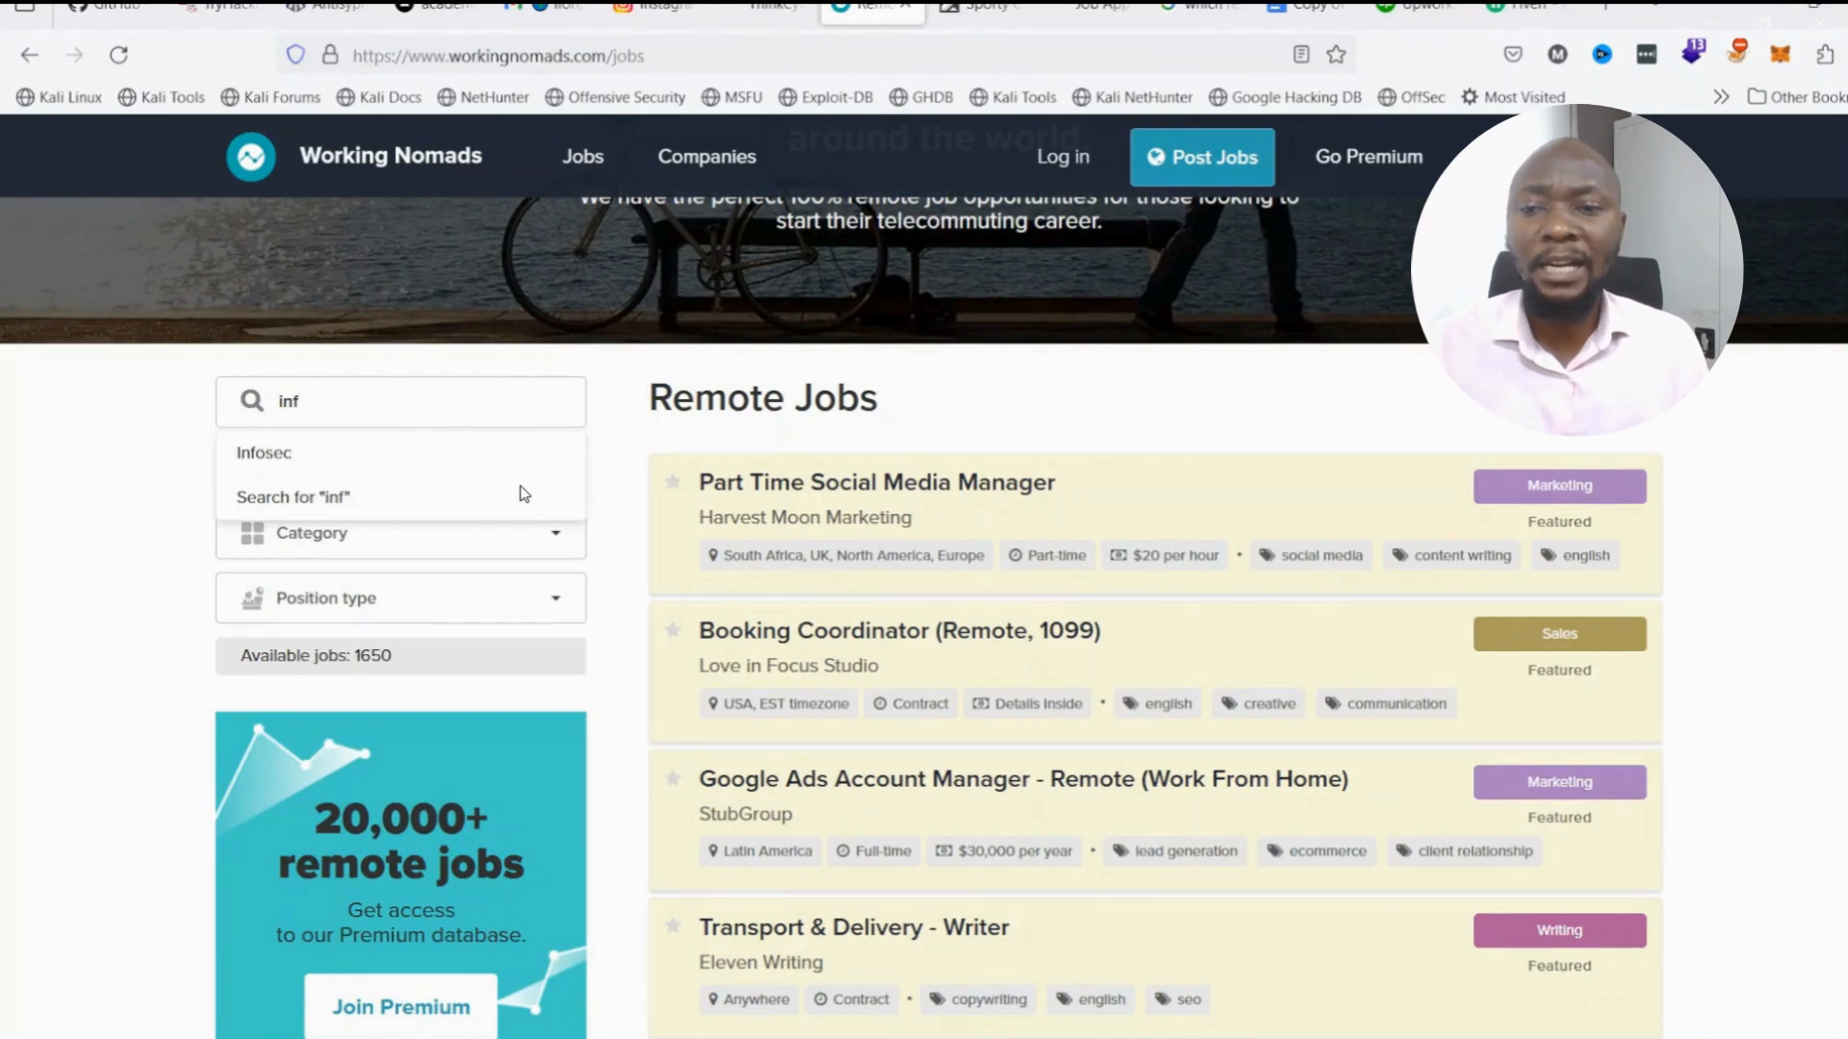
click(264, 452)
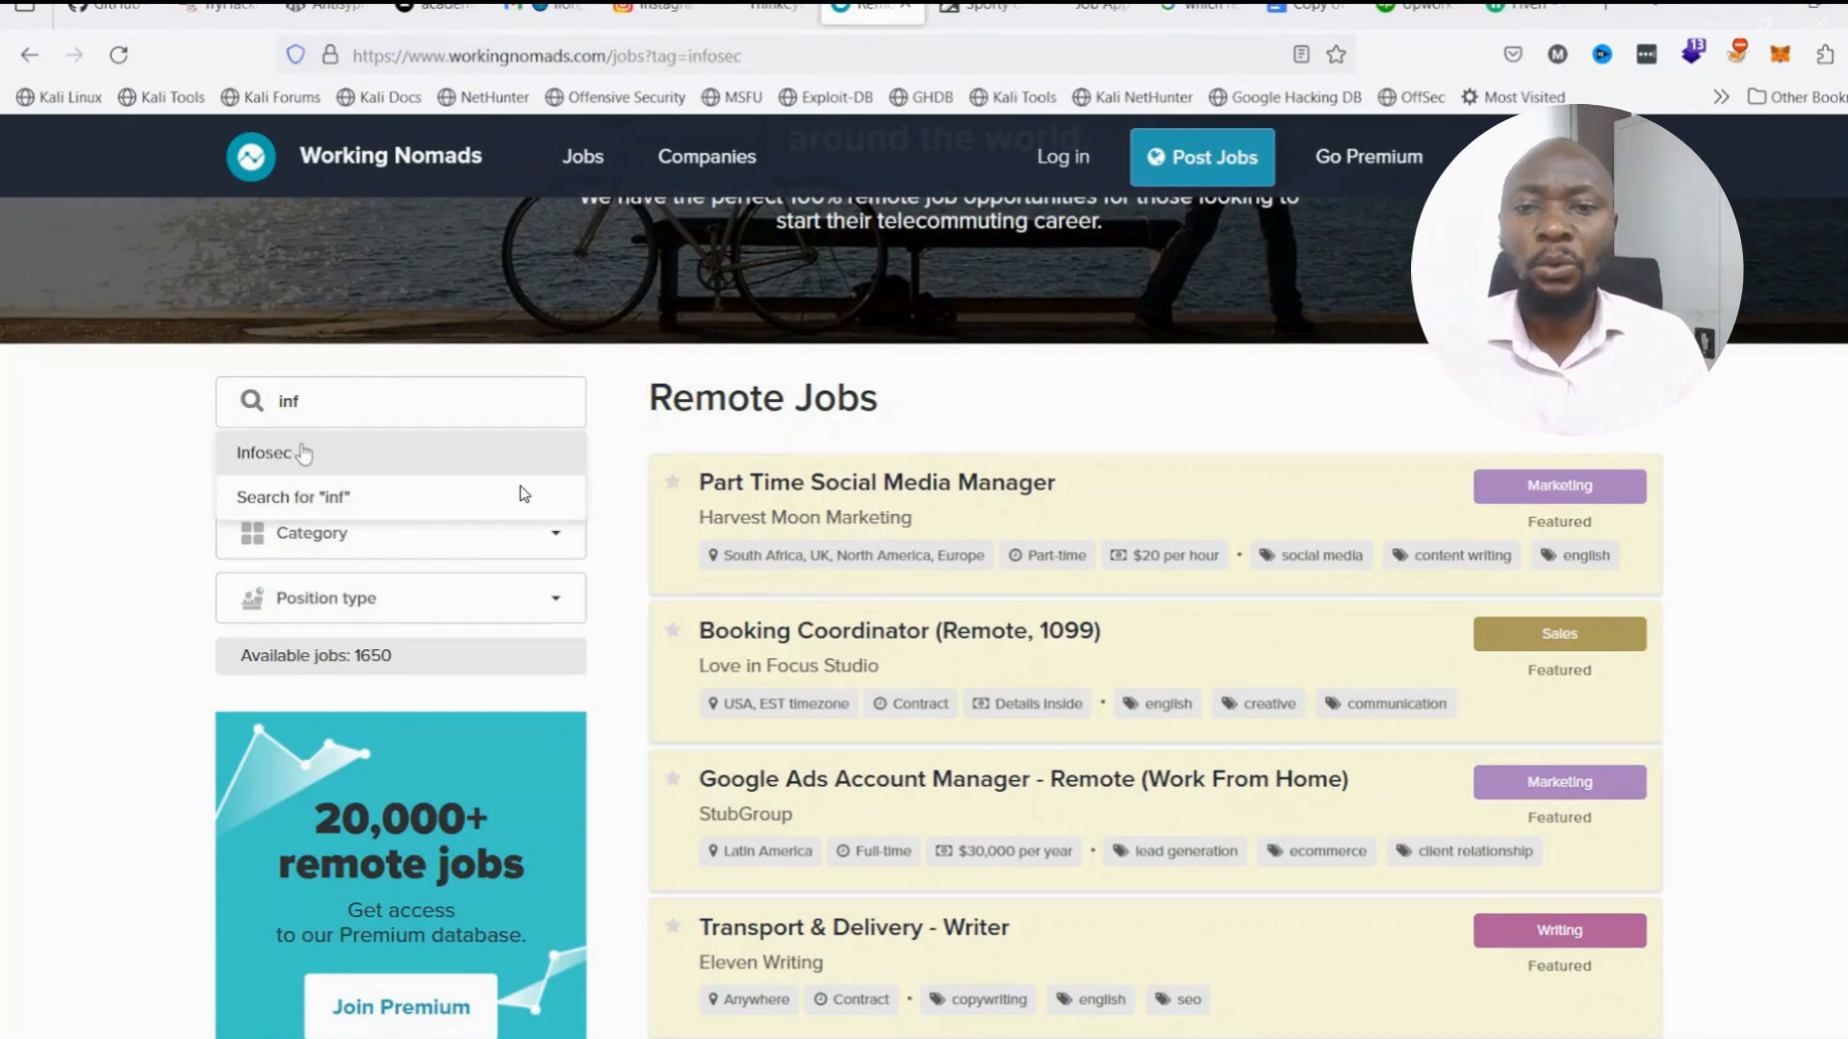
click(263, 452)
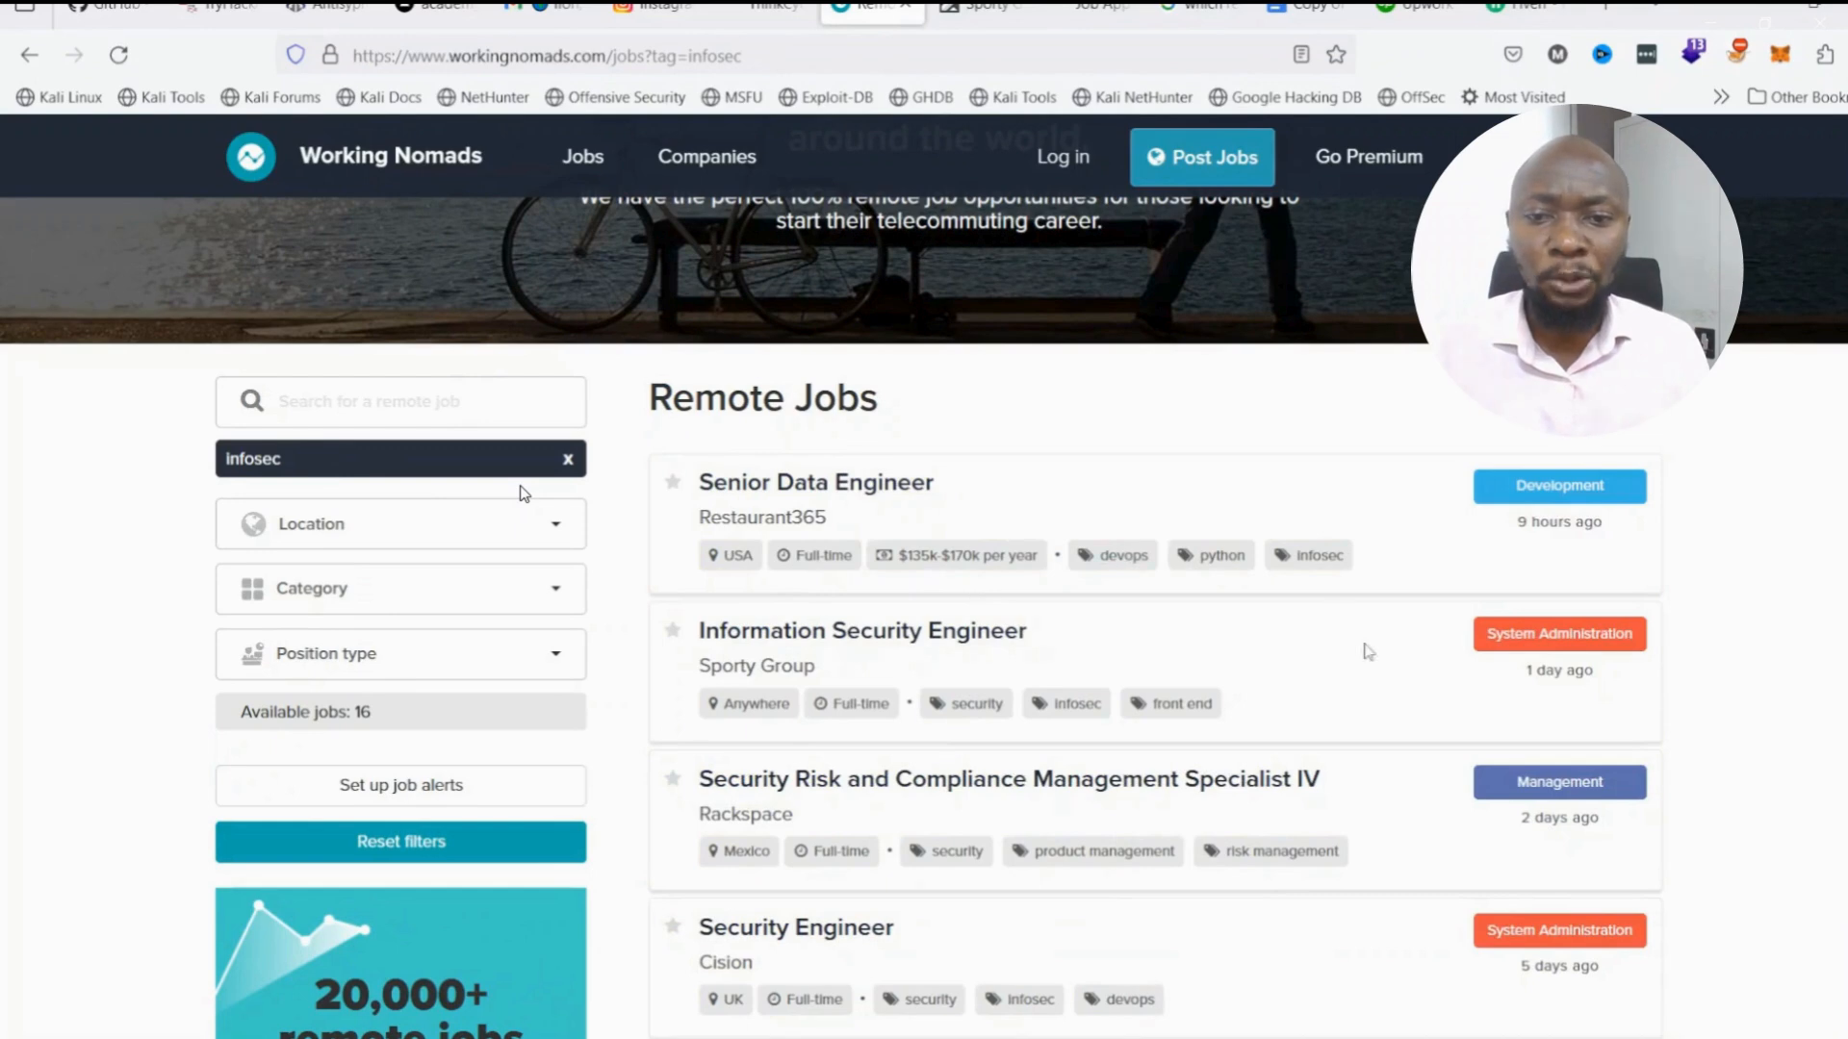
Restrict the Working Nomads listings to the Africa location.
scroll(down, 3)
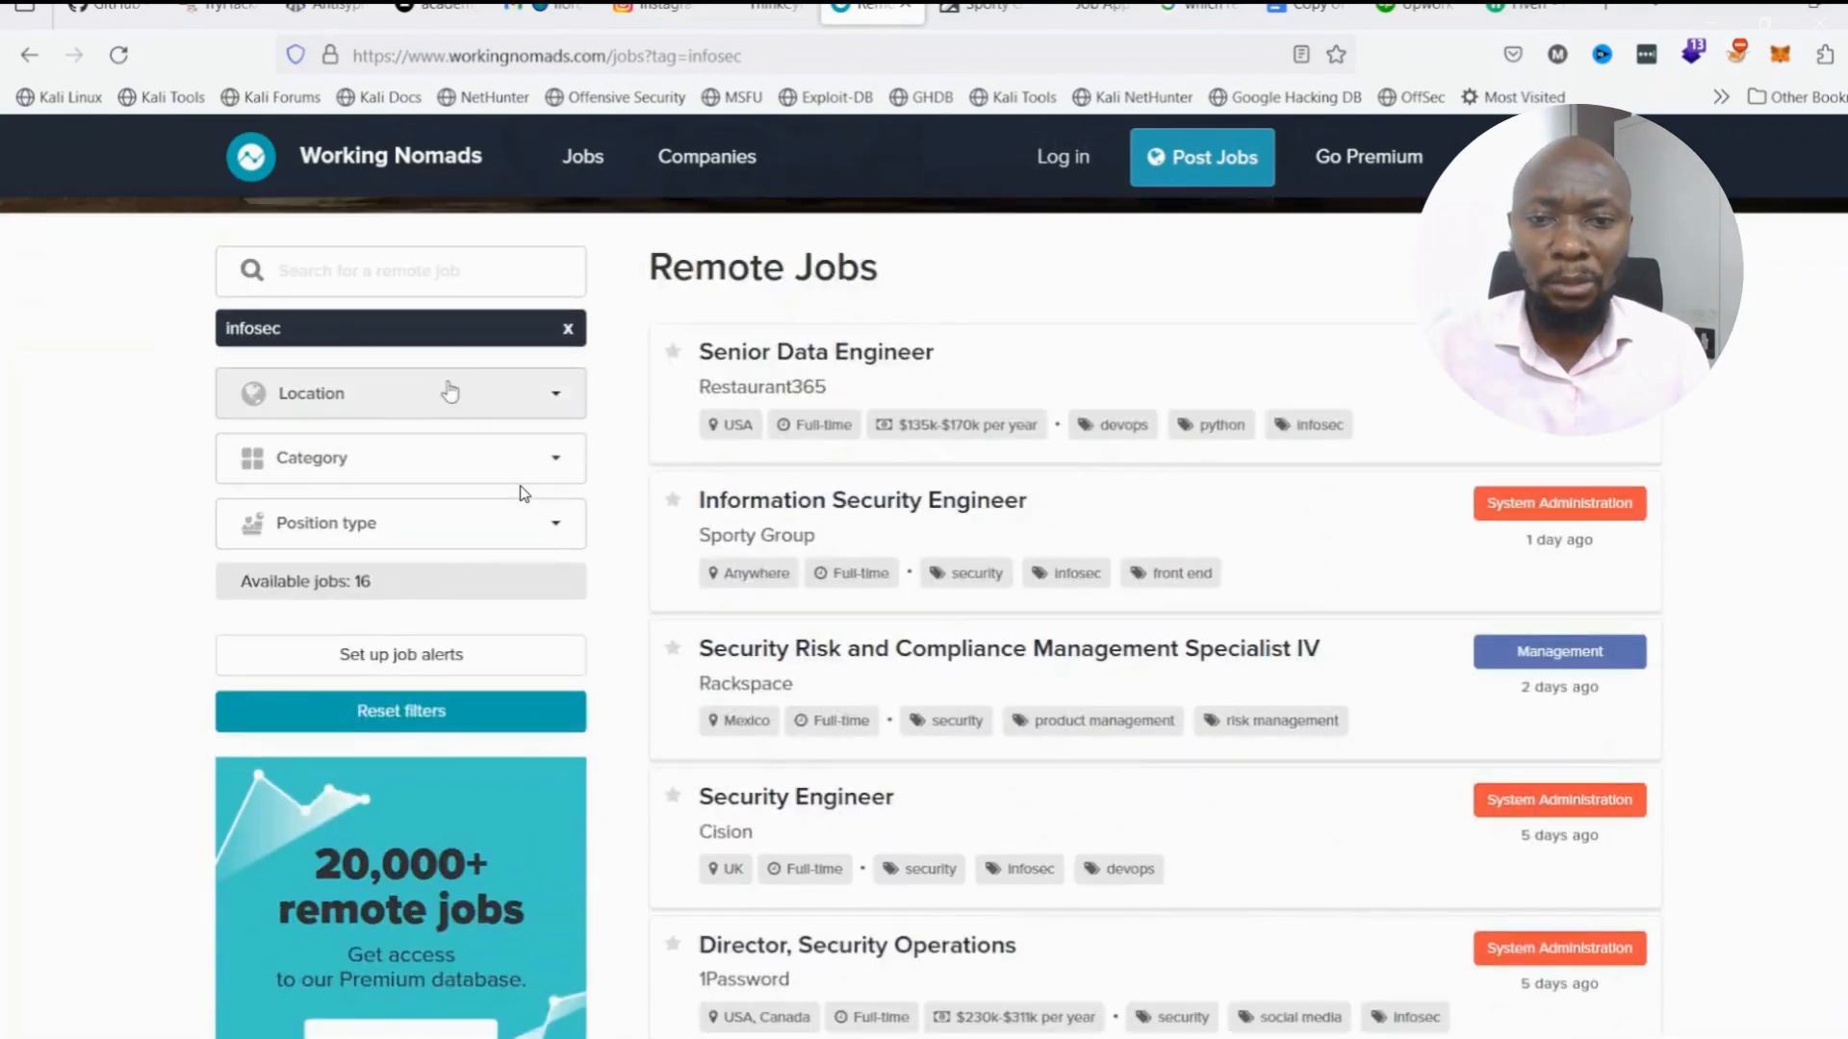
click(401, 392)
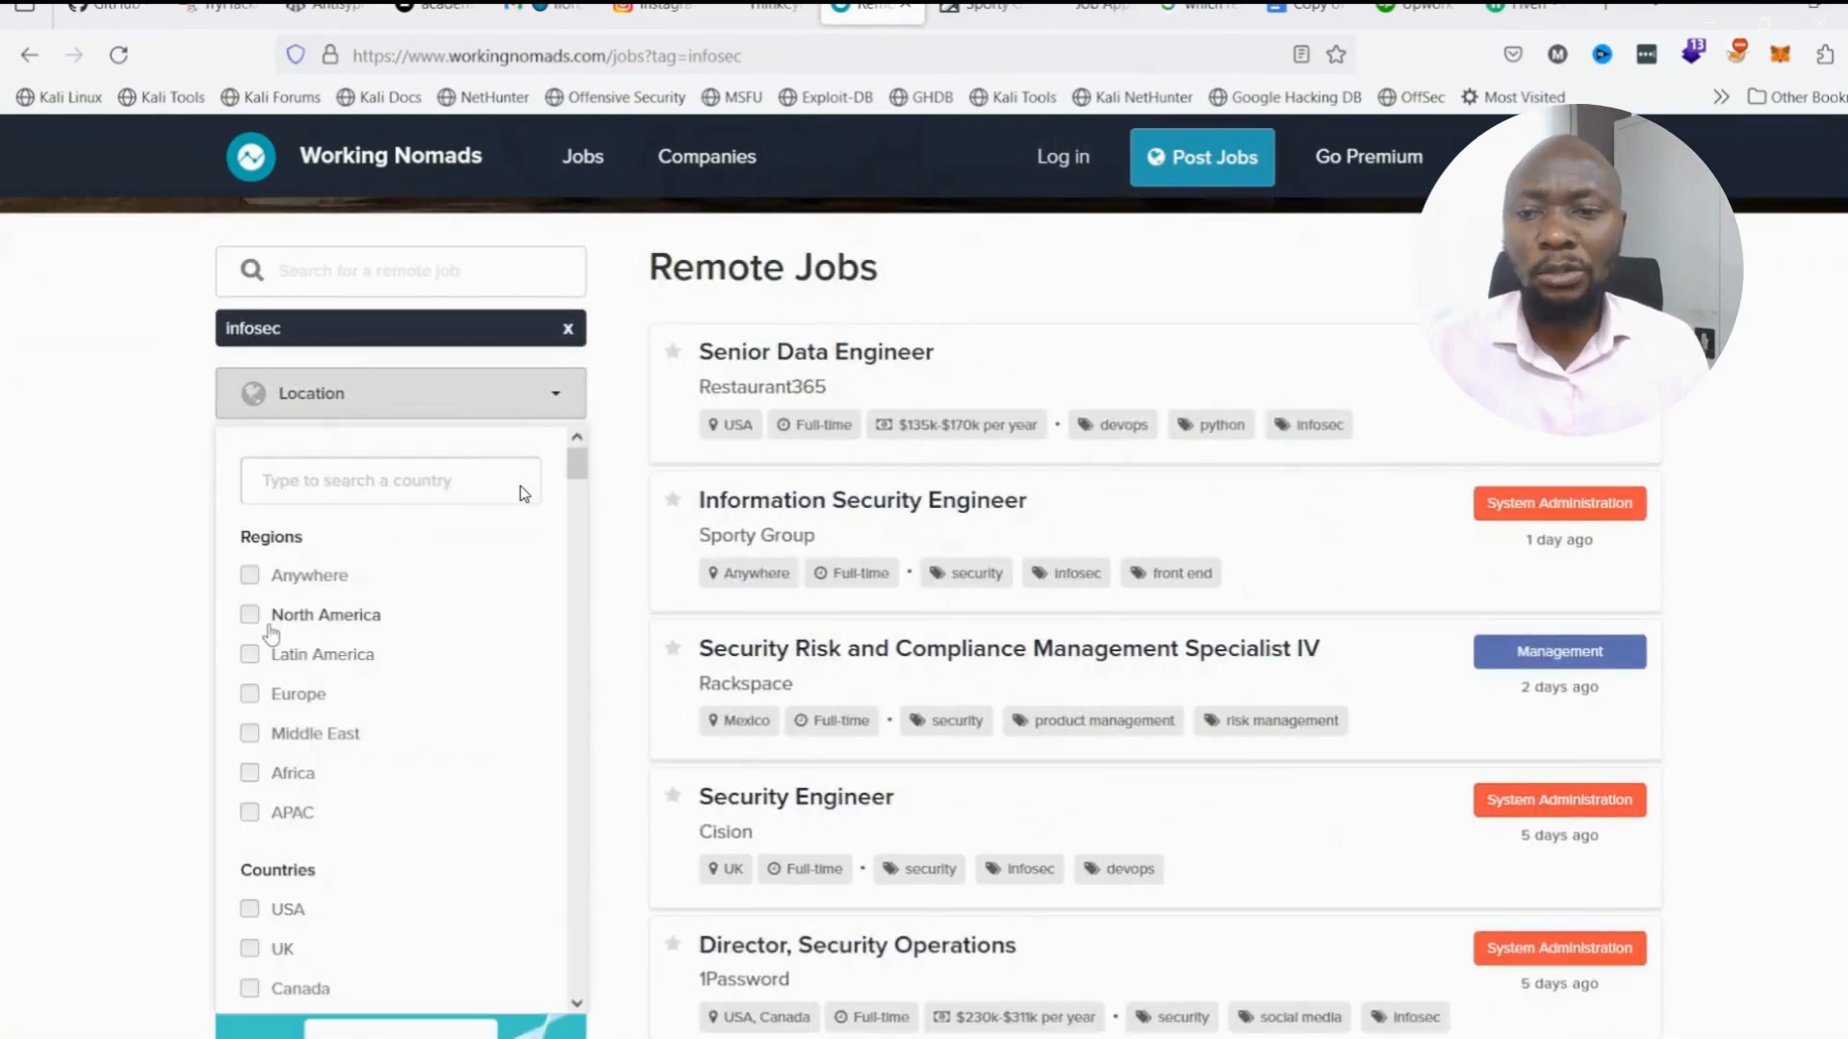
click(249, 774)
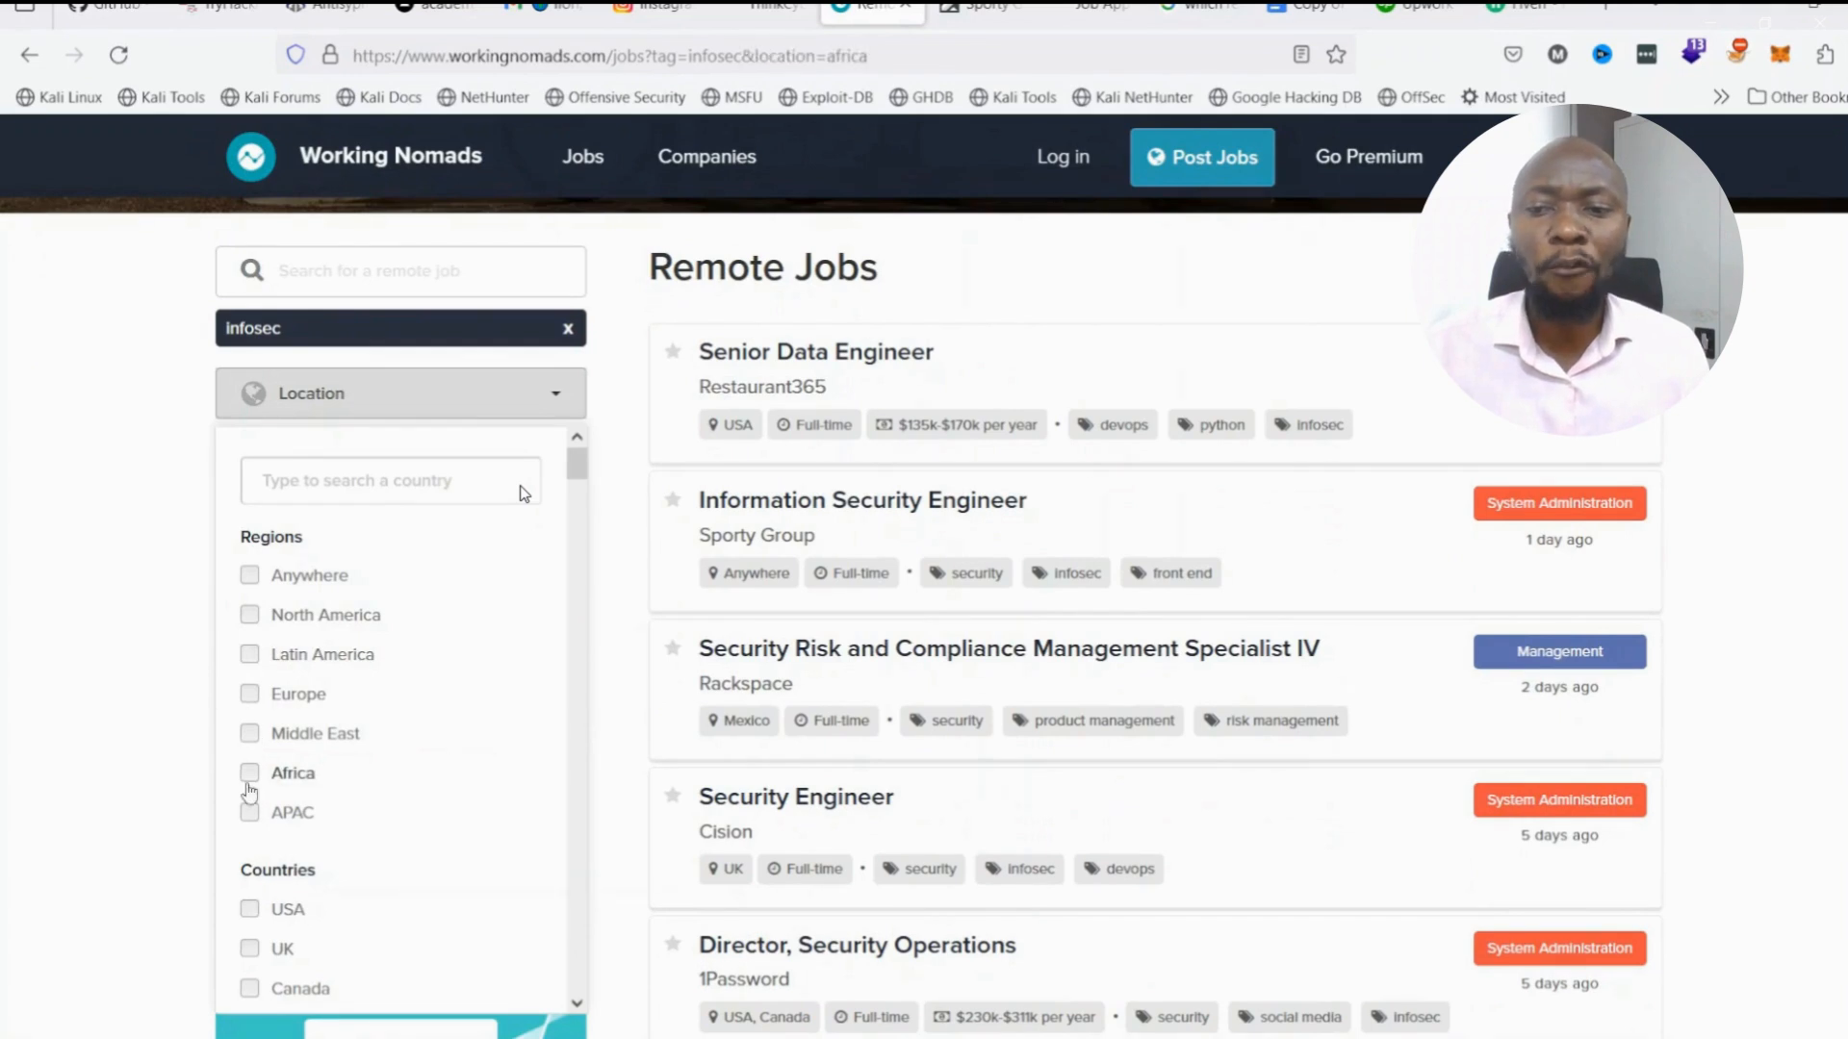
click(293, 772)
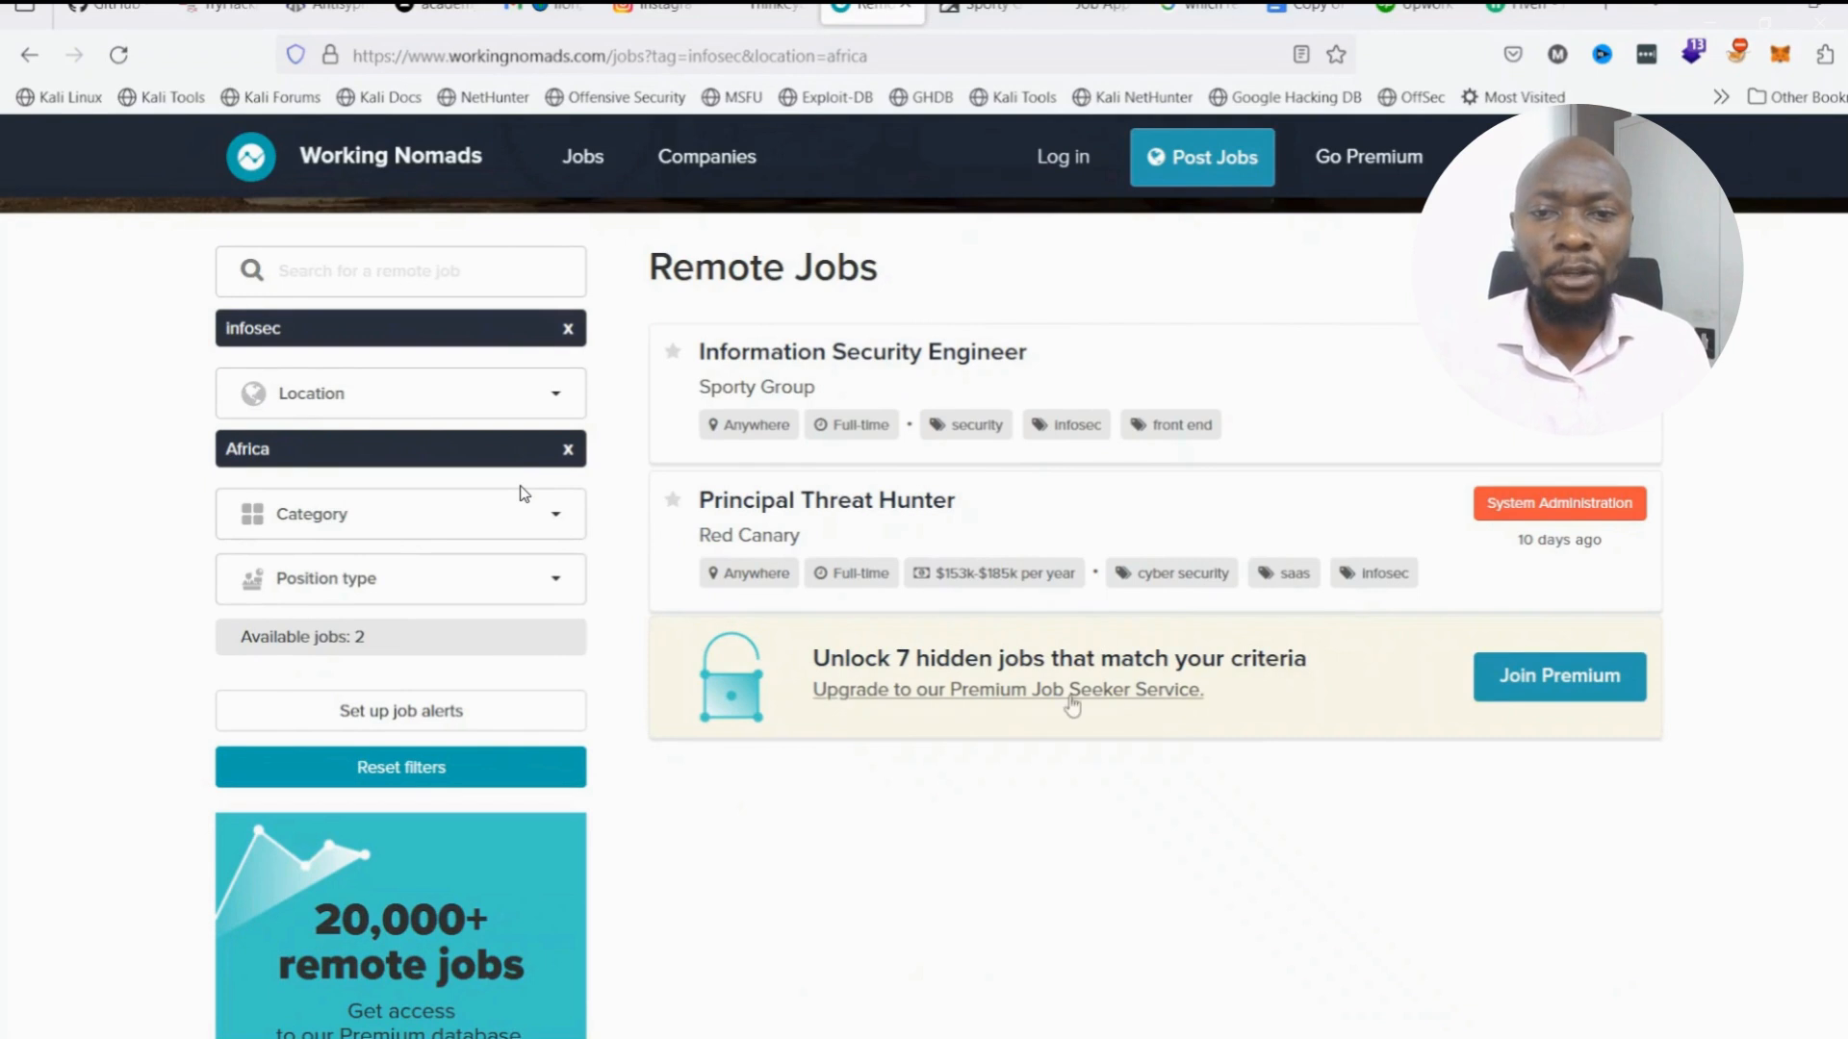
mouse_move(1295, 689)
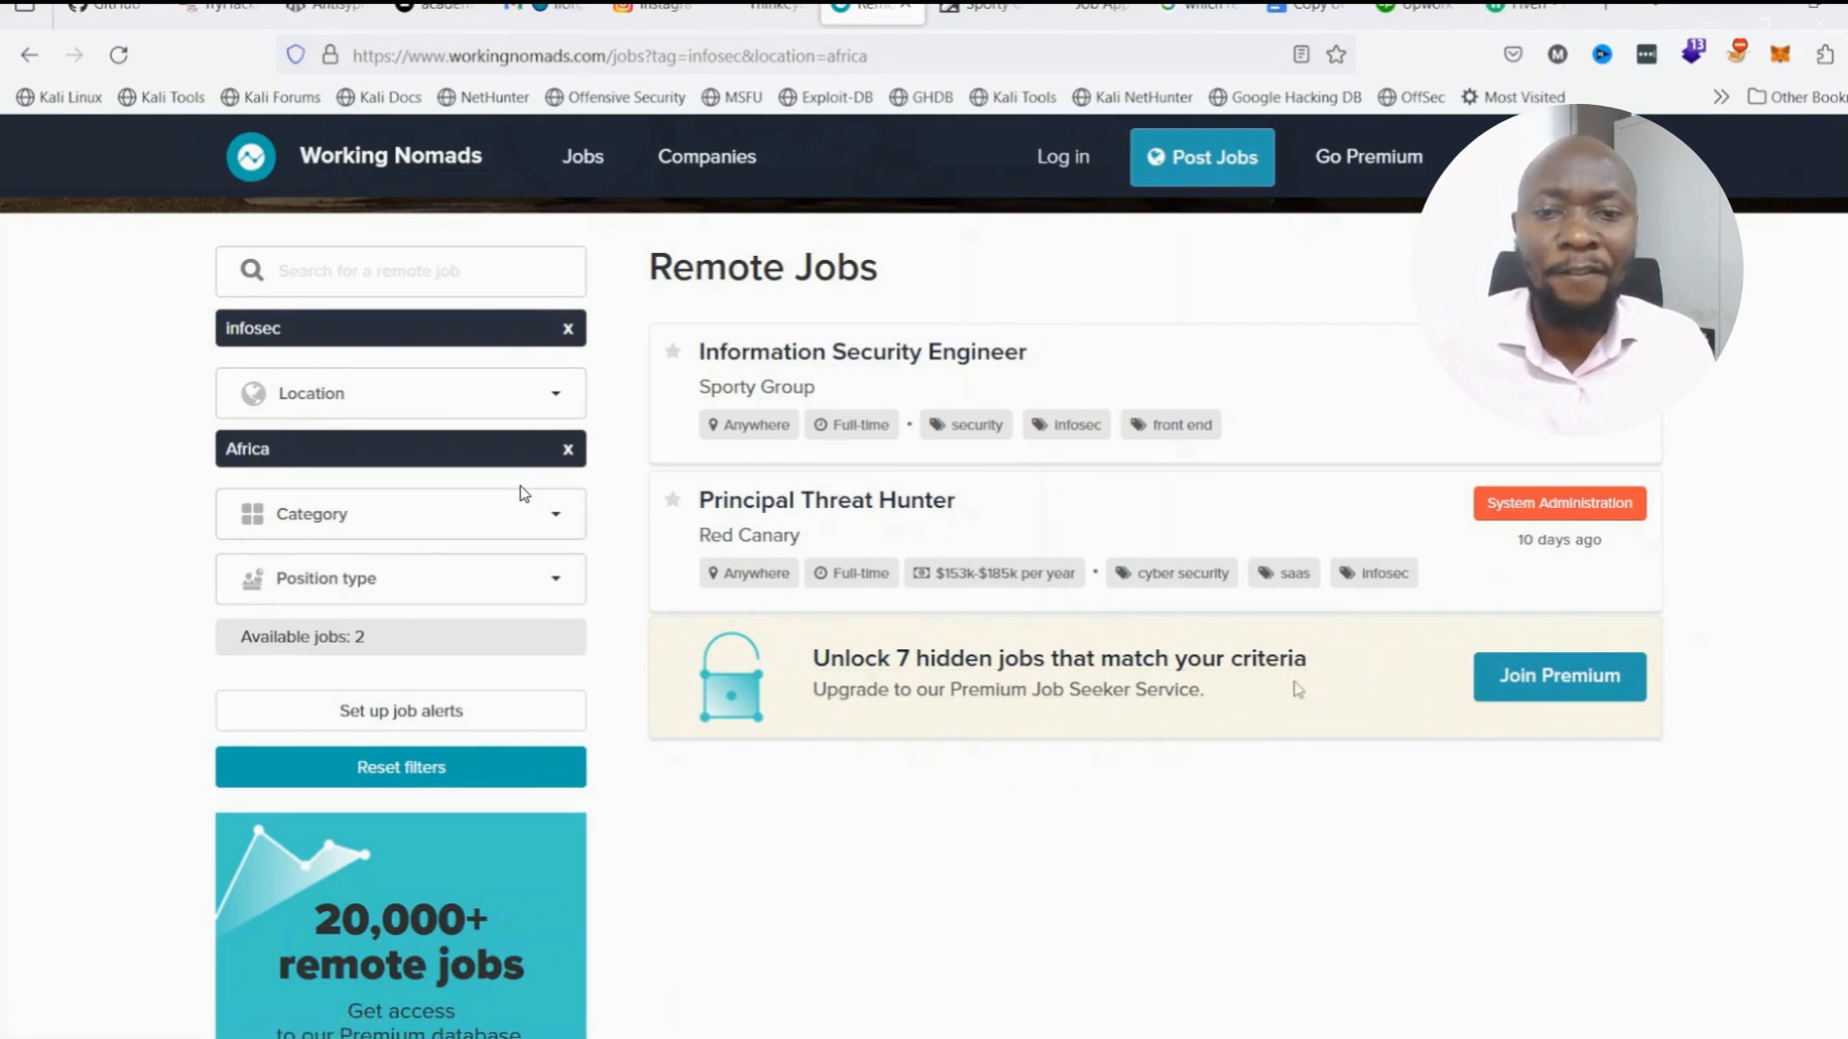
mouse_move(825, 501)
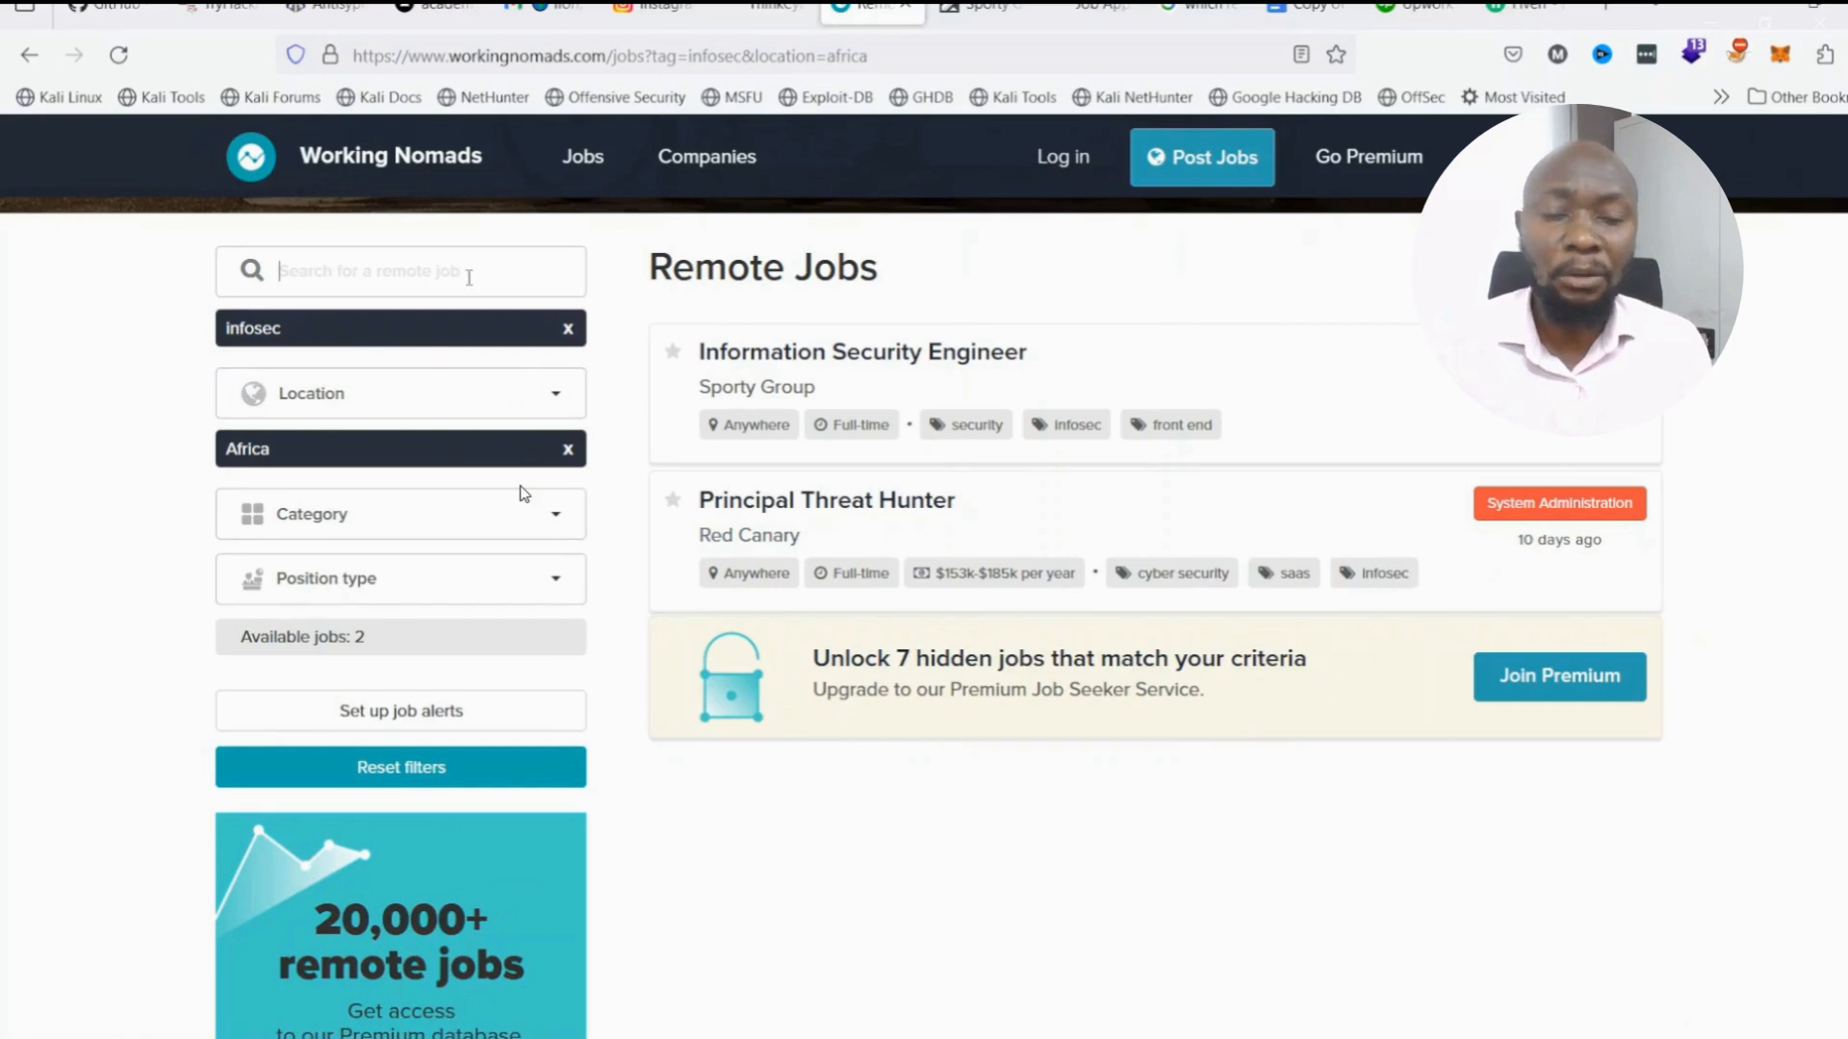
Add the cyber security tag alongside infosec, leaving 7 Africa jobs listed.
text(secu)
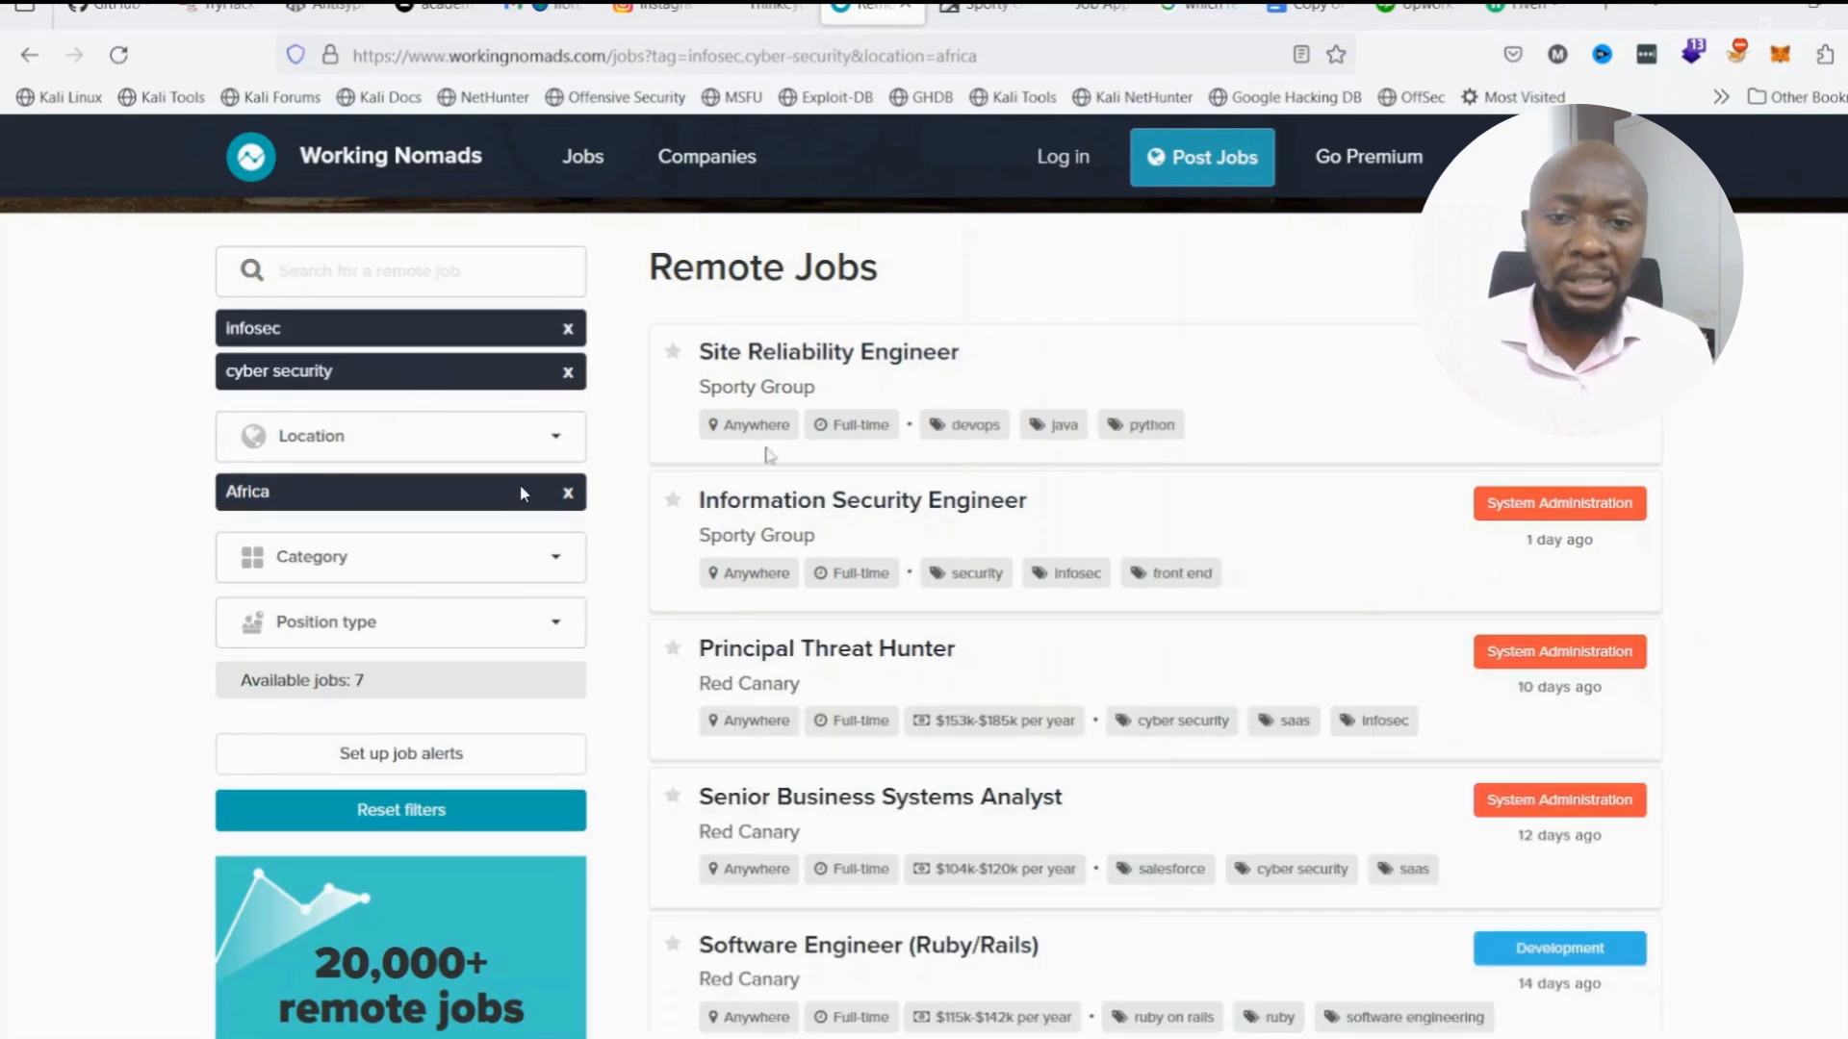
scroll(down, 3)
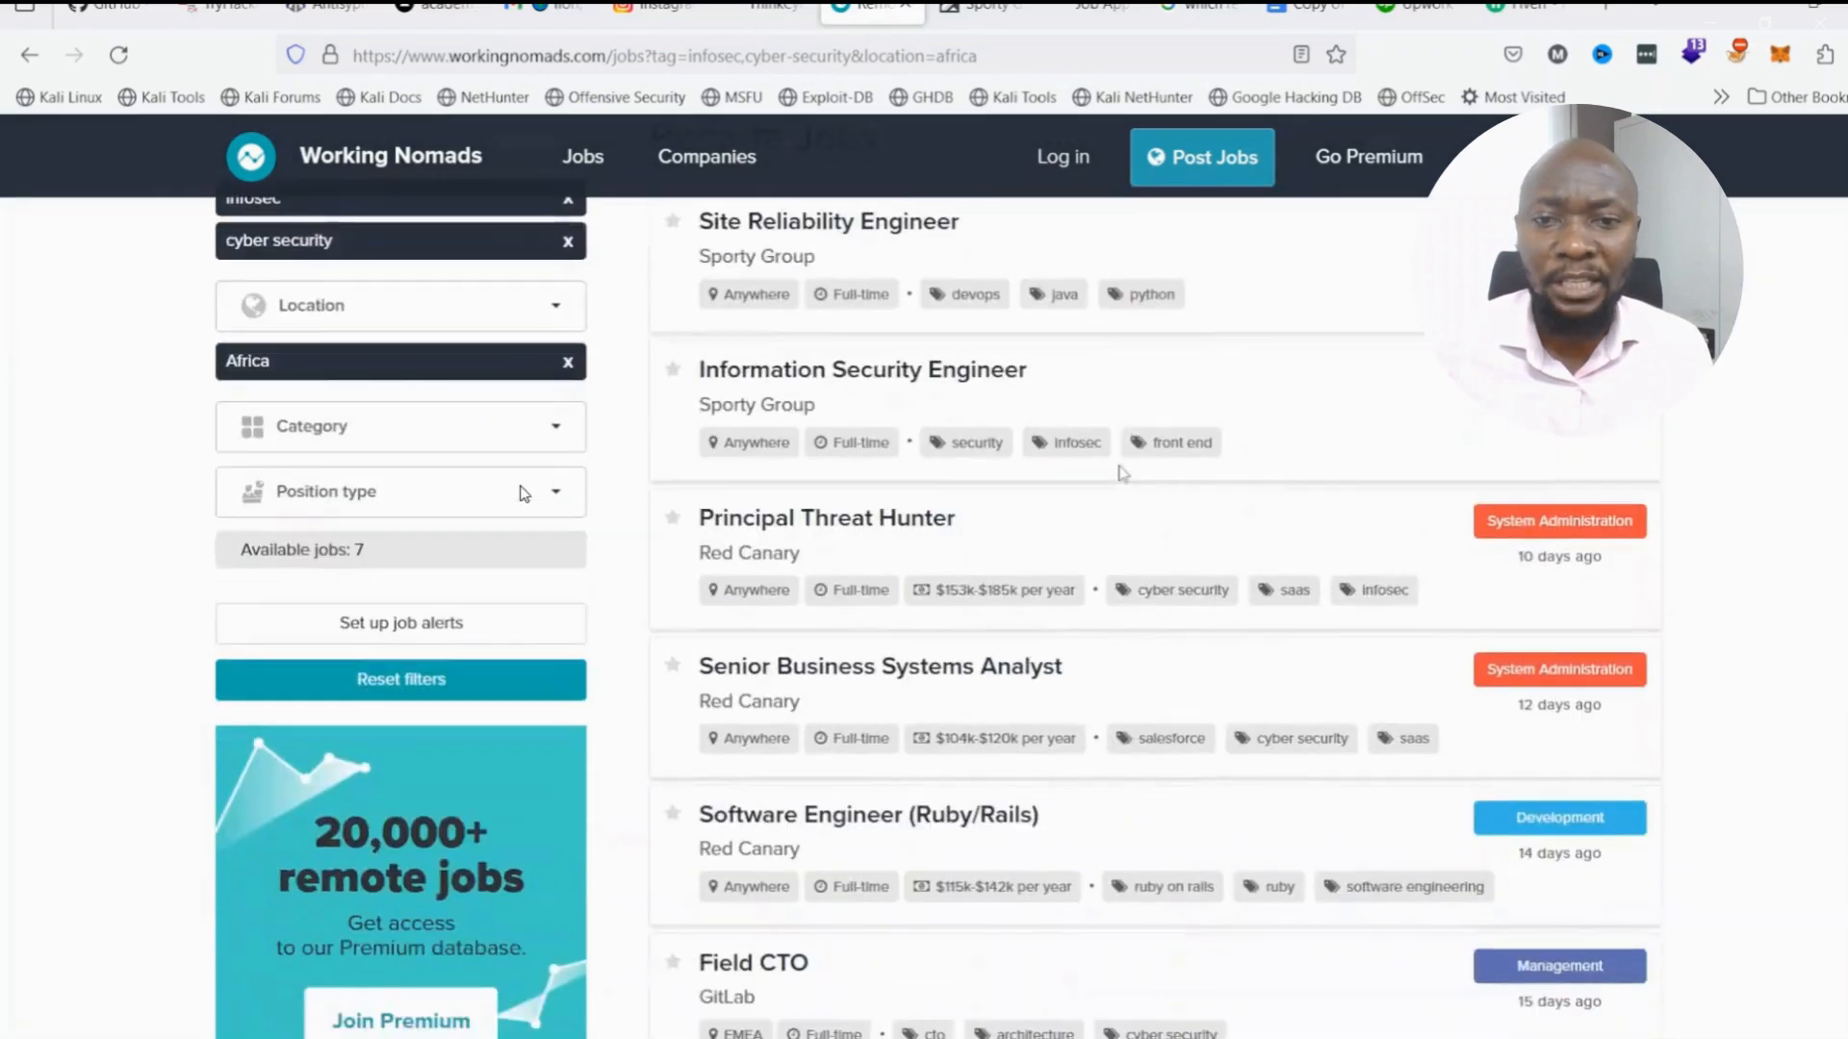
scroll(up, 3)
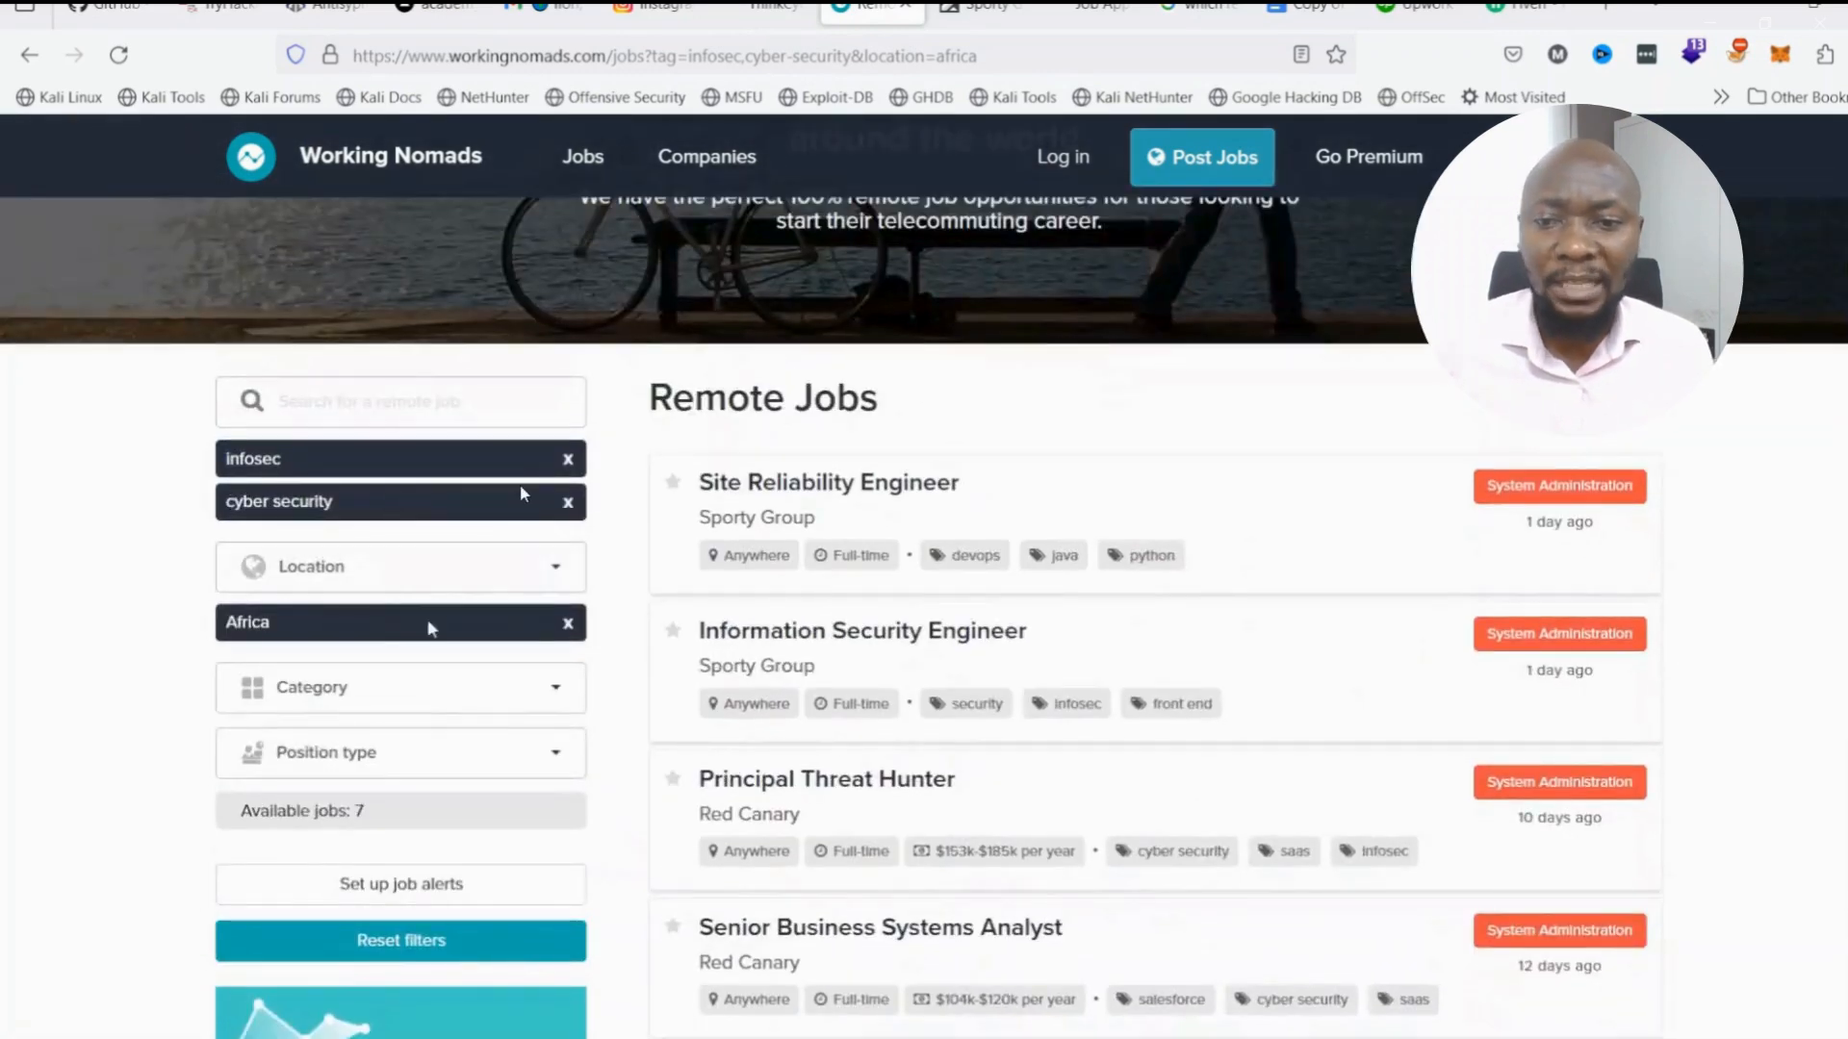
scroll(down, 3)
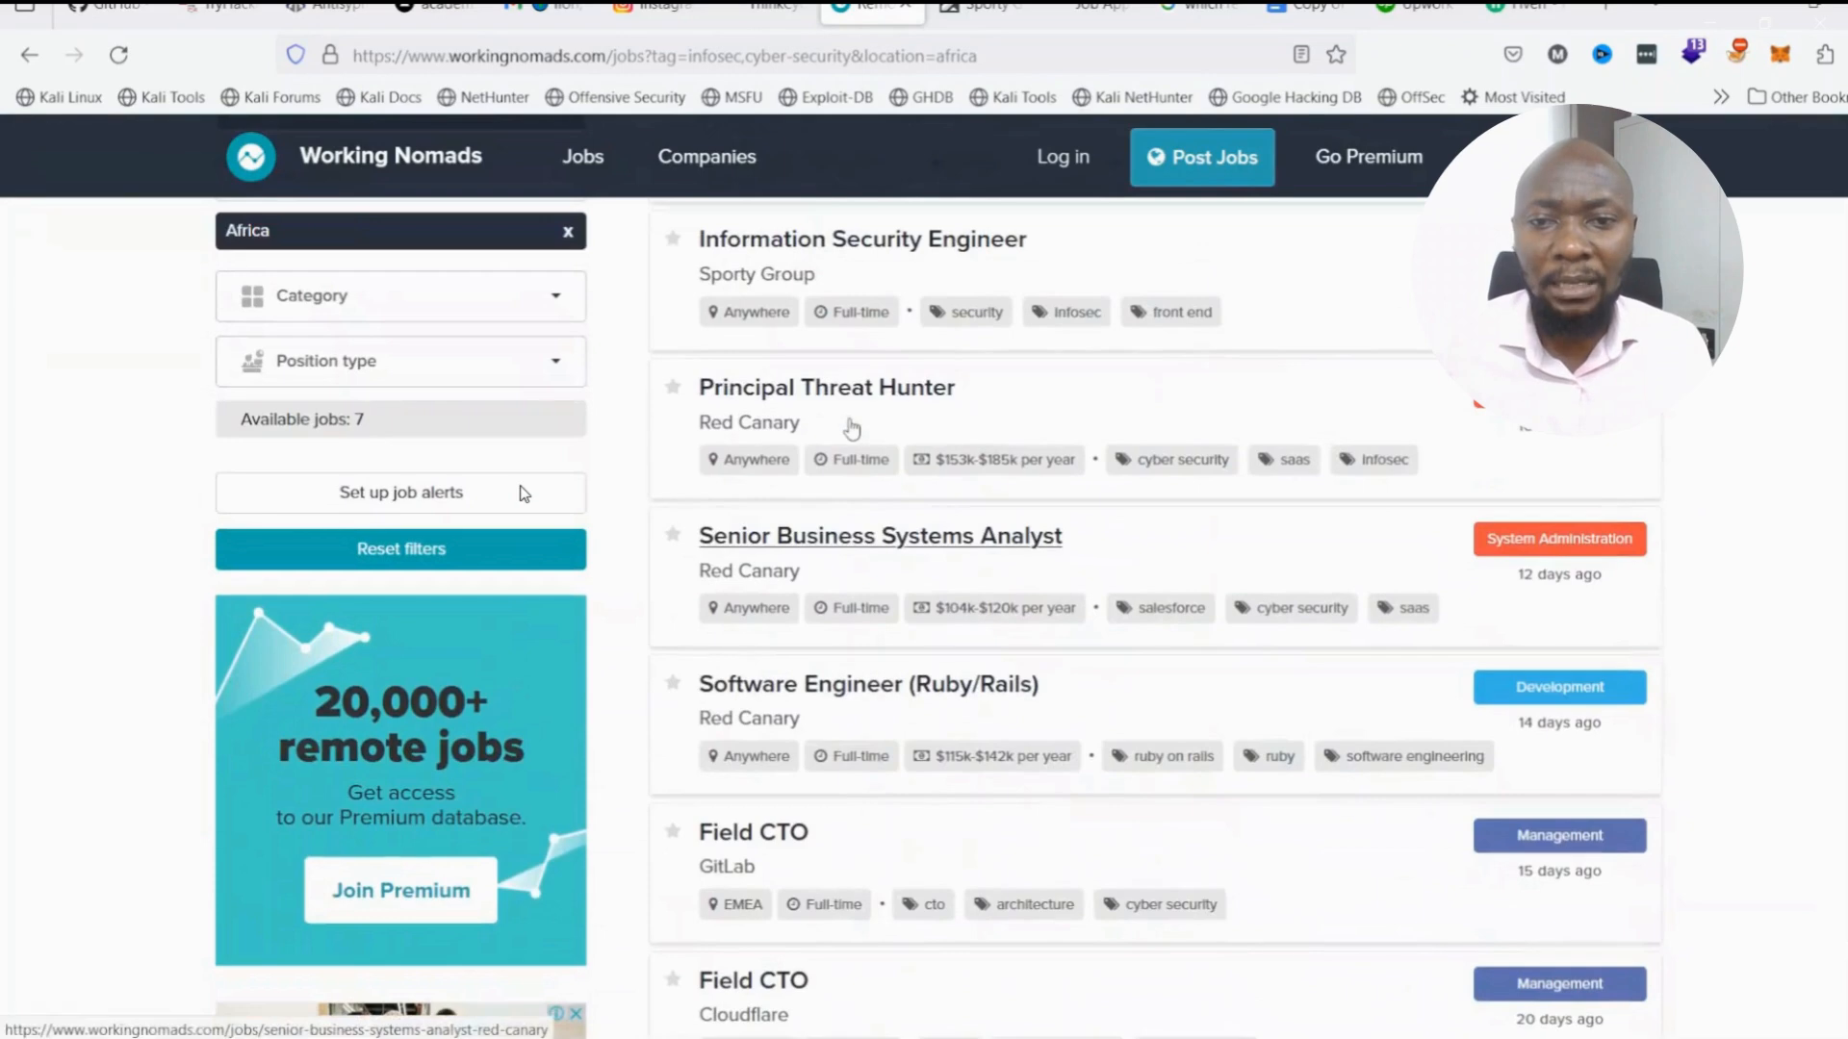
Read Red Canary's Principal Threat Hunter posting, return to the list, then switch to Fiverr.
click(826, 387)
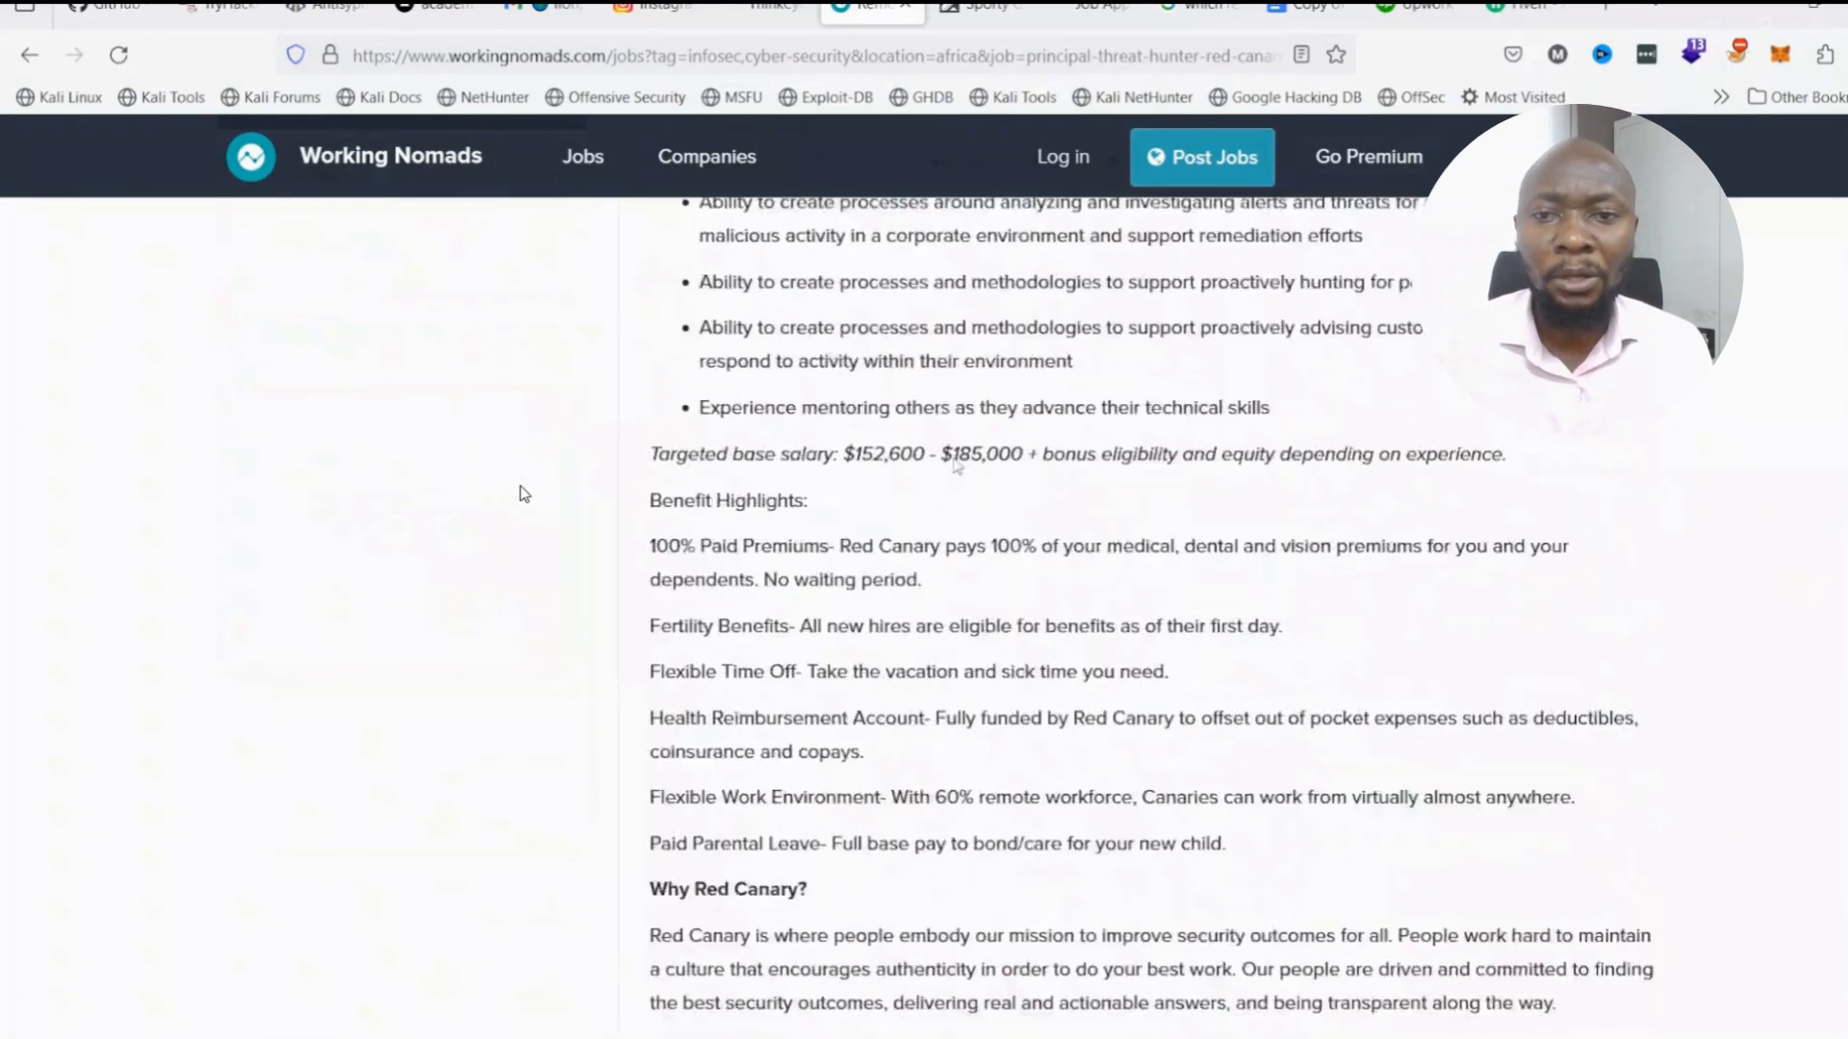
scroll(down, 3)
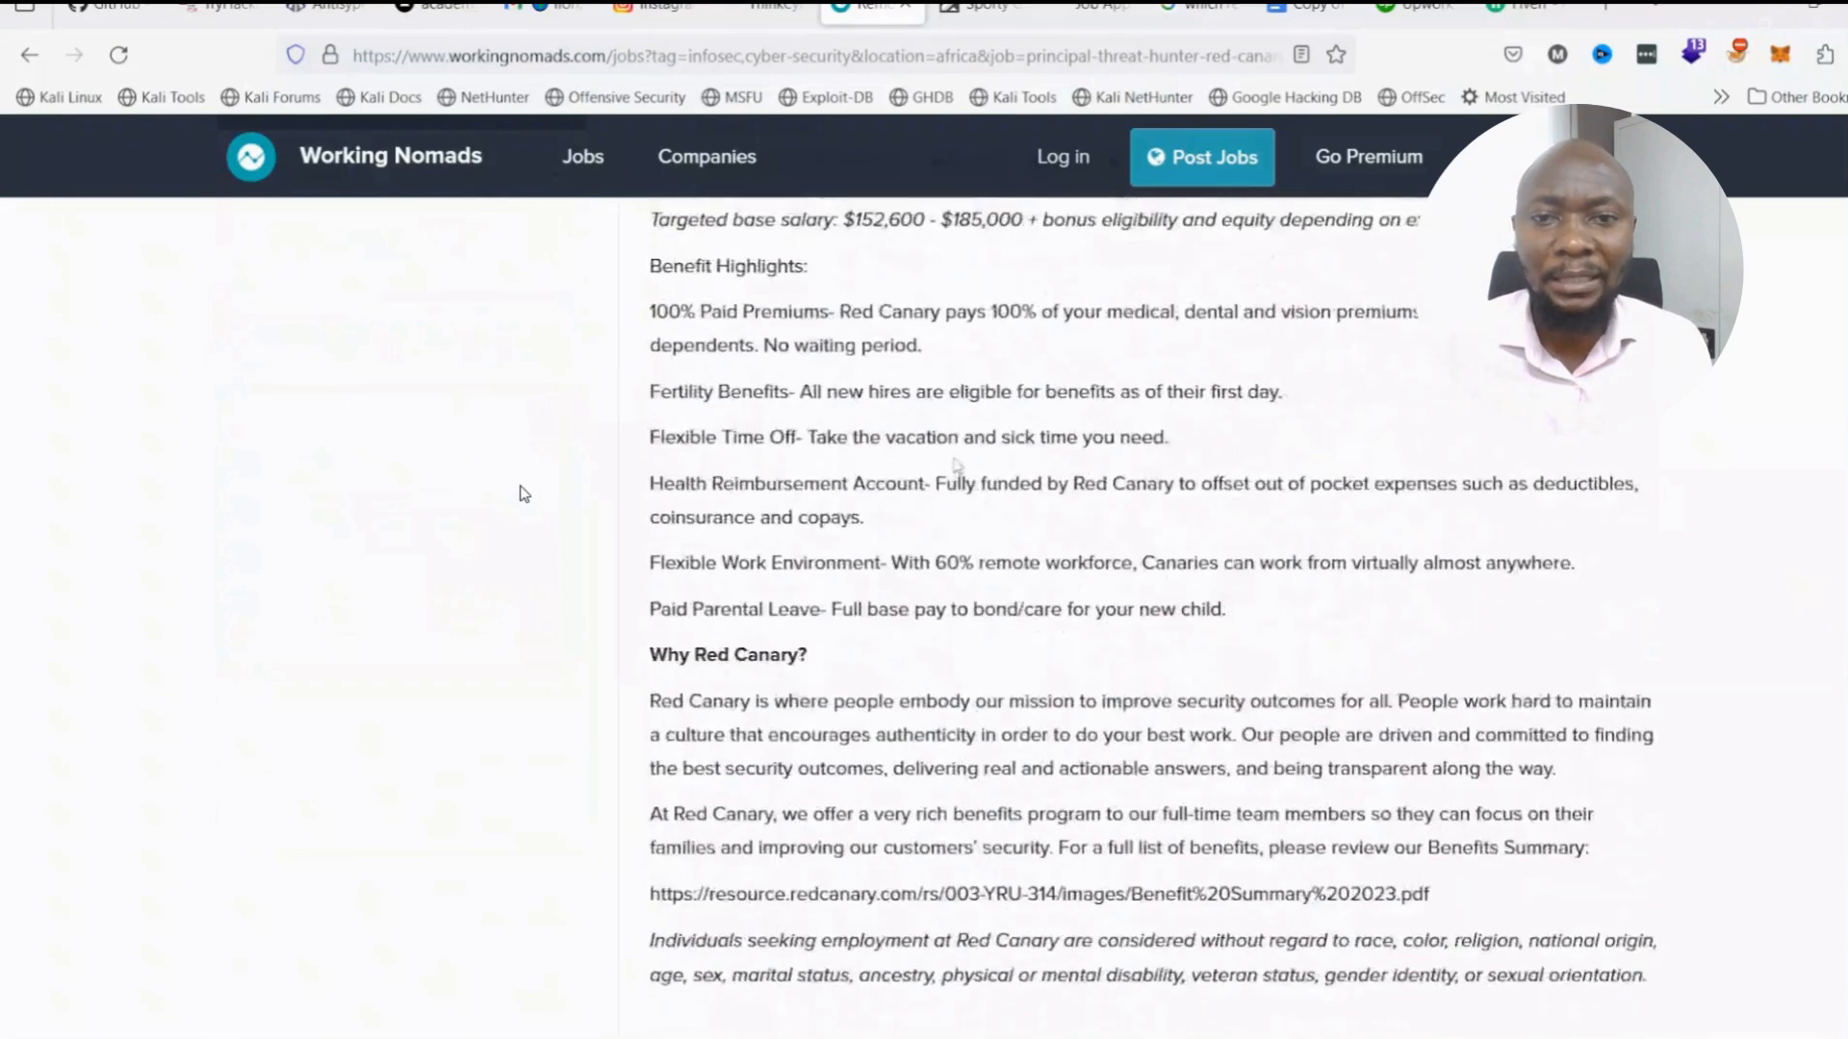
scroll(down, 3)
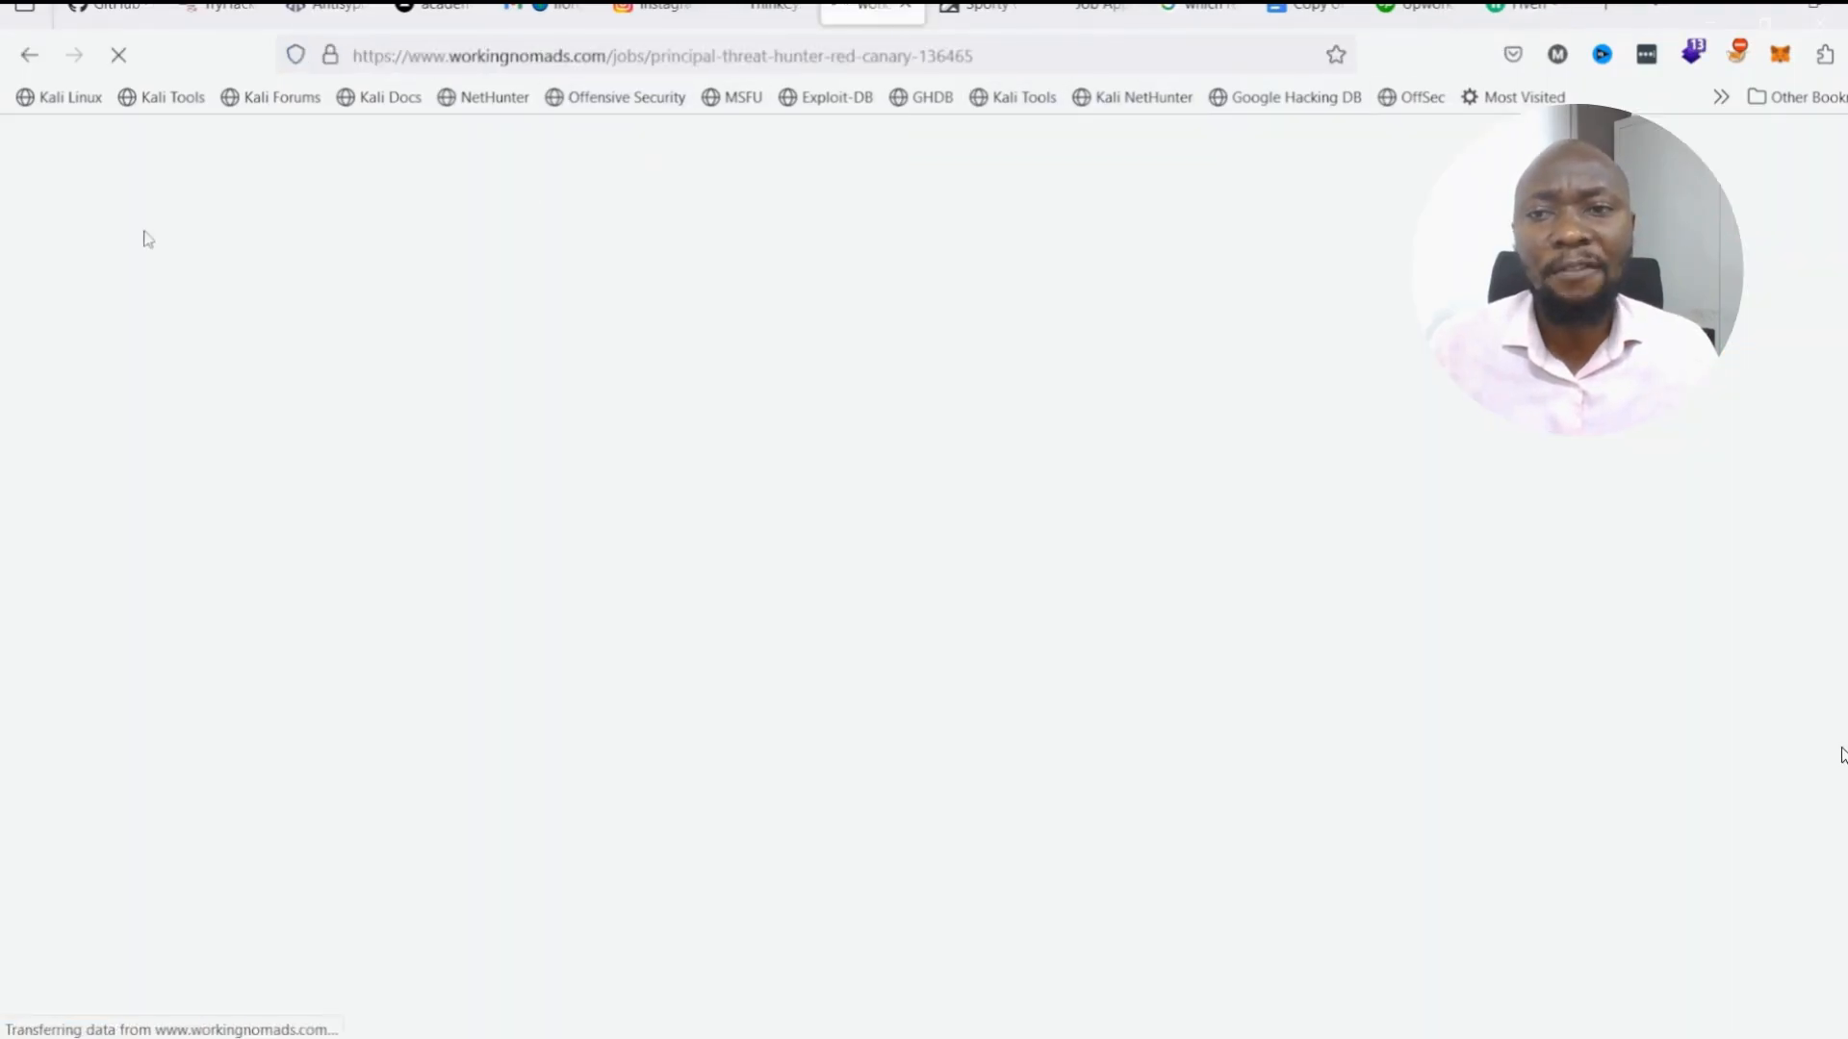
click(29, 54)
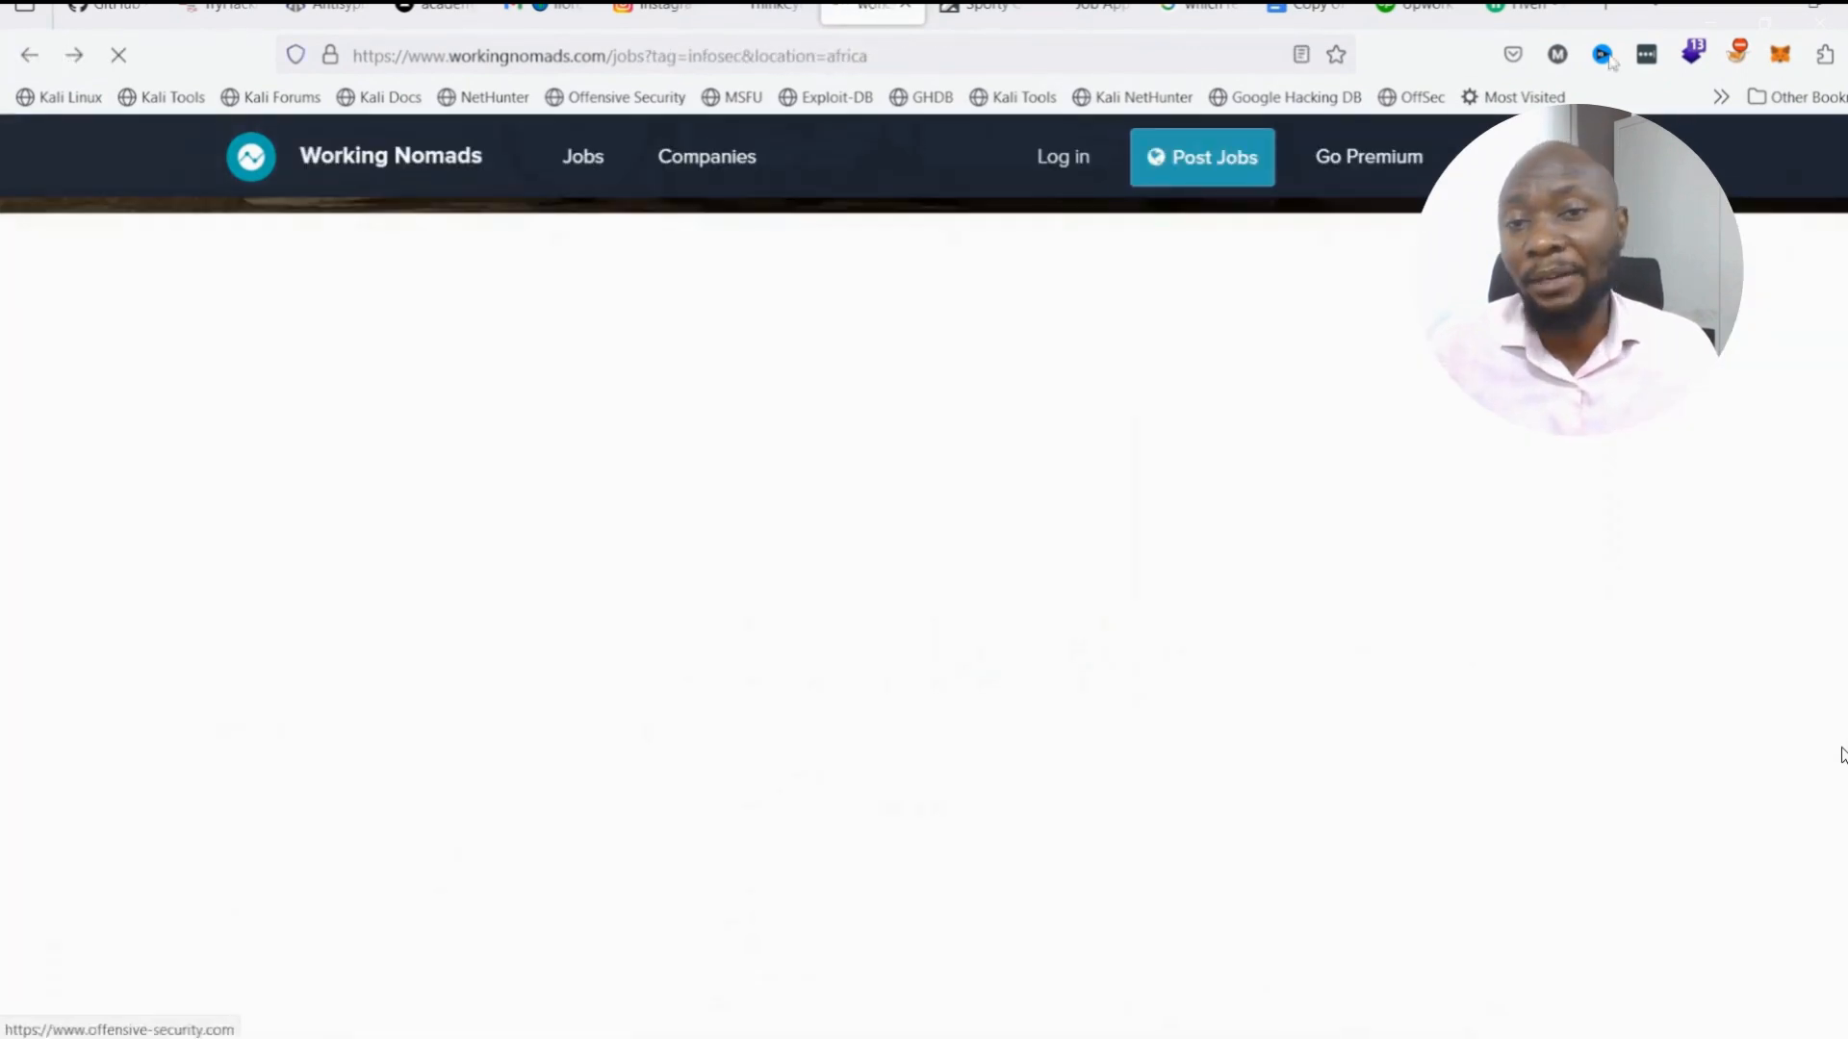
click(1526, 6)
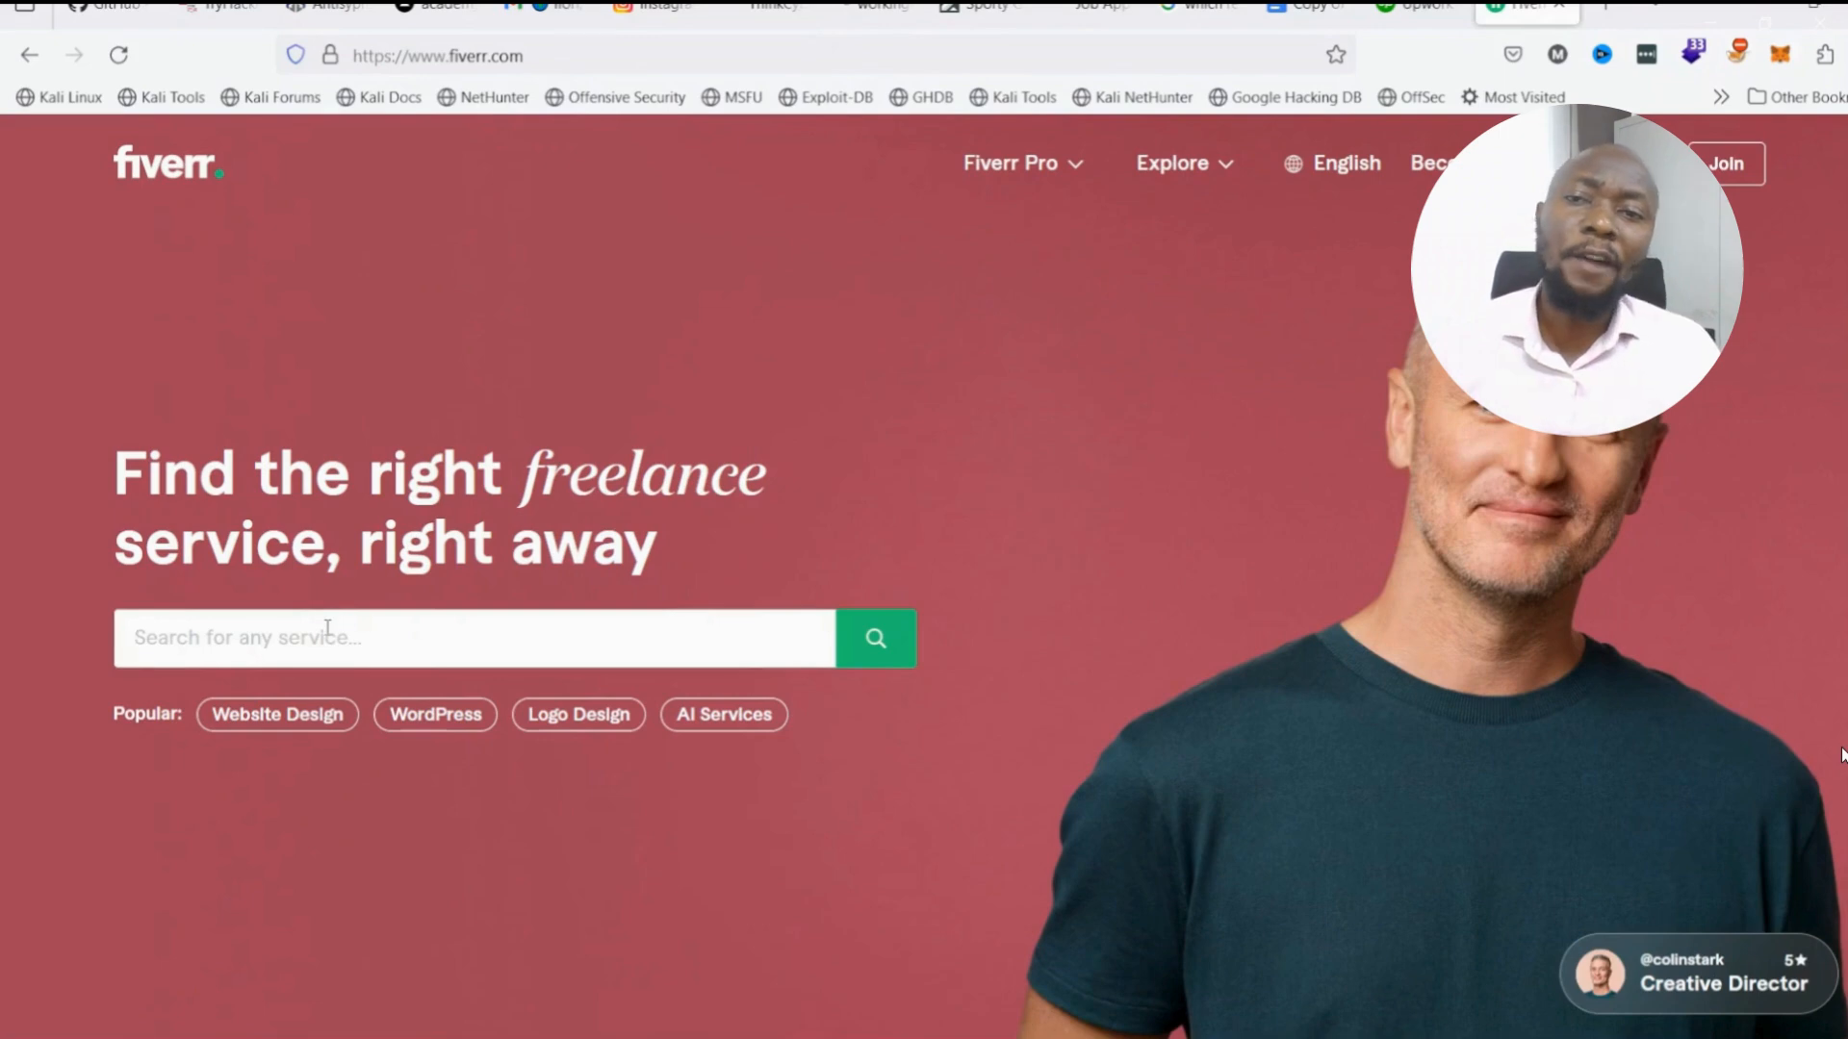
Search Fiverr for 'cyber security', getting 2,700+ services.
text(cyber secu)
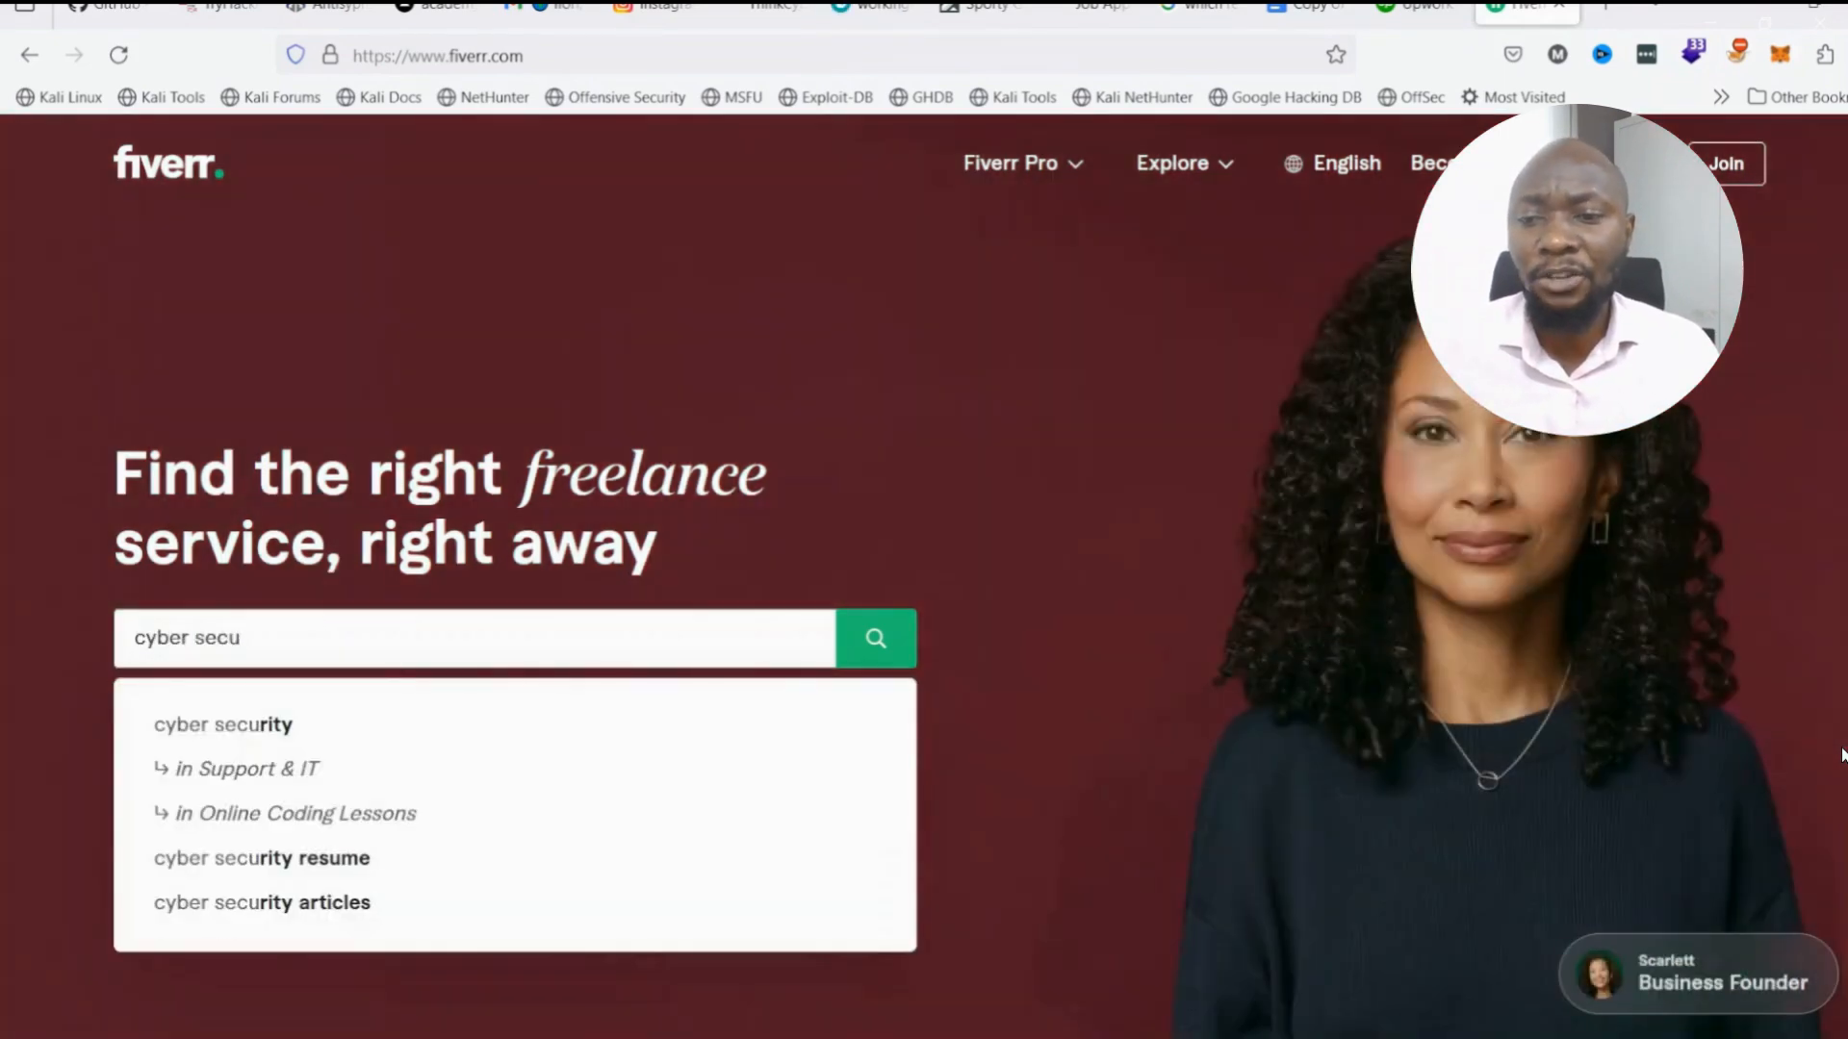
text(rity)
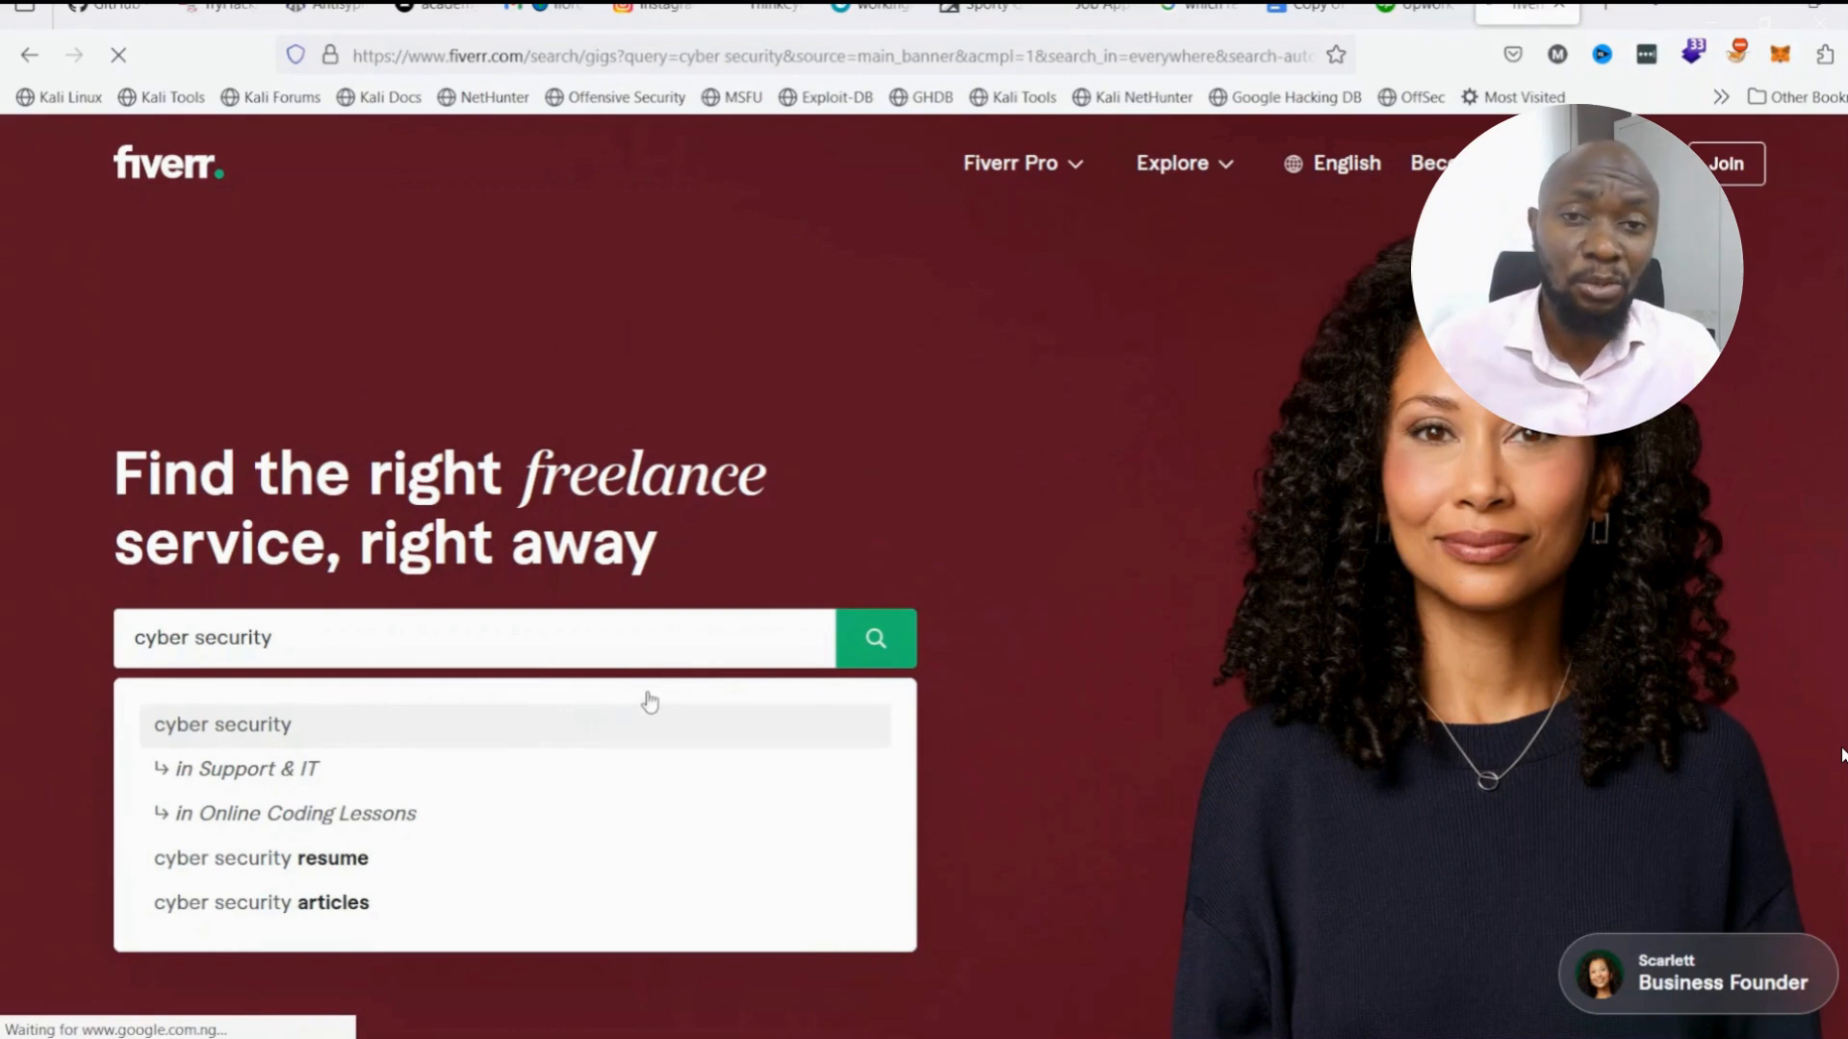
click(874, 637)
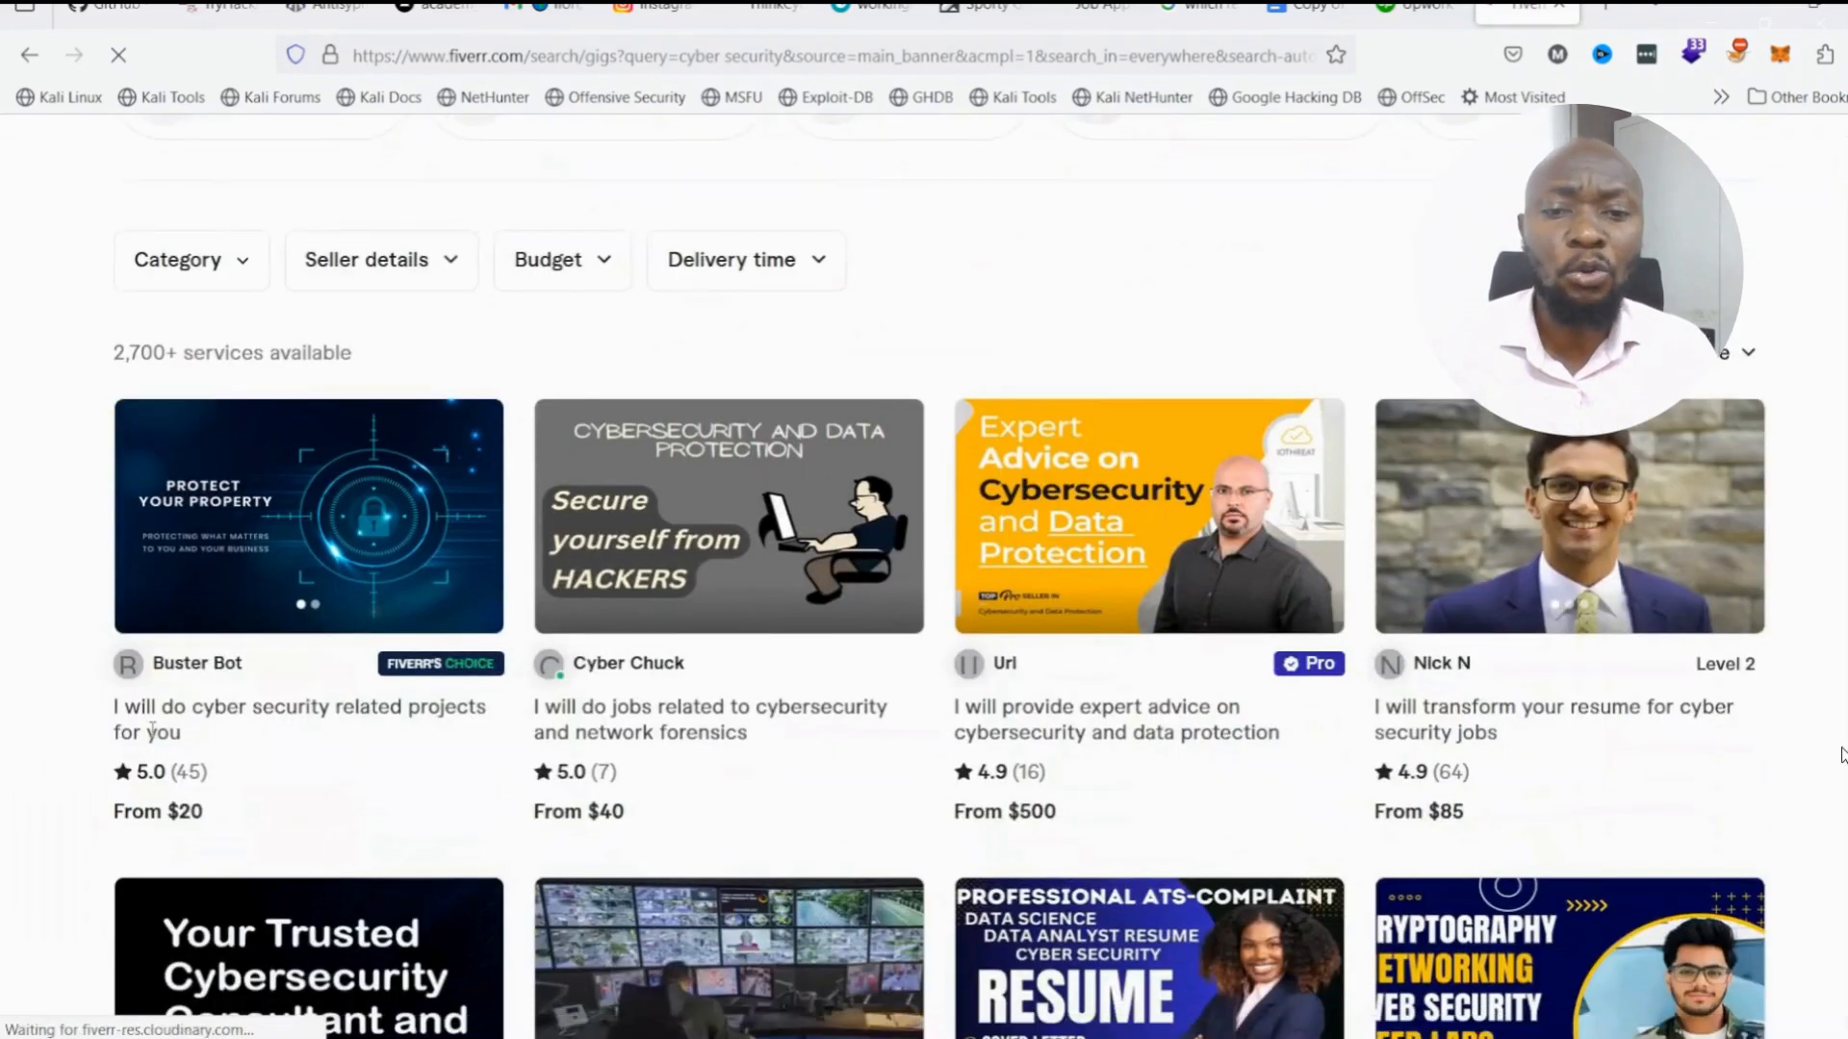
Browse the gigs and narrow them to the Cybersecurity Consultation category with 15 services.
scroll(down, 3)
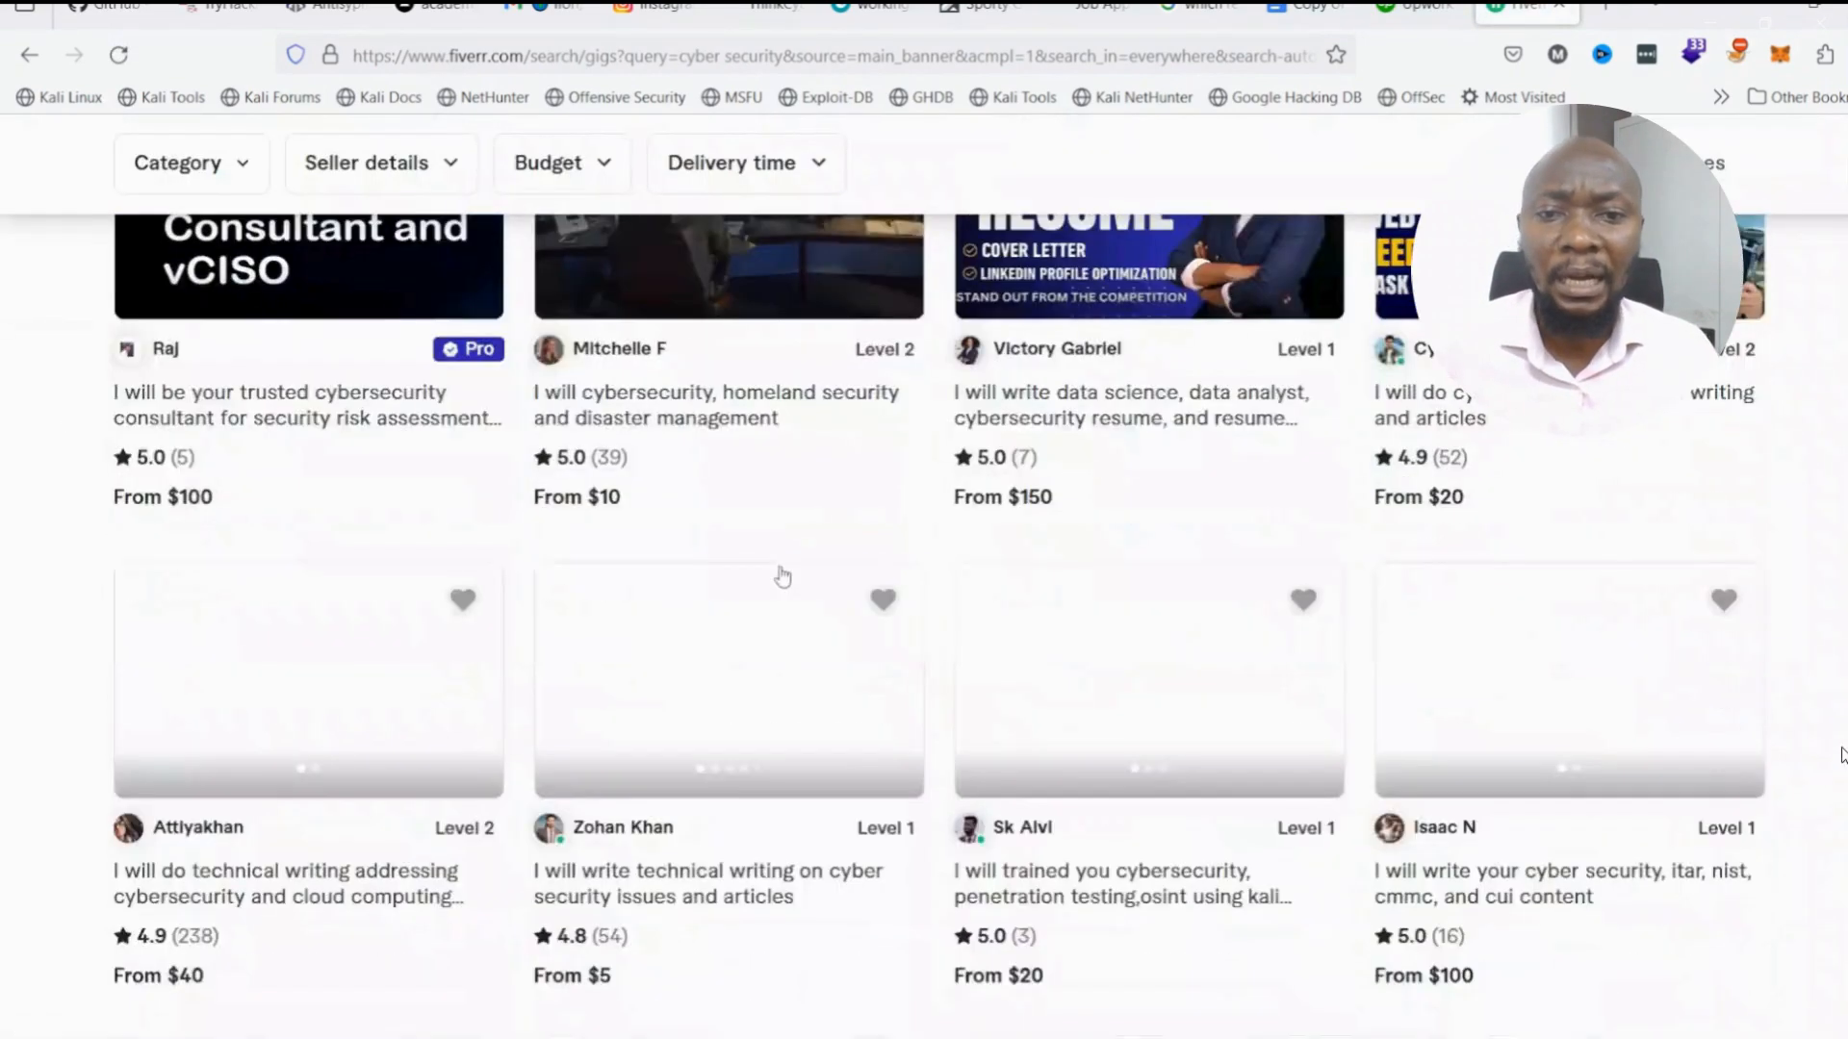
scroll(up, 3)
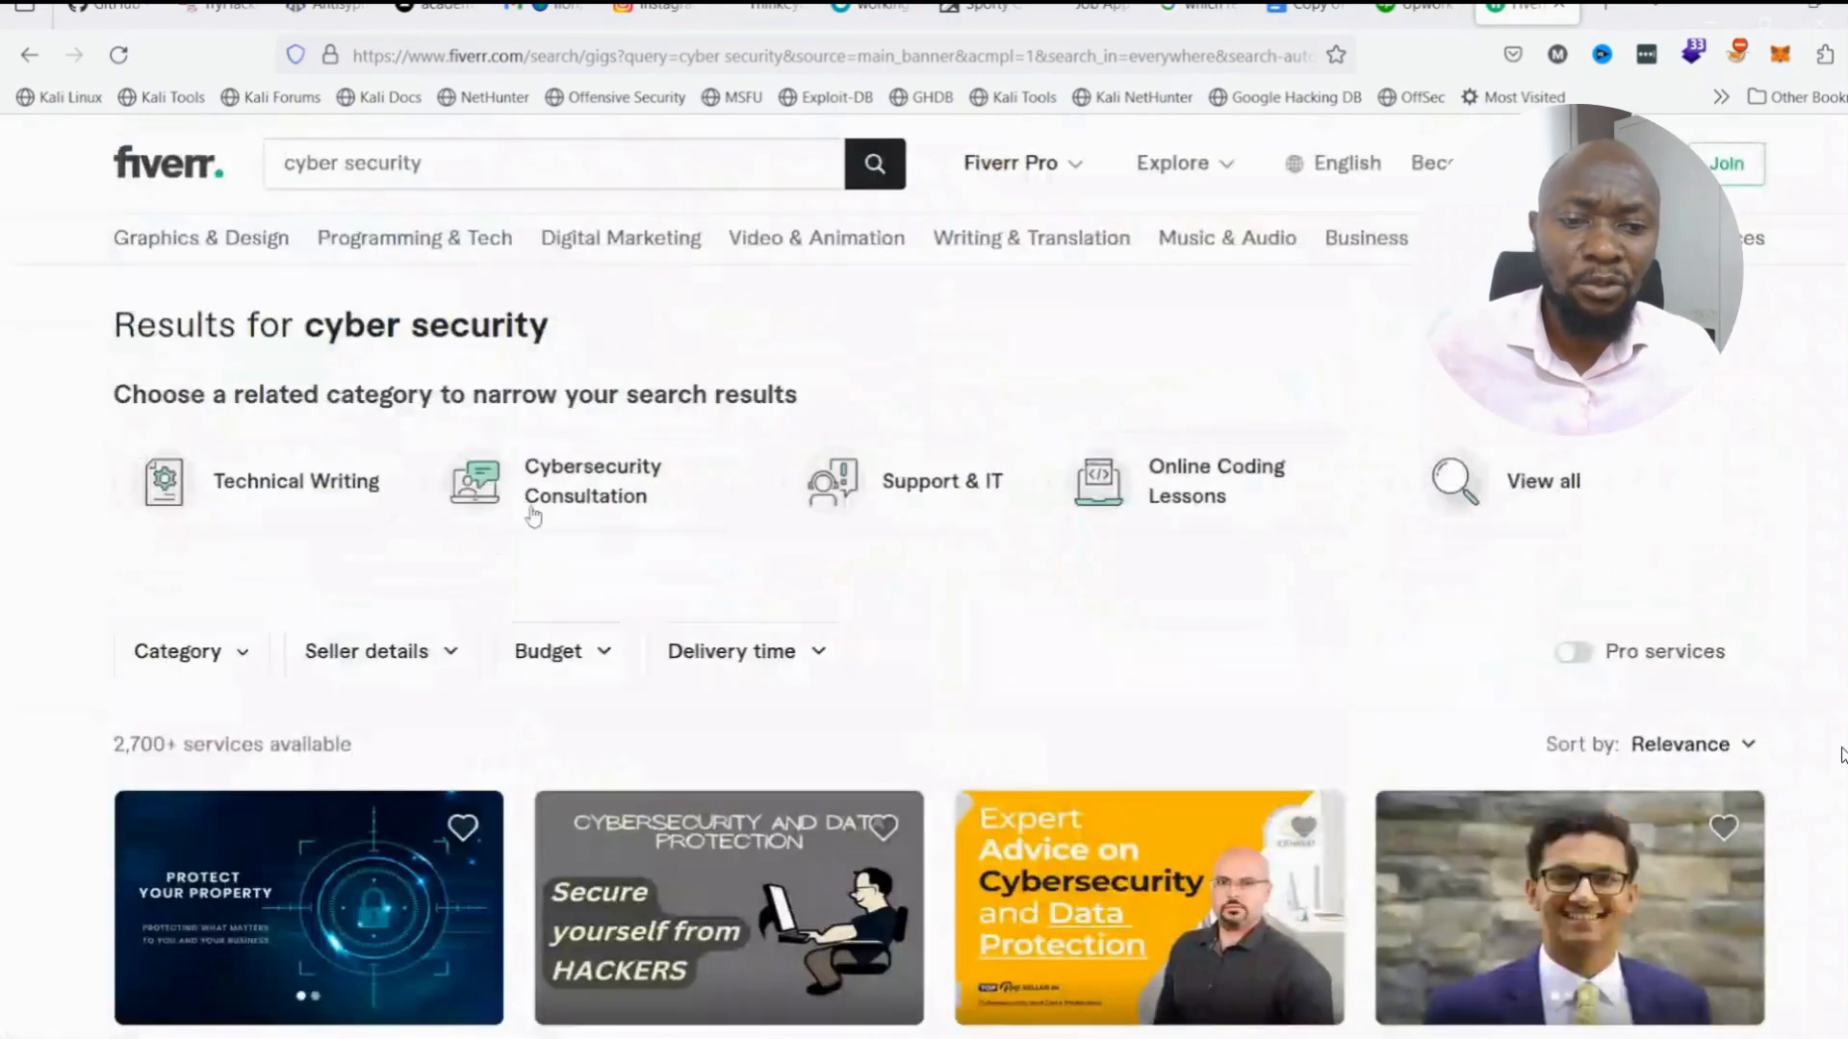
scroll(down, 3)
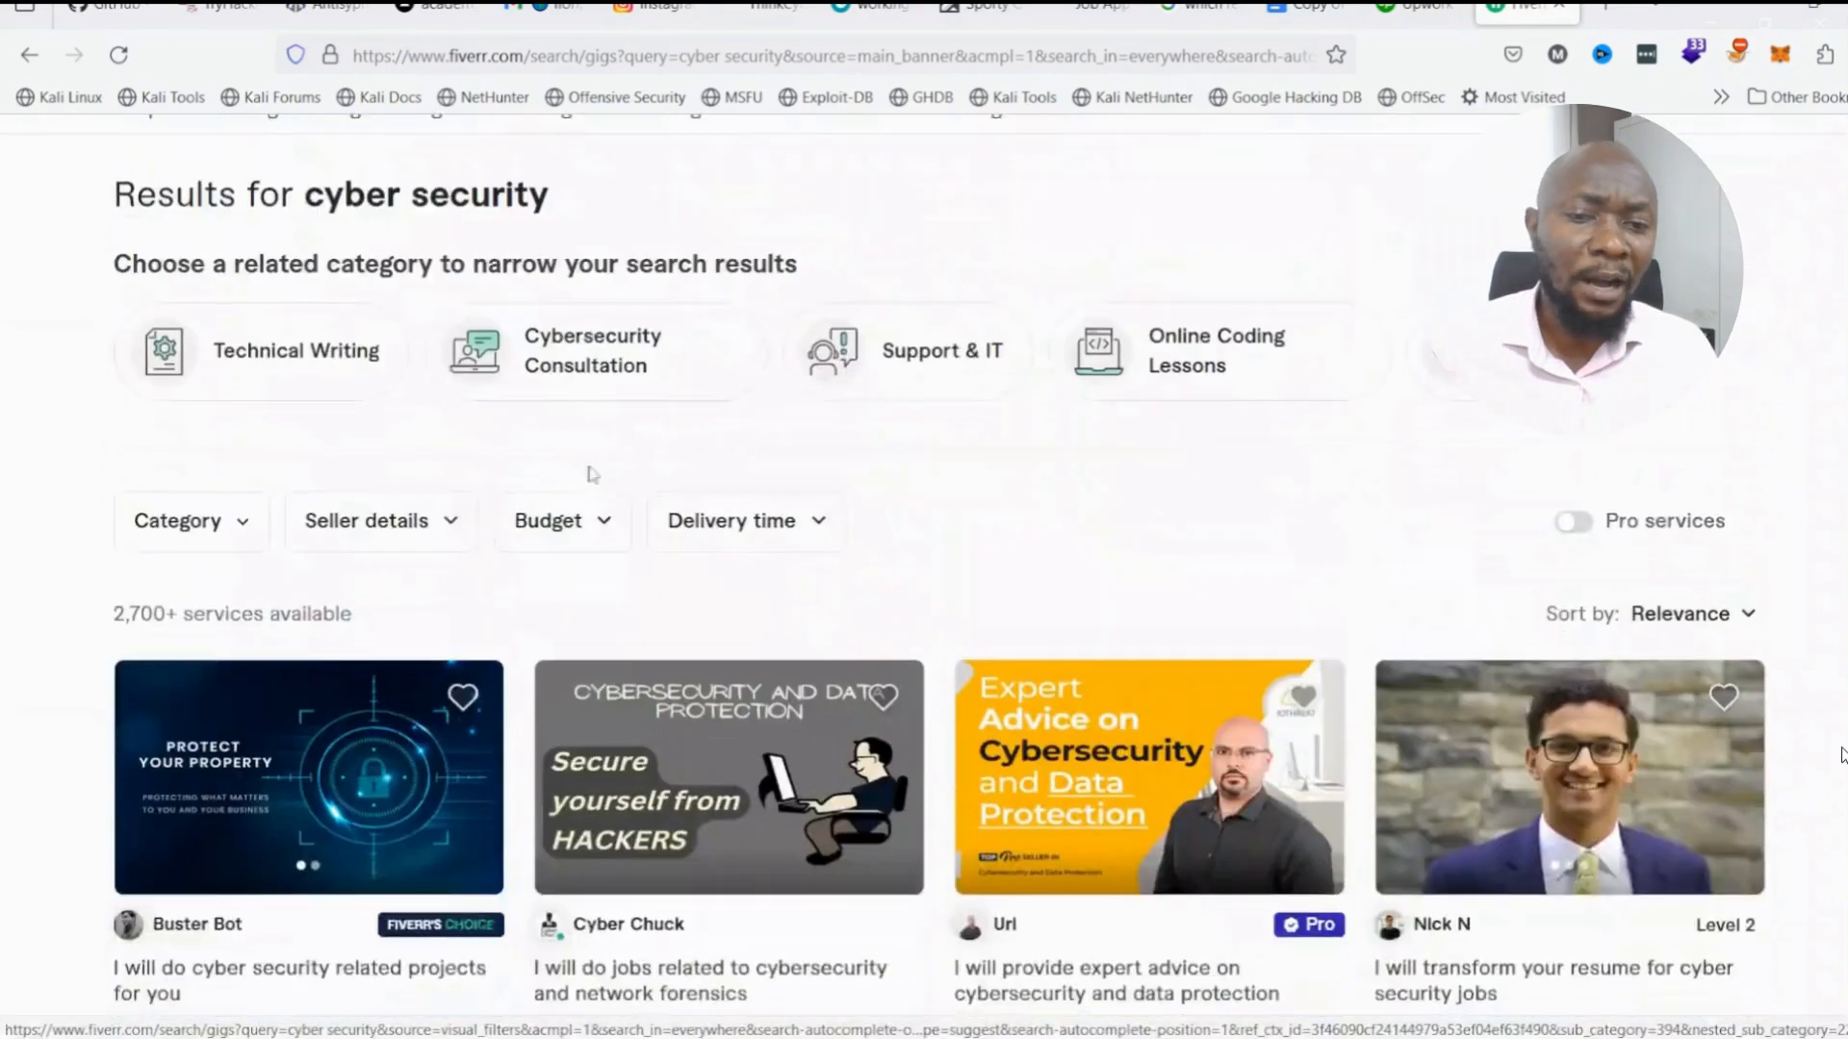
scroll(down, 3)
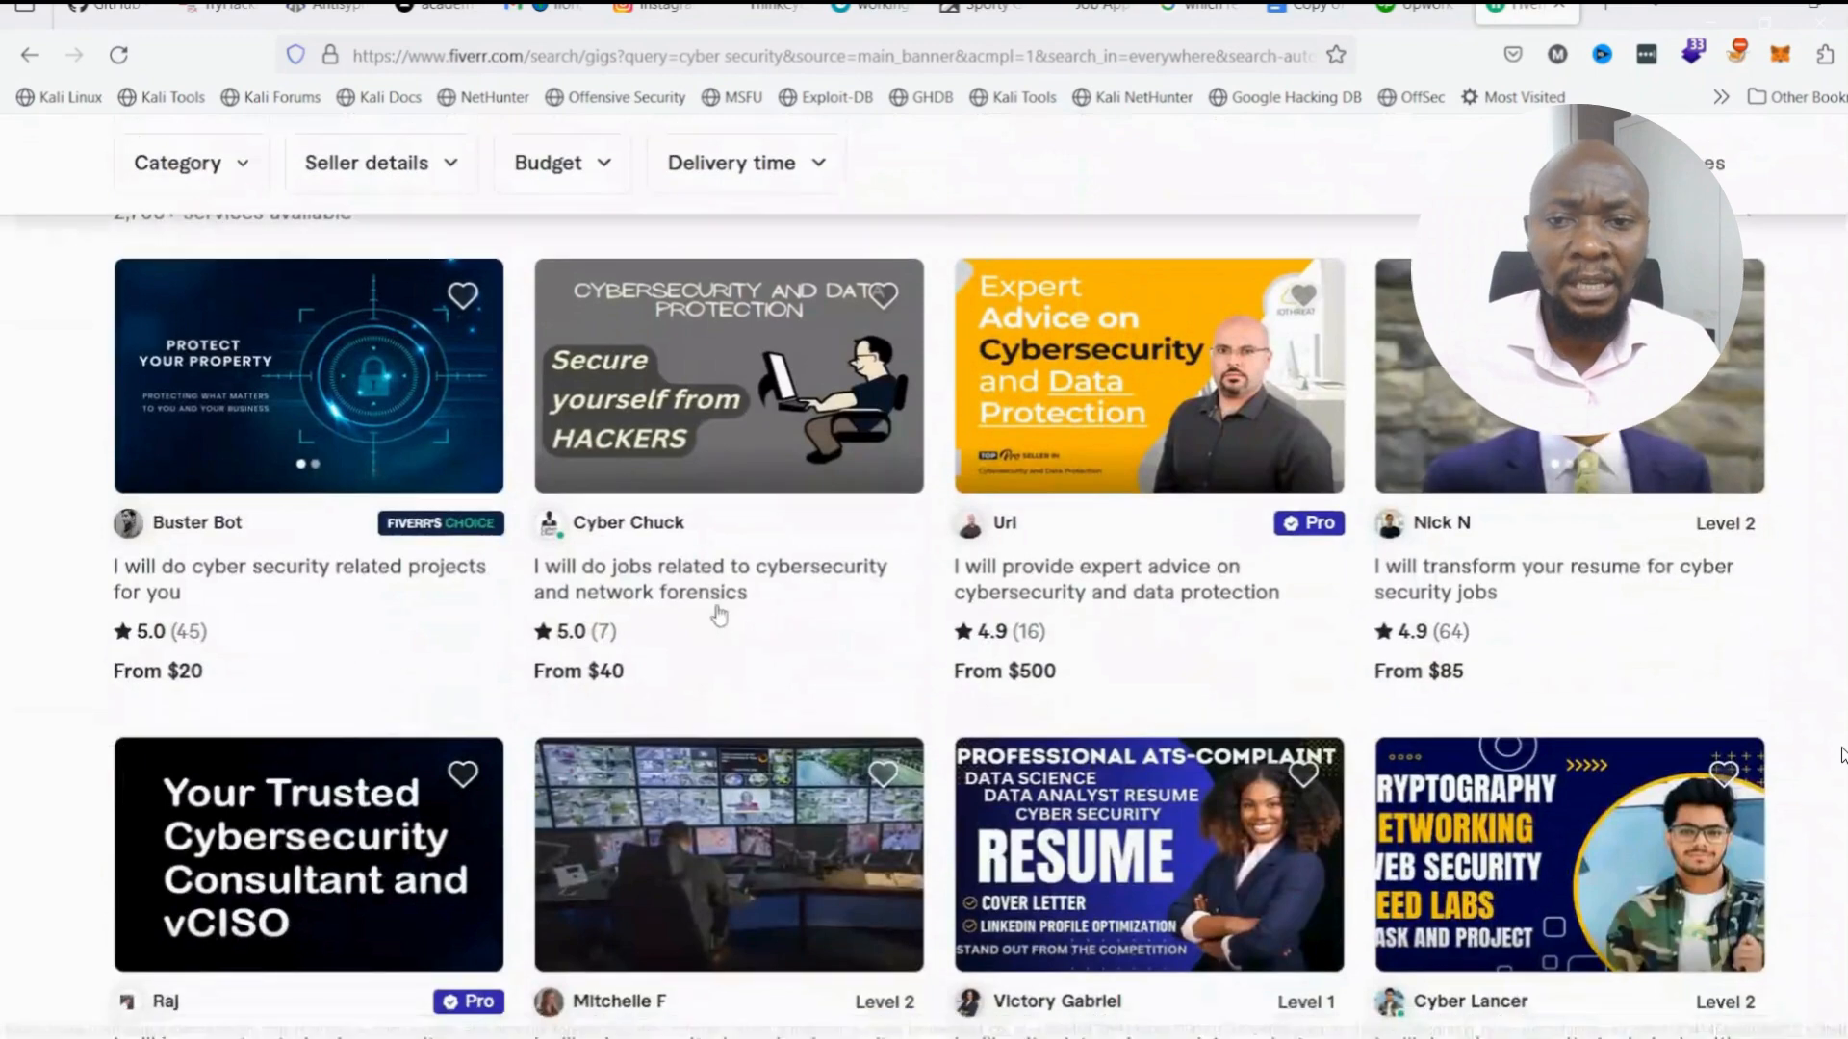
scroll(down, 3)
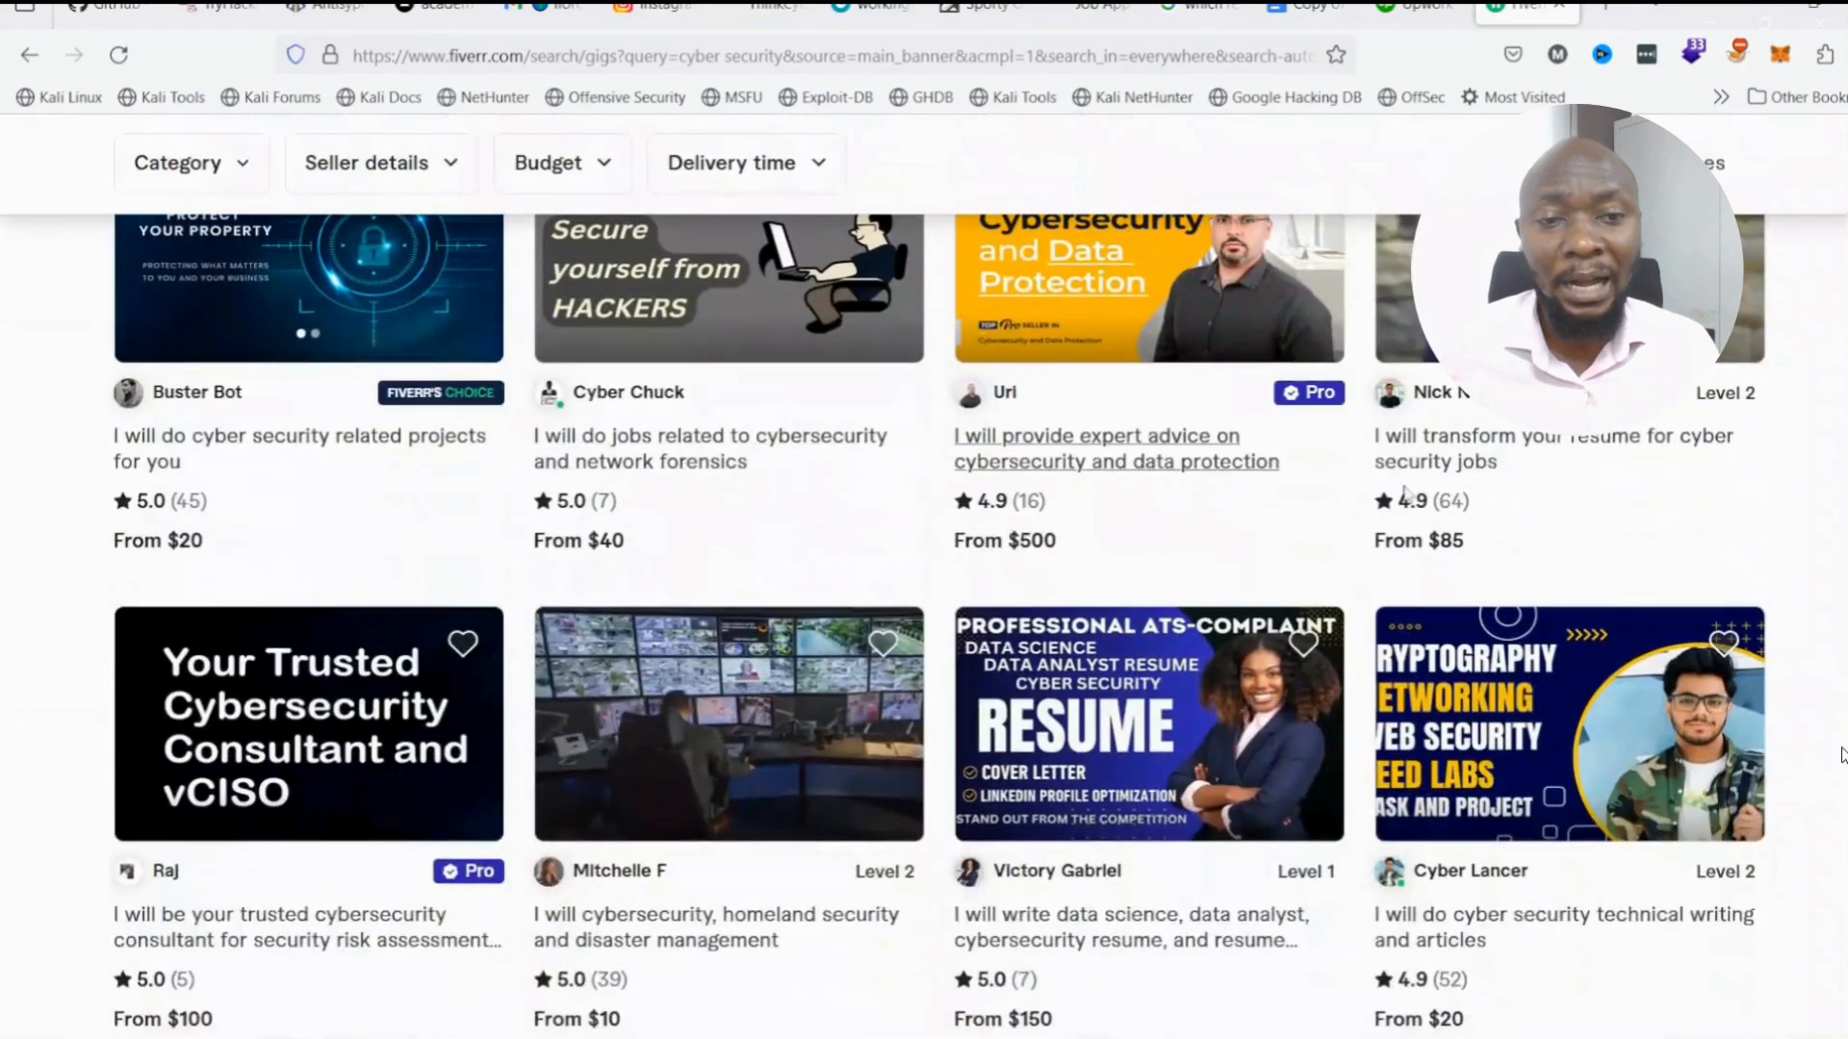
scroll(down, 3)
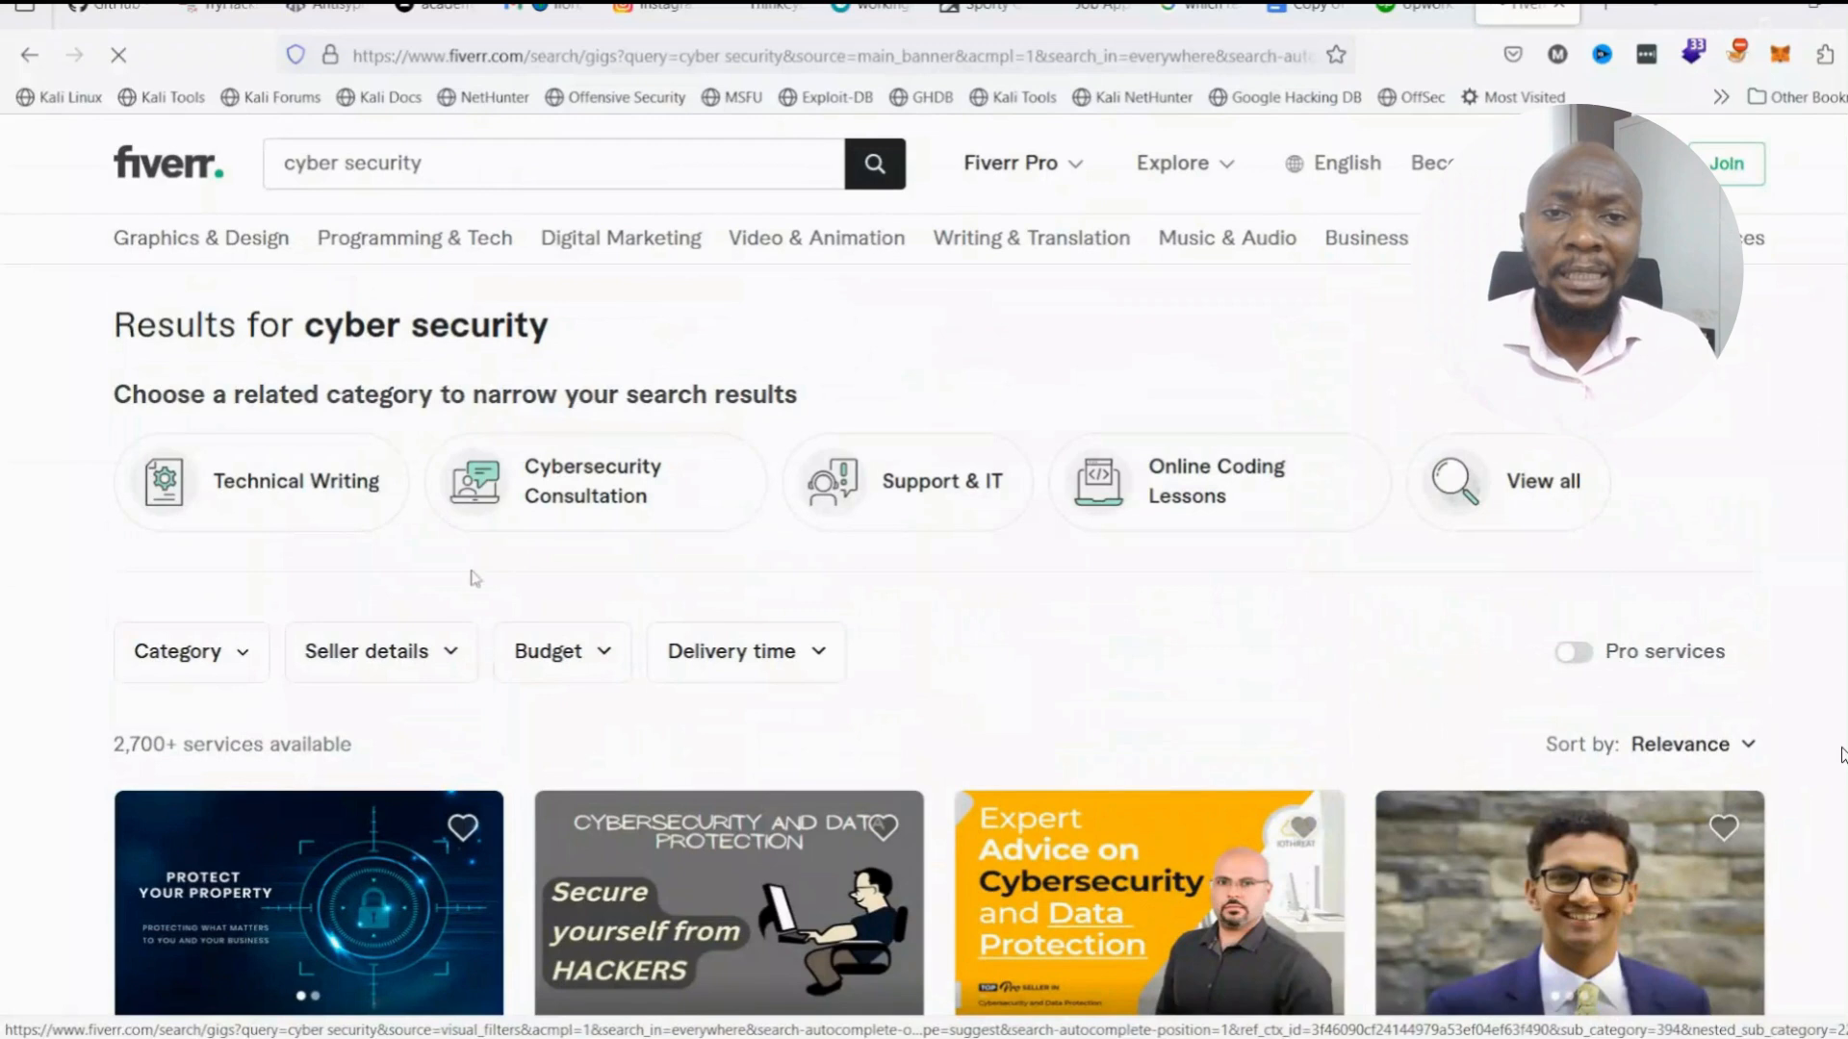
click(592, 481)
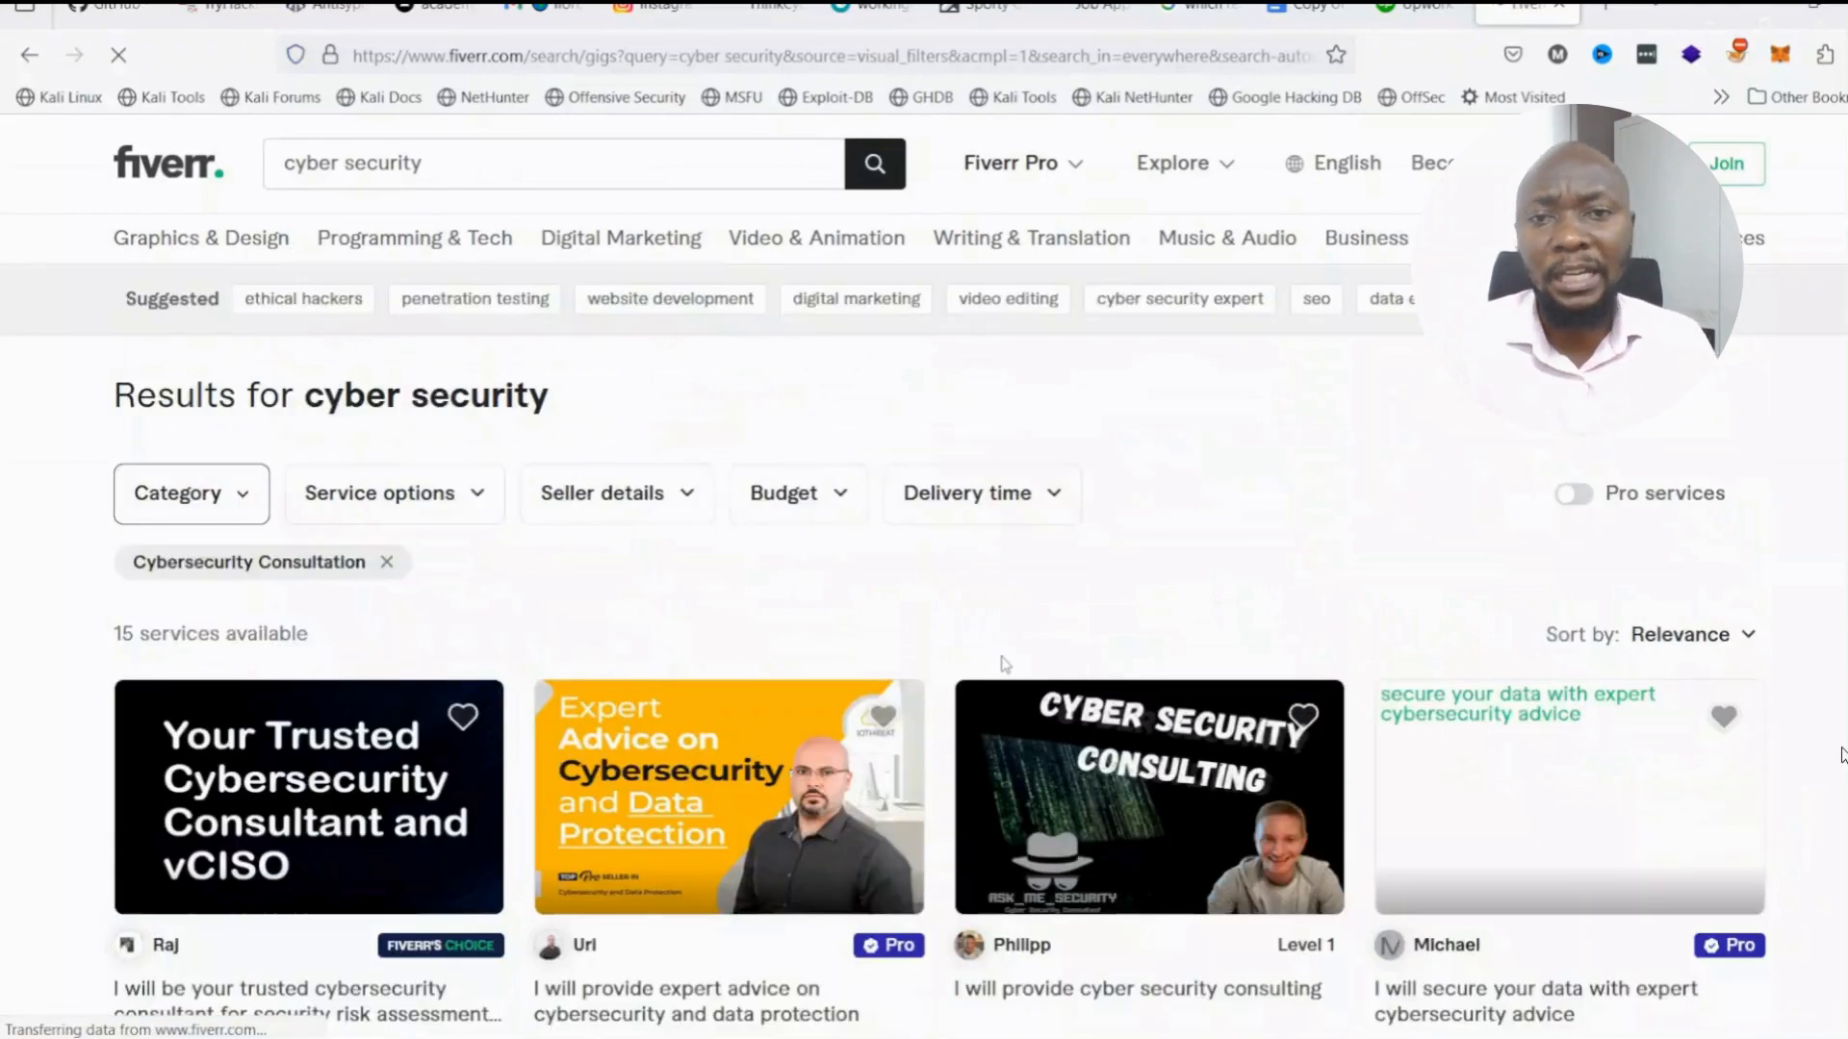